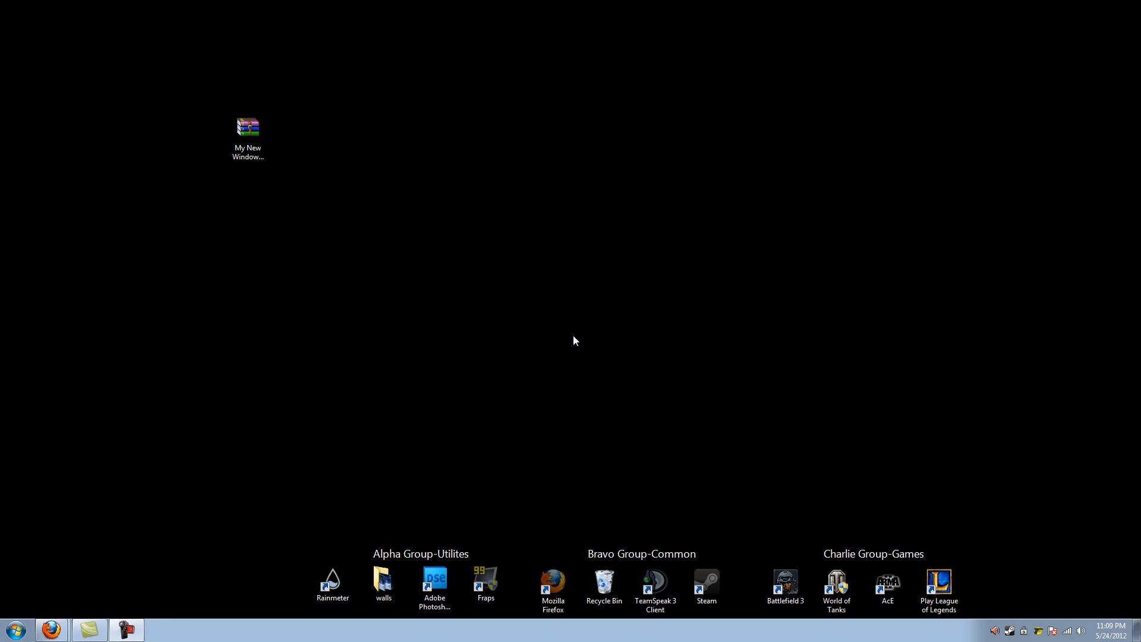
{"action": "mouse_move", "coordinate": [85, 463]}
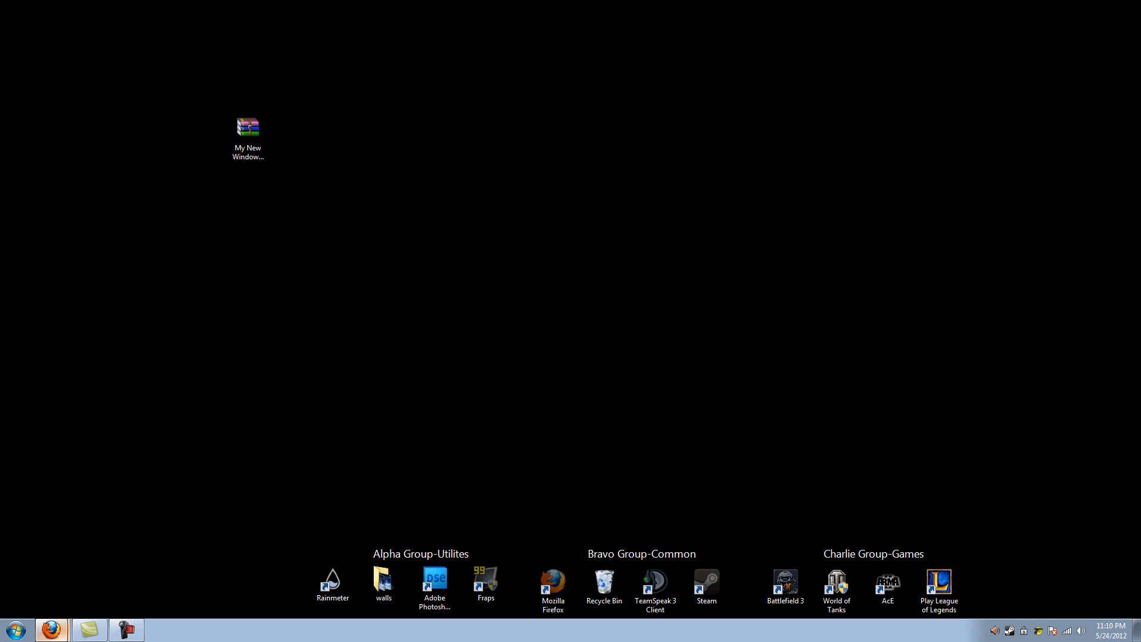
{"action": "mouse_move", "coordinate": [94, 604]}
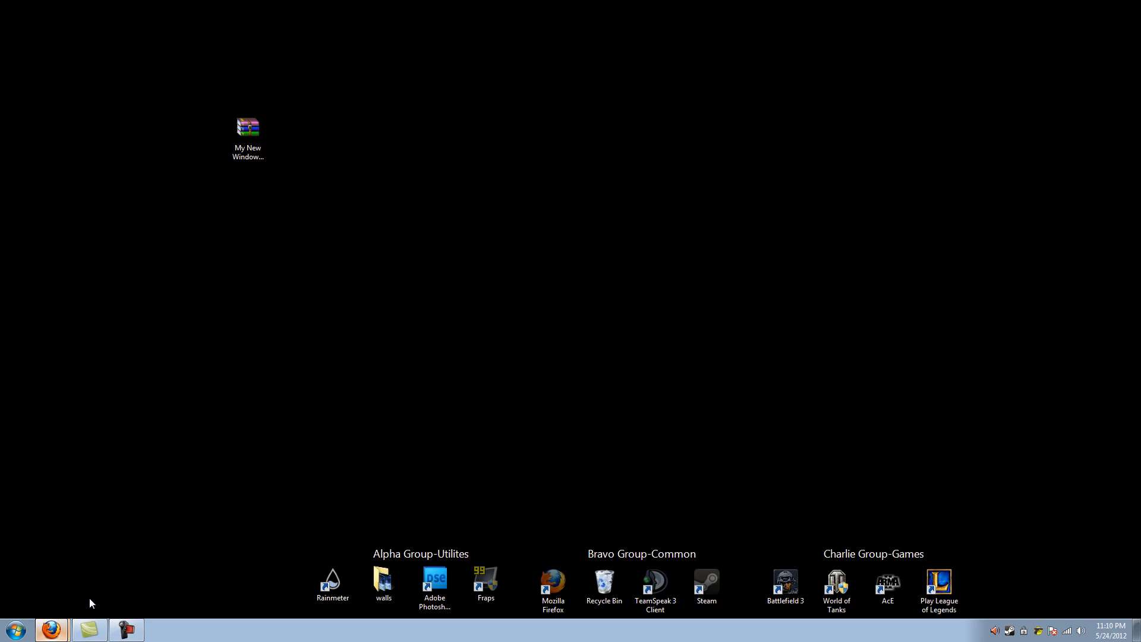
{"action": "mouse_move", "coordinate": [101, 610]}
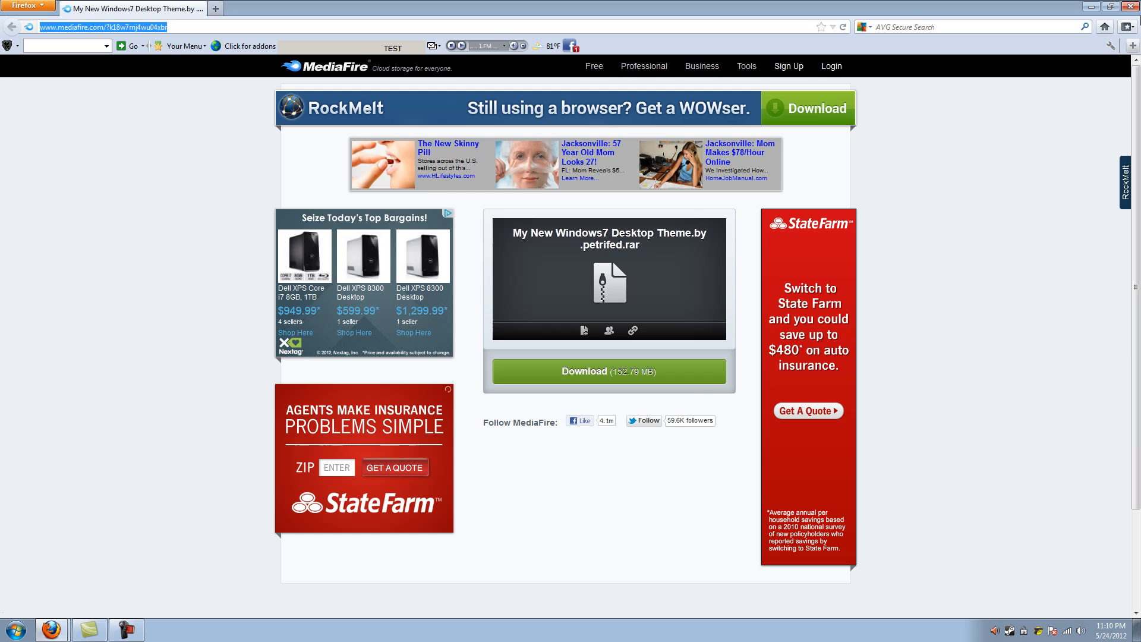
{"action": "mouse_move", "coordinate": [690, 397]}
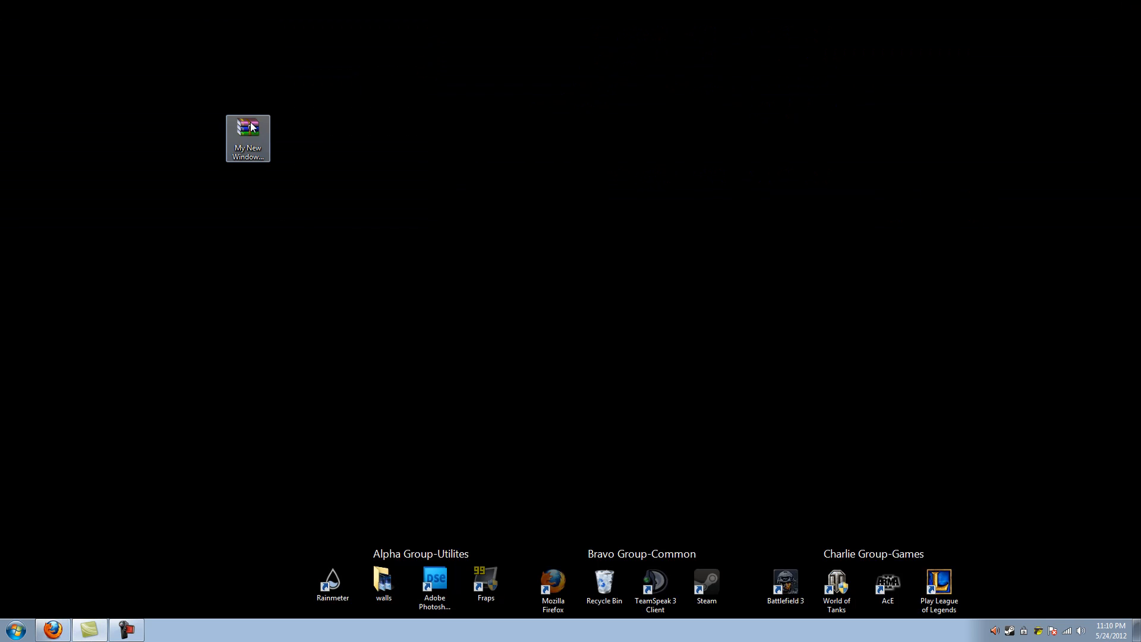
- Reposition the theme archive icon on the desktop and cancel the Create Shortcut wizard
{"action": "left_click_drag", "start_coordinate": [248, 139], "coordinate": [67, 262]}
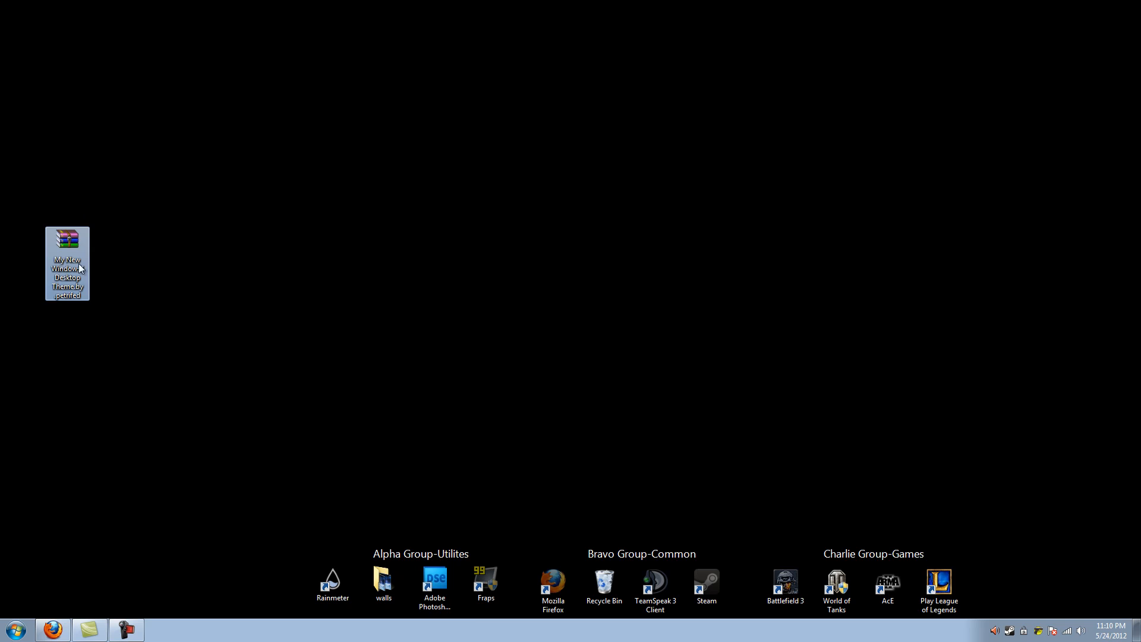
{"action": "left_click_drag", "start_coordinate": [67, 259], "coordinate": [292, 206]}
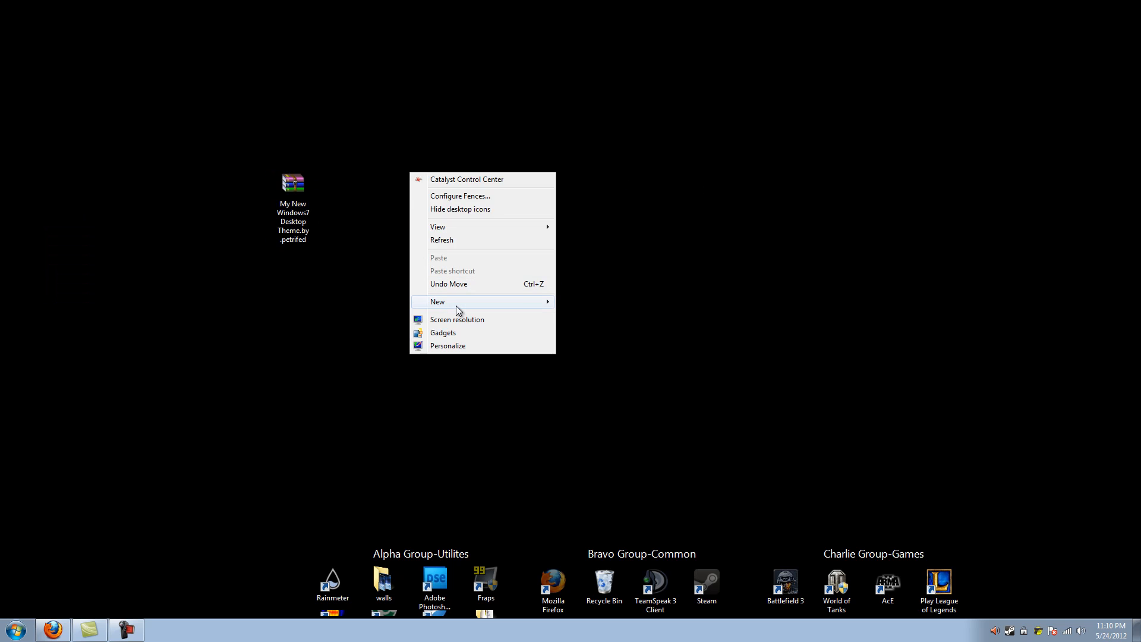
{"action": "left_click", "coordinate": [437, 302]}
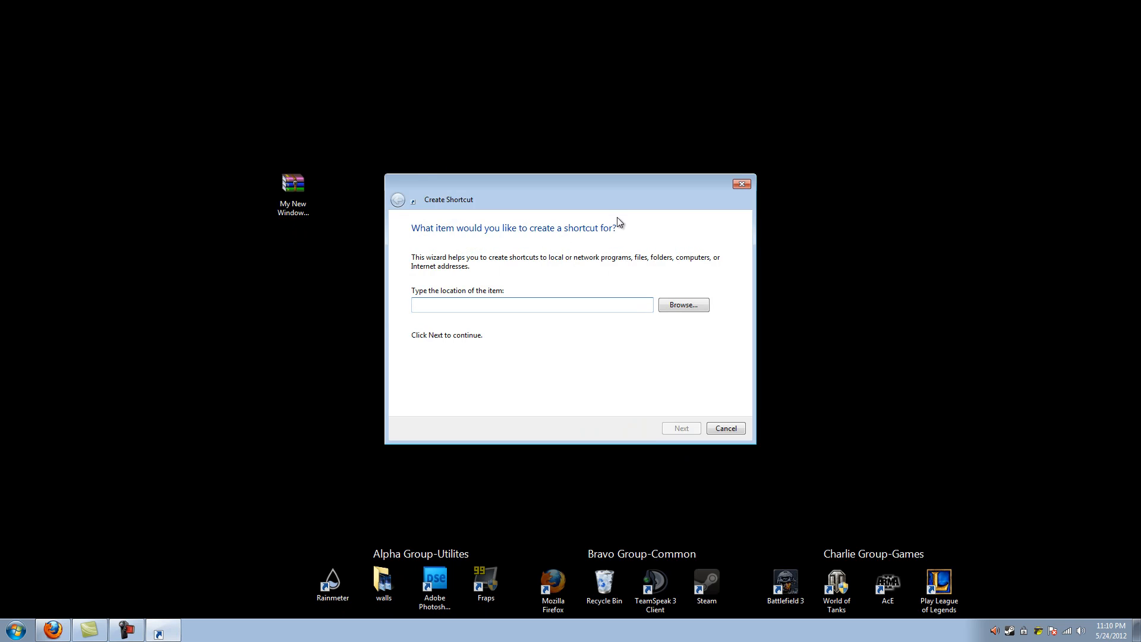
{"action": "left_click", "coordinate": [726, 428]}
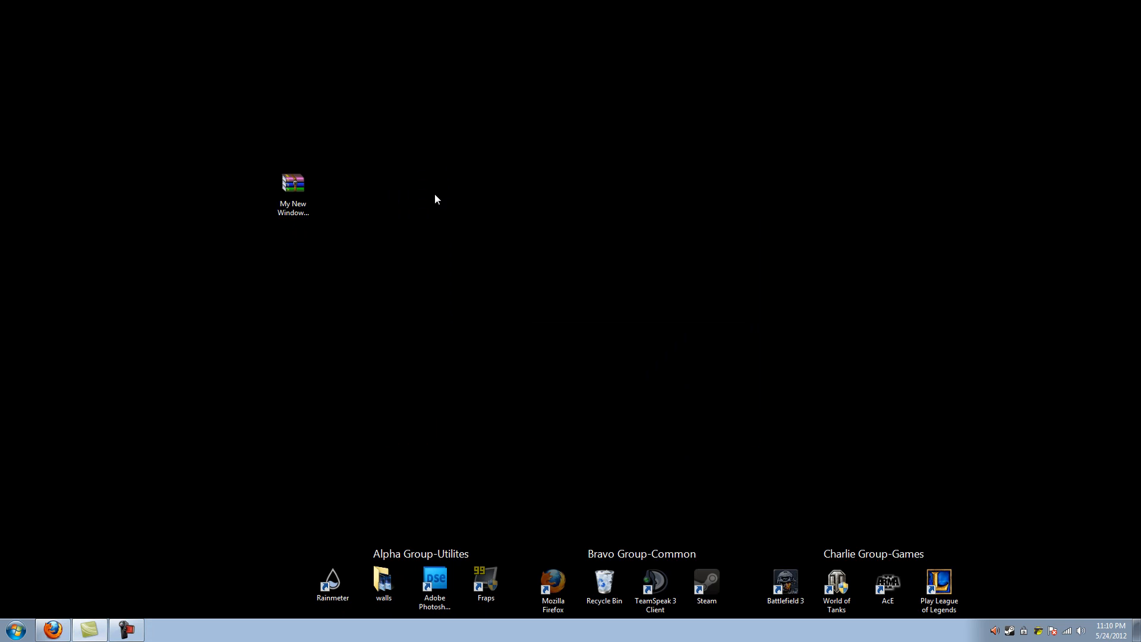
- Create a new desktop folder, BS1, and open the theme archive in WinRAR
{"action": "right_click", "coordinate": [435, 198]}
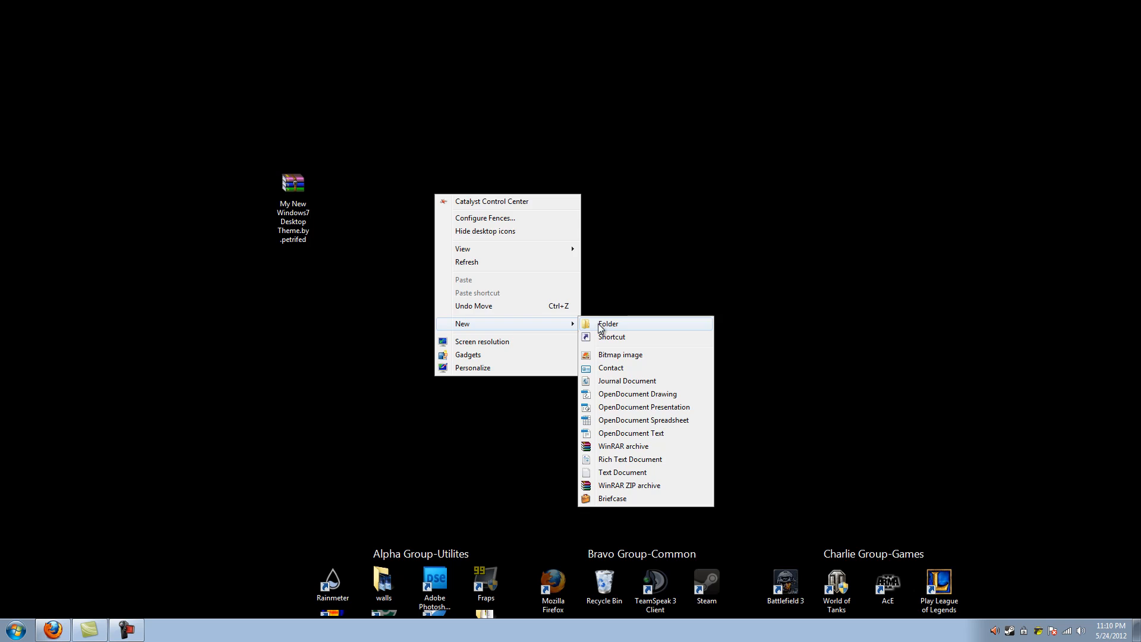
{"action": "left_click", "coordinate": [608, 324]}
{"action": "type", "text": "BS1"}
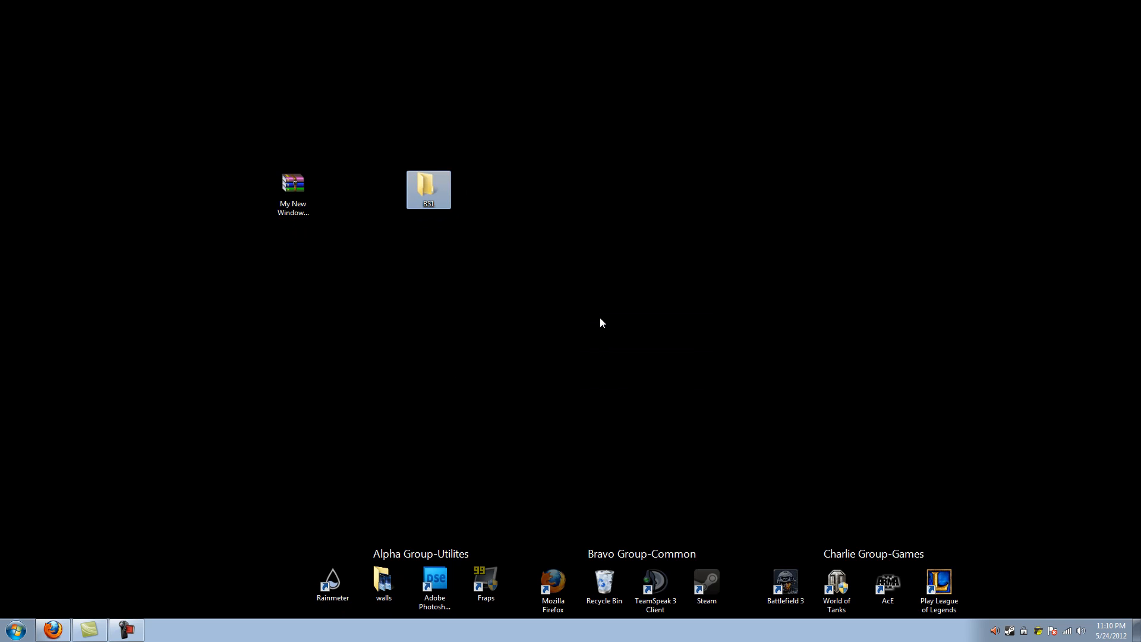
{"action": "mouse_move", "coordinate": [378, 195]}
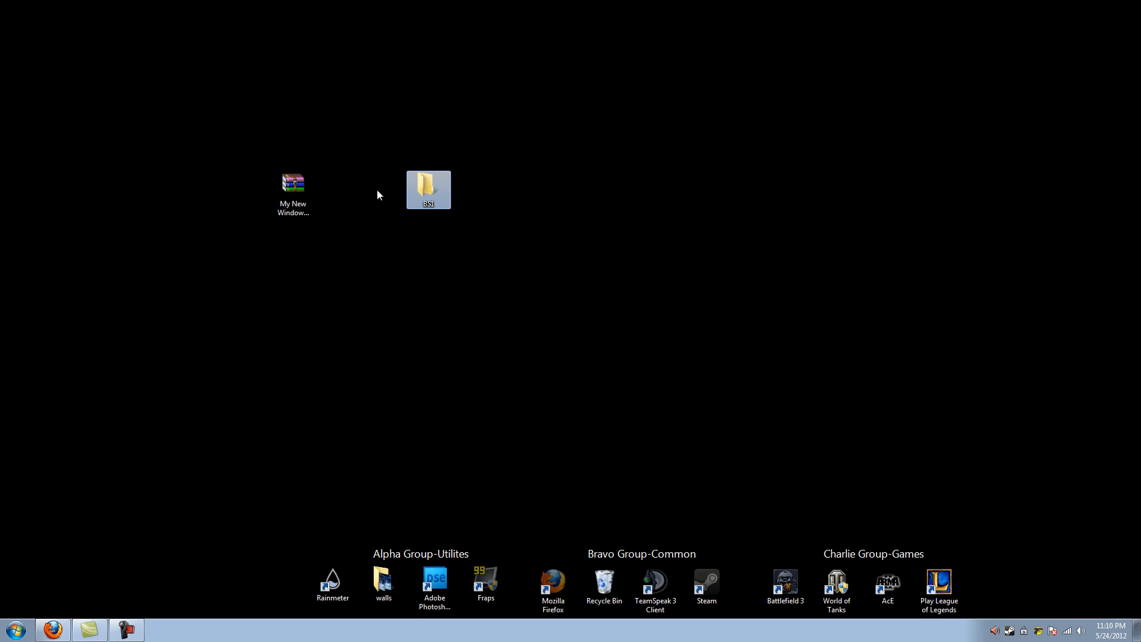
{"action": "double_click", "coordinate": [292, 182]}
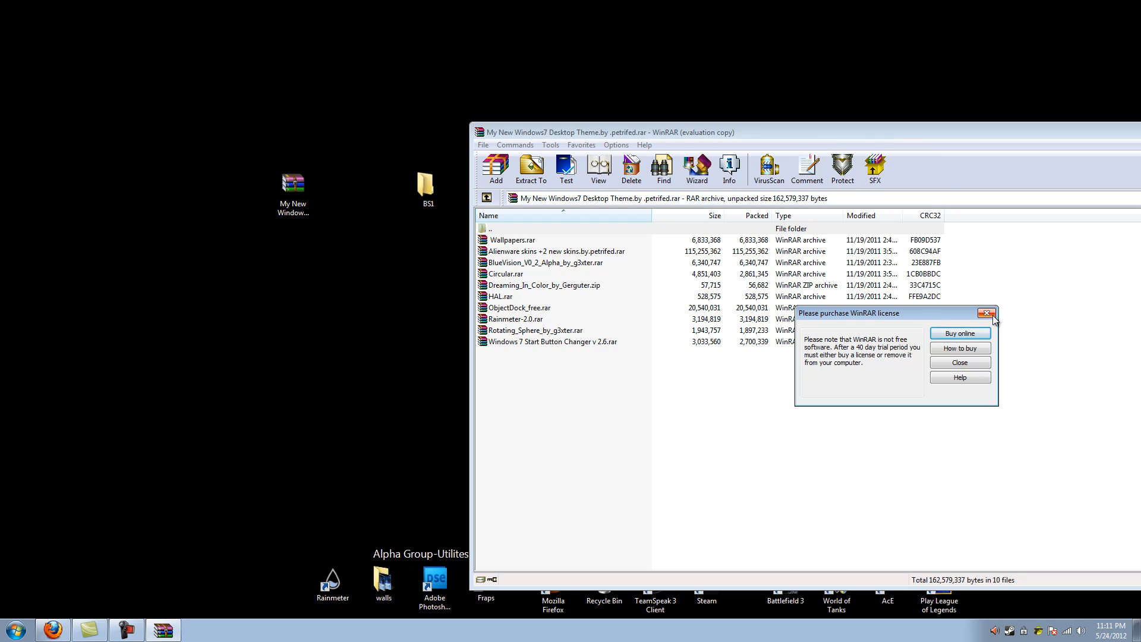
- Dismiss the WinRAR license reminder and extract all ten theme files into BS1
{"action": "left_click", "coordinate": [989, 312]}
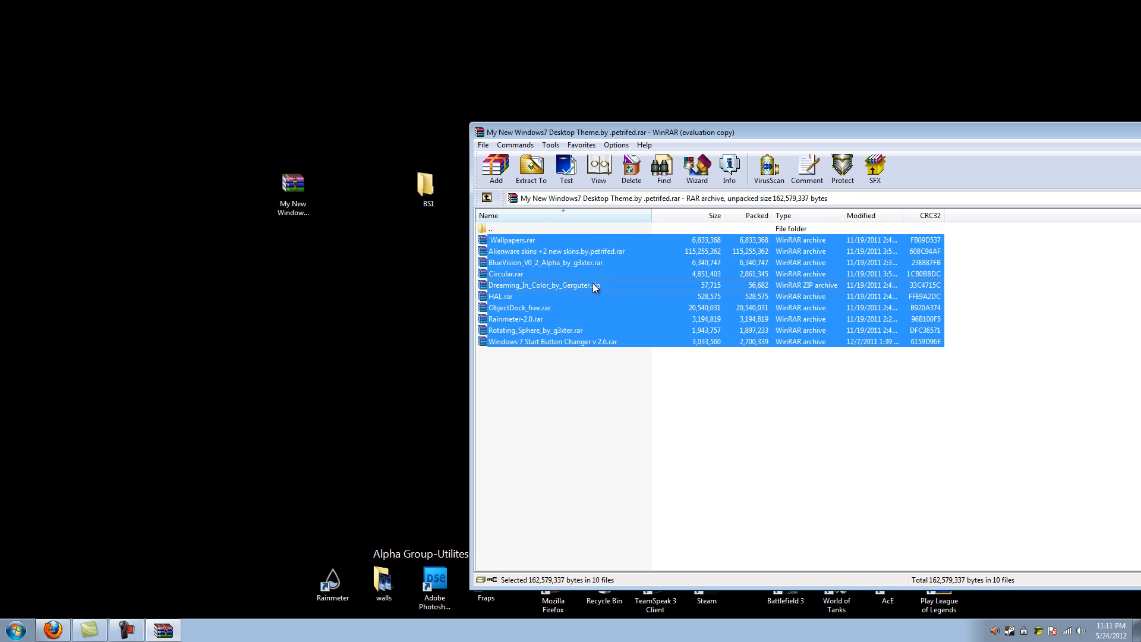
{"action": "left_click", "coordinate": [531, 169]}
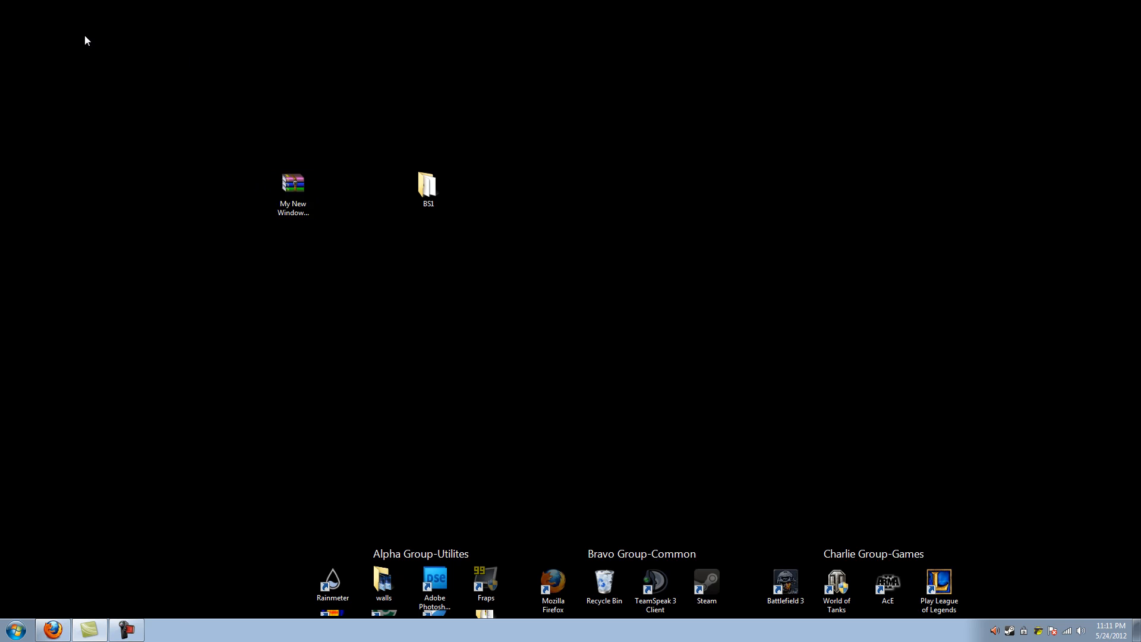
- Open BS1 and inspect the Rainmeter-2.0 and Wallpapers archives, previewing the aurora wallpaper
{"action": "double_click", "coordinate": [428, 182]}
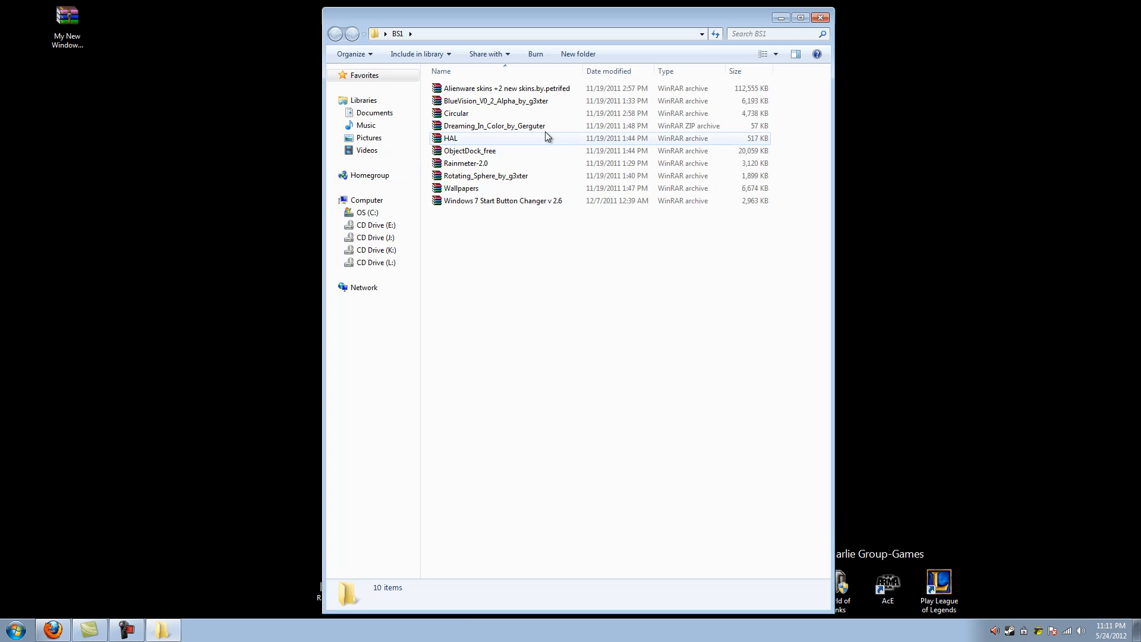
{"action": "mouse_move", "coordinate": [542, 129]}
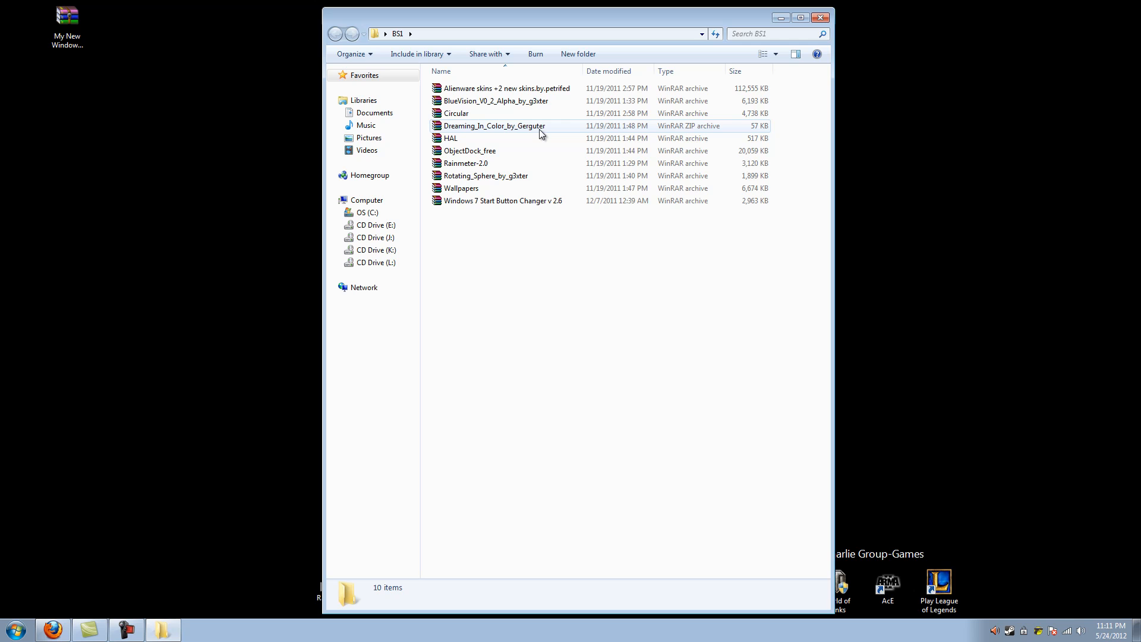
{"action": "mouse_move", "coordinate": [476, 163]}
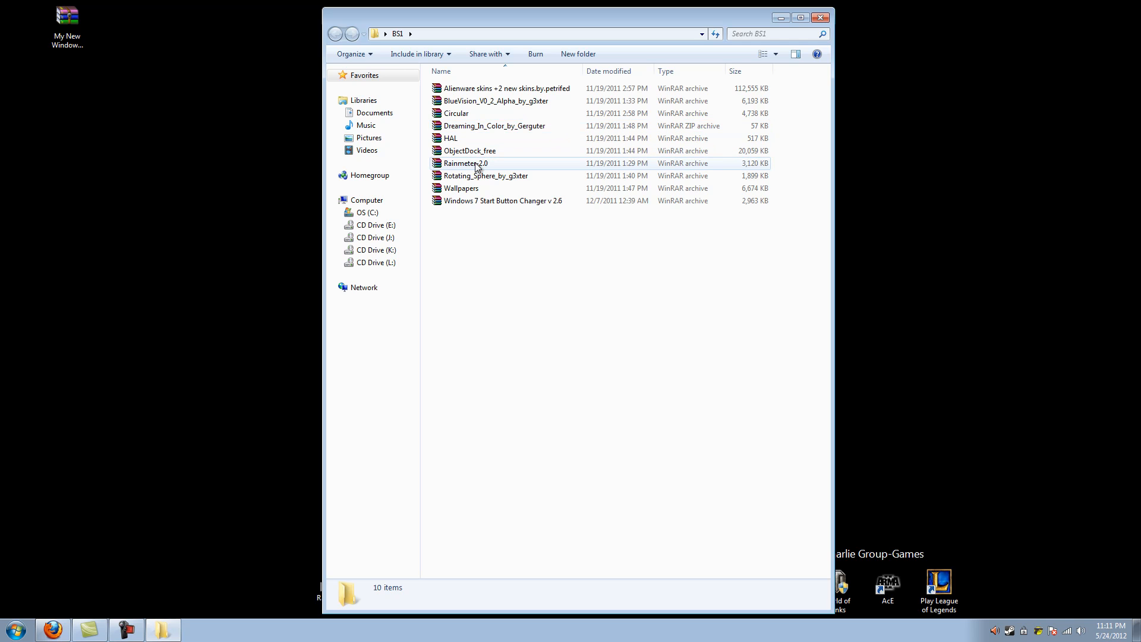
{"action": "double_click", "coordinate": [465, 163]}
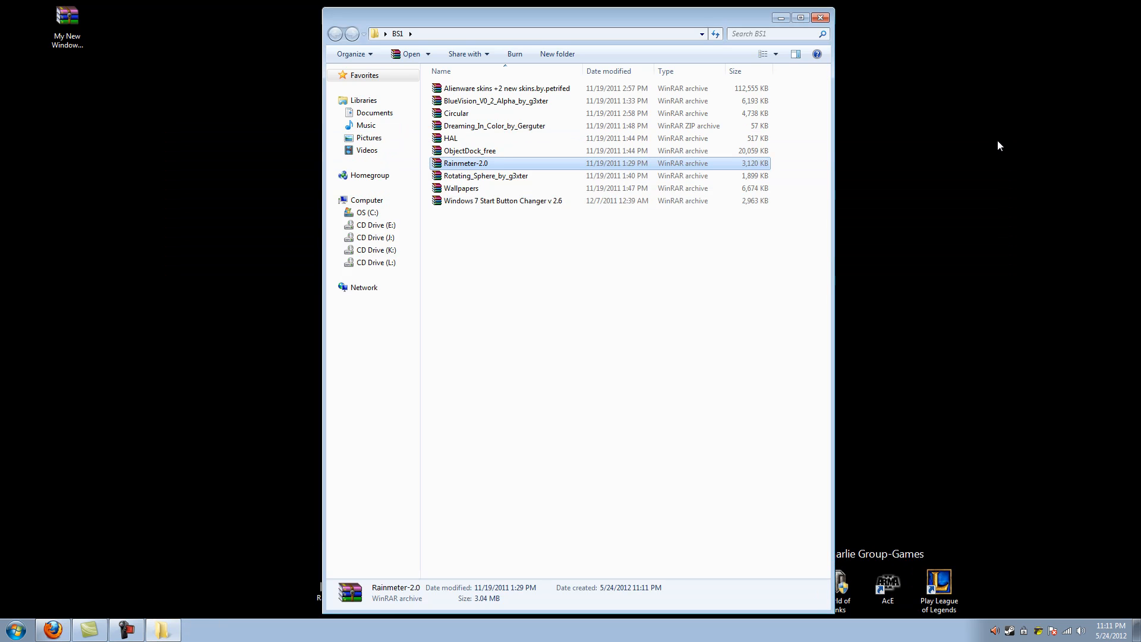
{"action": "mouse_move", "coordinate": [561, 106]}
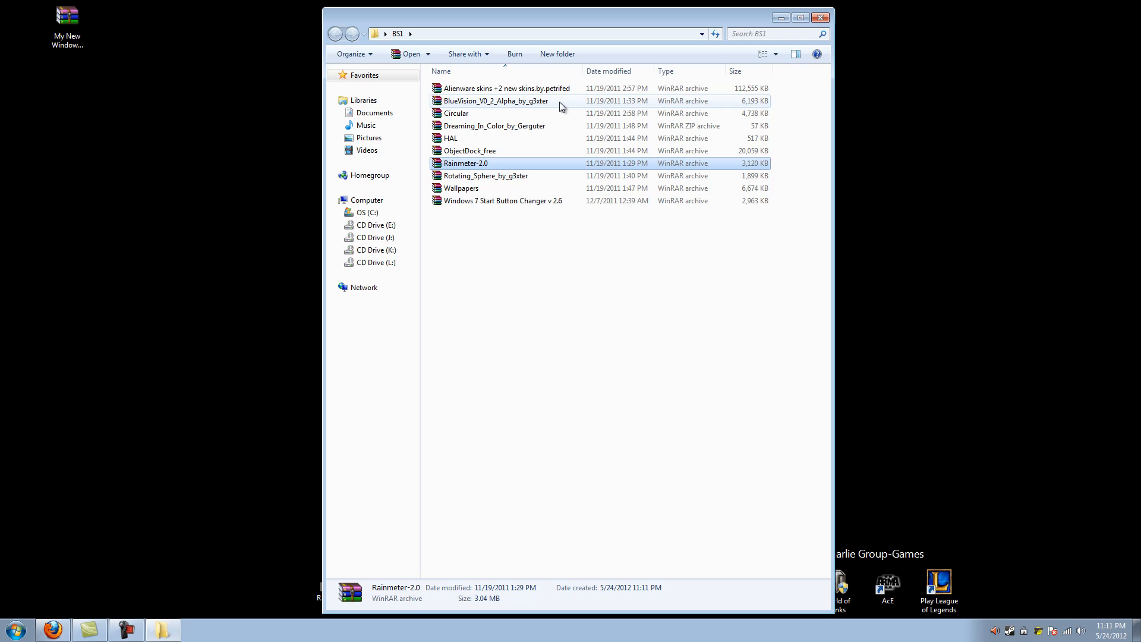
{"action": "left_click", "coordinate": [462, 188]}
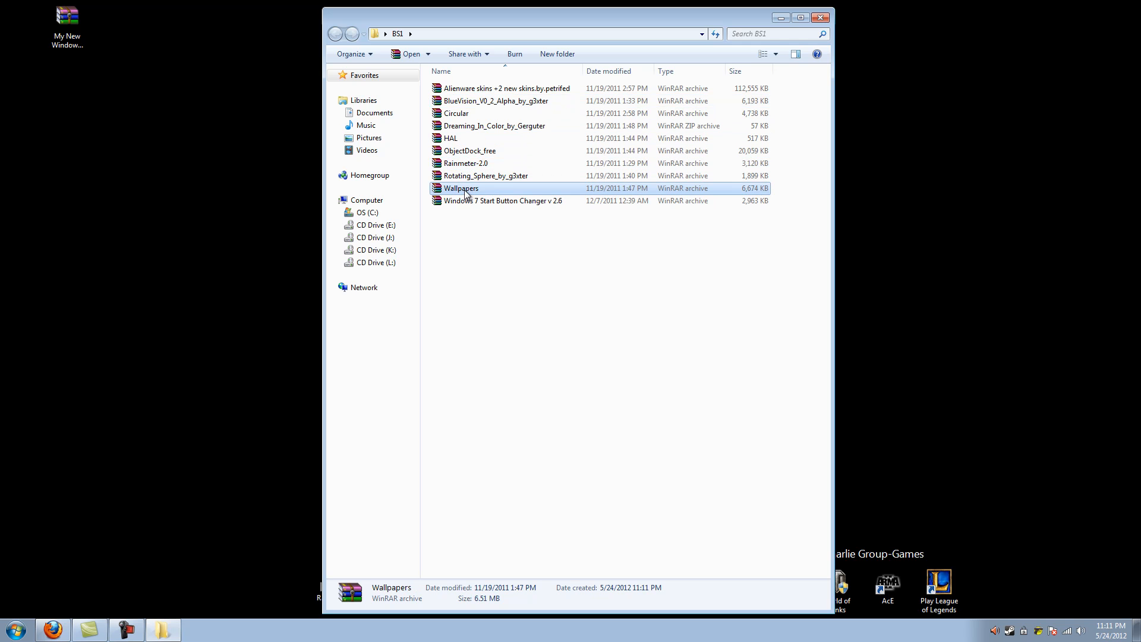
{"action": "double_click", "coordinate": [461, 188]}
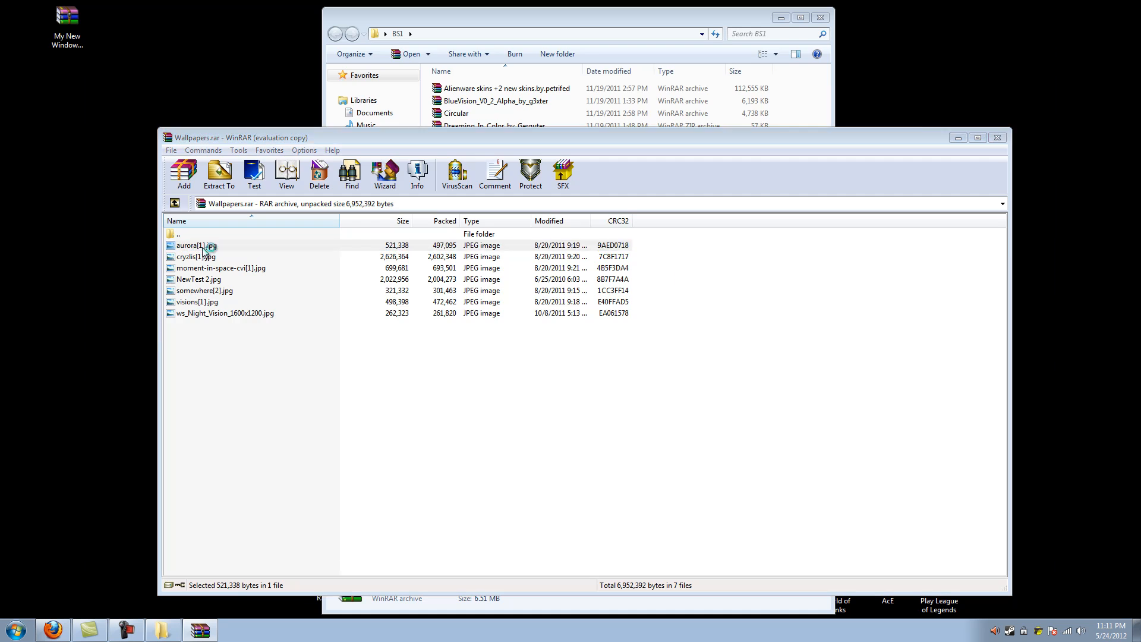
{"action": "double_click", "coordinate": [197, 246]}
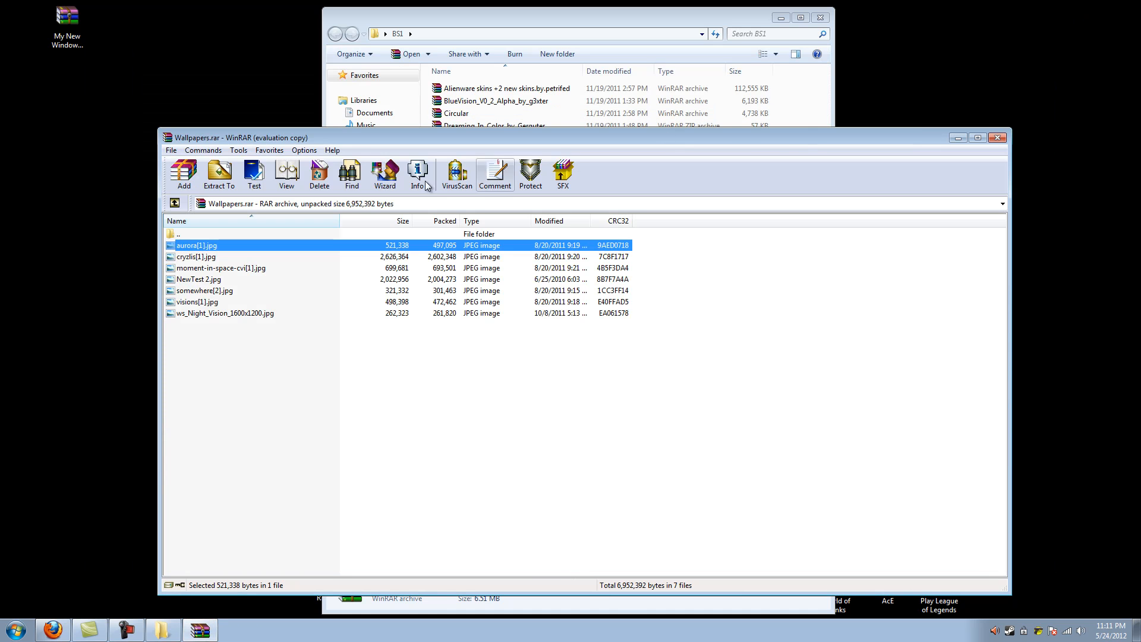
{"action": "left_click", "coordinate": [998, 138]}
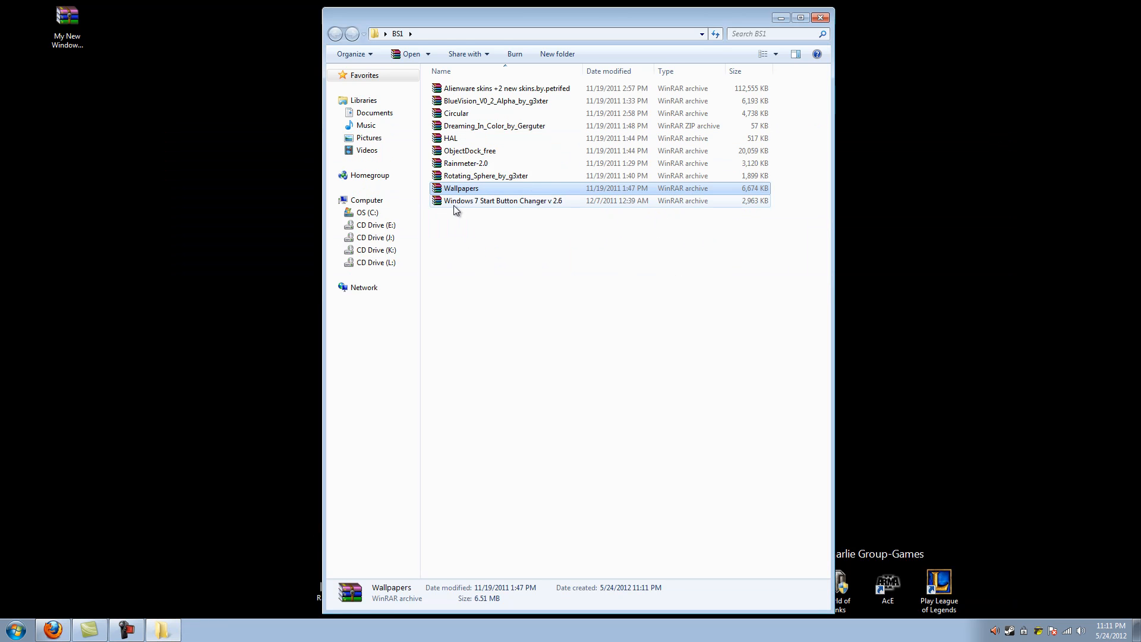
{"action": "mouse_move", "coordinate": [454, 207]}
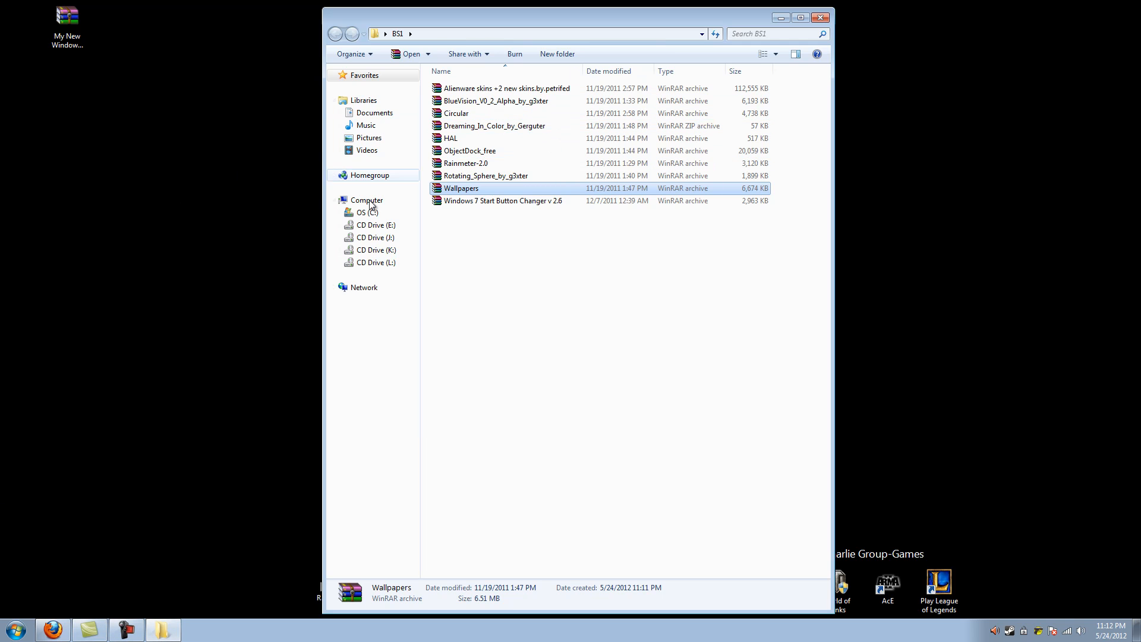
- From the Start menu, browse Documents and the C: drive's Temp folder
{"action": "left_click", "coordinate": [13, 630]}
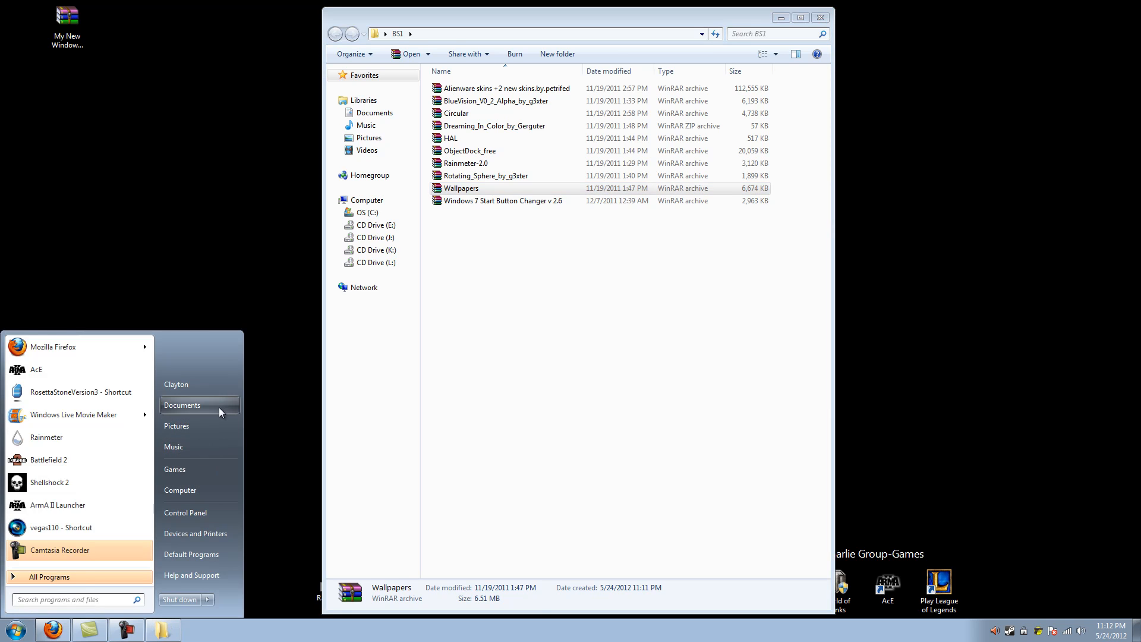
{"action": "left_click", "coordinate": [183, 405]}
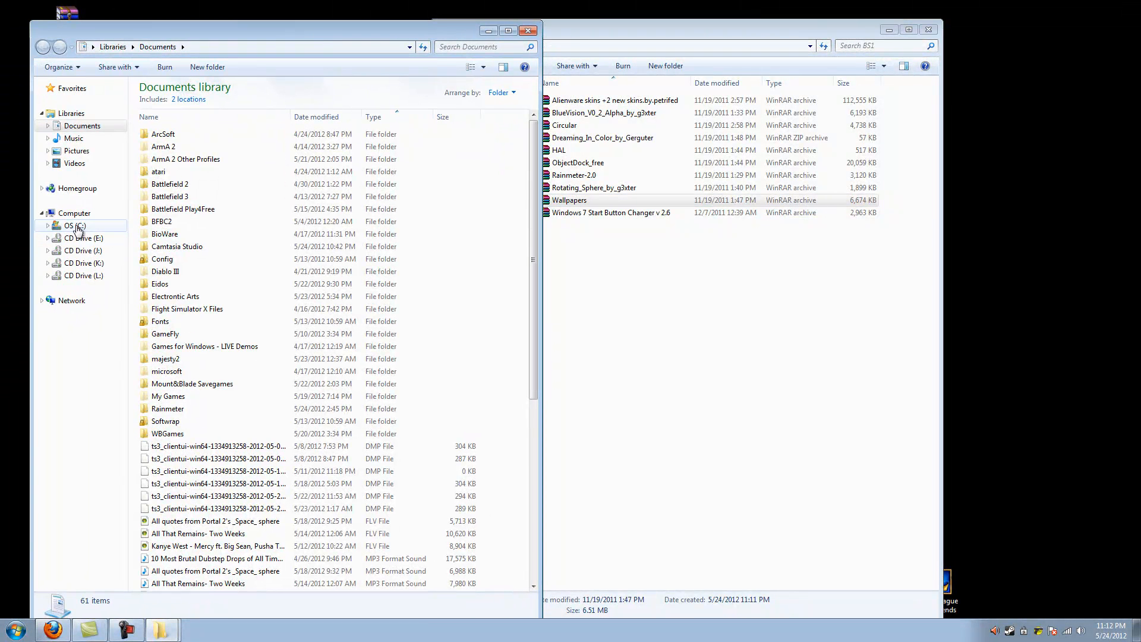
{"action": "left_click", "coordinate": [73, 226]}
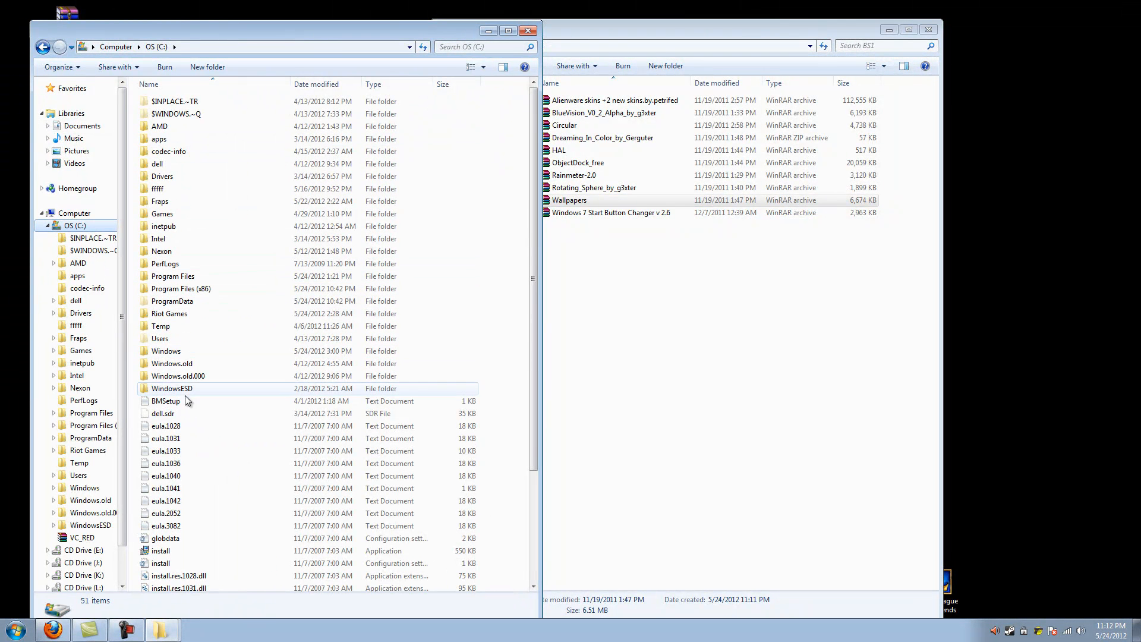
{"action": "left_click", "coordinate": [160, 326]}
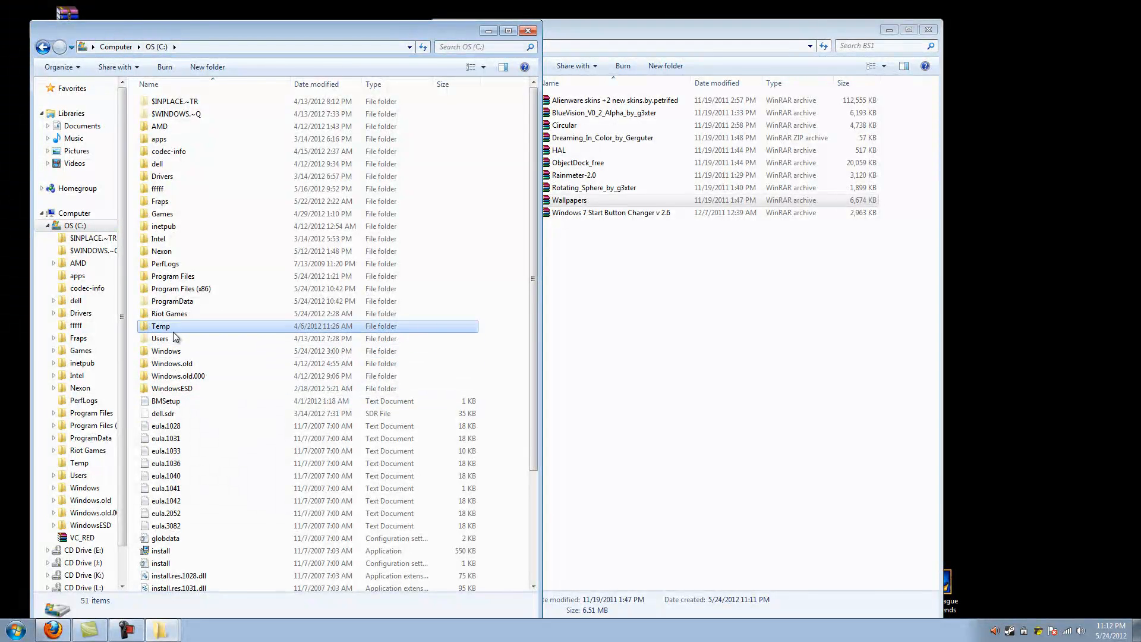
{"action": "double_click", "coordinate": [159, 338]}
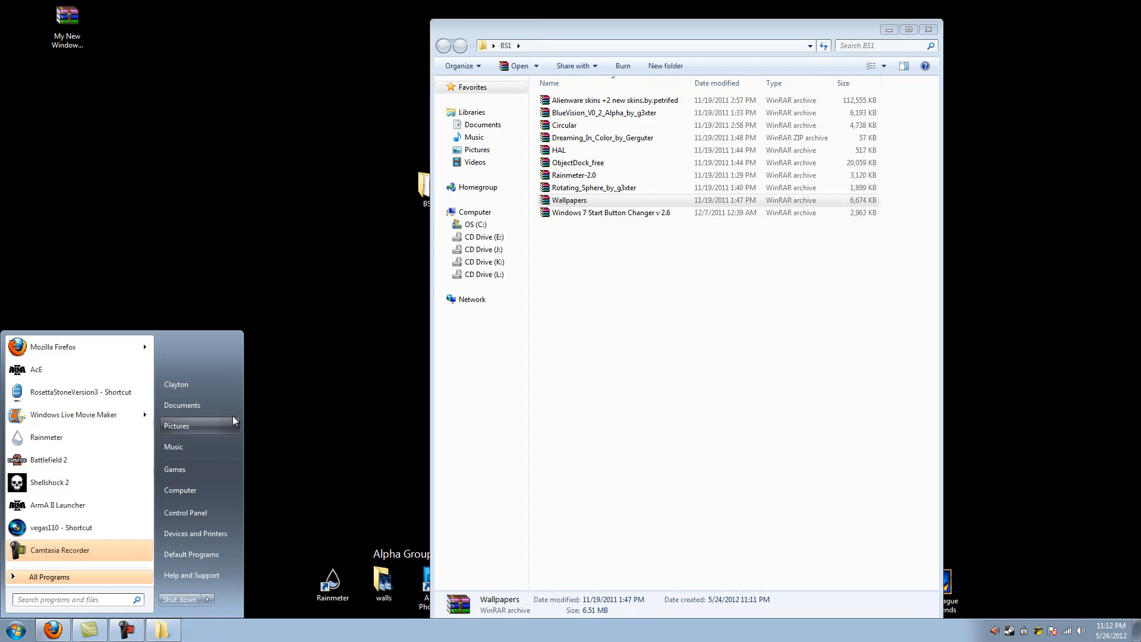
- Navigate Documents > Rainmeter > Skins to show the skin folders
{"action": "left_click", "coordinate": [182, 405]}
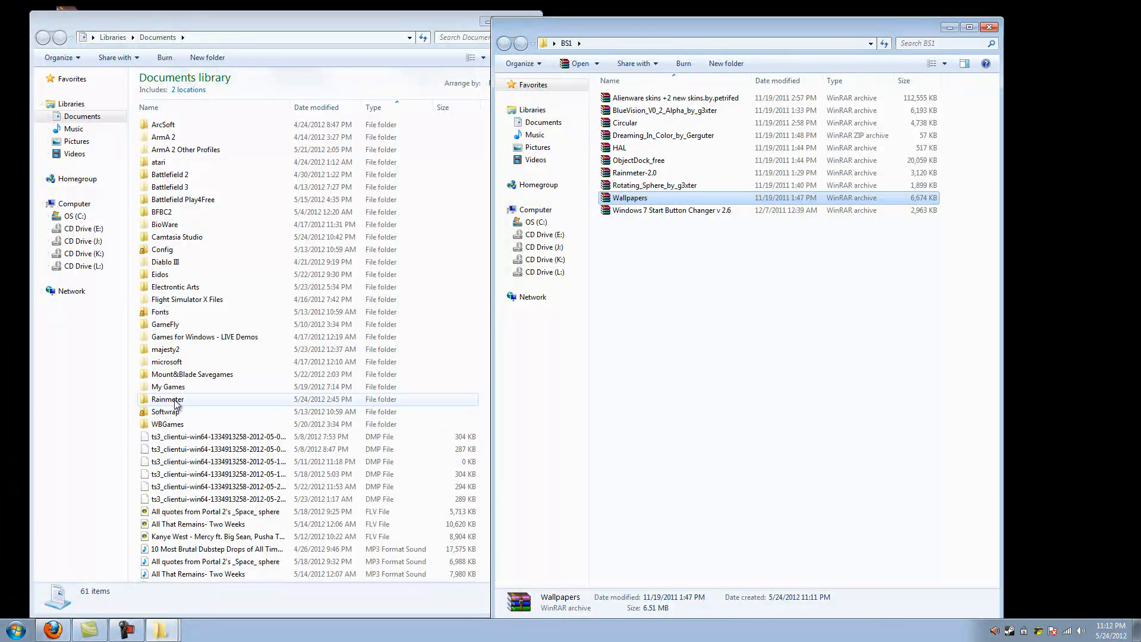
{"action": "double_click", "coordinate": [168, 399]}
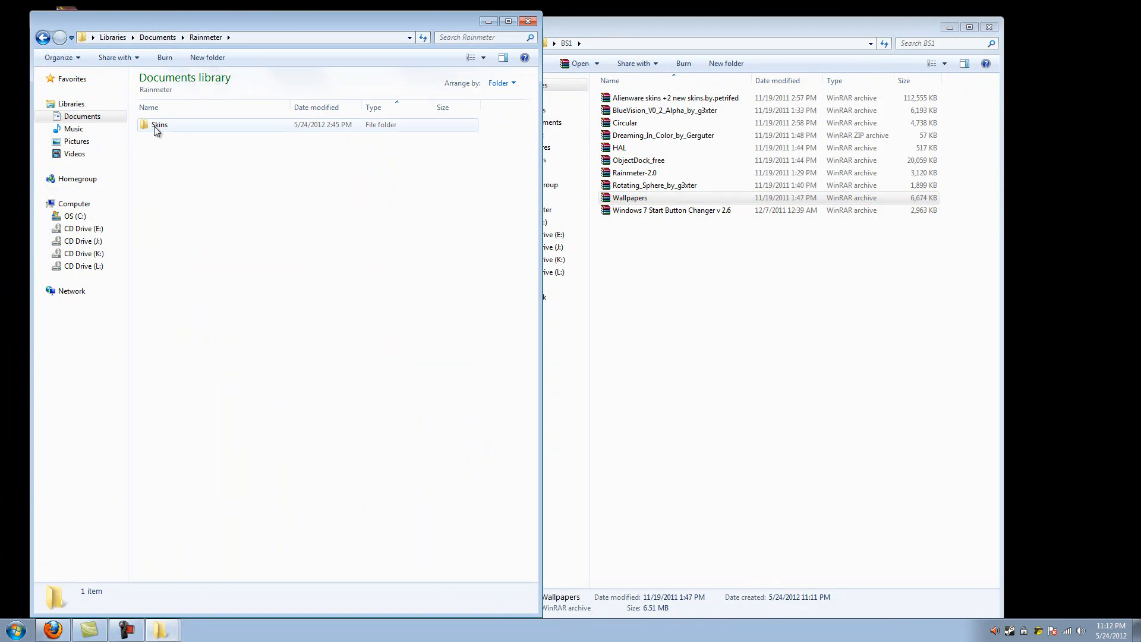
{"action": "double_click", "coordinate": [160, 125]}
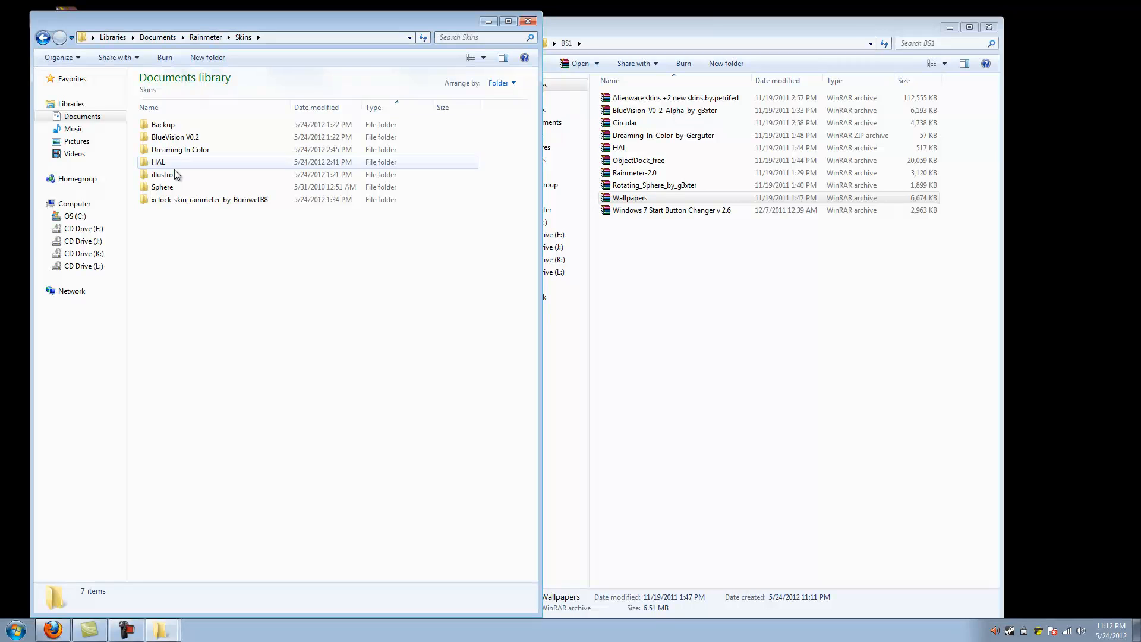
{"action": "left_click", "coordinate": [162, 124]}
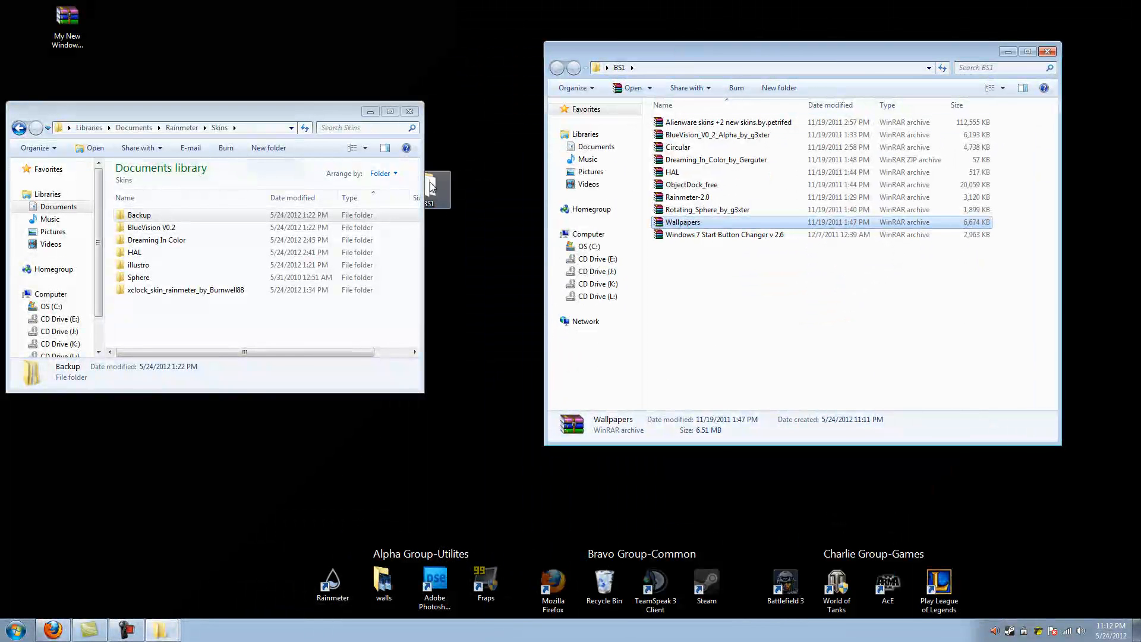
- Place BS1 on the desktop, inspect the BlueVision archive, and minimize the Skins window
{"action": "left_click_drag", "start_coordinate": [429, 189], "coordinate": [158, 22]}
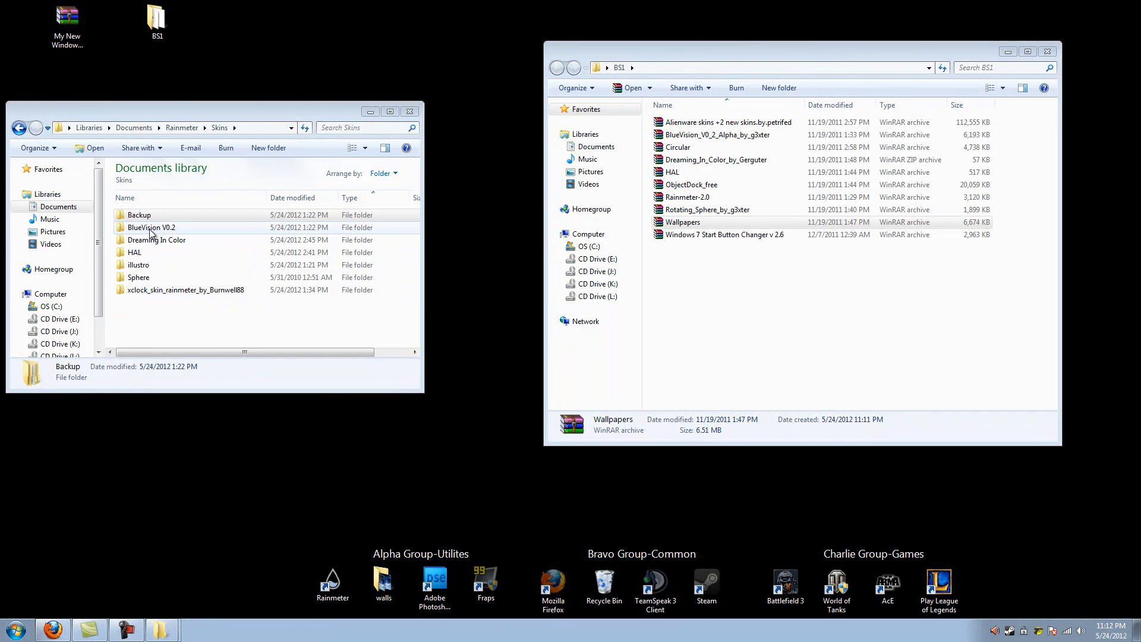
{"action": "left_click", "coordinate": [151, 227]}
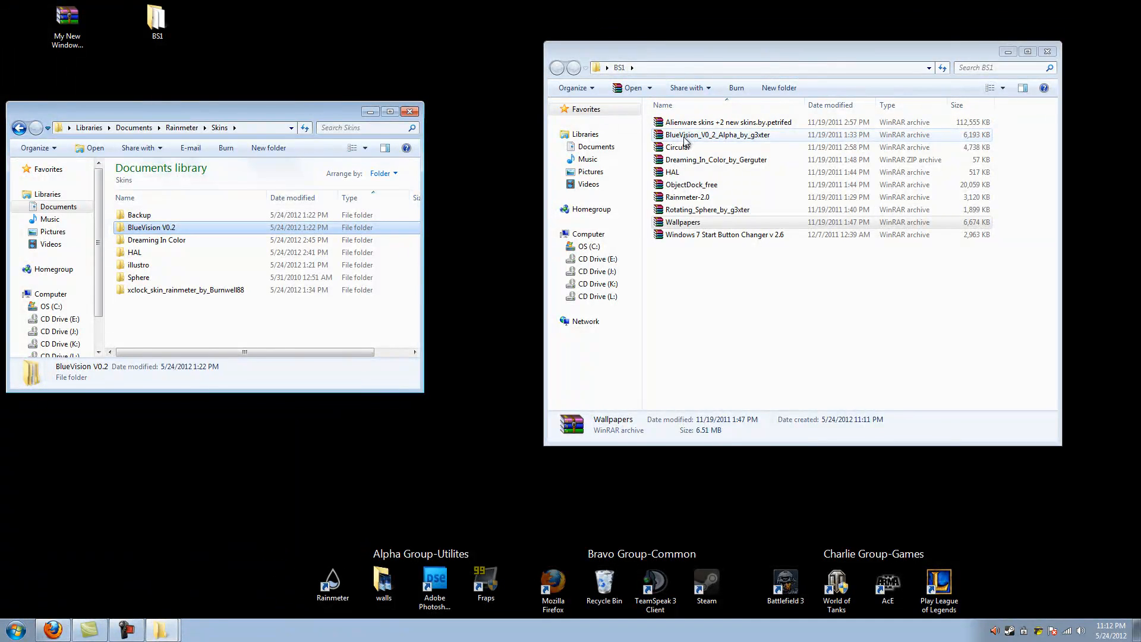
{"action": "double_click", "coordinate": [717, 135]}
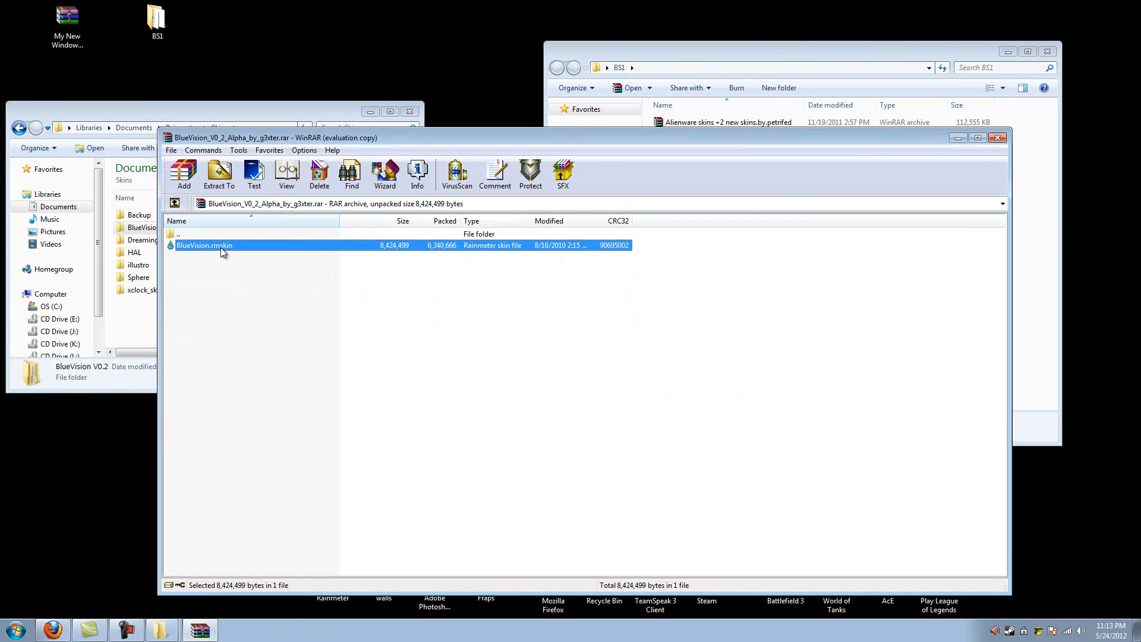
{"action": "mouse_move", "coordinate": [635, 286]}
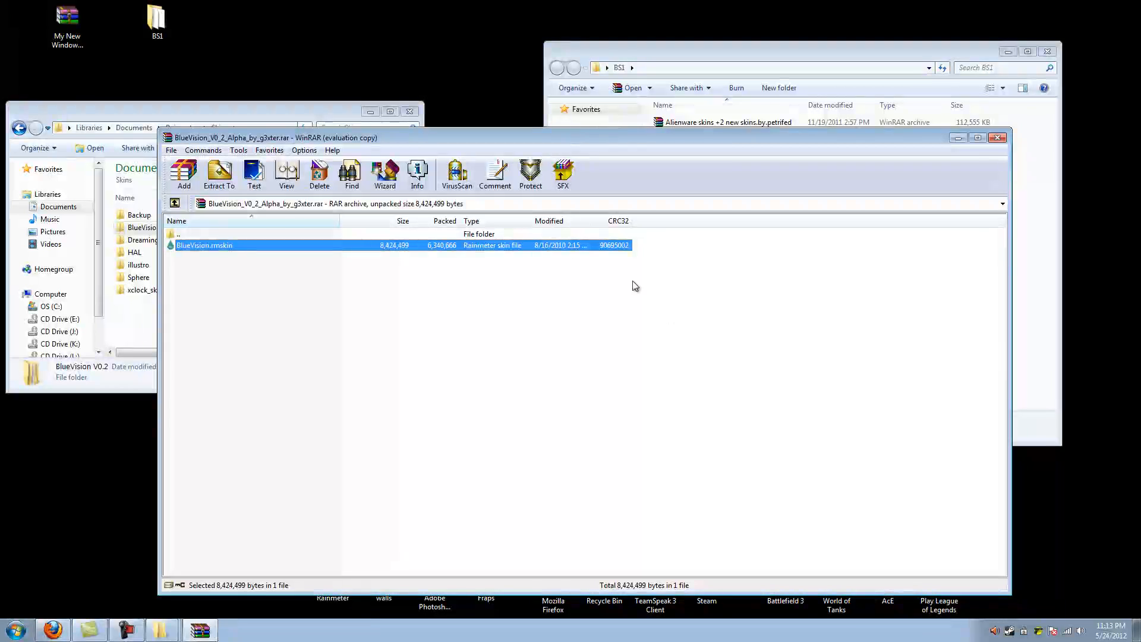
{"action": "left_click", "coordinate": [998, 137]}
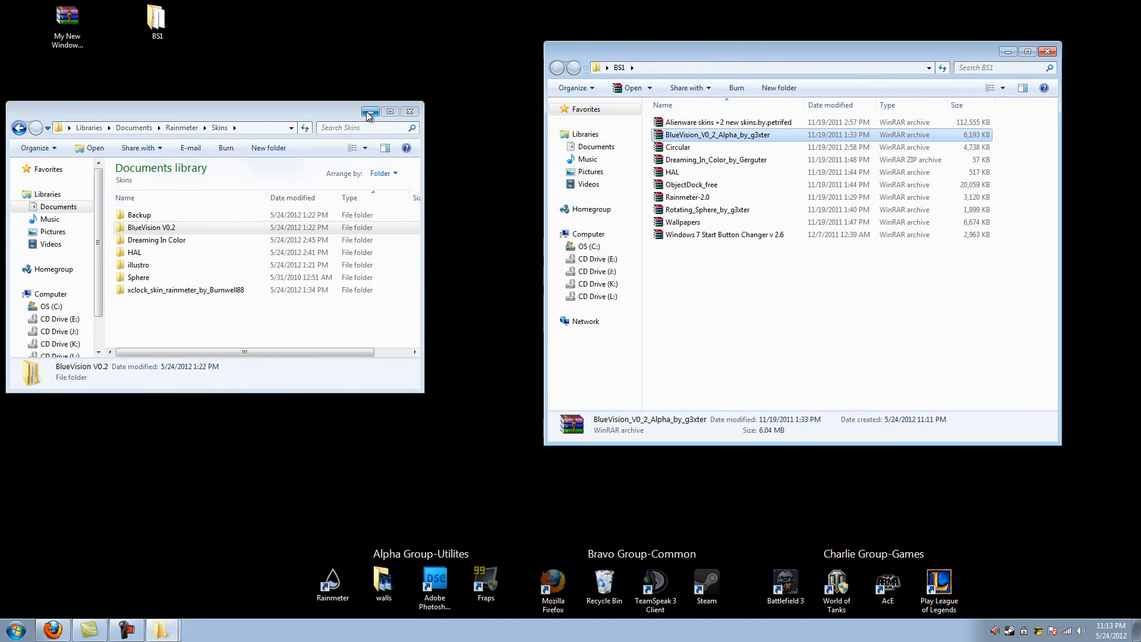
{"action": "left_click", "coordinate": [409, 111]}
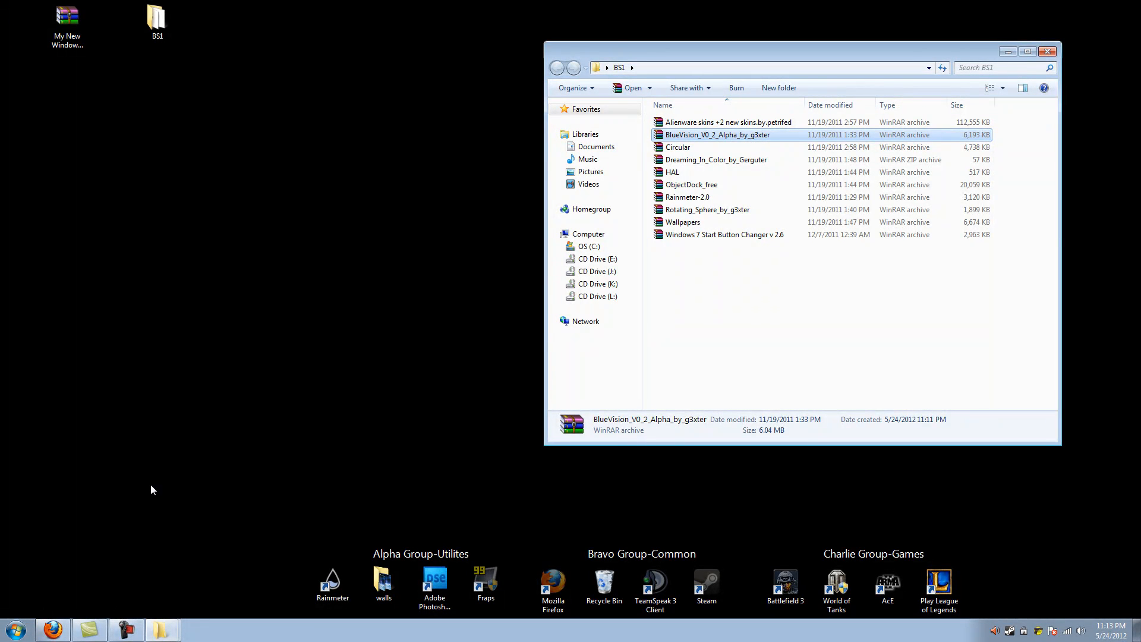
{"action": "left_click", "coordinate": [14, 629]}
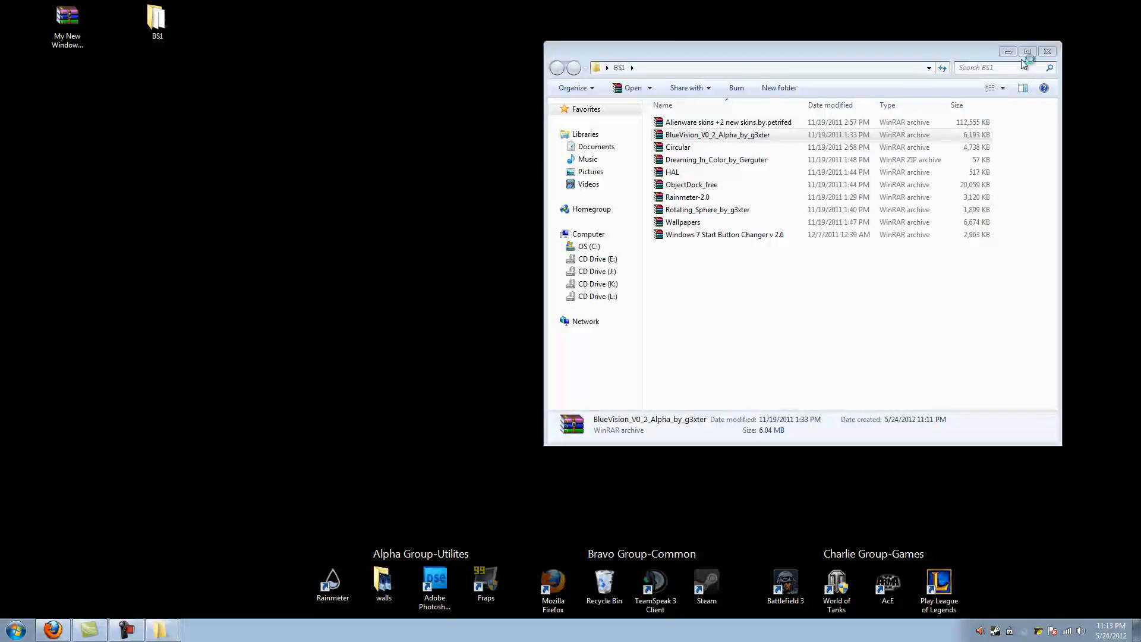
- Minimize BS1 and switch TeamSpeak 3 to the GamersPlatoon Organization server tab
{"action": "left_click", "coordinate": [1048, 51]}
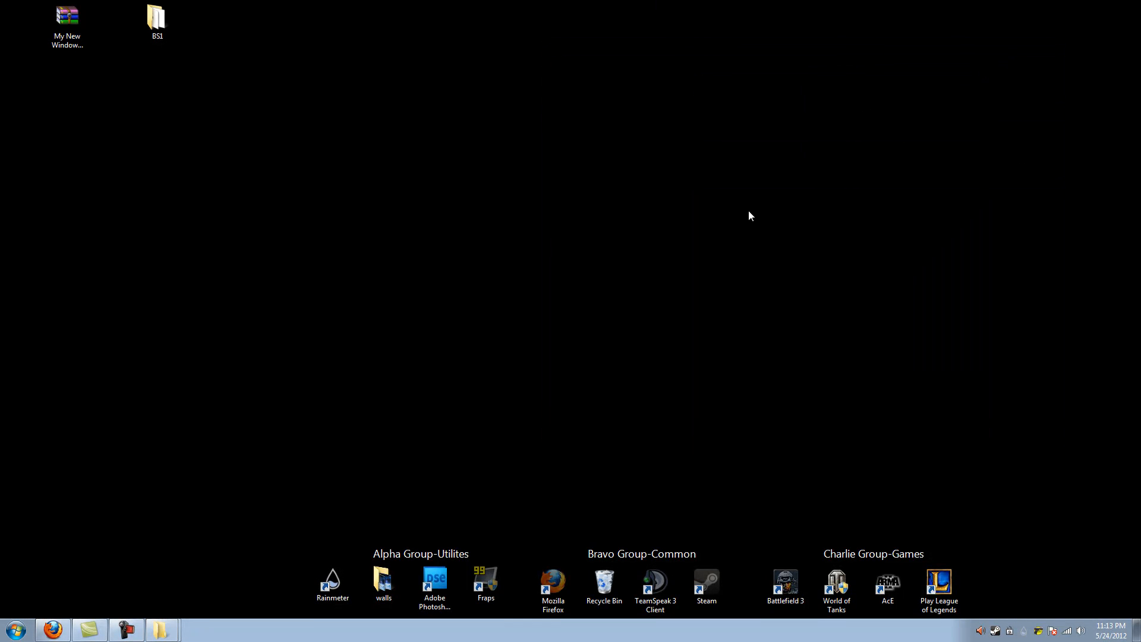
{"action": "mouse_move", "coordinate": [549, 292]}
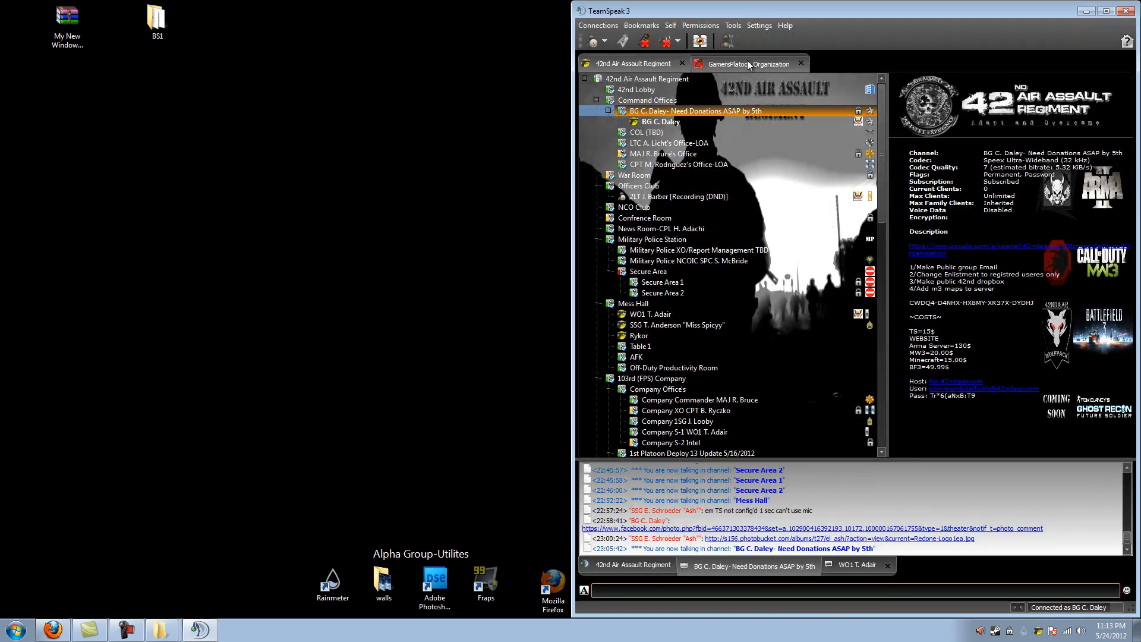
{"action": "left_click", "coordinate": [747, 64]}
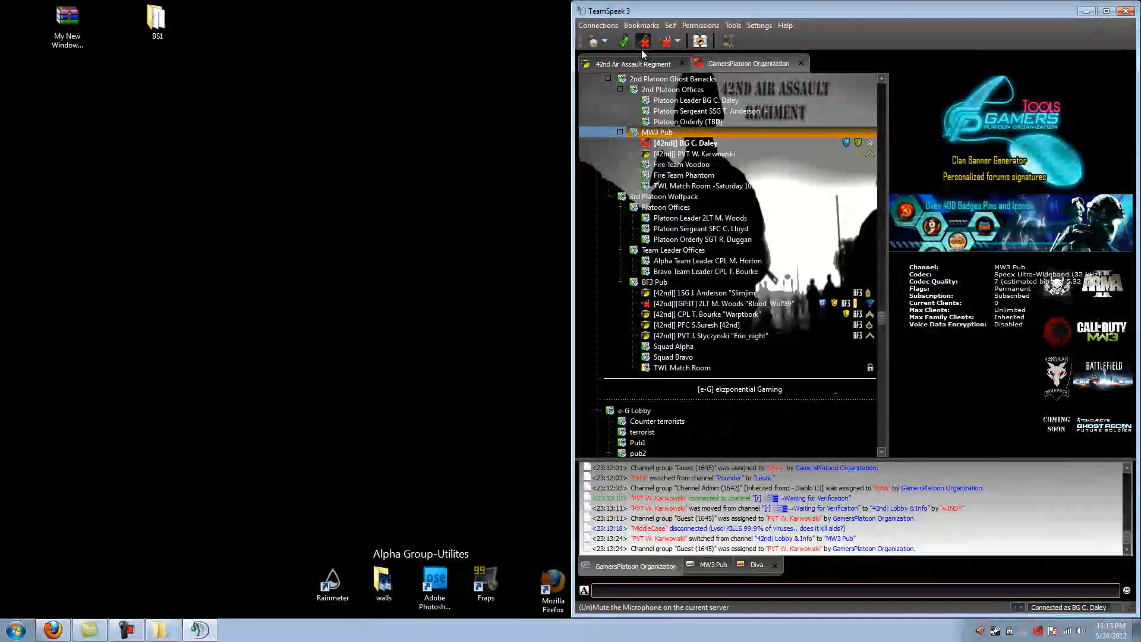
{"action": "mouse_move", "coordinate": [664, 41]}
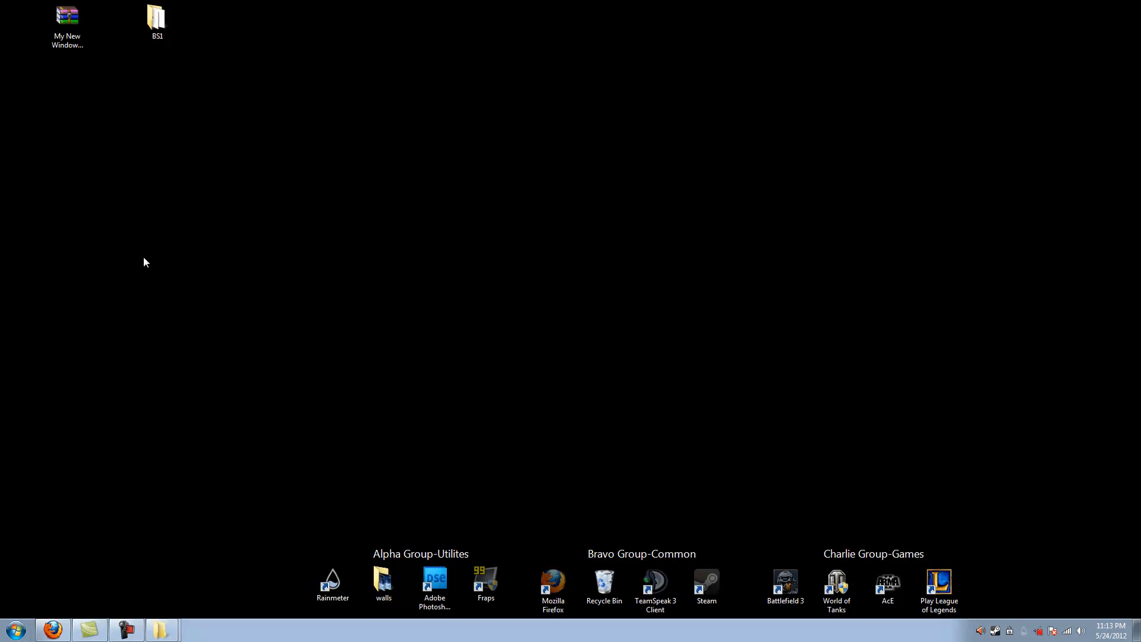
{"action": "mouse_move", "coordinate": [317, 101]}
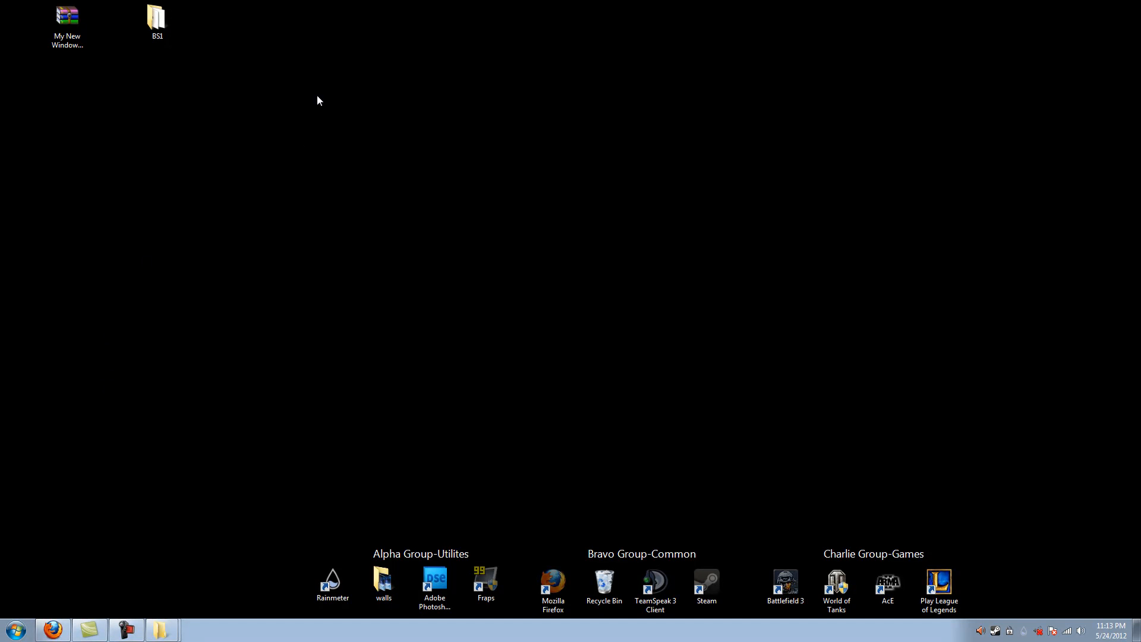
{"action": "mouse_move", "coordinate": [652, 307]}
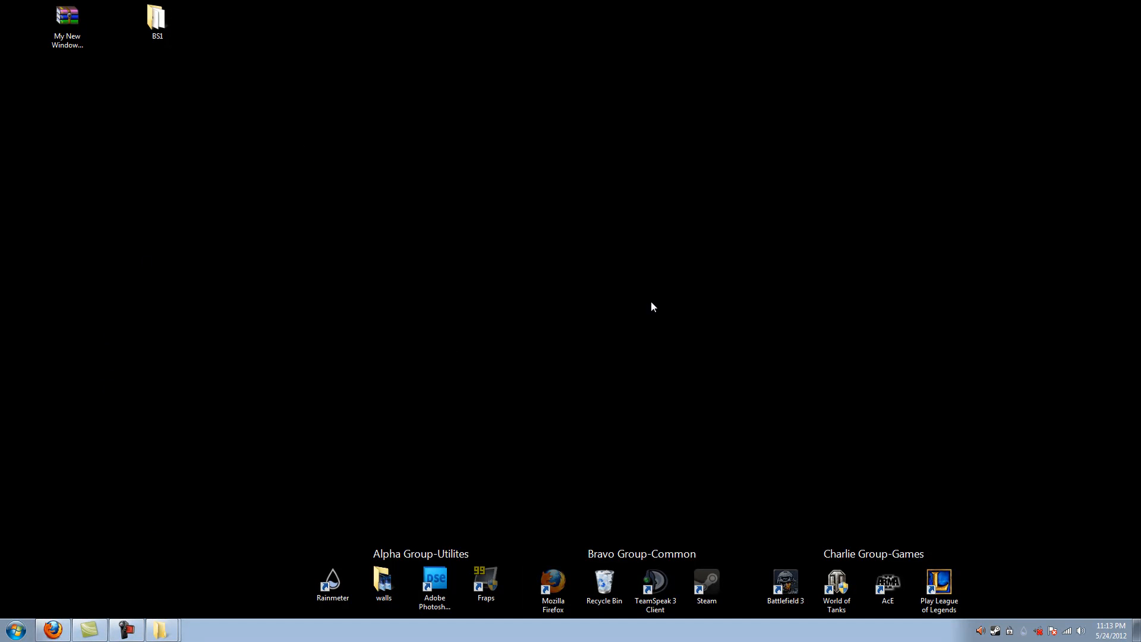
- Send a friend the Steam chat message 'be on ina', then close the friends list
{"action": "right_click", "coordinate": [994, 632]}
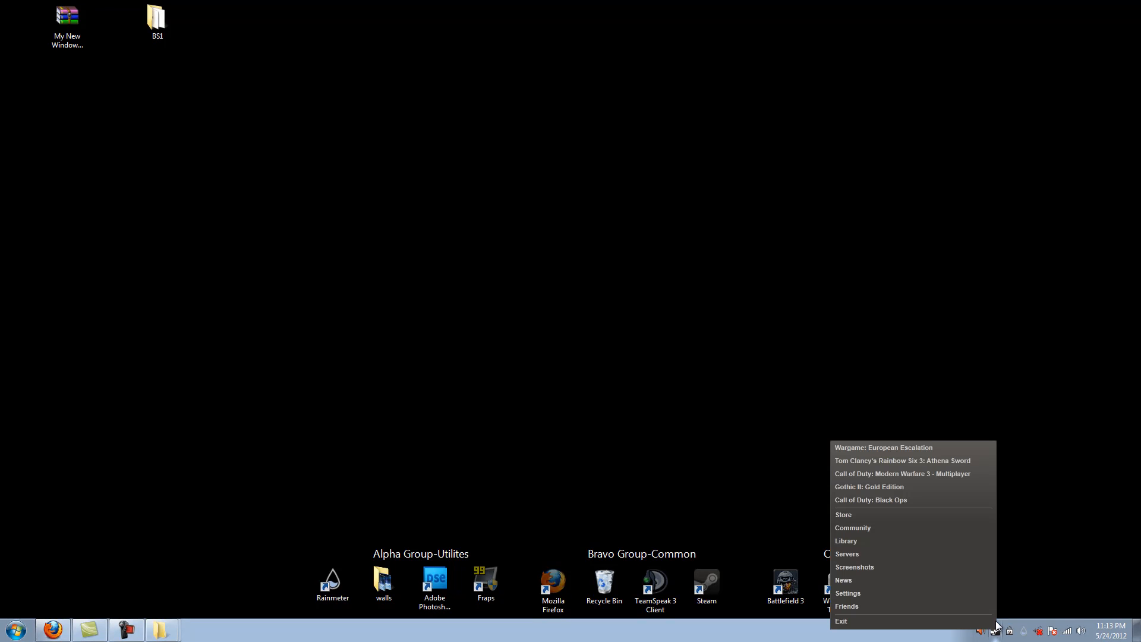
{"action": "mouse_move", "coordinate": [889, 528]}
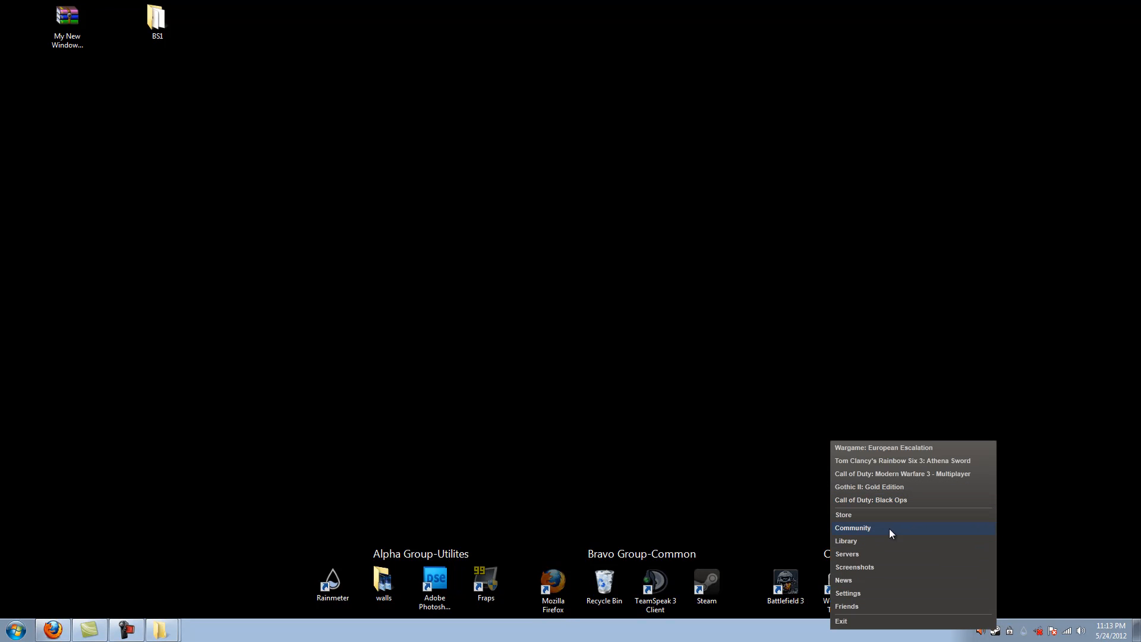
{"action": "mouse_move", "coordinate": [862, 598]}
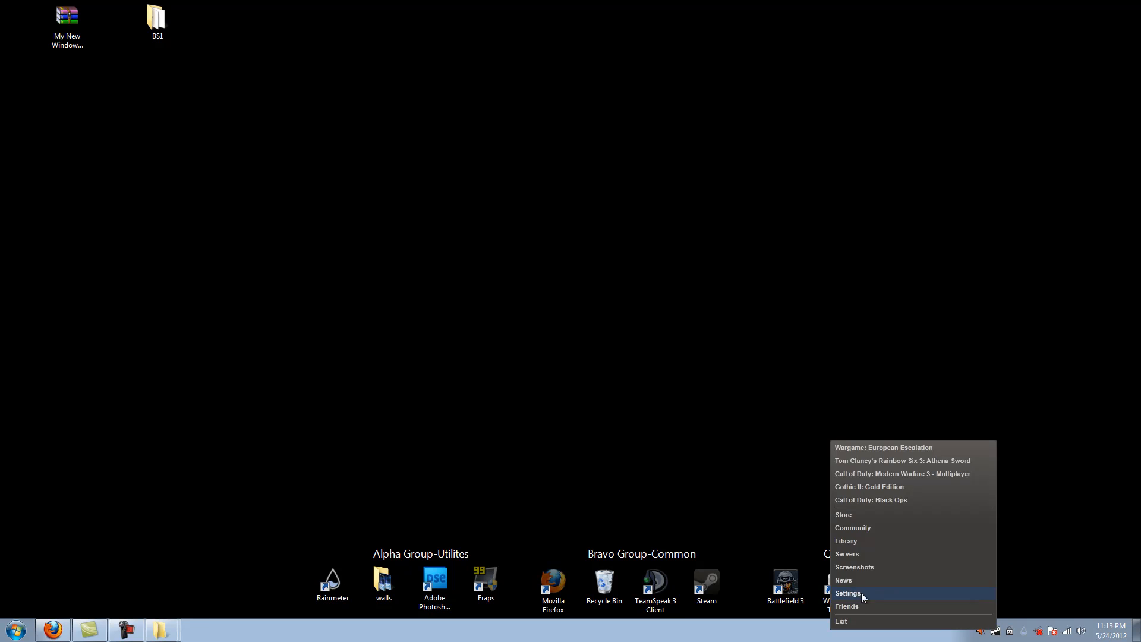
{"action": "left_click", "coordinate": [846, 606]}
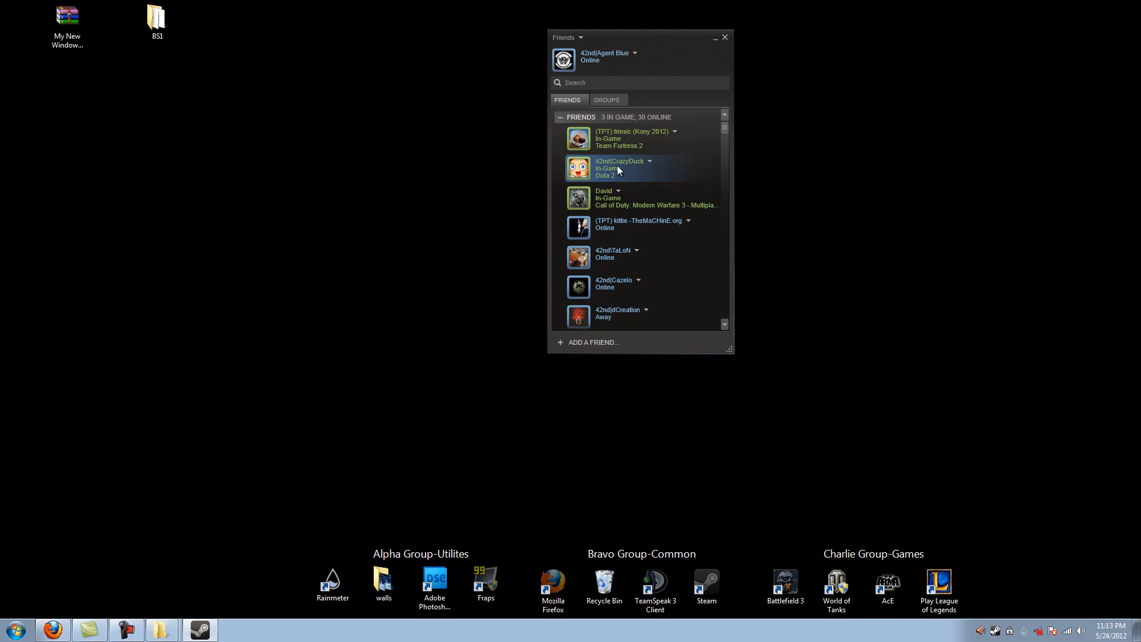
{"action": "mouse_move", "coordinate": [680, 165]}
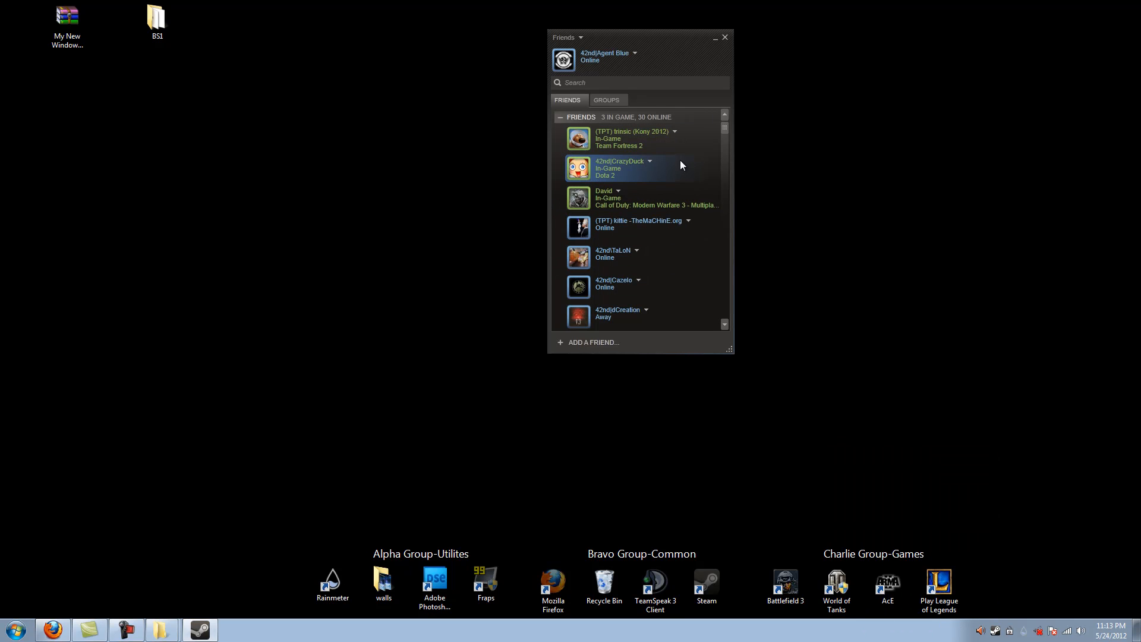
{"action": "scroll", "scroll_direction": "down", "scroll_amount": 3}
{"action": "type", "text": "doing a recording"}
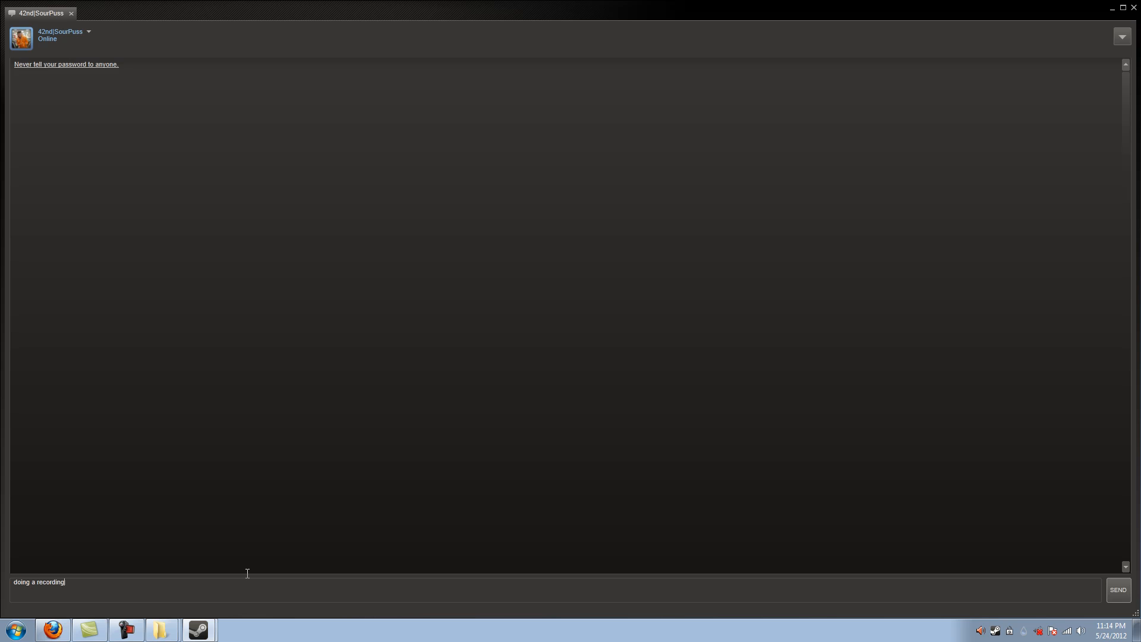
{"action": "type", "text": "be on ina"}
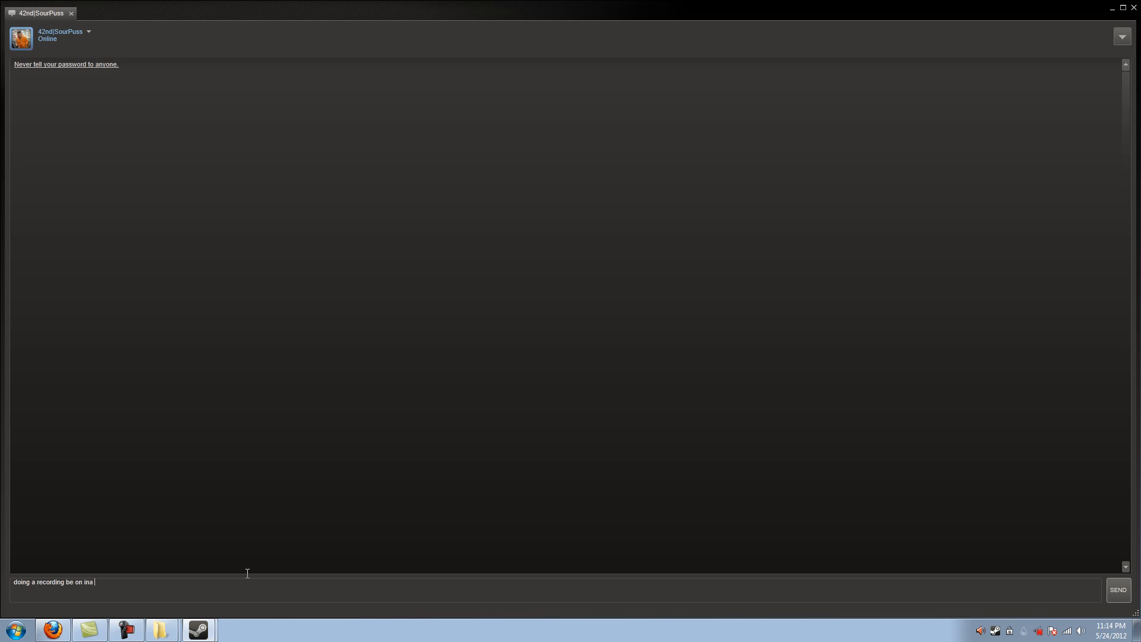
{"action": "key", "text": "Return"}
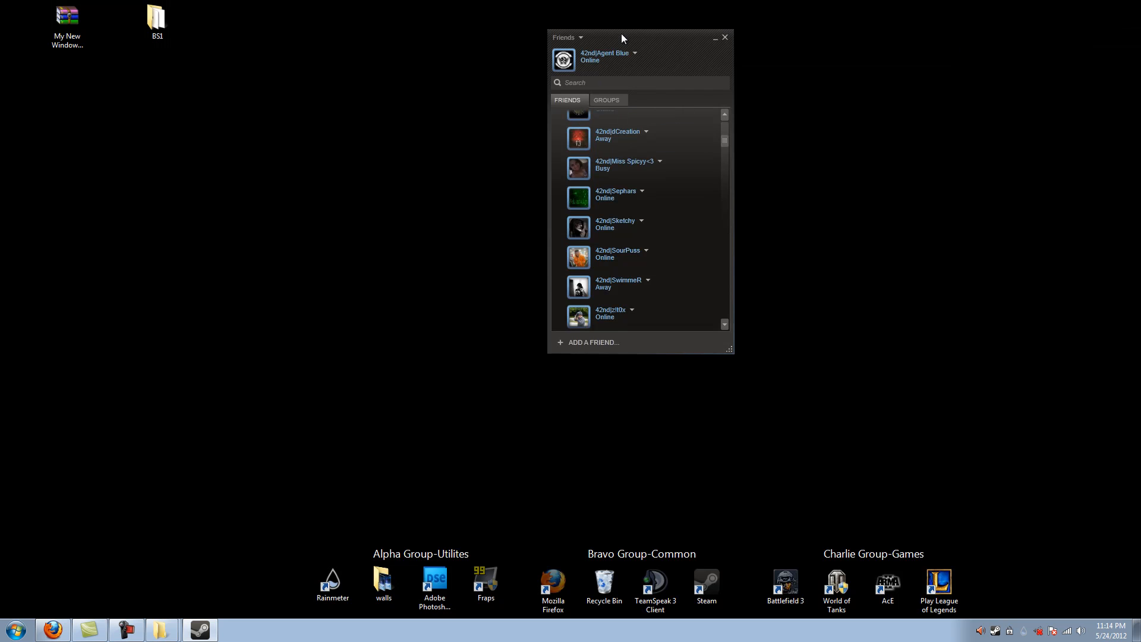
{"action": "left_click", "coordinate": [724, 36]}
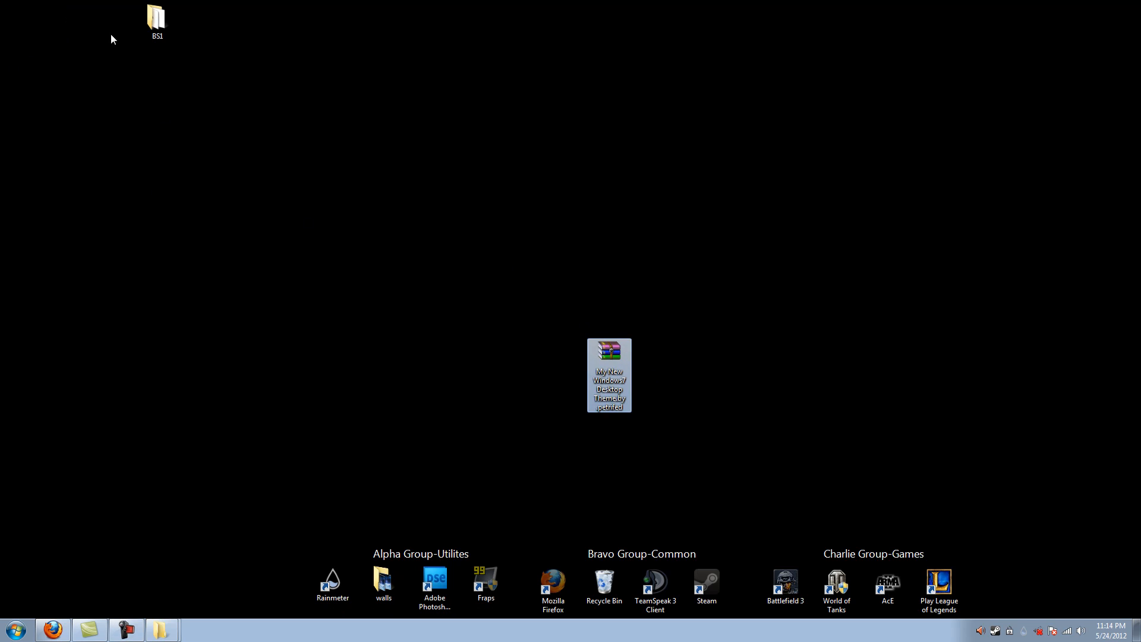
{"action": "mouse_move", "coordinate": [285, 378]}
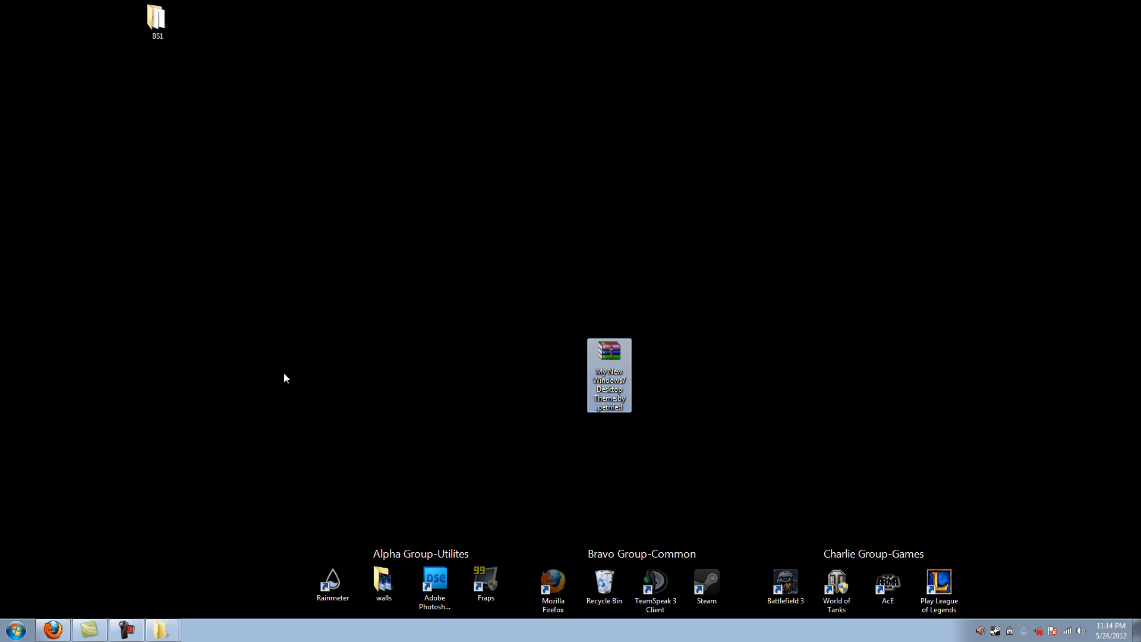
{"action": "mouse_move", "coordinate": [663, 369]}
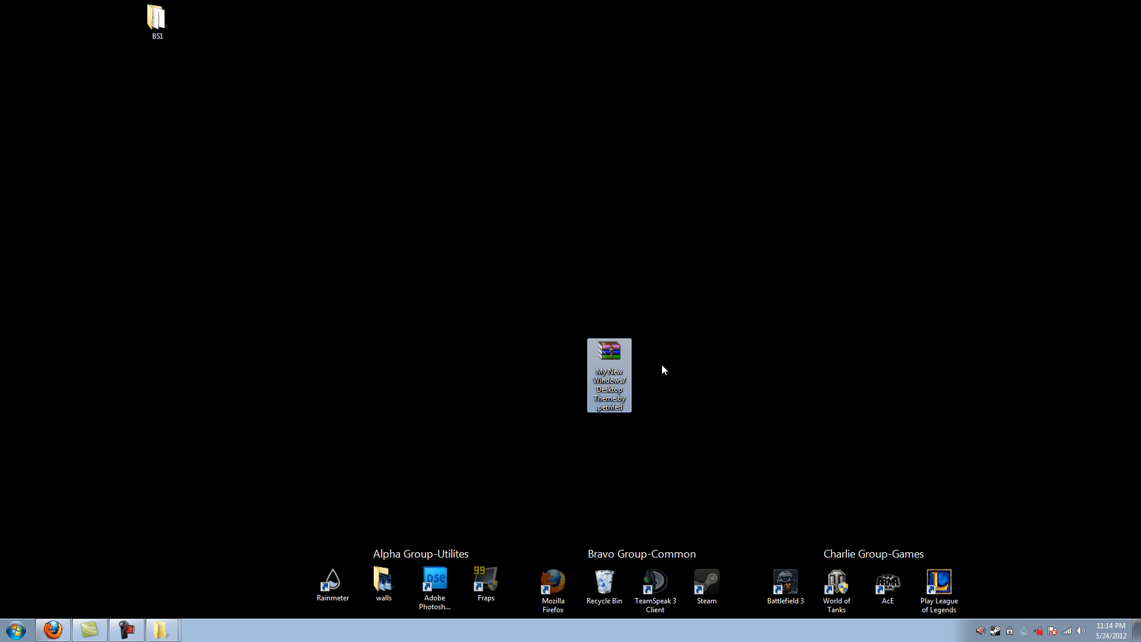
{"action": "mouse_move", "coordinate": [947, 531]}
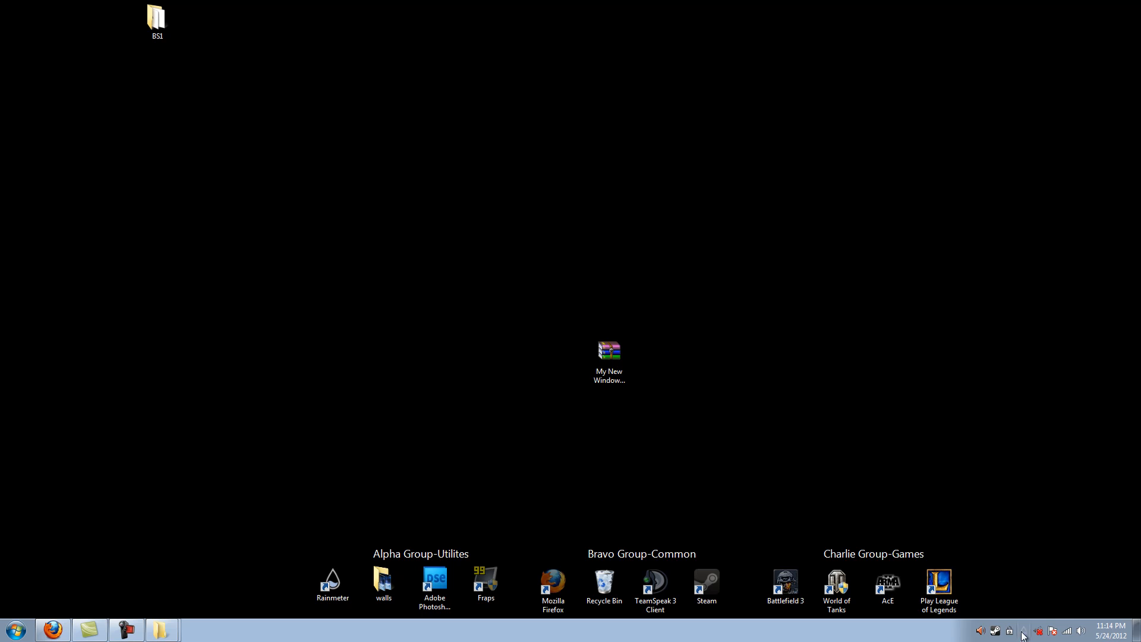
{"action": "mouse_move", "coordinate": [107, 581]}
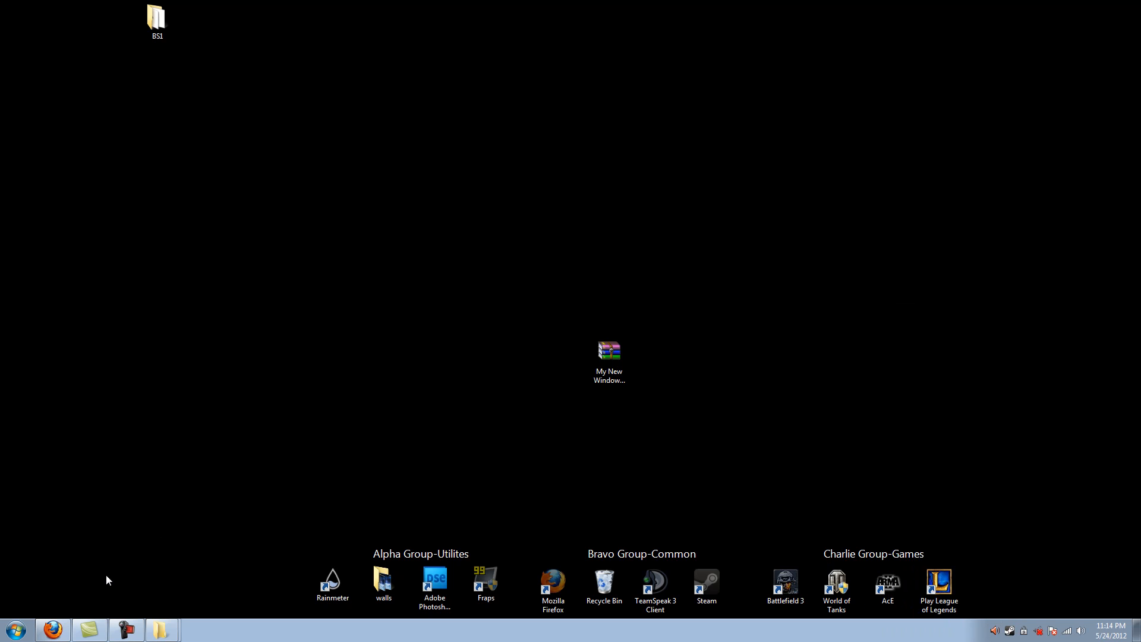
{"action": "mouse_move", "coordinate": [1024, 632]}
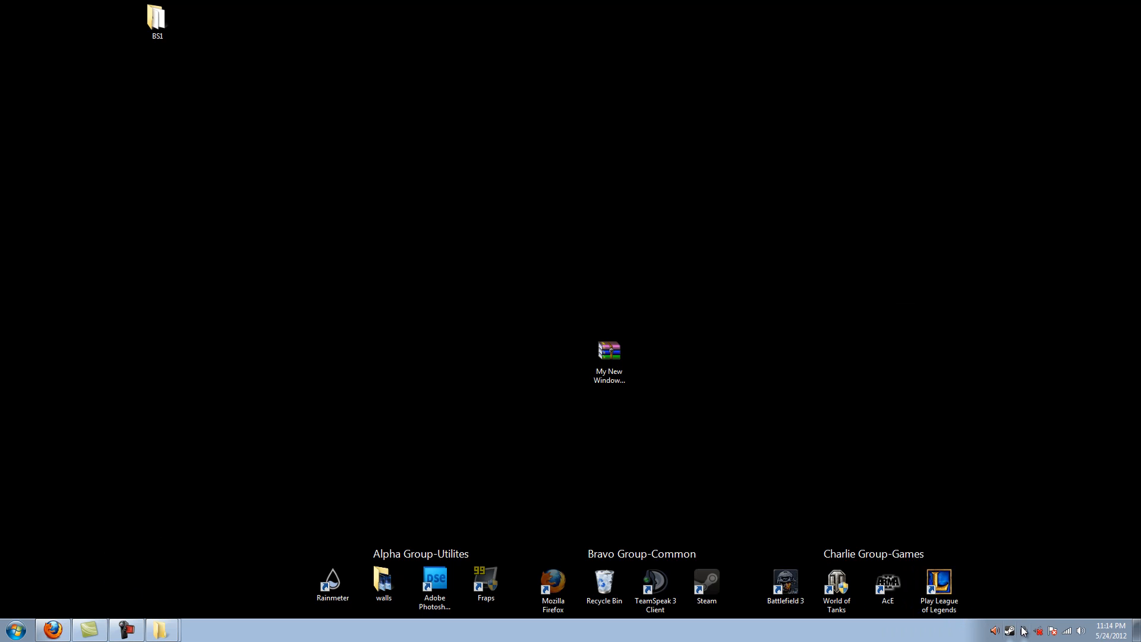
{"action": "mouse_move", "coordinate": [1009, 632]}
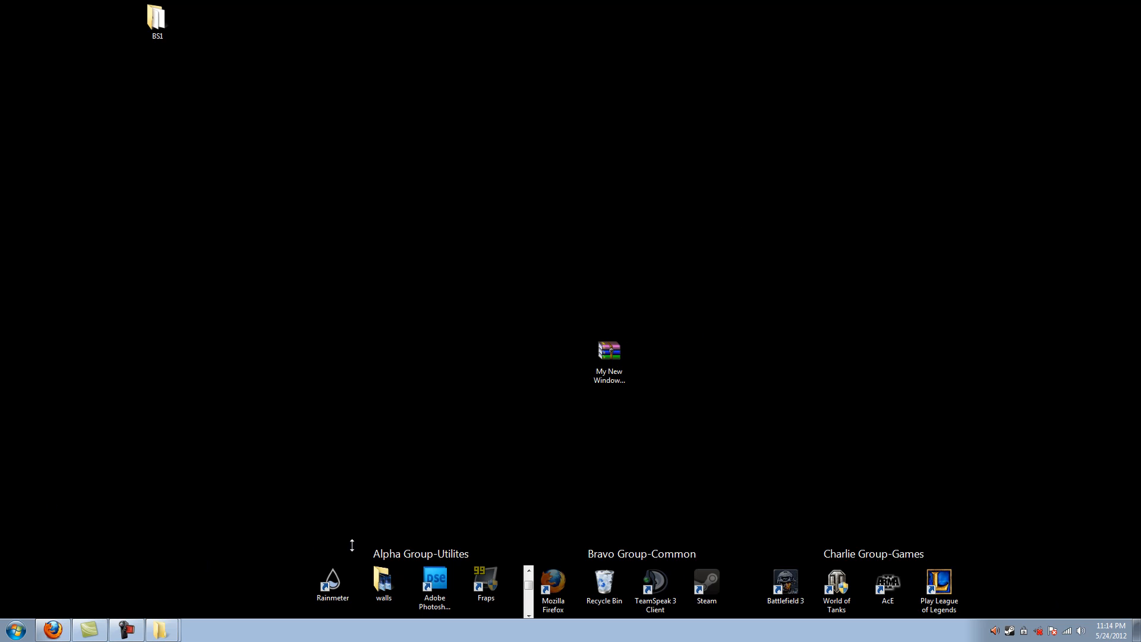
- Move the My New Windows 7 Desktop Theme archive to the desktop centre
{"action": "left_click", "coordinate": [609, 351]}
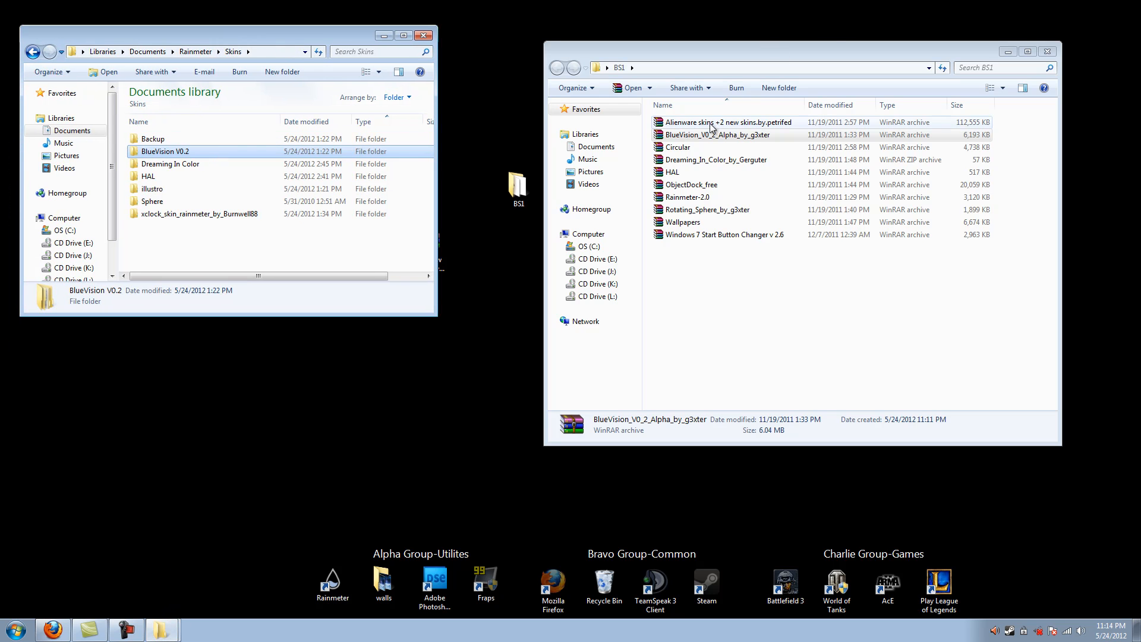
- Check the BlueVision archive, then open Circular.rar past the license reminder
{"action": "double_click", "coordinate": [715, 135]}
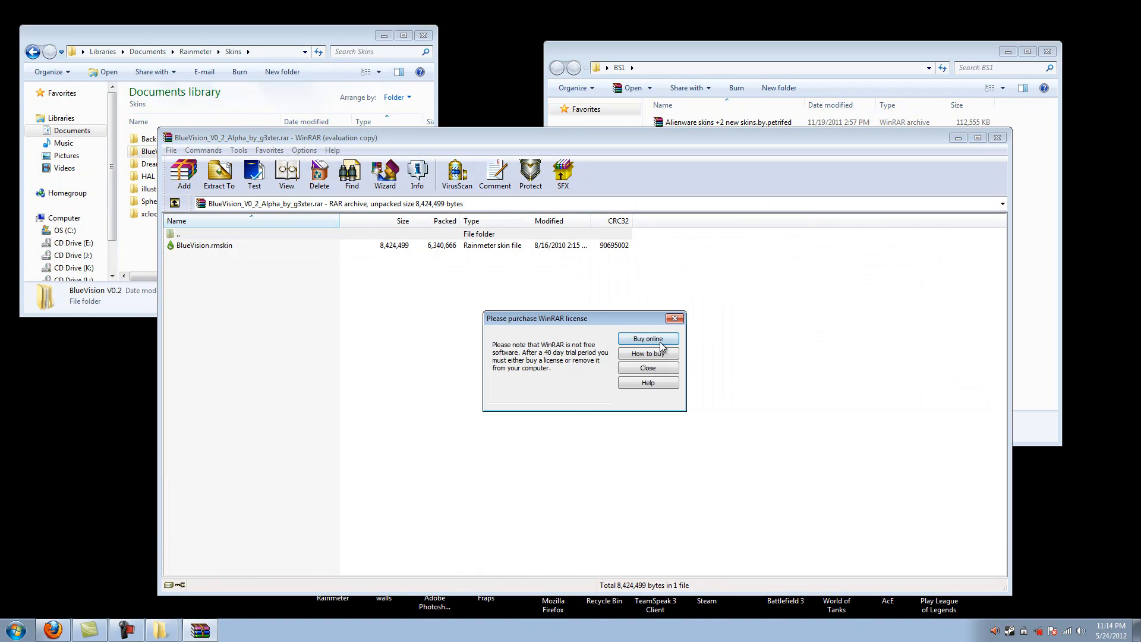
{"action": "left_click", "coordinate": [647, 367]}
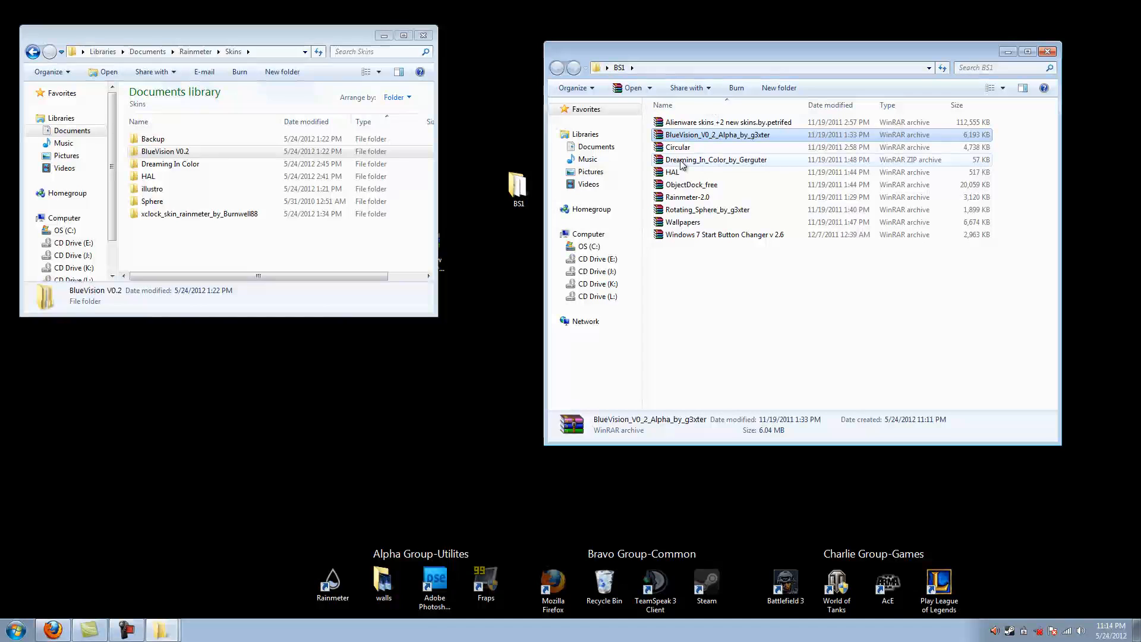
{"action": "left_click", "coordinate": [677, 147]}
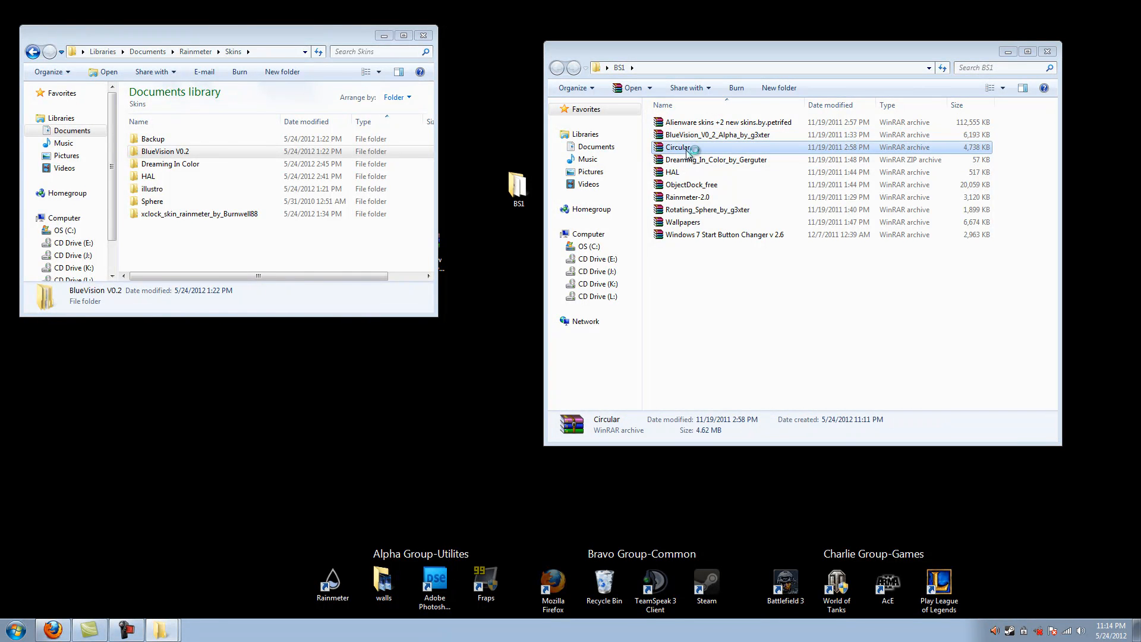
{"action": "double_click", "coordinate": [679, 147]}
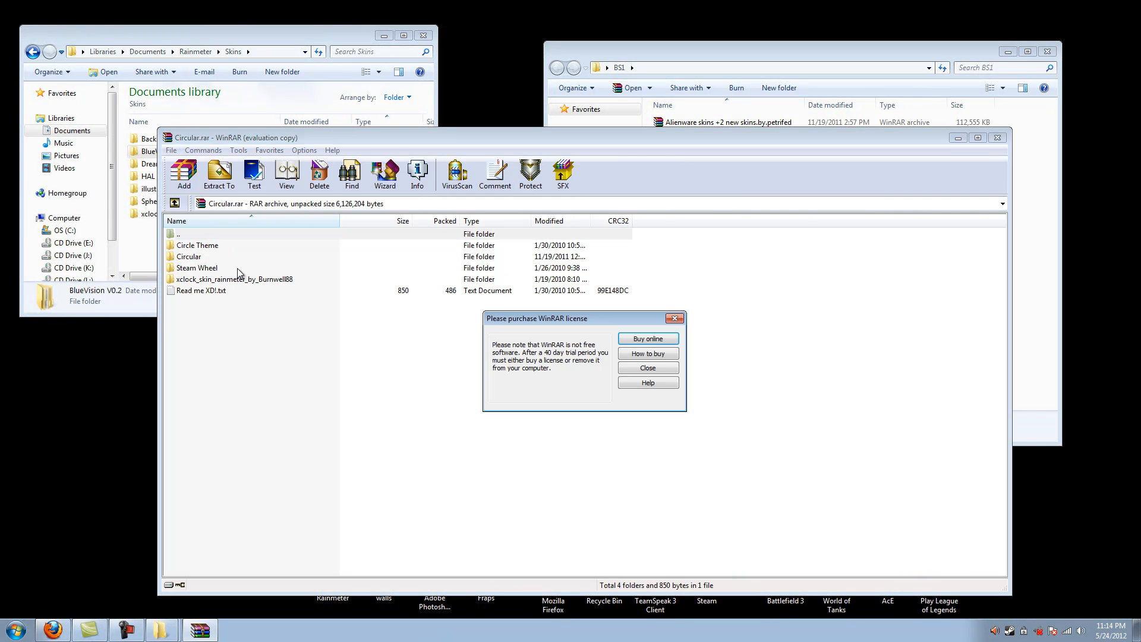
{"action": "left_click", "coordinate": [646, 368]}
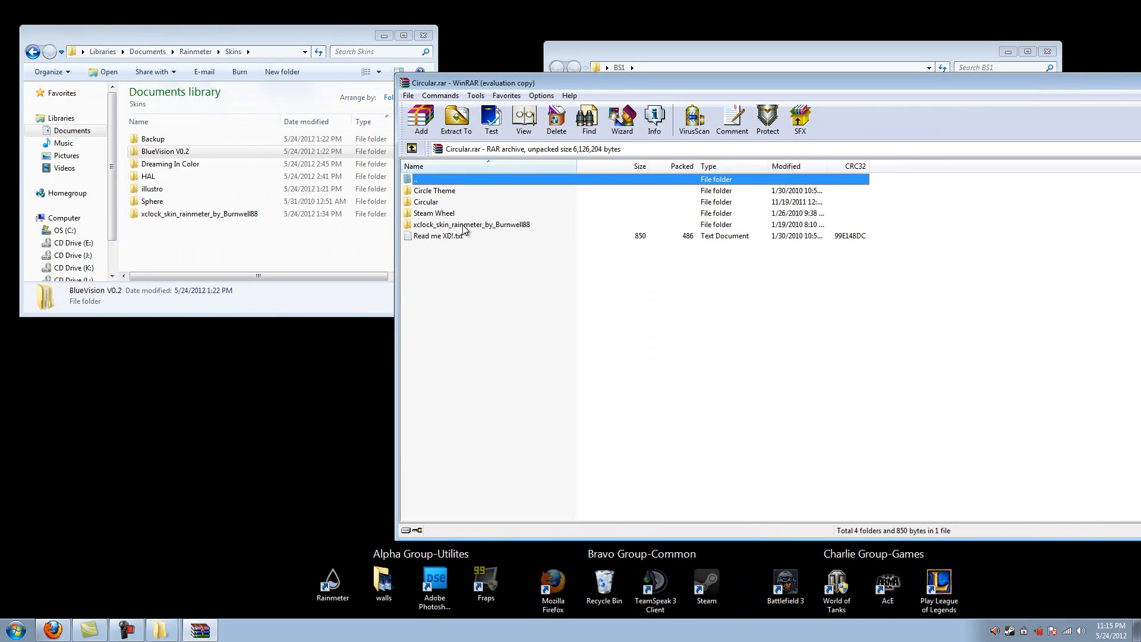
- Merge the xclock_skin_rainmeter_by_Burnwell88 folder into Skins and close the archive
{"action": "left_click", "coordinate": [471, 224]}
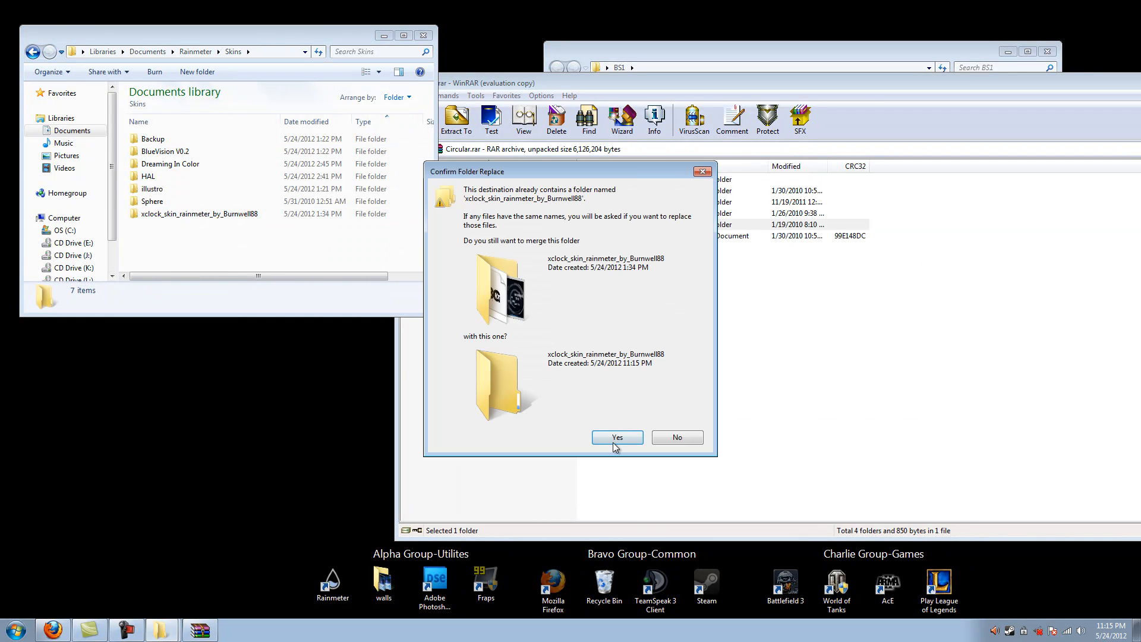
{"action": "left_click", "coordinate": [616, 438]}
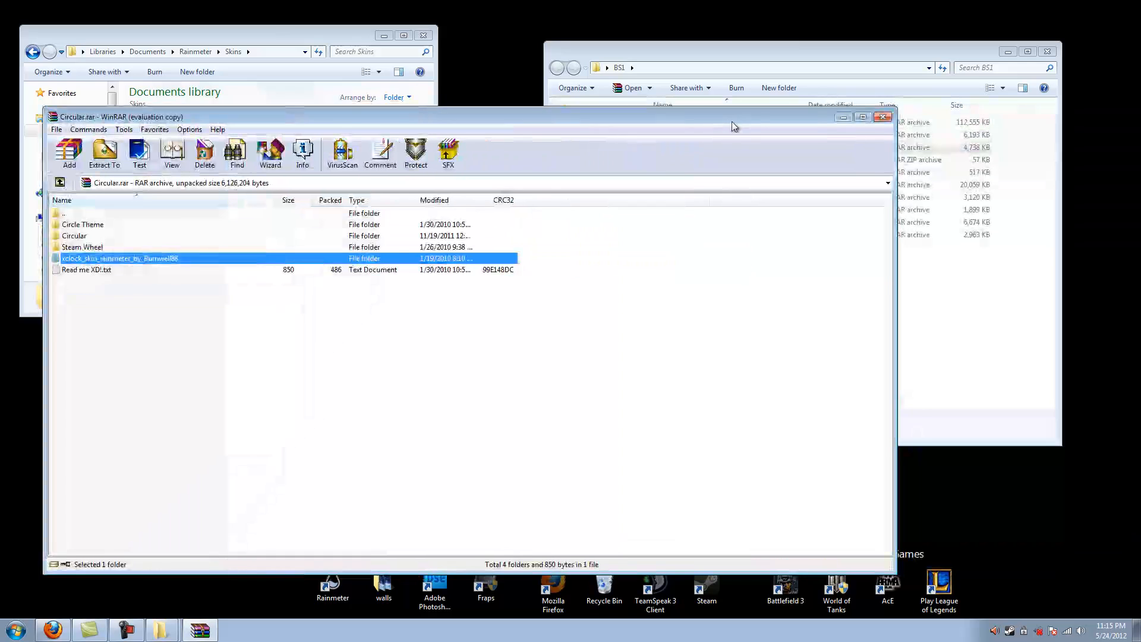
{"action": "left_click", "coordinate": [883, 116]}
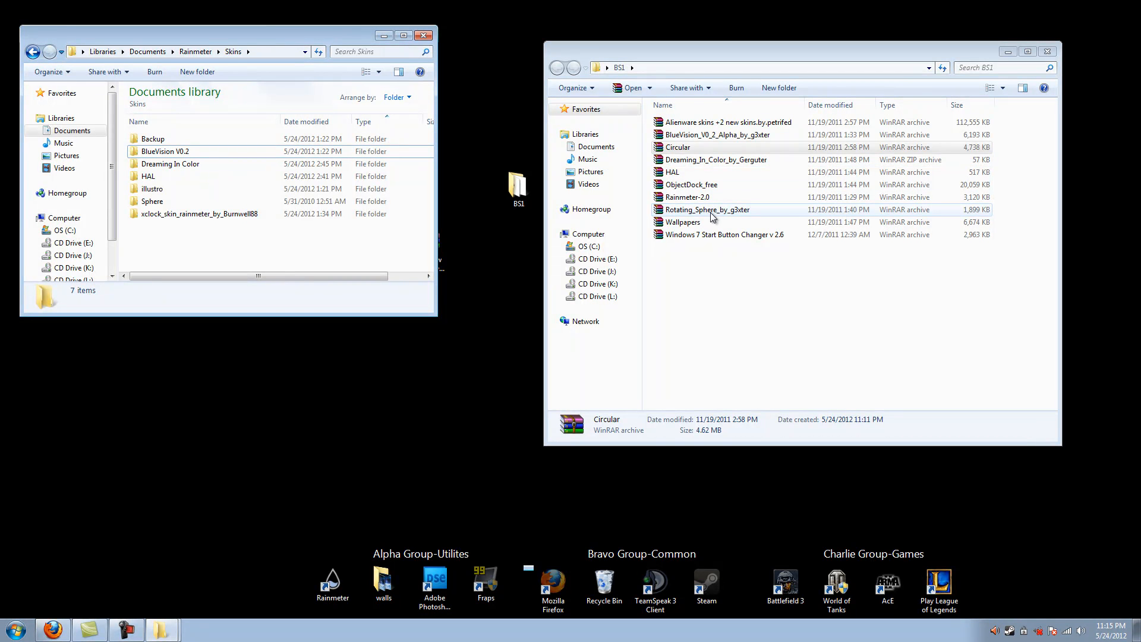
{"action": "left_click", "coordinate": [707, 210]}
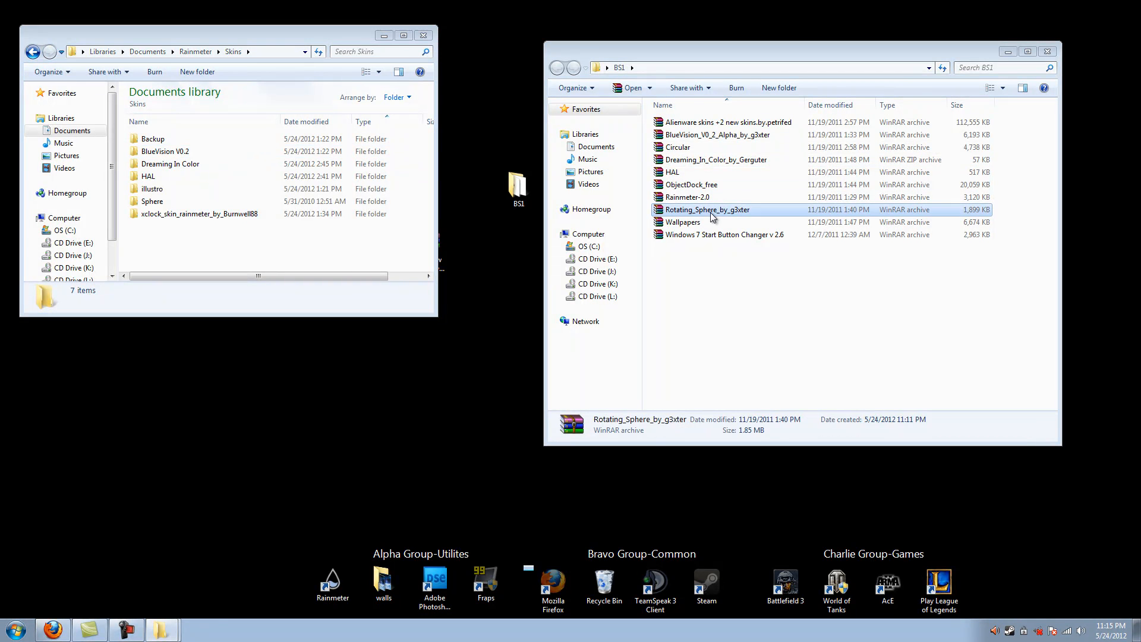
{"action": "double_click", "coordinate": [708, 210]}
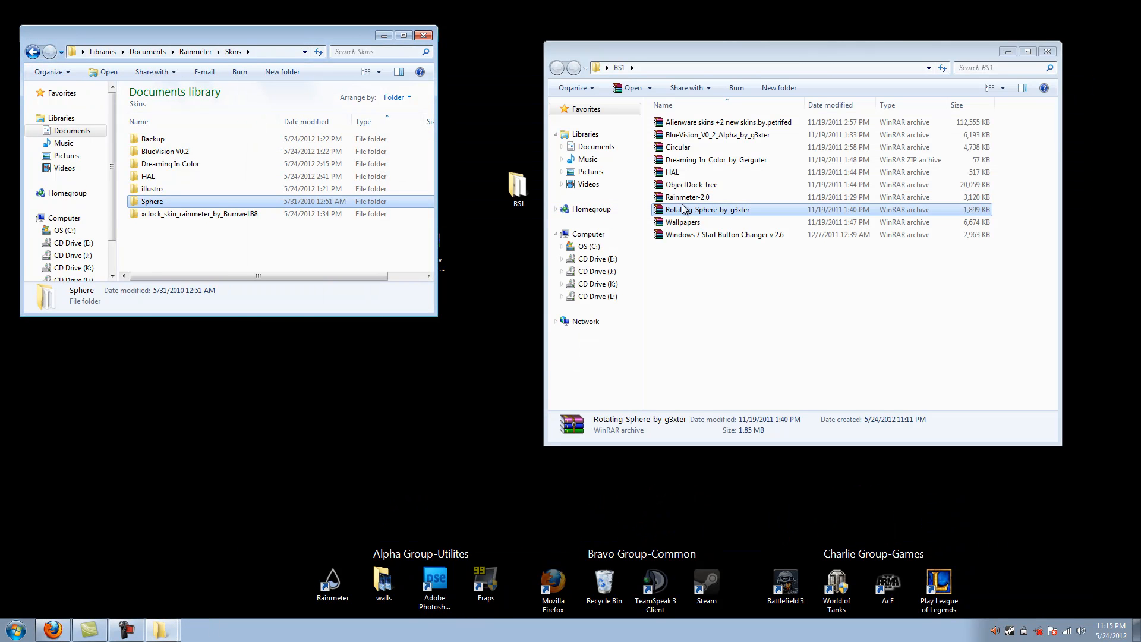
{"action": "left_click", "coordinate": [691, 184]}
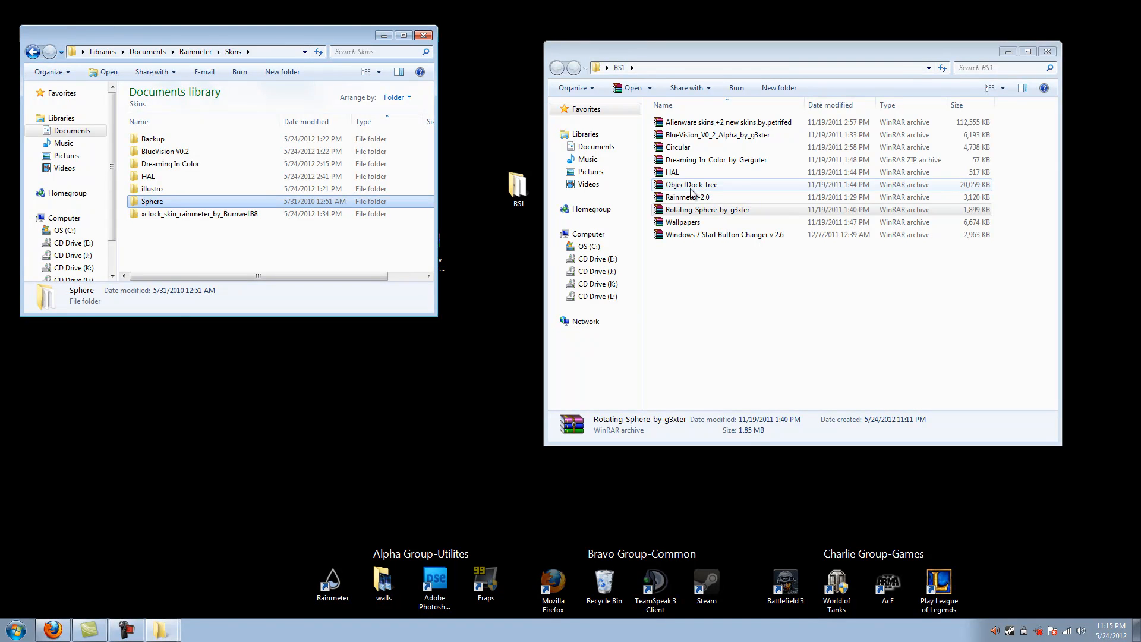
{"action": "double_click", "coordinate": [691, 185]}
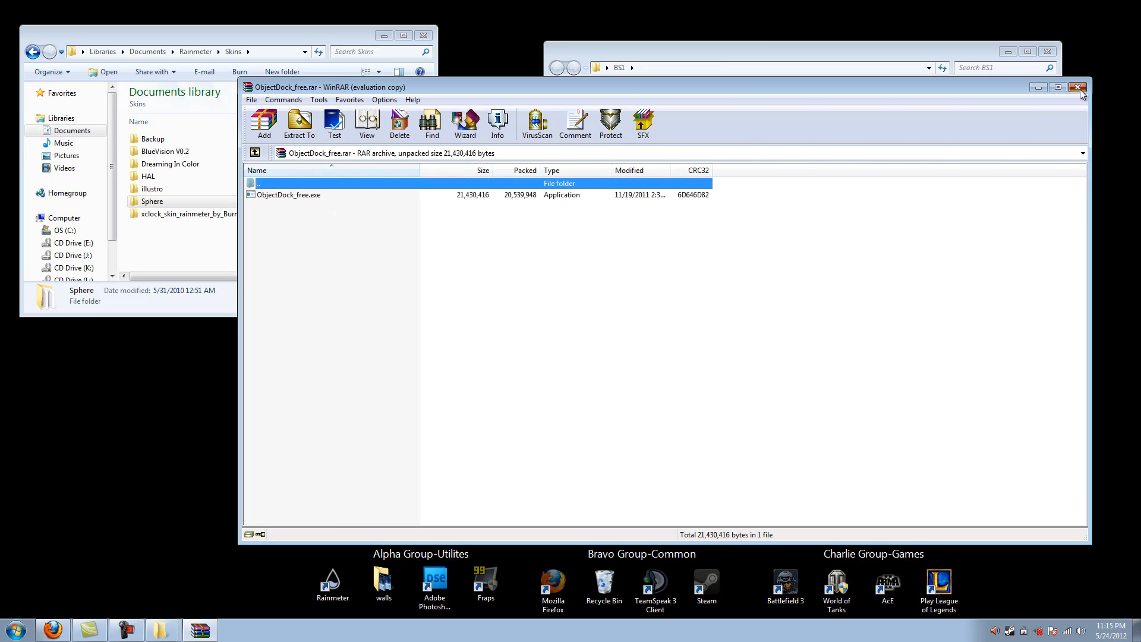
{"action": "left_click", "coordinate": [1082, 86]}
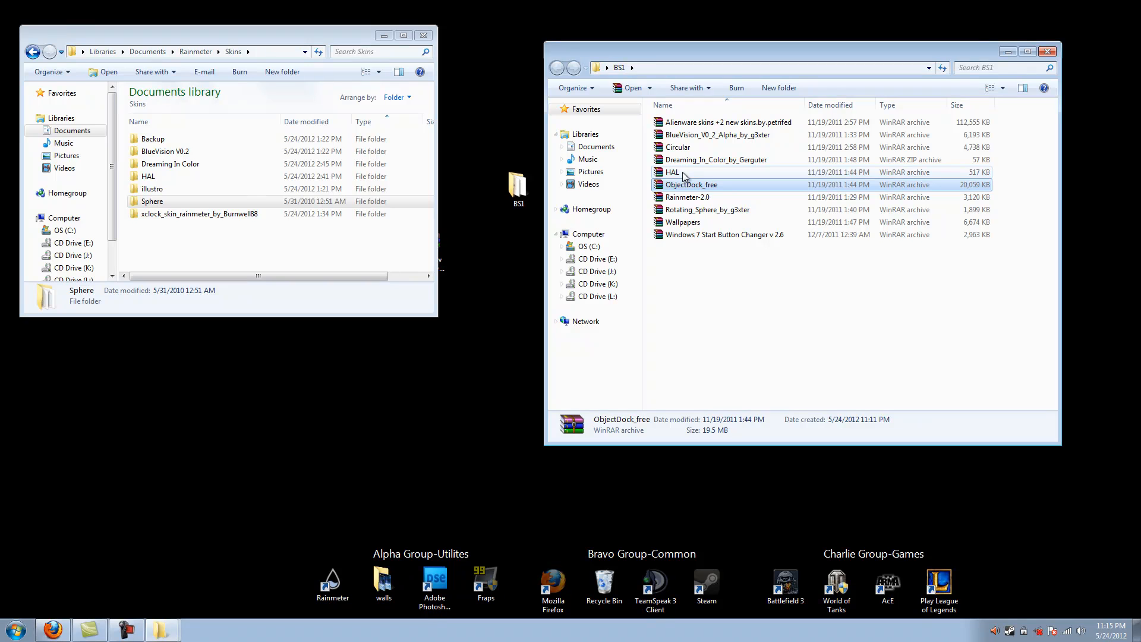
{"action": "double_click", "coordinate": [671, 172]}
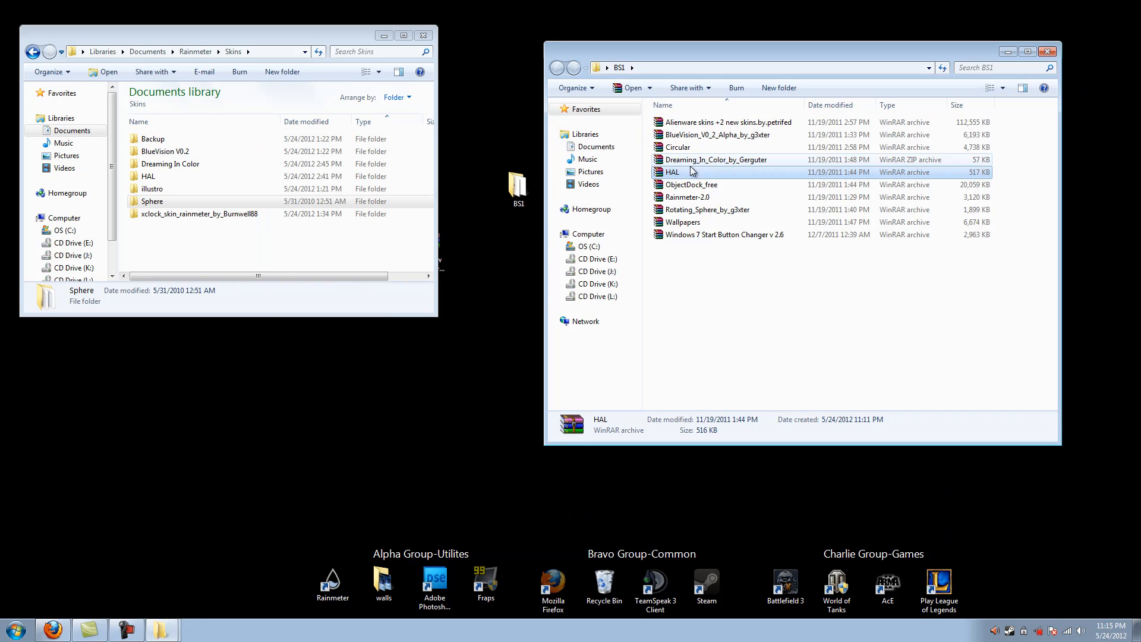
{"action": "mouse_move", "coordinate": [704, 169]}
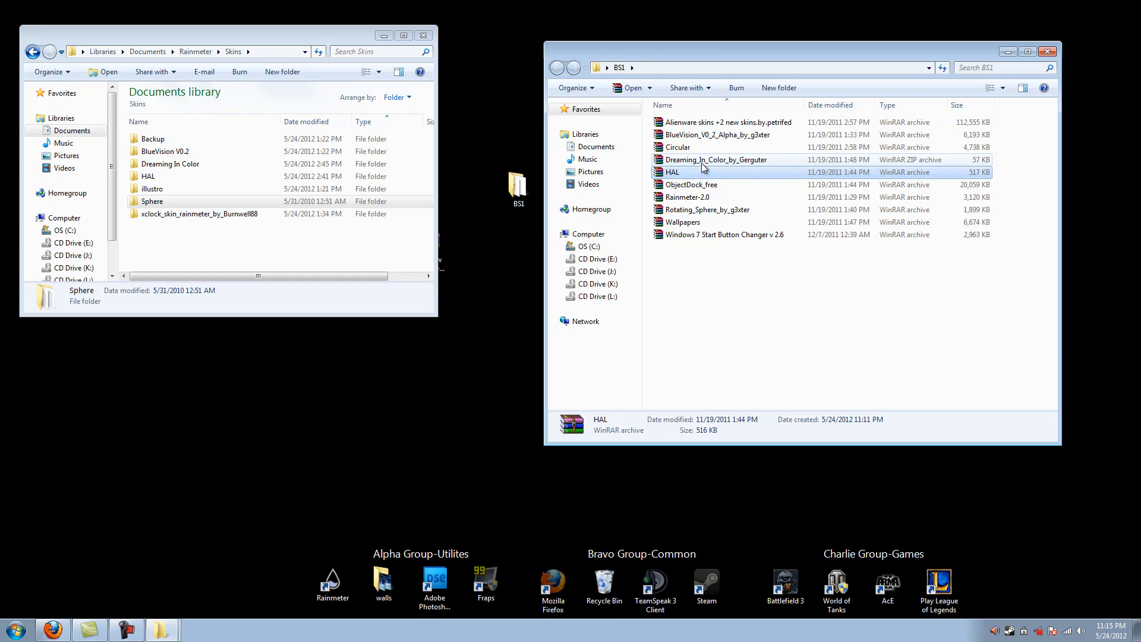
{"action": "mouse_move", "coordinate": [764, 209]}
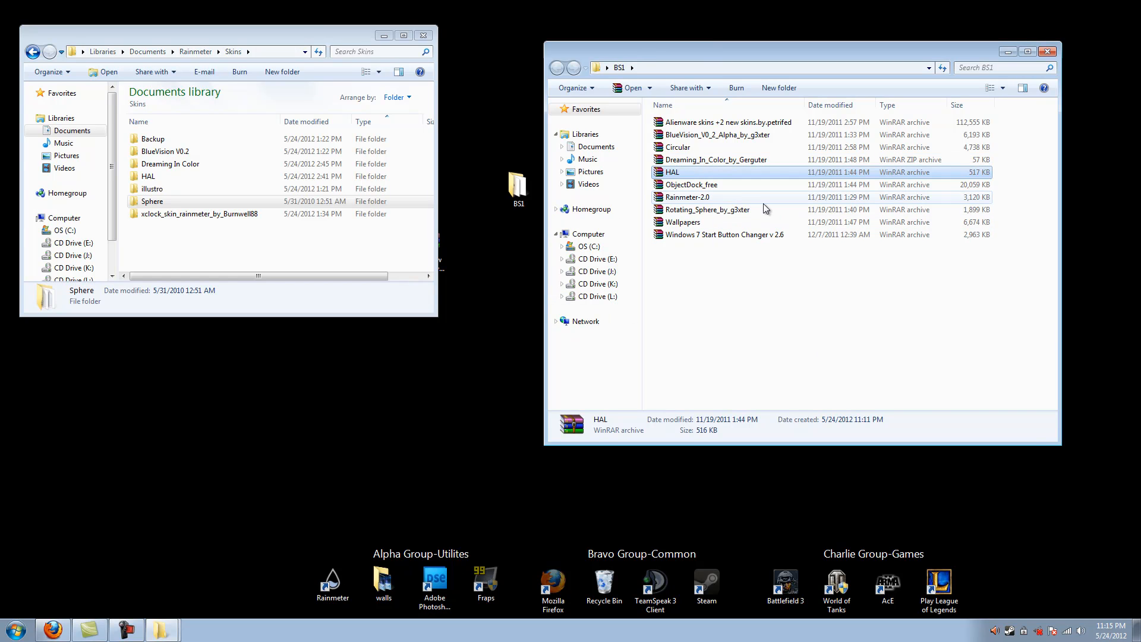
{"action": "double_click", "coordinate": [720, 159]}
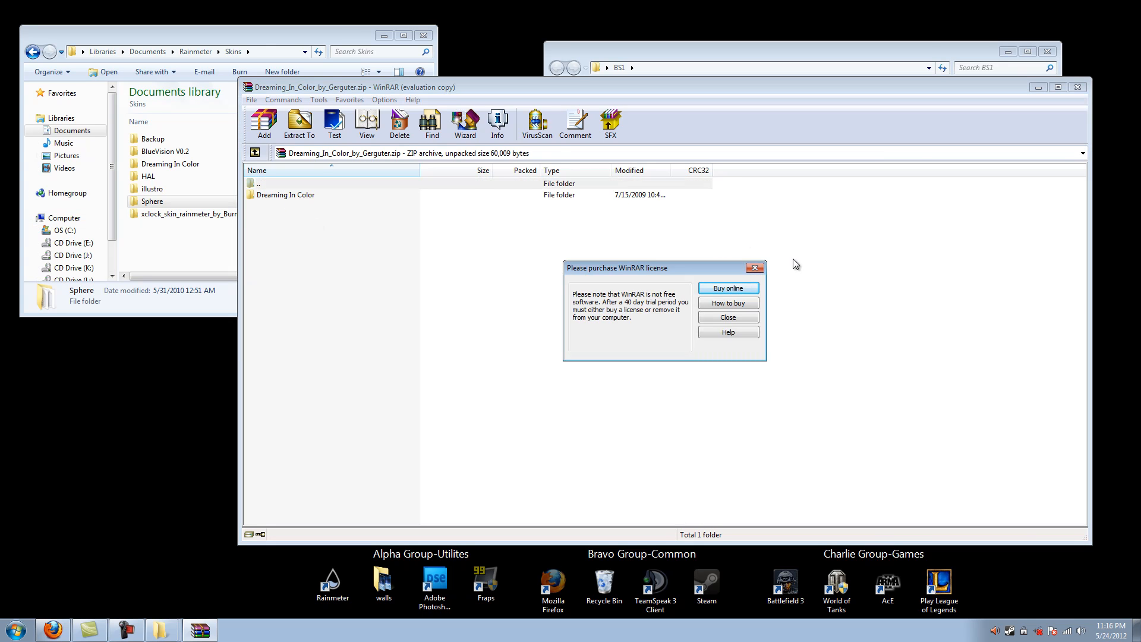
{"action": "left_click", "coordinate": [727, 317]}
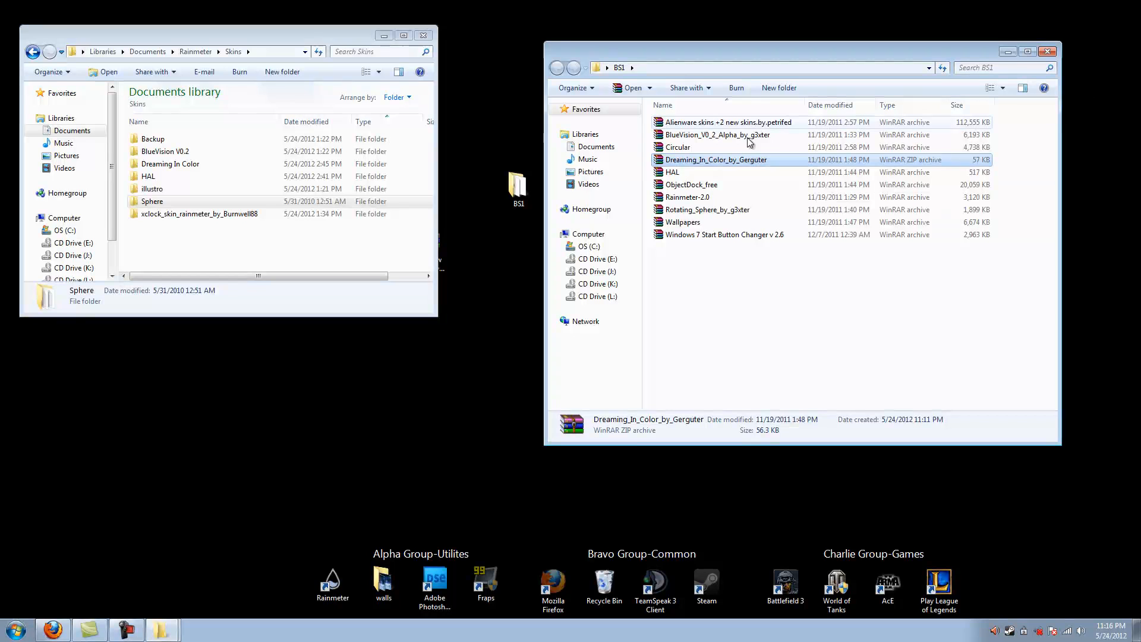
{"action": "mouse_move", "coordinate": [713, 127]}
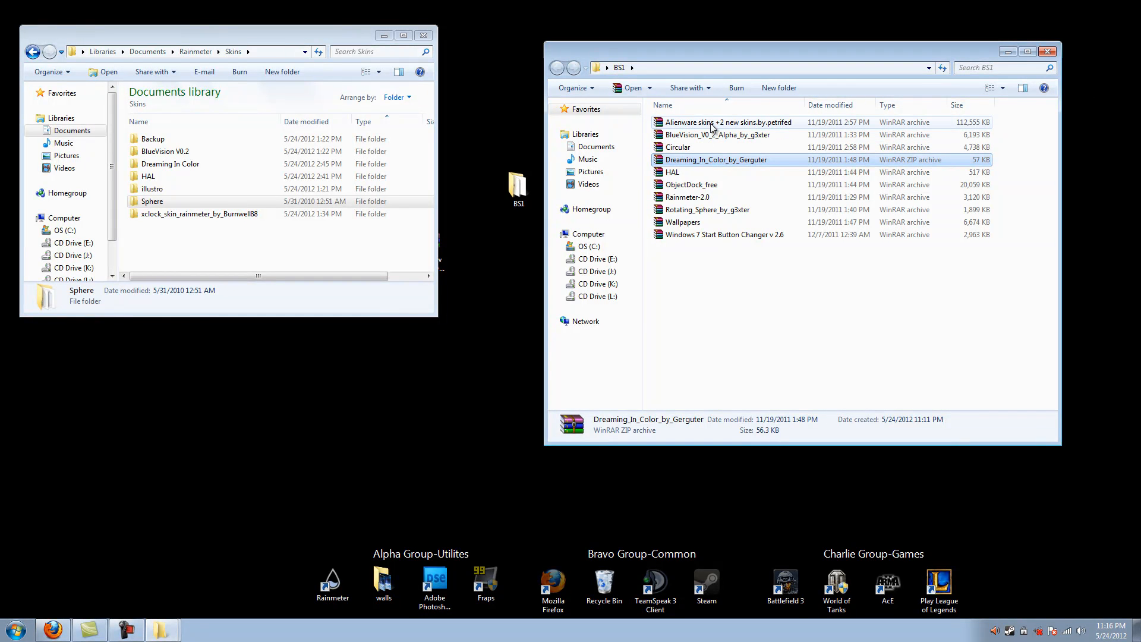
- Open the Alienware skins archive folder and launch the Alienware Invader.wmz skin
{"action": "double_click", "coordinate": [728, 121]}
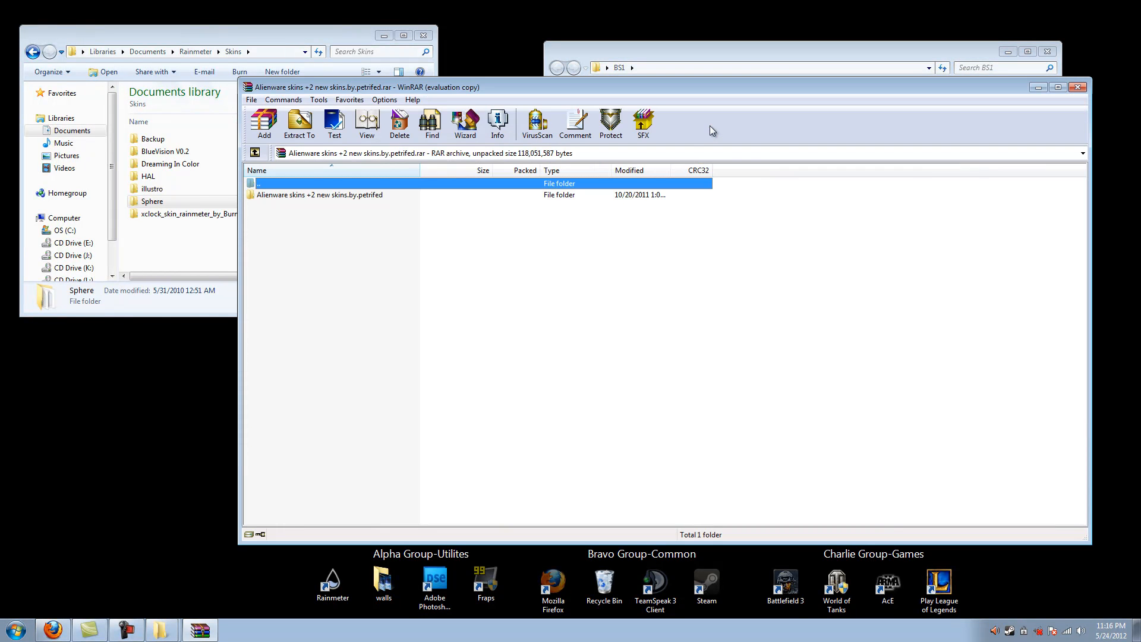
{"action": "double_click", "coordinate": [319, 195]}
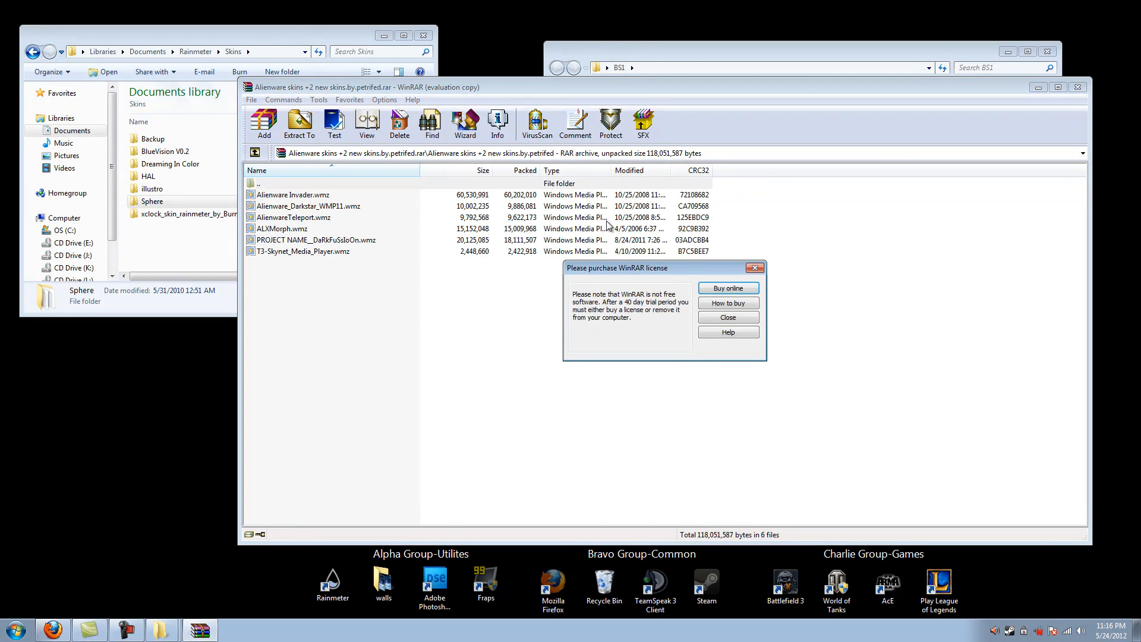
{"action": "left_click", "coordinate": [727, 317]}
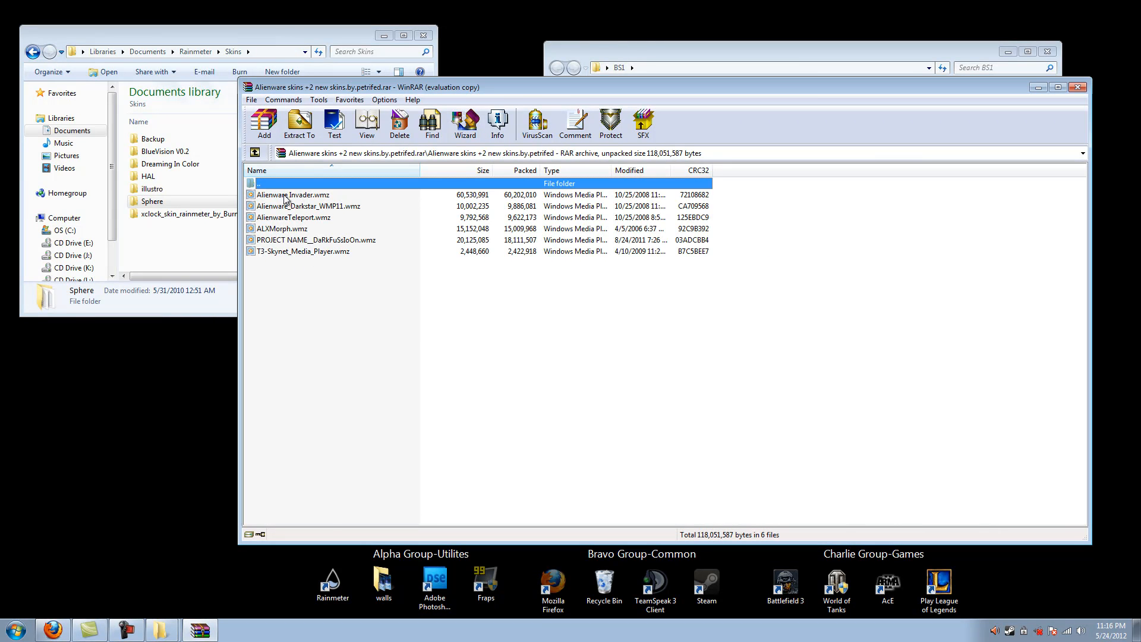
{"action": "double_click", "coordinate": [292, 195]}
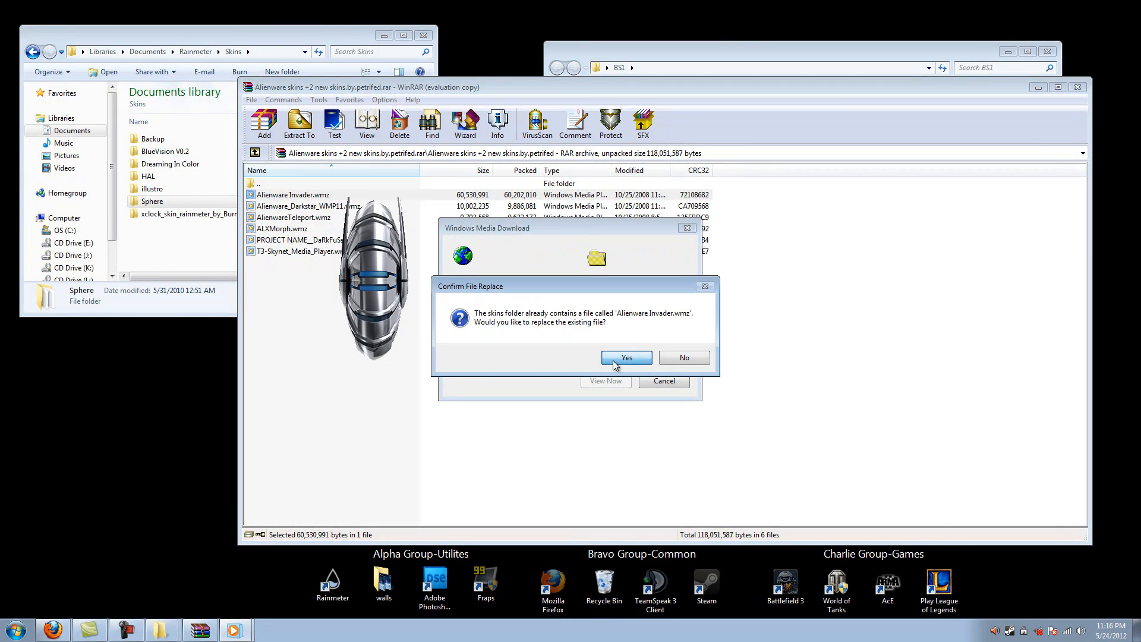
- Confirm replacing the existing Alienware Invader skin and dismiss the follow-up dialogs
{"action": "left_click", "coordinate": [625, 357]}
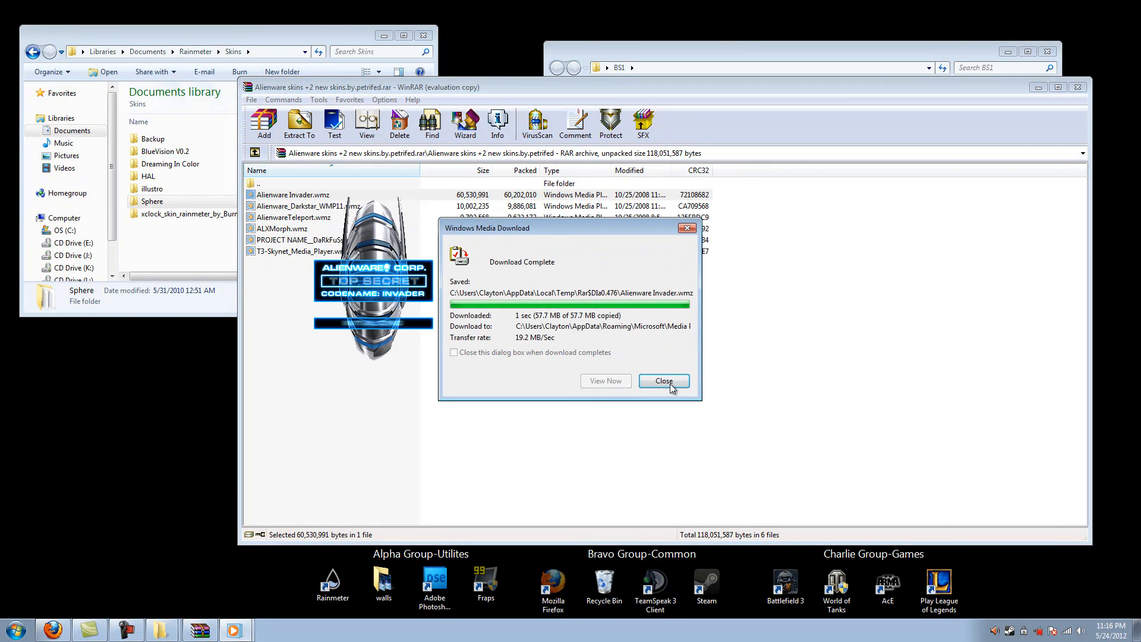
{"action": "left_click", "coordinate": [662, 380]}
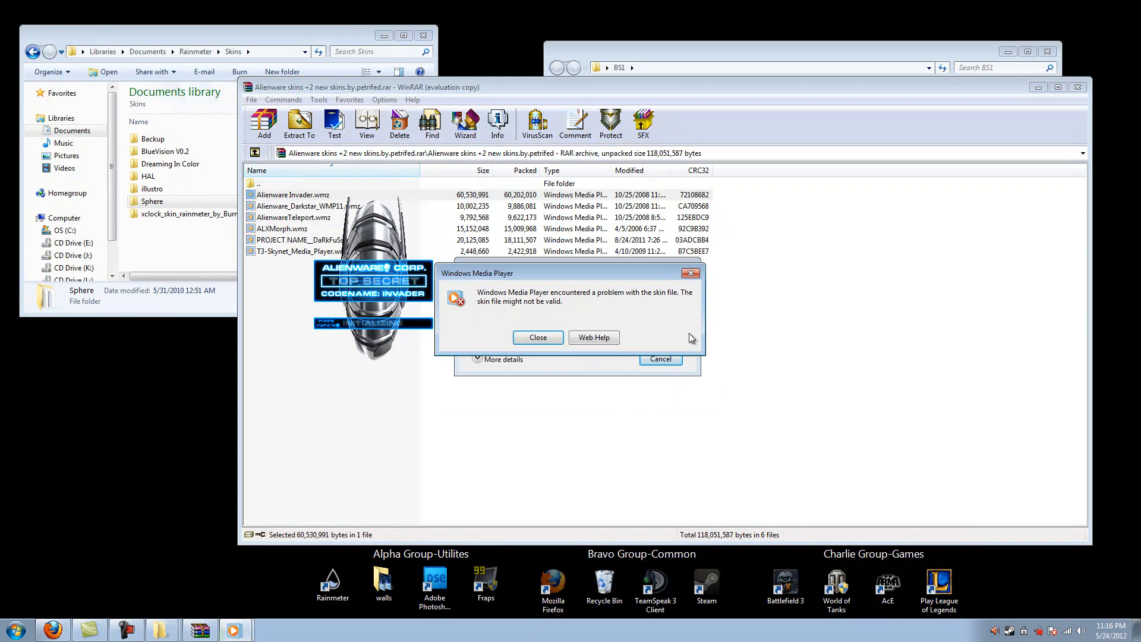
{"action": "left_click", "coordinate": [538, 337]}
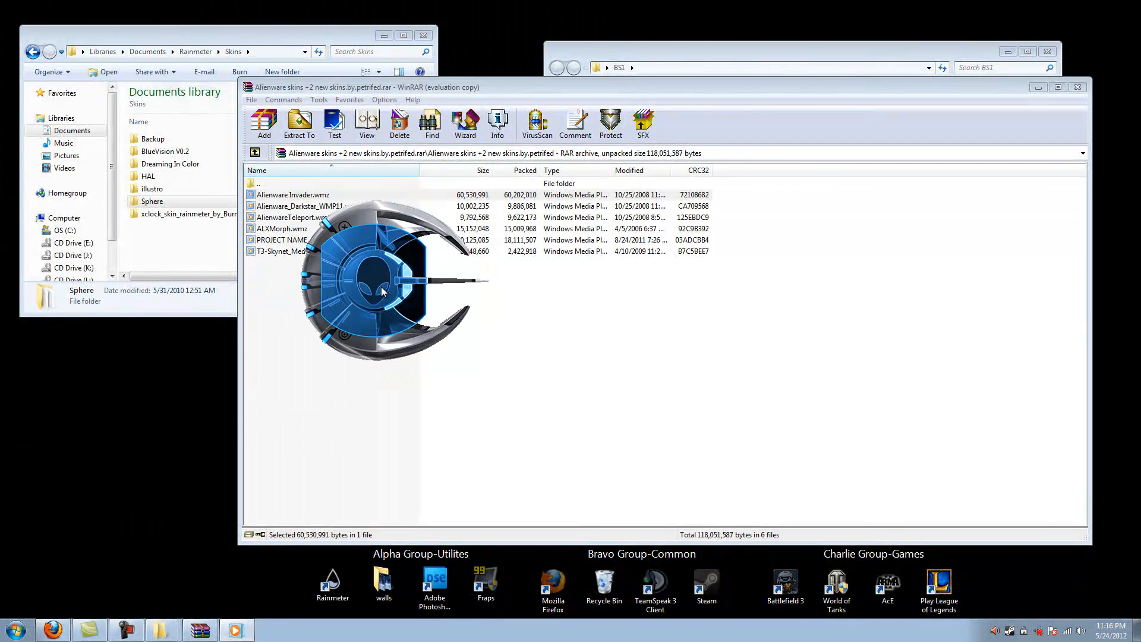
{"action": "right_click", "coordinate": [379, 291]}
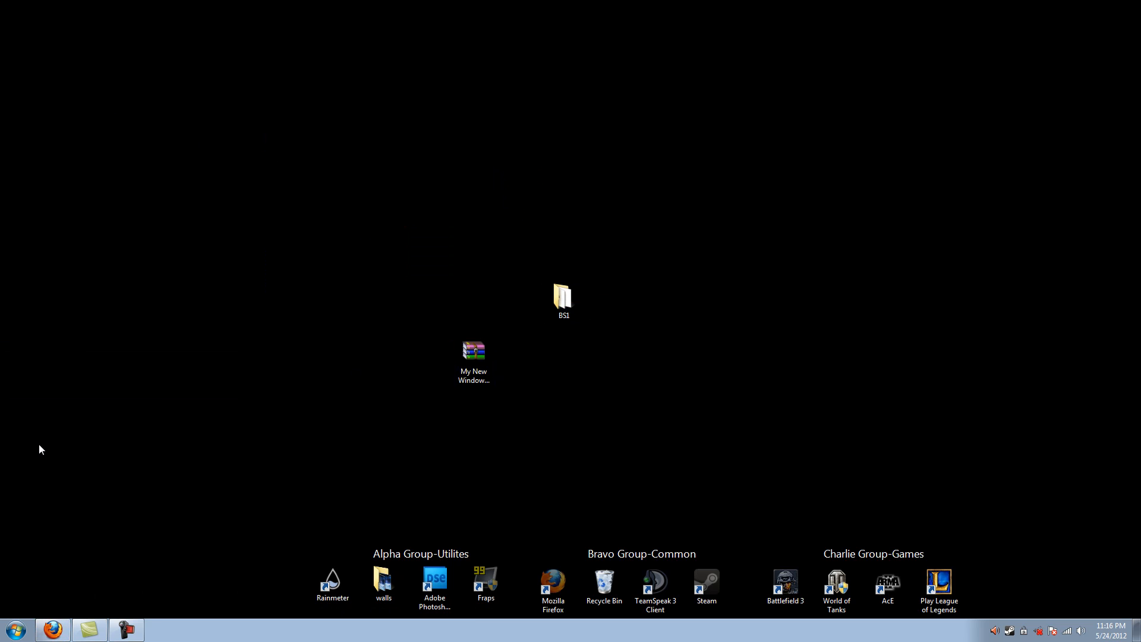
{"action": "mouse_move", "coordinate": [351, 282]}
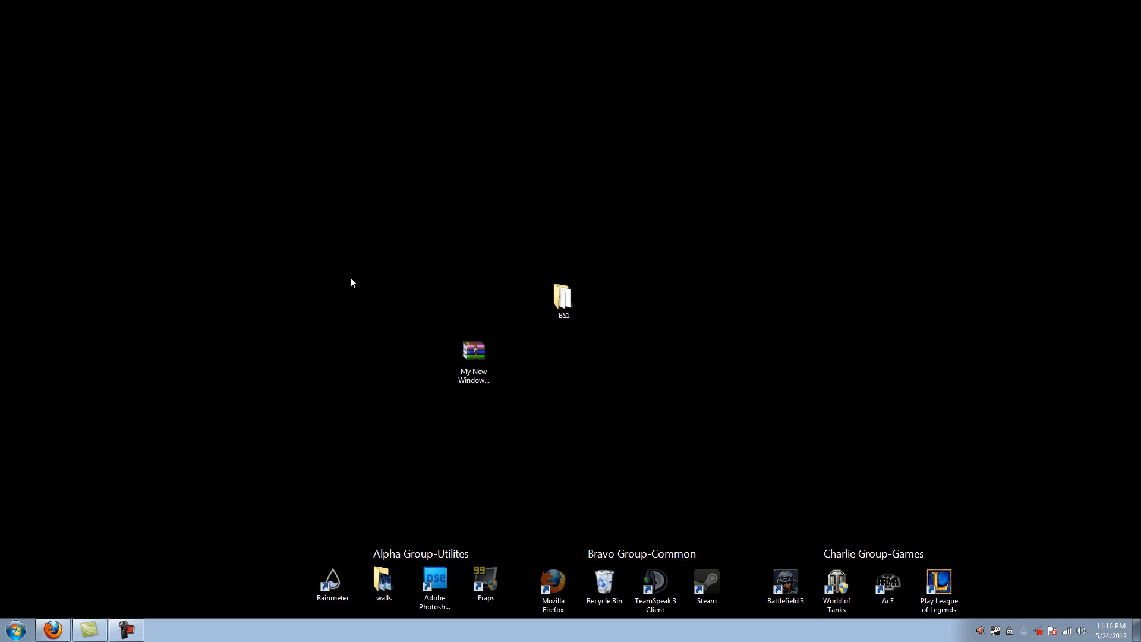
- Close the remaining window to return to the black desktop with the BS1 folder and grouped icons
{"action": "left_click", "coordinate": [474, 352]}
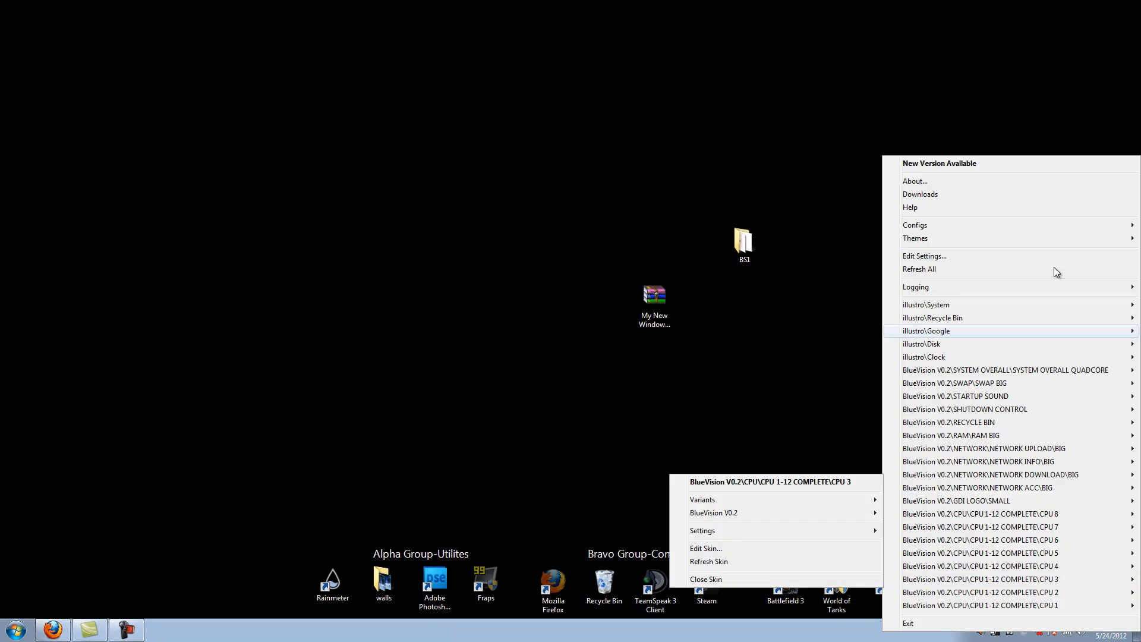
{"action": "left_click", "coordinate": [916, 225]}
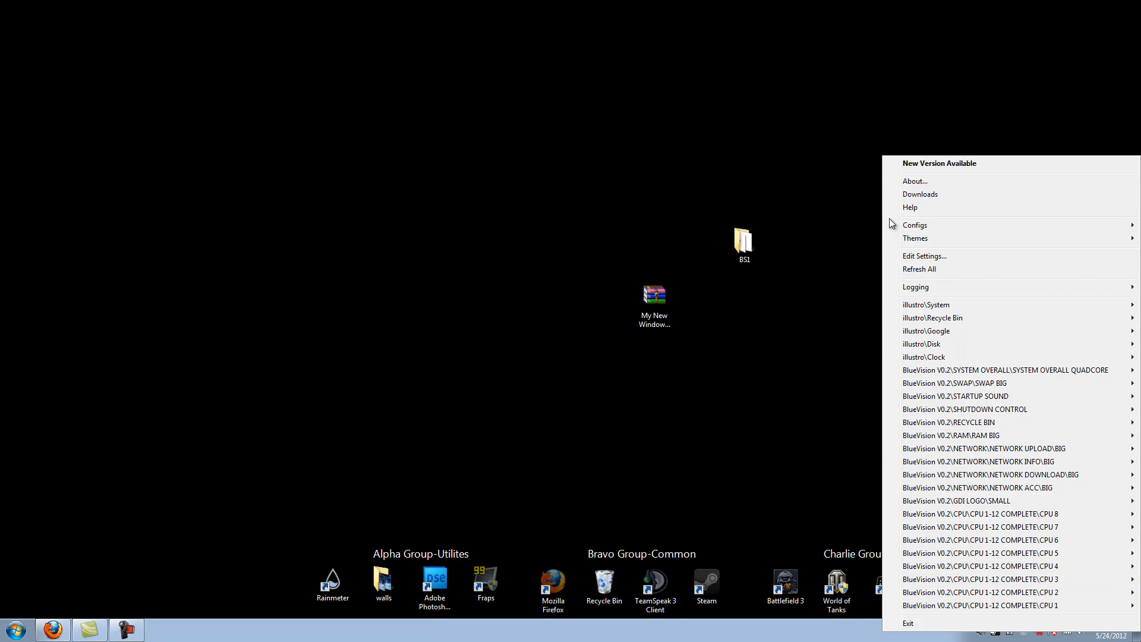
{"action": "left_click", "coordinate": [915, 224]}
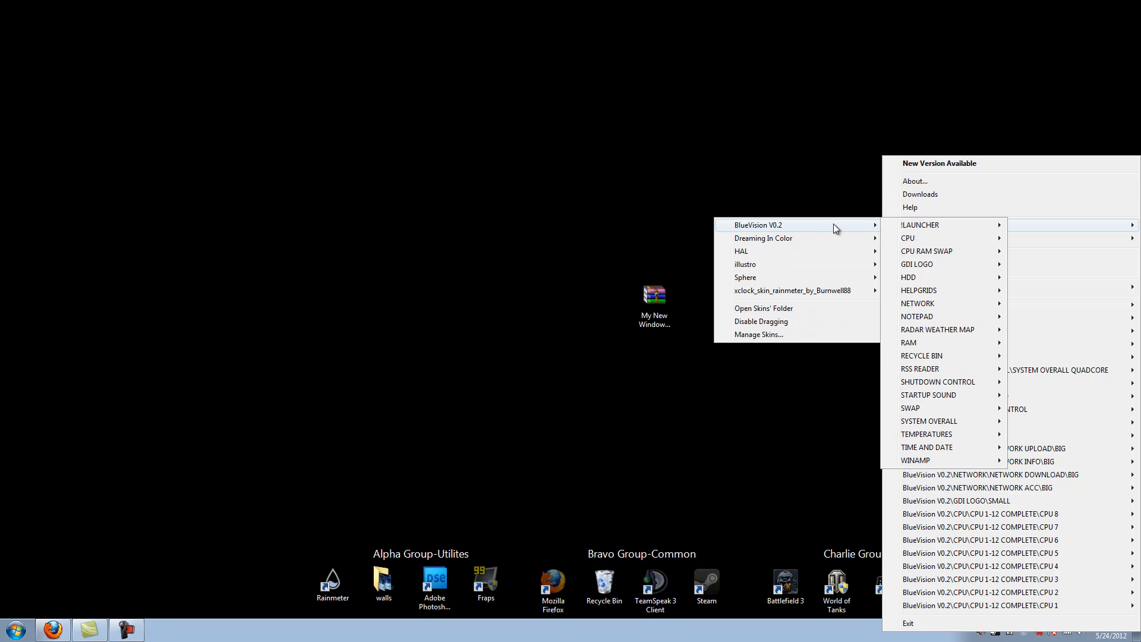
{"action": "mouse_move", "coordinate": [908, 237]}
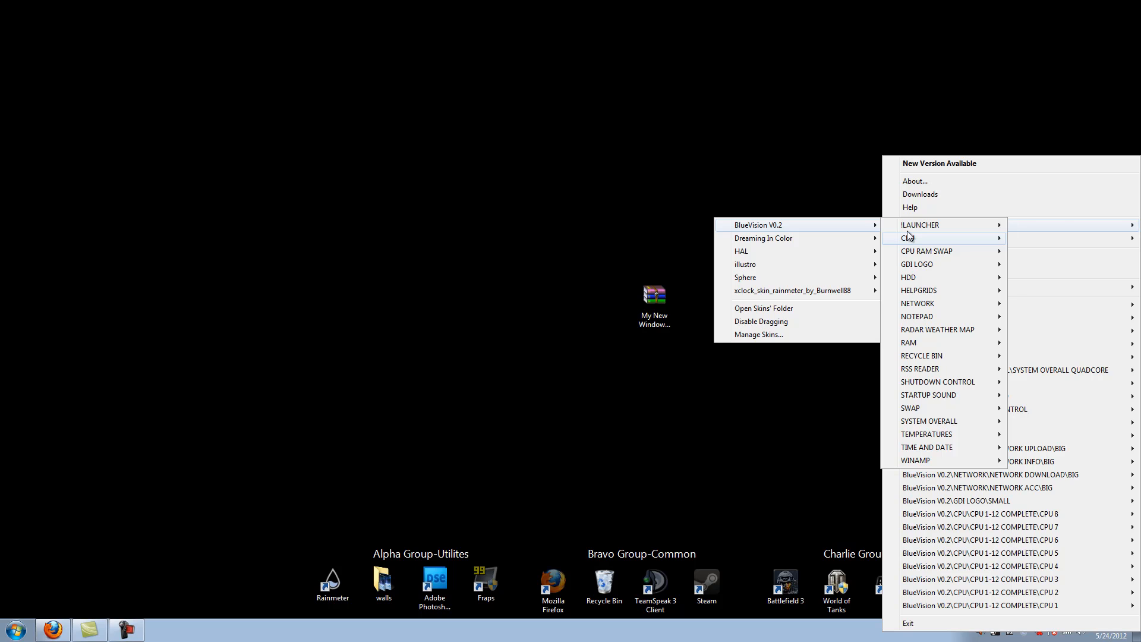
{"action": "mouse_move", "coordinate": [921, 224]}
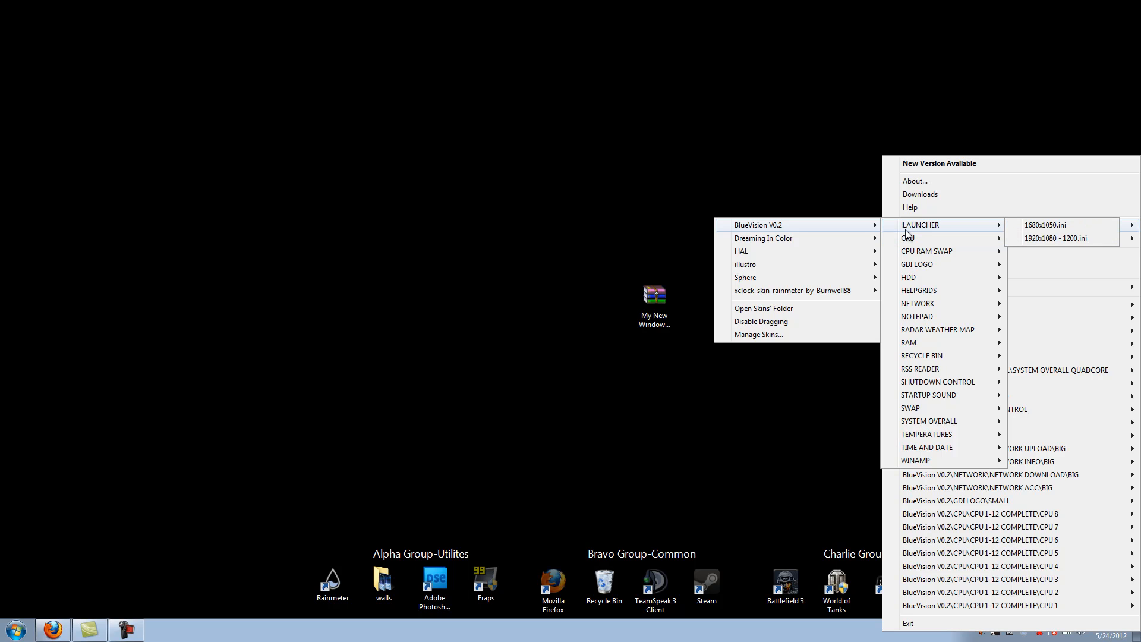
{"action": "mouse_move", "coordinate": [959, 233]}
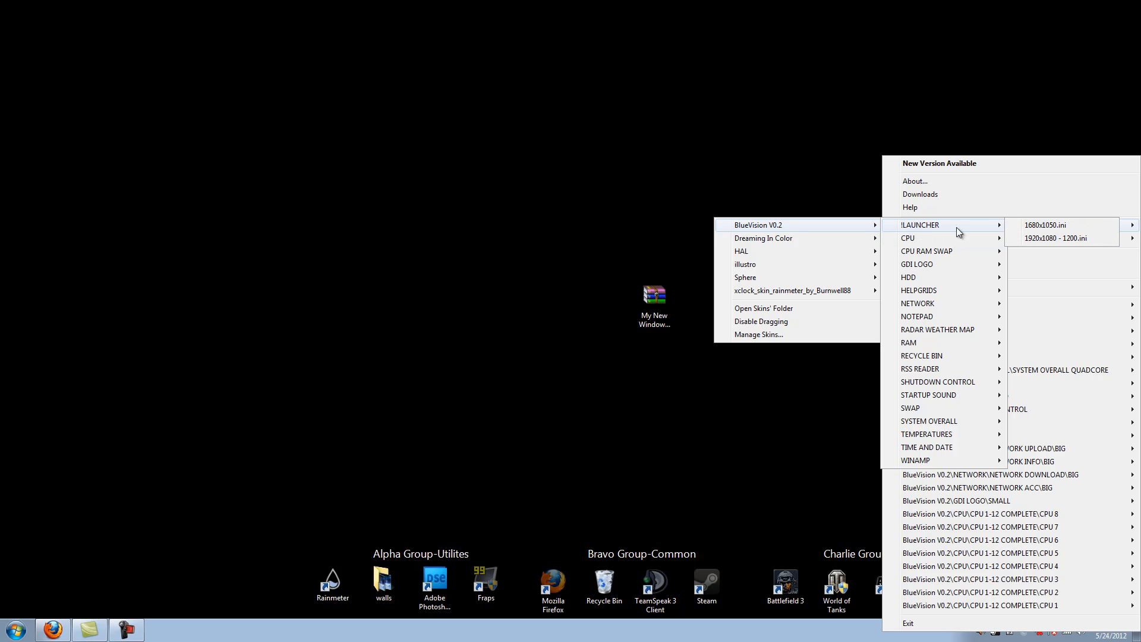
{"action": "mouse_move", "coordinate": [1041, 237]}
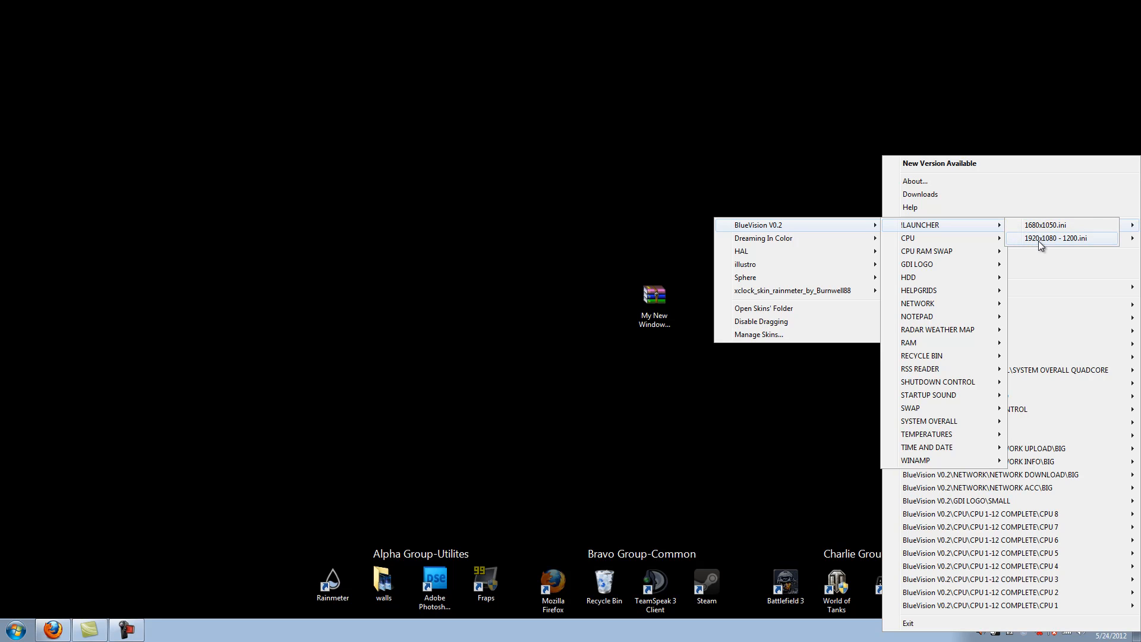
{"action": "mouse_move", "coordinate": [1045, 224]}
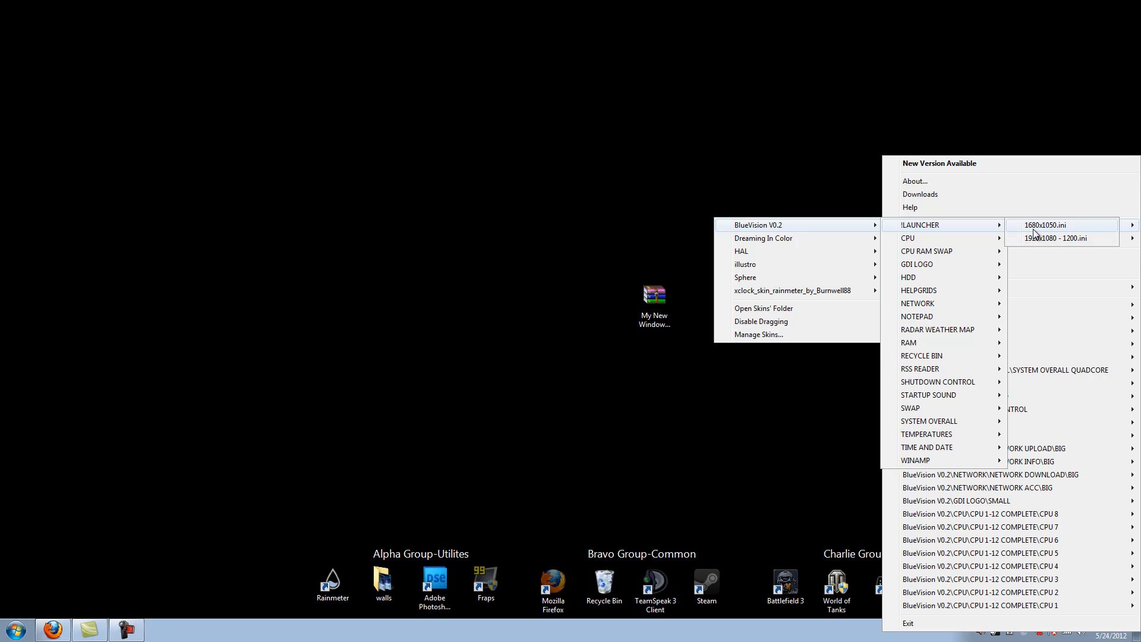
{"action": "mouse_move", "coordinate": [1054, 238]}
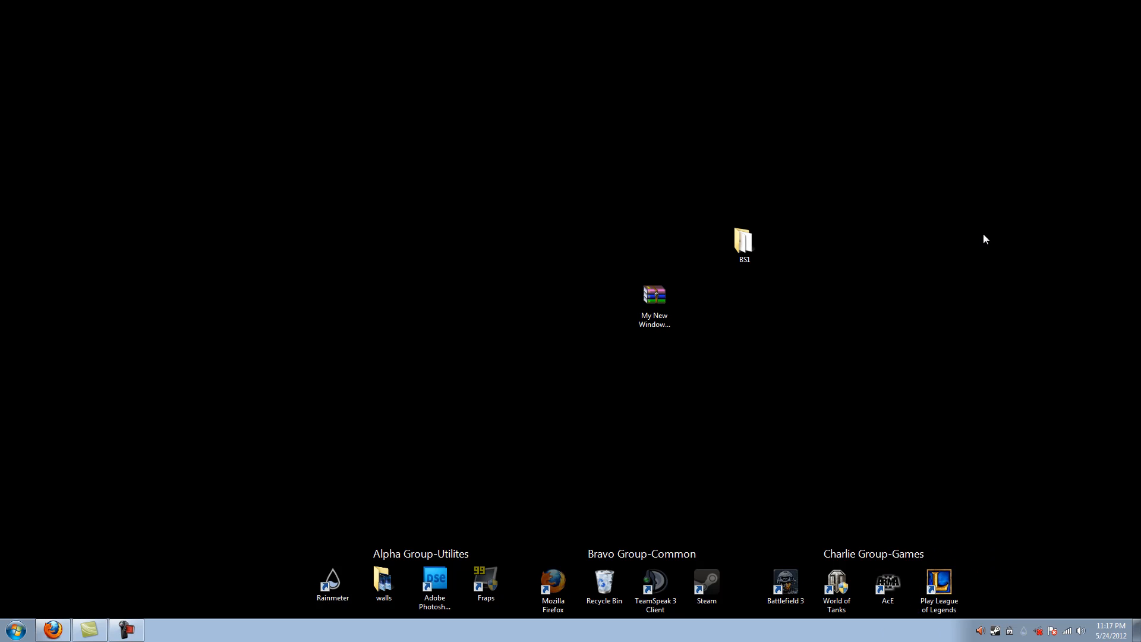
{"action": "mouse_move", "coordinate": [706, 181]}
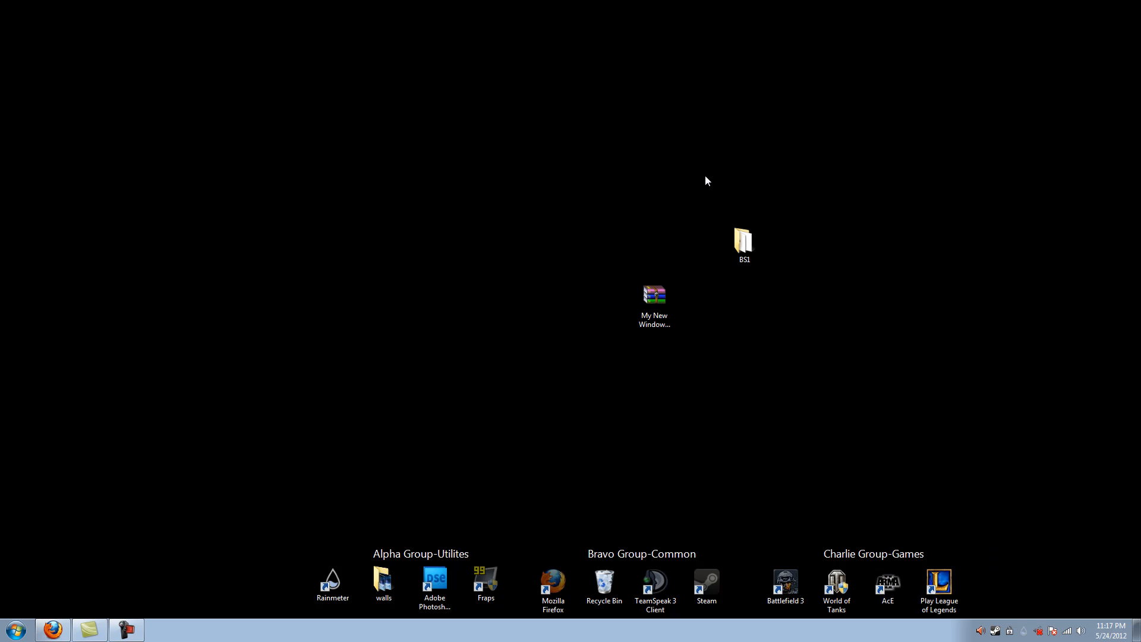
{"action": "mouse_move", "coordinate": [752, 82]}
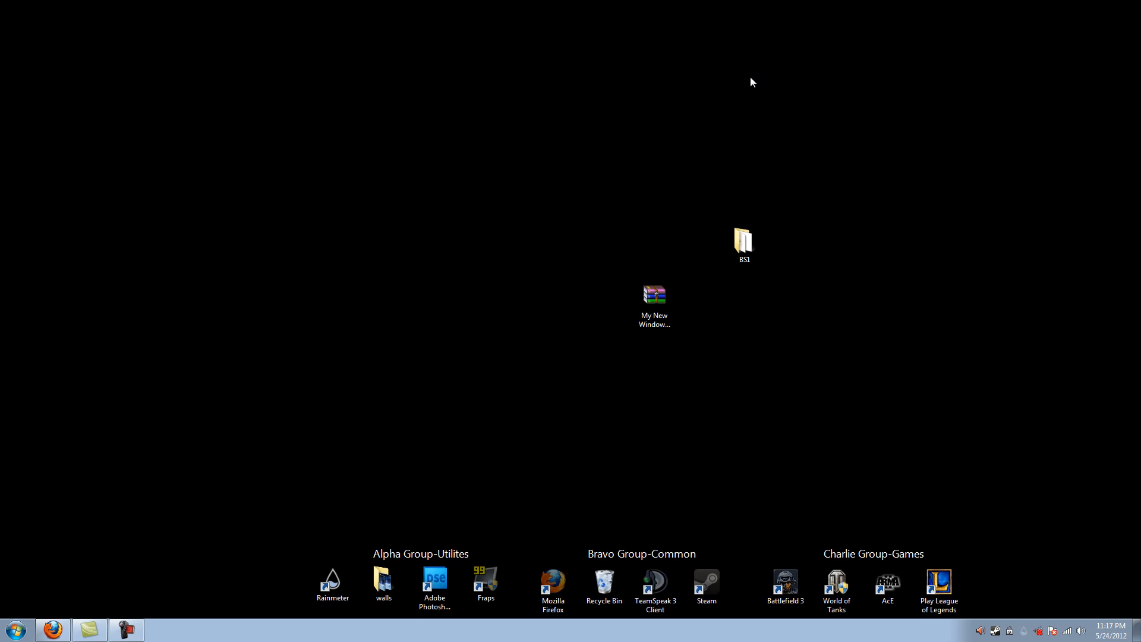
{"action": "mouse_move", "coordinate": [697, 278]}
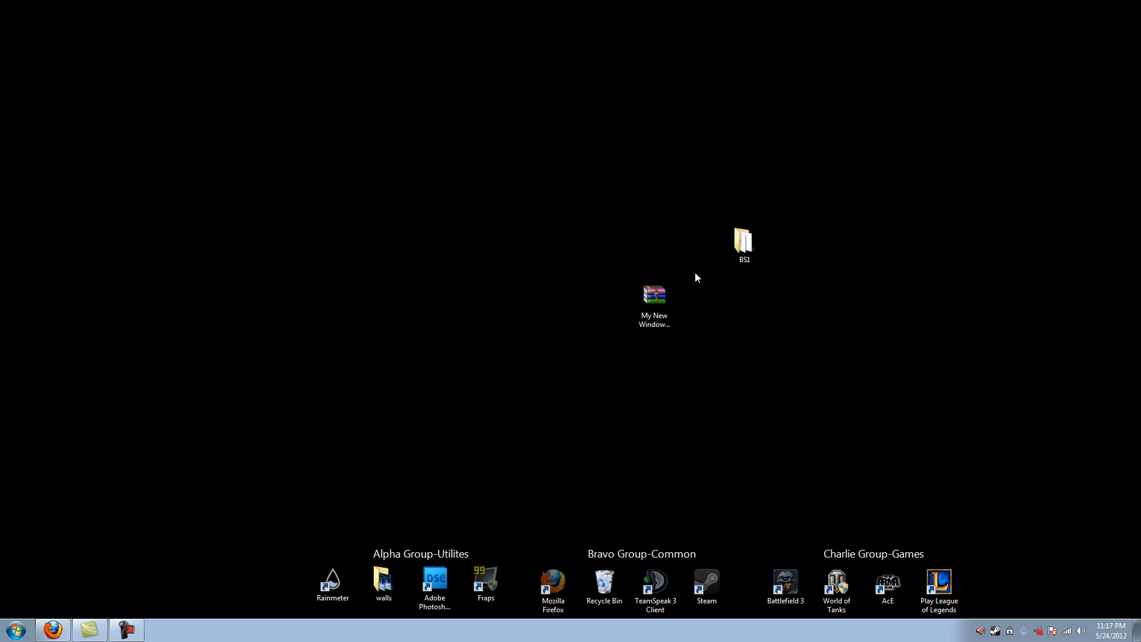
{"action": "mouse_move", "coordinate": [770, 241]}
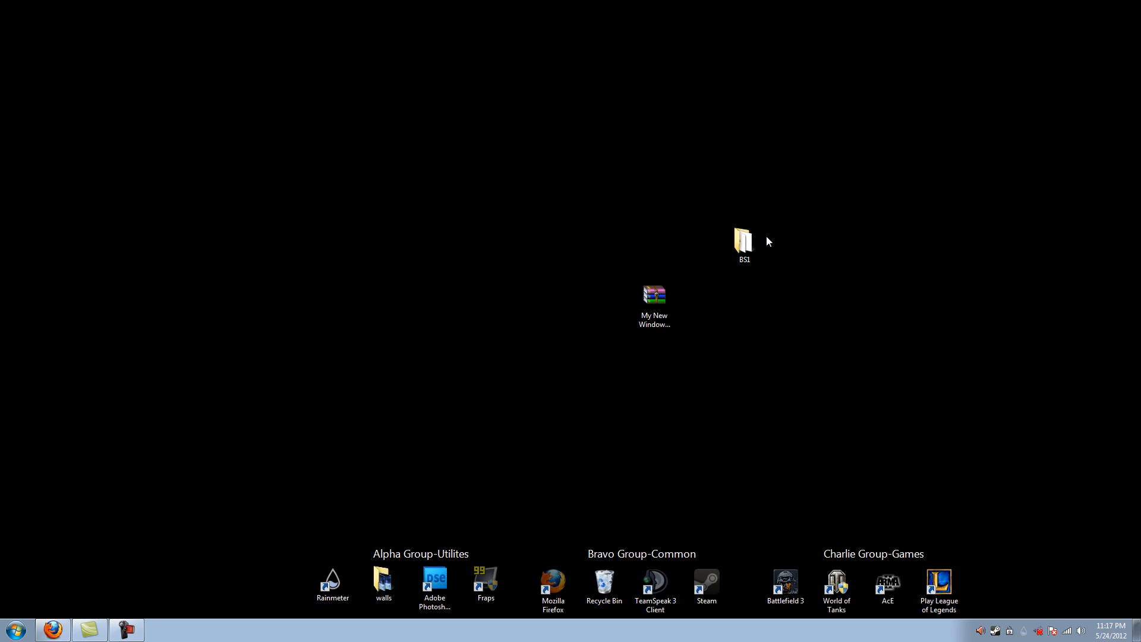
{"action": "mouse_move", "coordinate": [876, 364]}
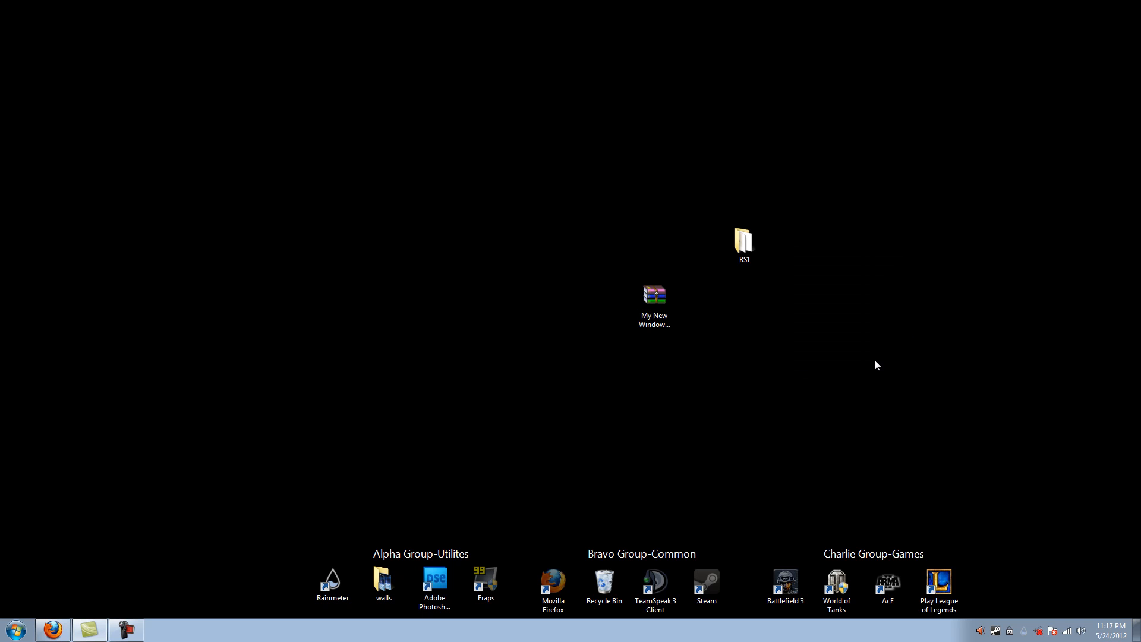
{"action": "mouse_move", "coordinate": [815, 311]}
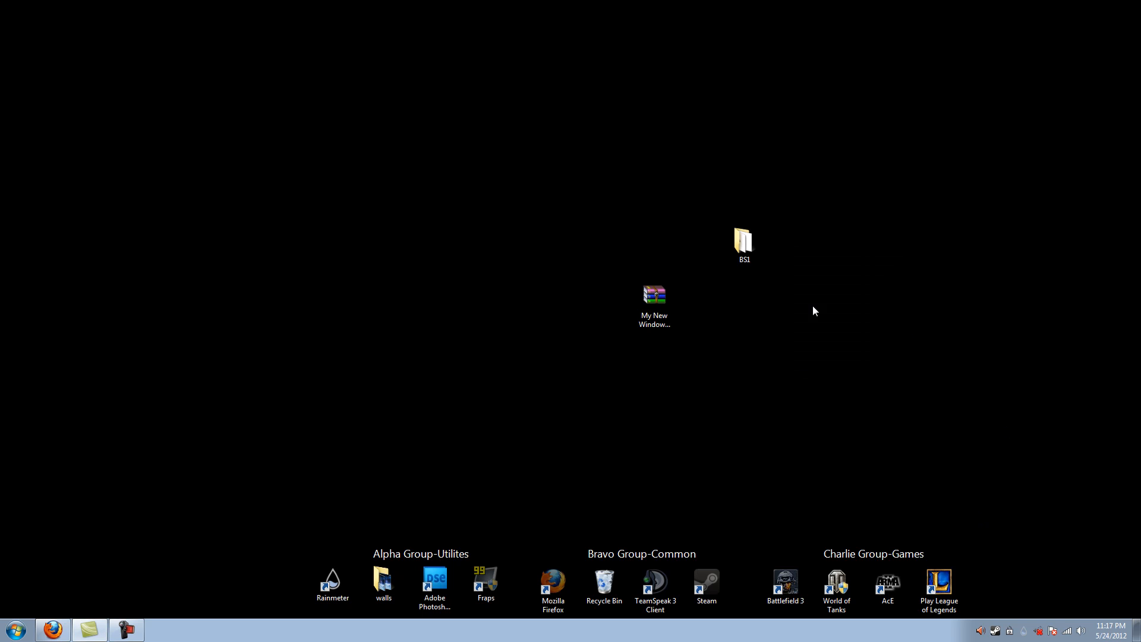
{"action": "mouse_move", "coordinate": [979, 636]}
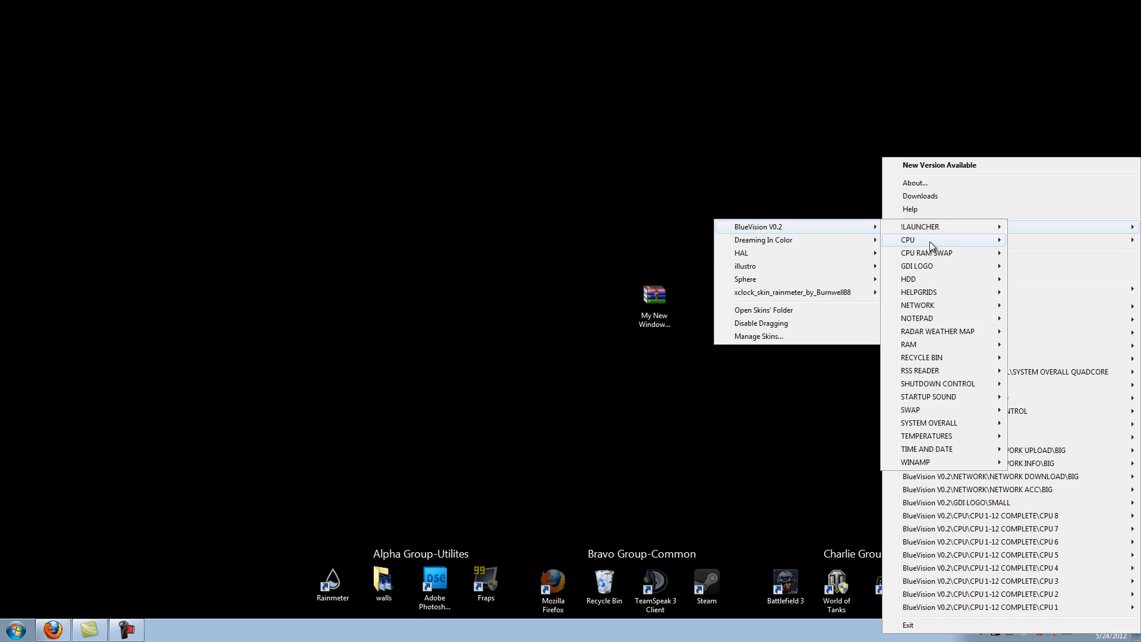
{"action": "mouse_move", "coordinate": [917, 266]}
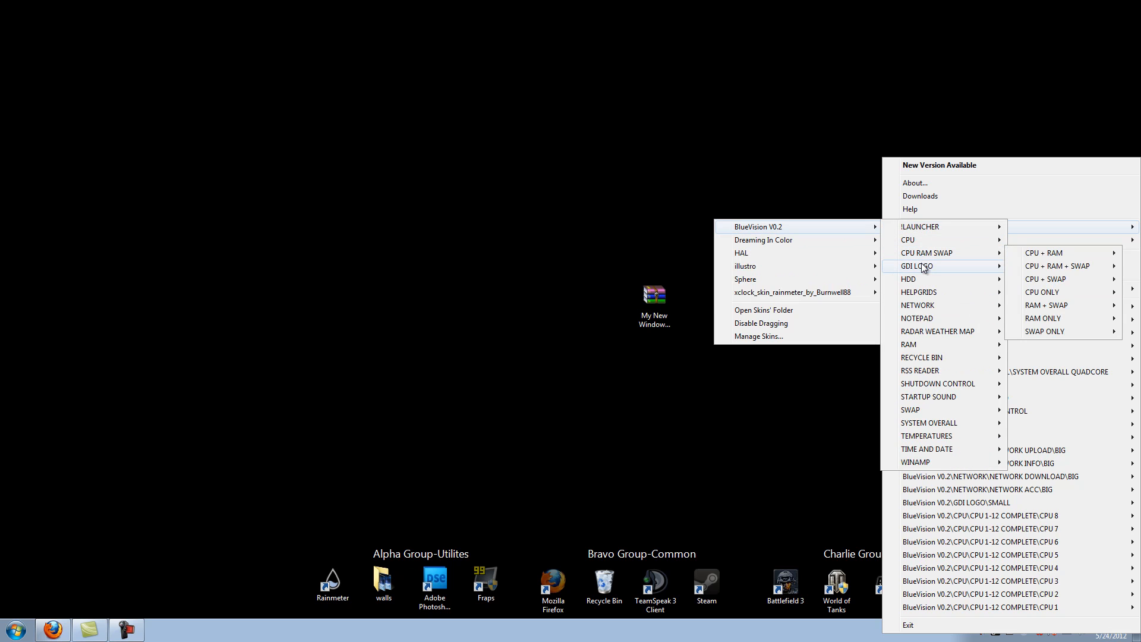
{"action": "mouse_move", "coordinate": [1008, 273]}
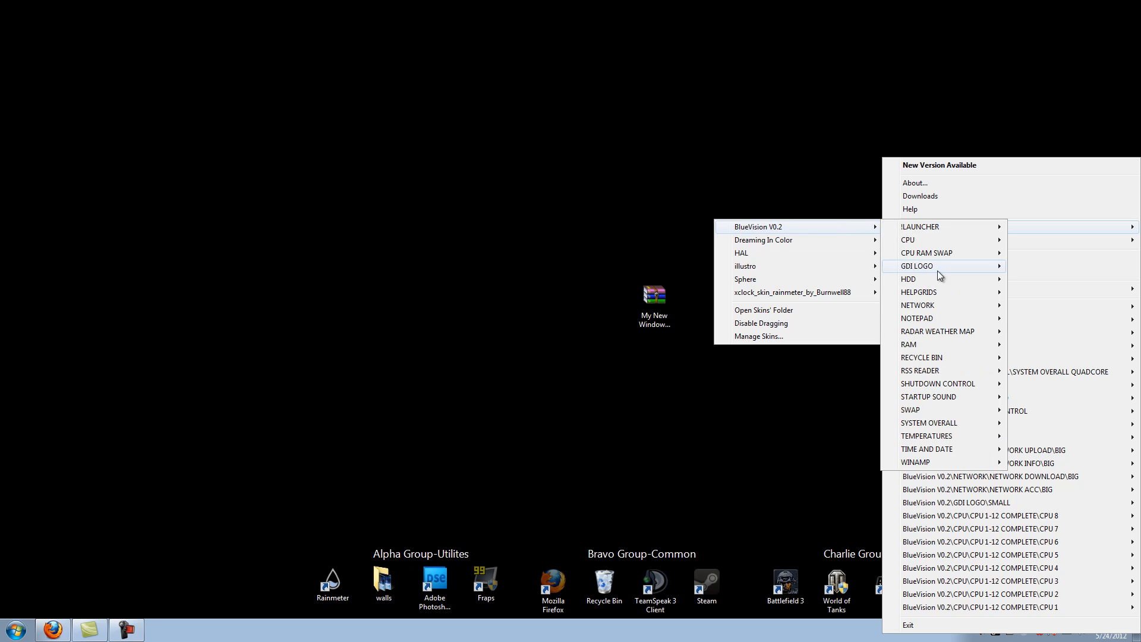
{"action": "mouse_move", "coordinate": [929, 318]}
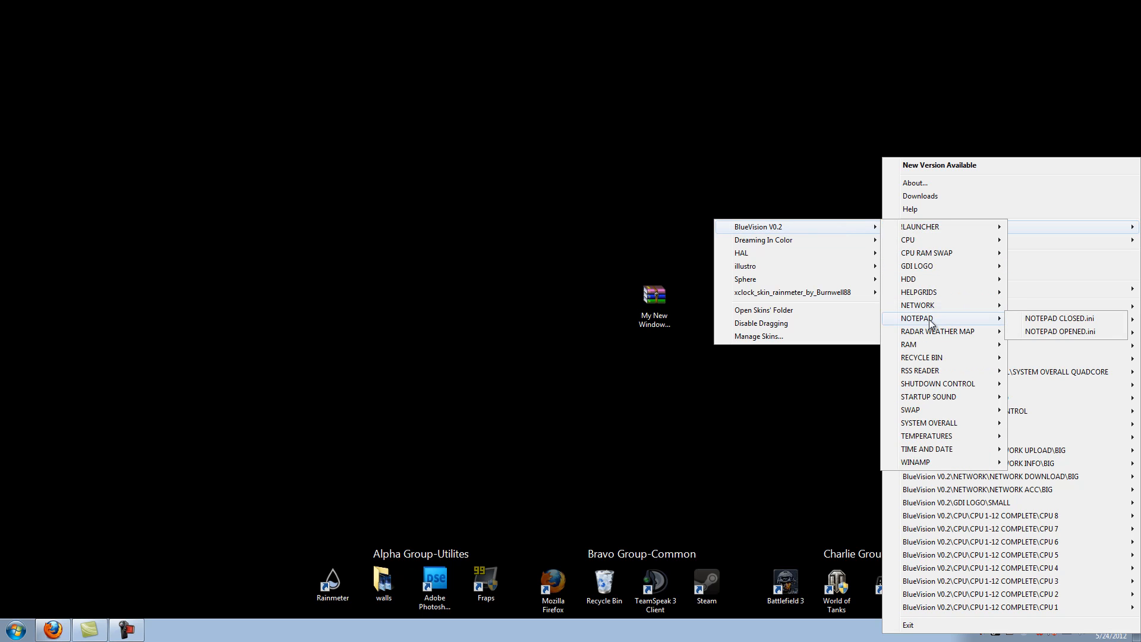
{"action": "mouse_move", "coordinate": [1043, 337]}
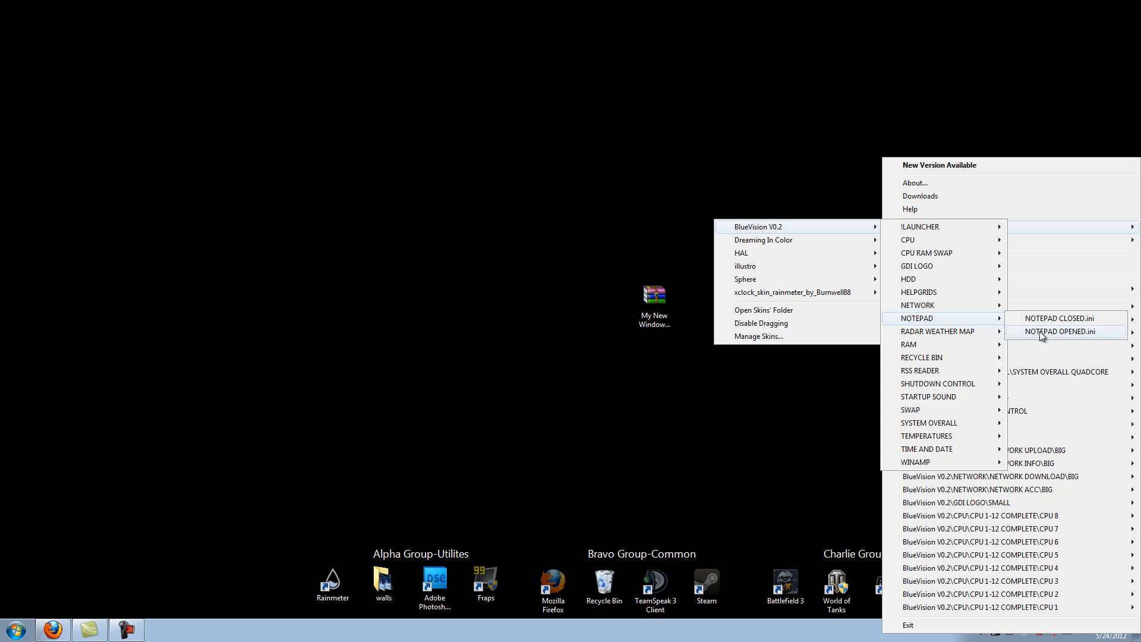
{"action": "left_click", "coordinate": [560, 228]}
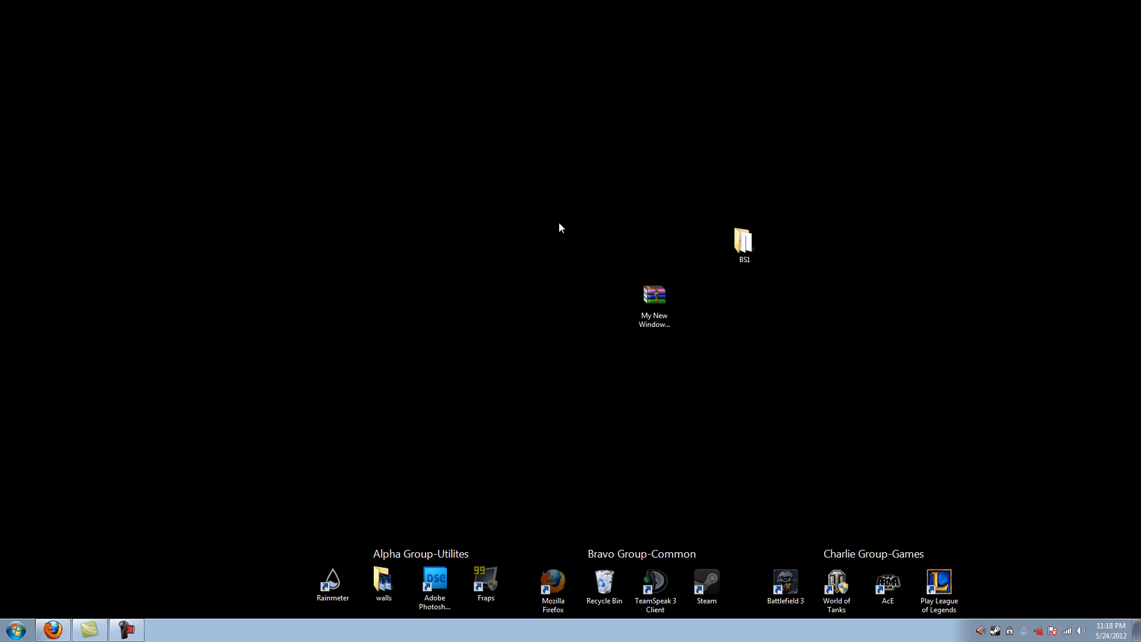
{"action": "mouse_move", "coordinate": [69, 18]}
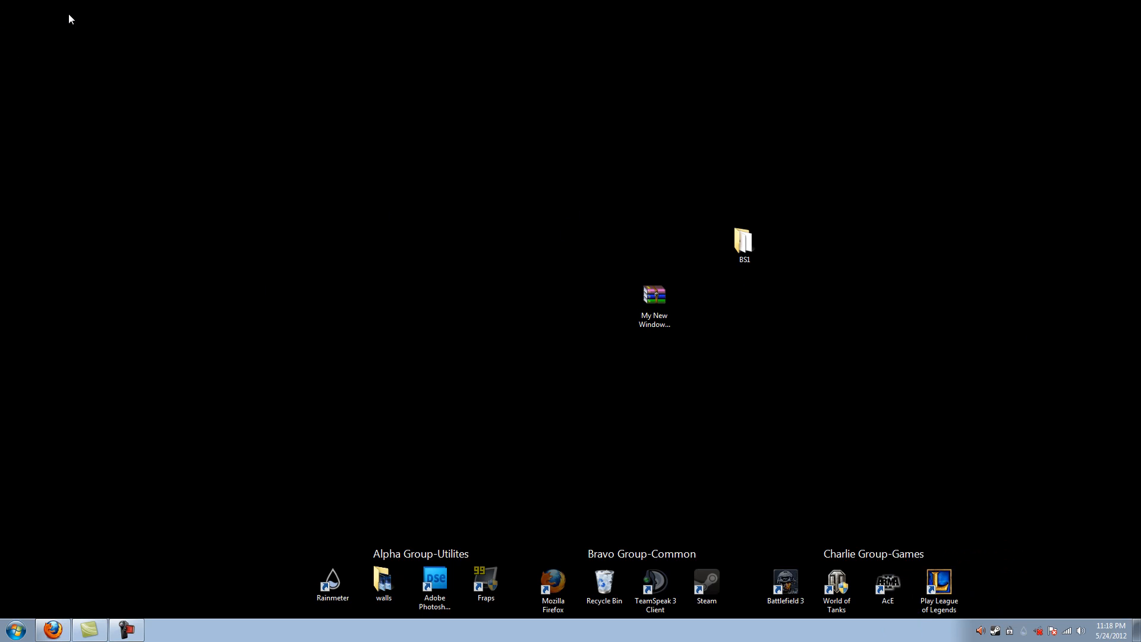
{"action": "mouse_move", "coordinate": [467, 197]}
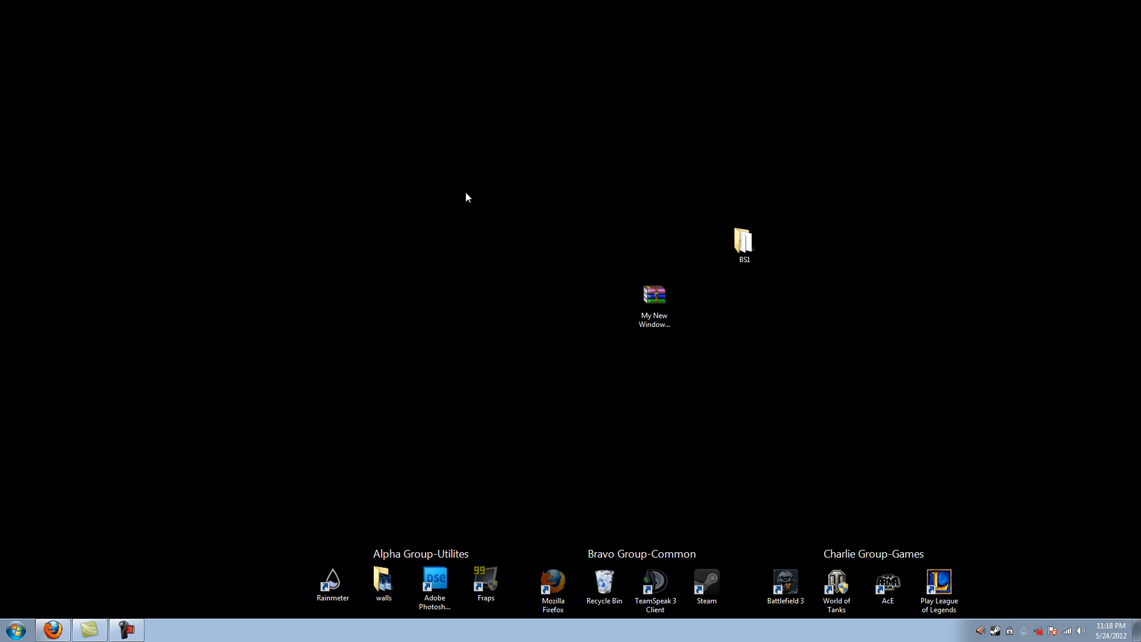
{"action": "mouse_move", "coordinate": [616, 279]}
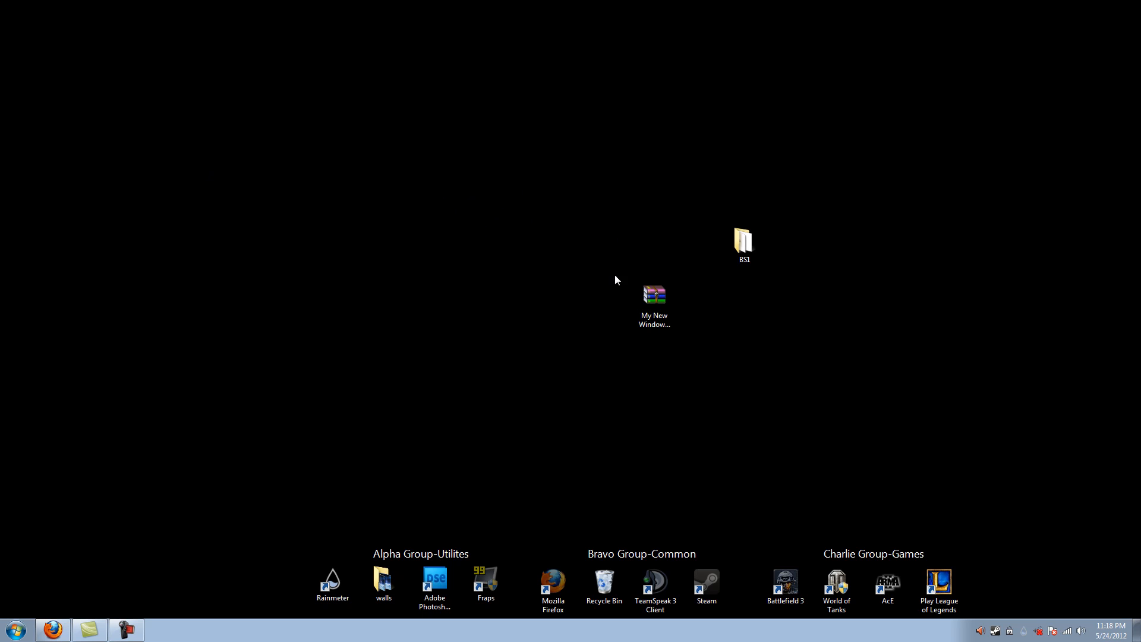
{"action": "mouse_move", "coordinate": [447, 190]}
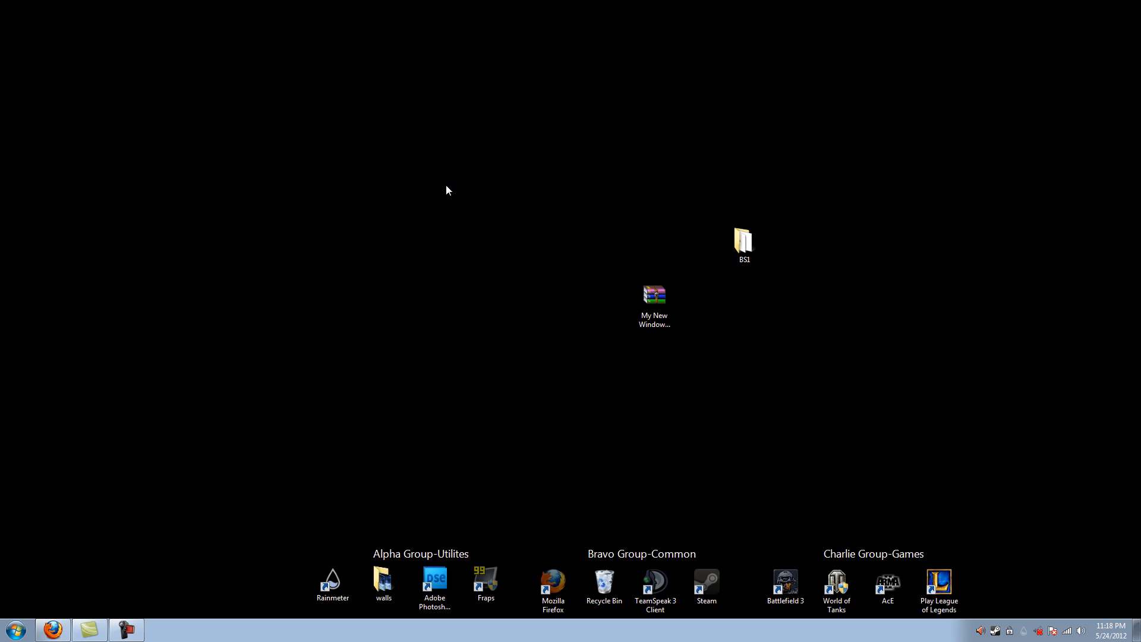
{"action": "mouse_move", "coordinate": [694, 186]}
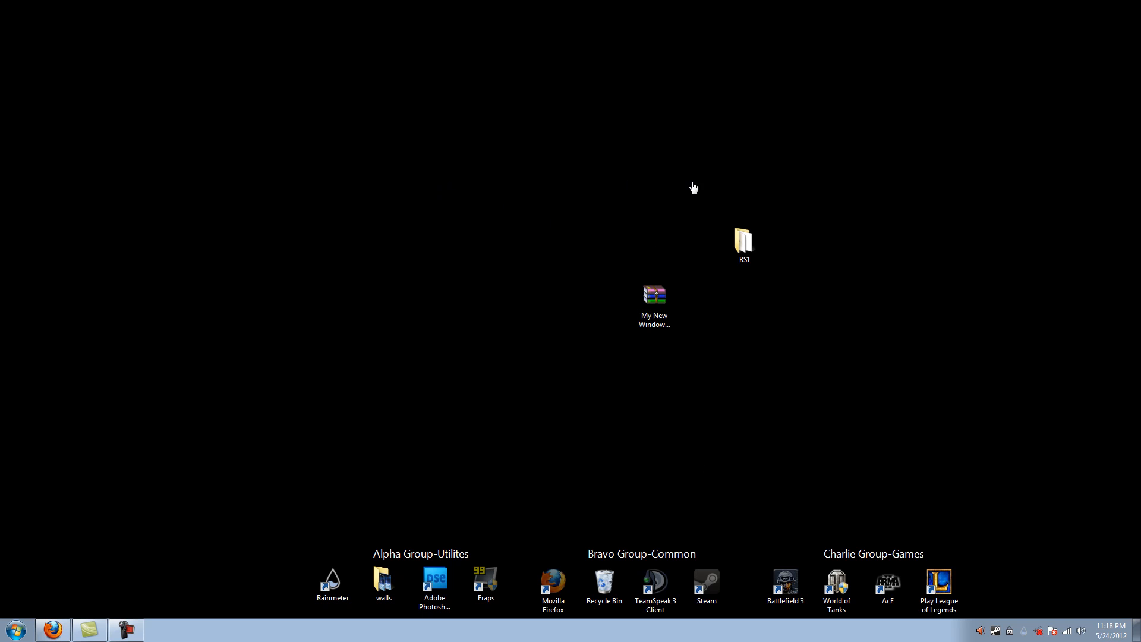
{"action": "mouse_move", "coordinate": [775, 309]}
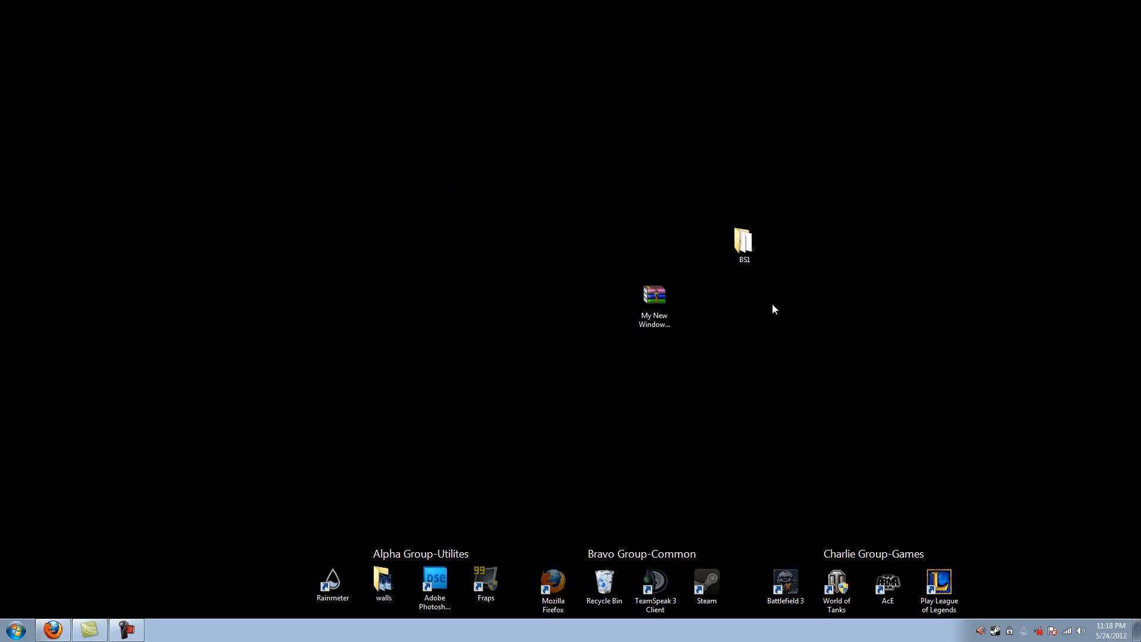
{"action": "mouse_move", "coordinate": [1028, 635]}
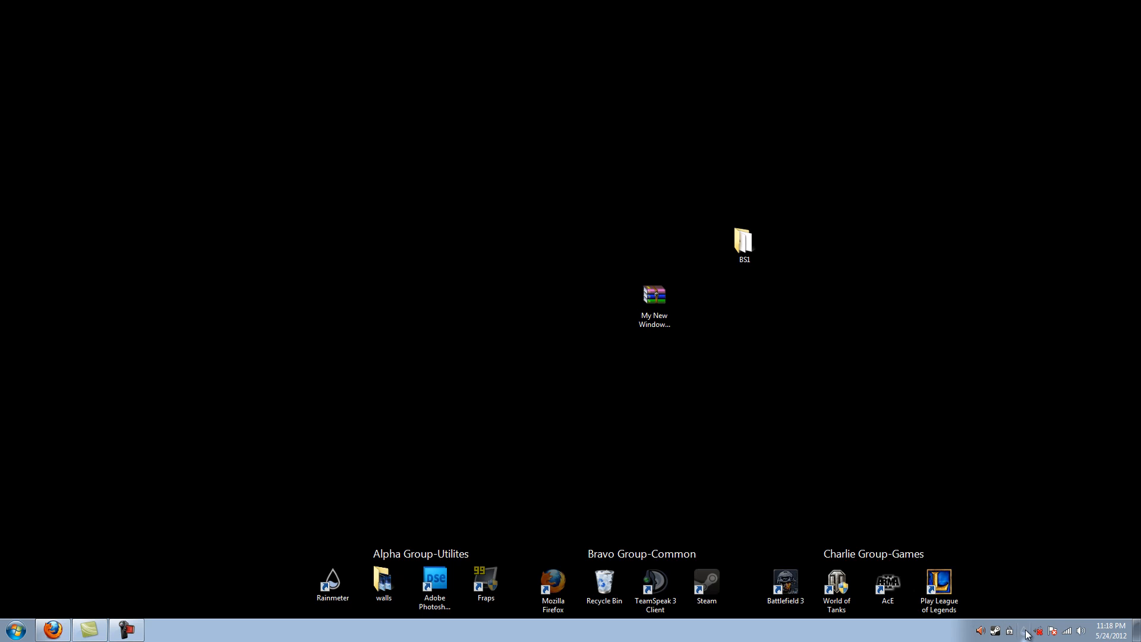
- Bring up Rainmeter's skins list, then dismiss it by clicking empty desktop
{"action": "right_click", "coordinate": [1030, 631]}
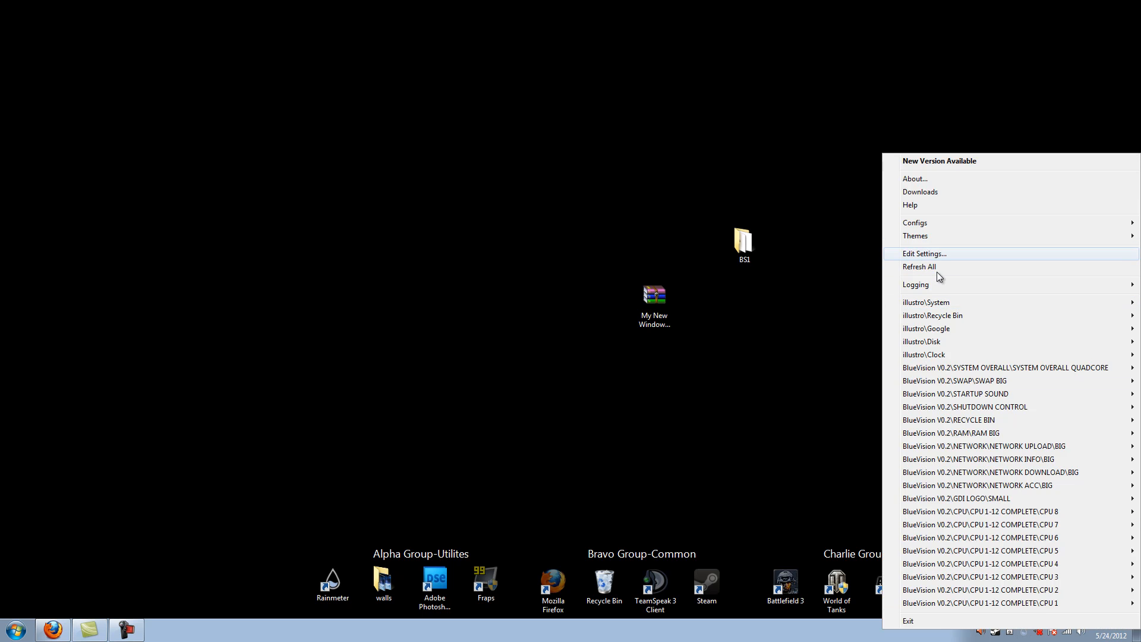
{"action": "mouse_move", "coordinate": [950, 223]}
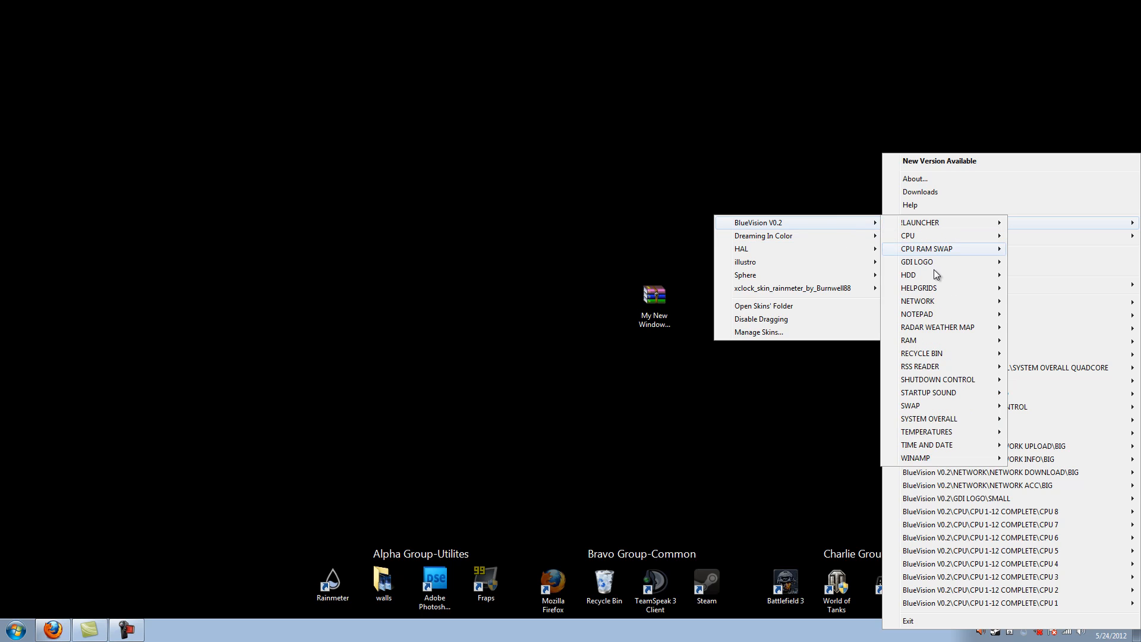
{"action": "mouse_move", "coordinate": [925, 327]}
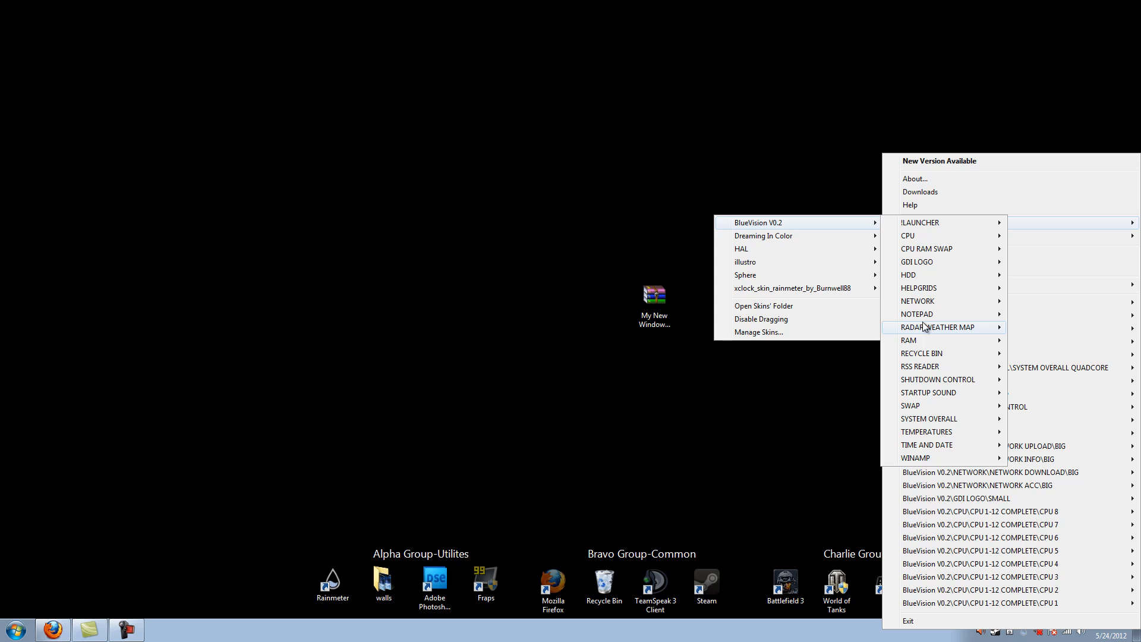
{"action": "mouse_move", "coordinate": [921, 314]}
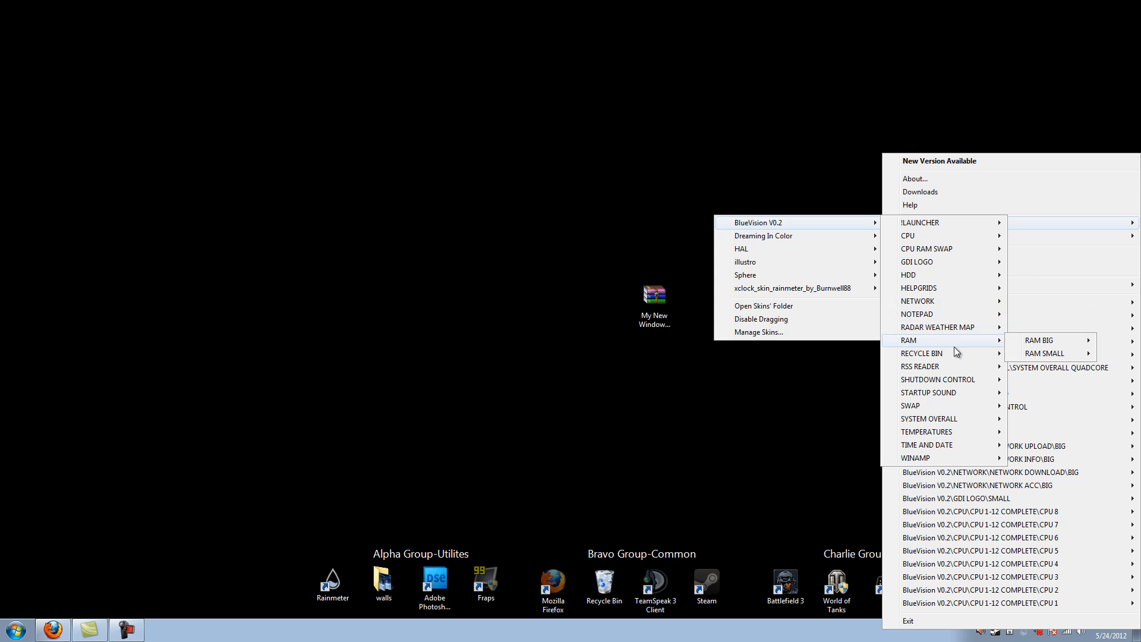
{"action": "mouse_move", "coordinate": [922, 353]}
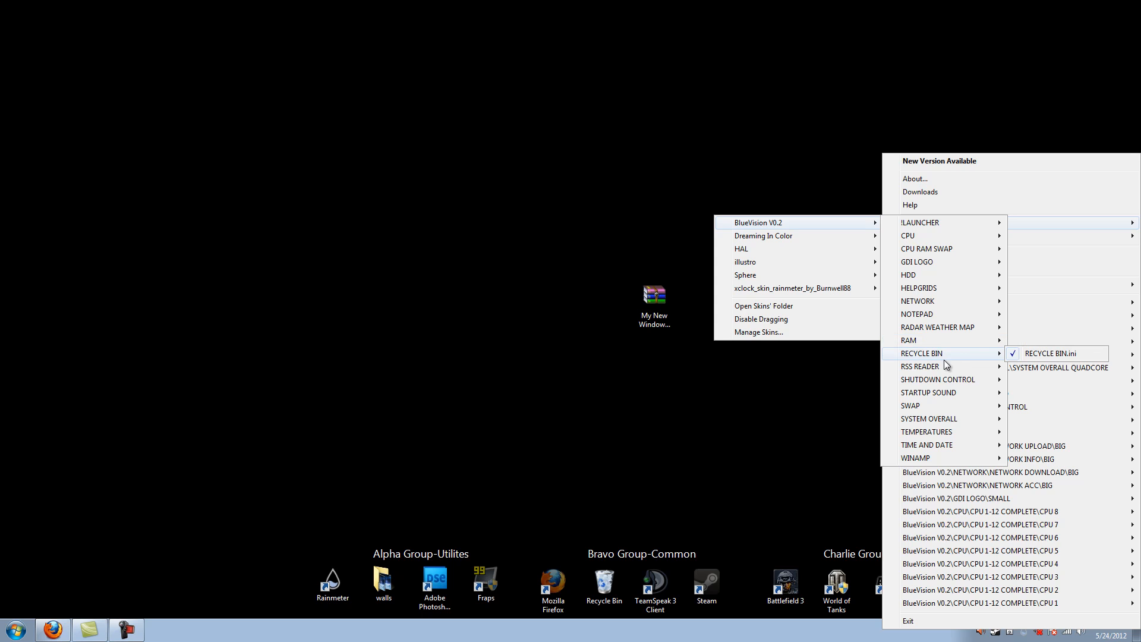
{"action": "mouse_move", "coordinate": [927, 379]}
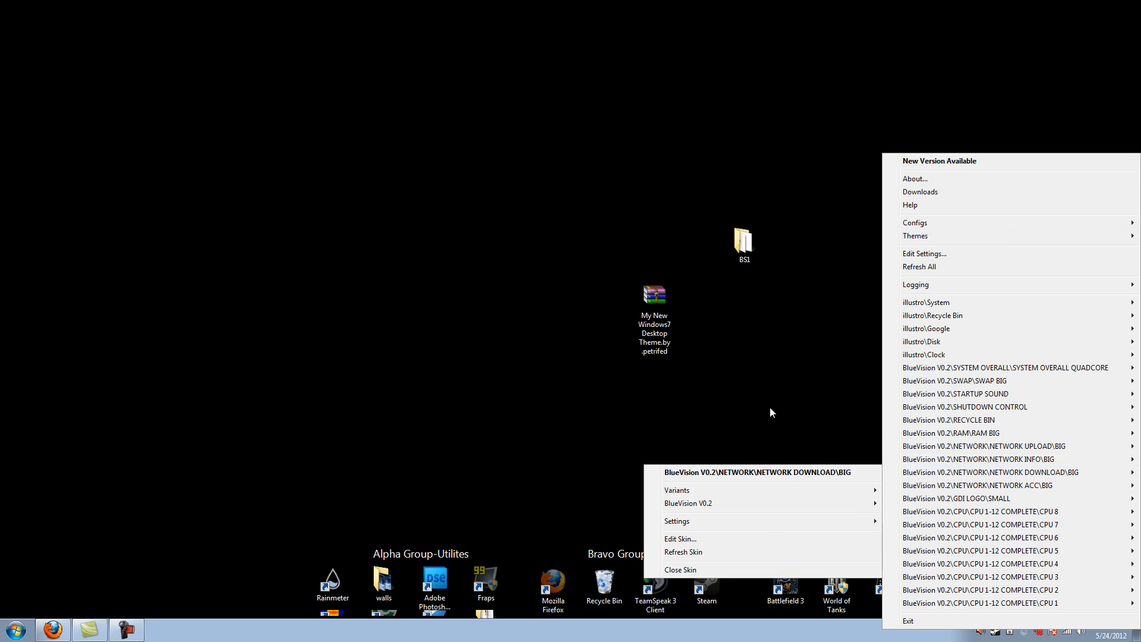
{"action": "left_click", "coordinate": [55, 190]}
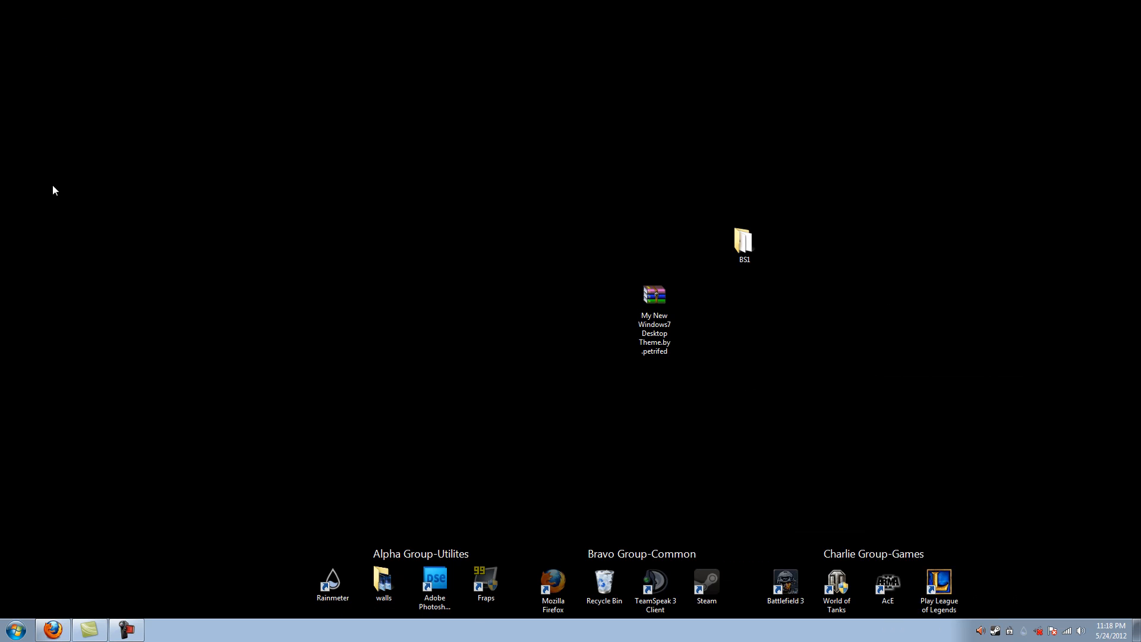
{"action": "mouse_move", "coordinate": [158, 175]}
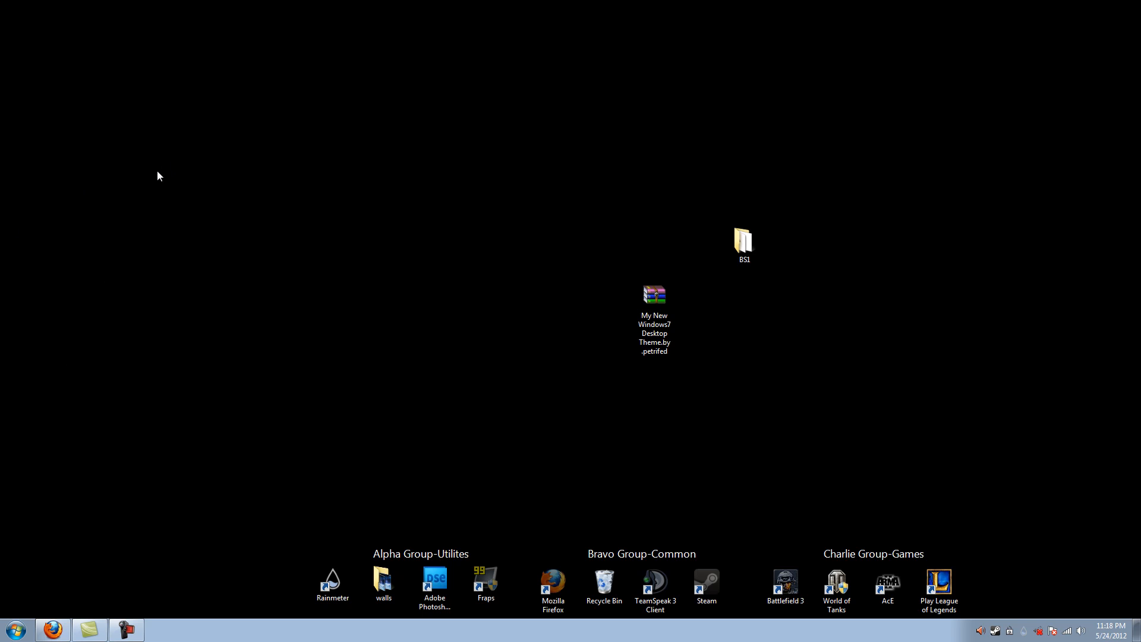
{"action": "mouse_move", "coordinate": [89, 481]}
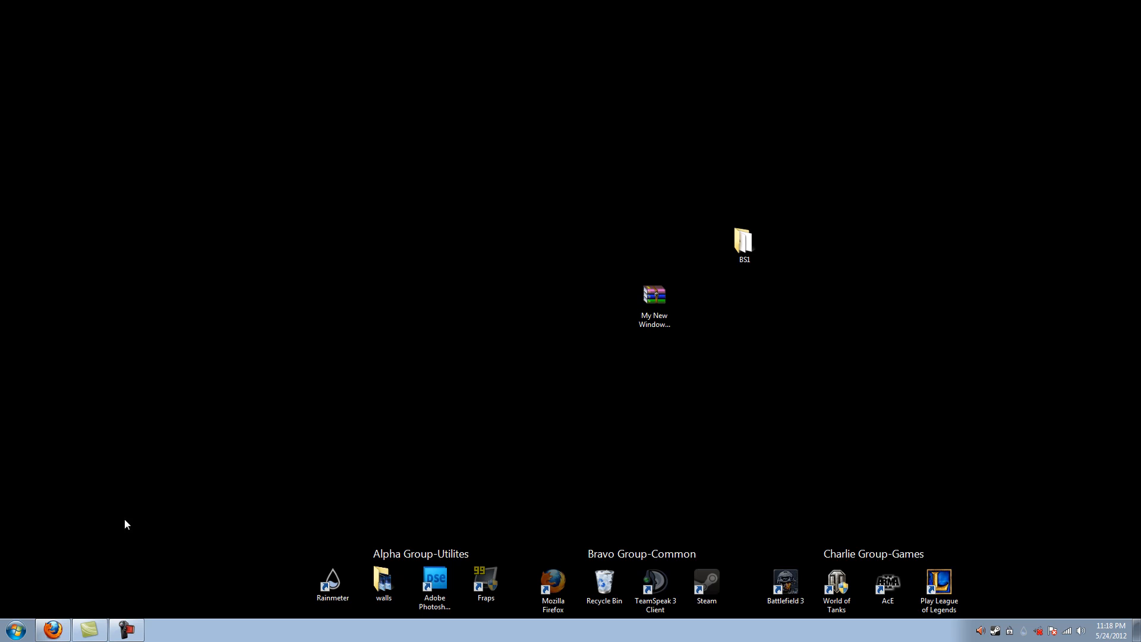
{"action": "mouse_move", "coordinate": [166, 510]}
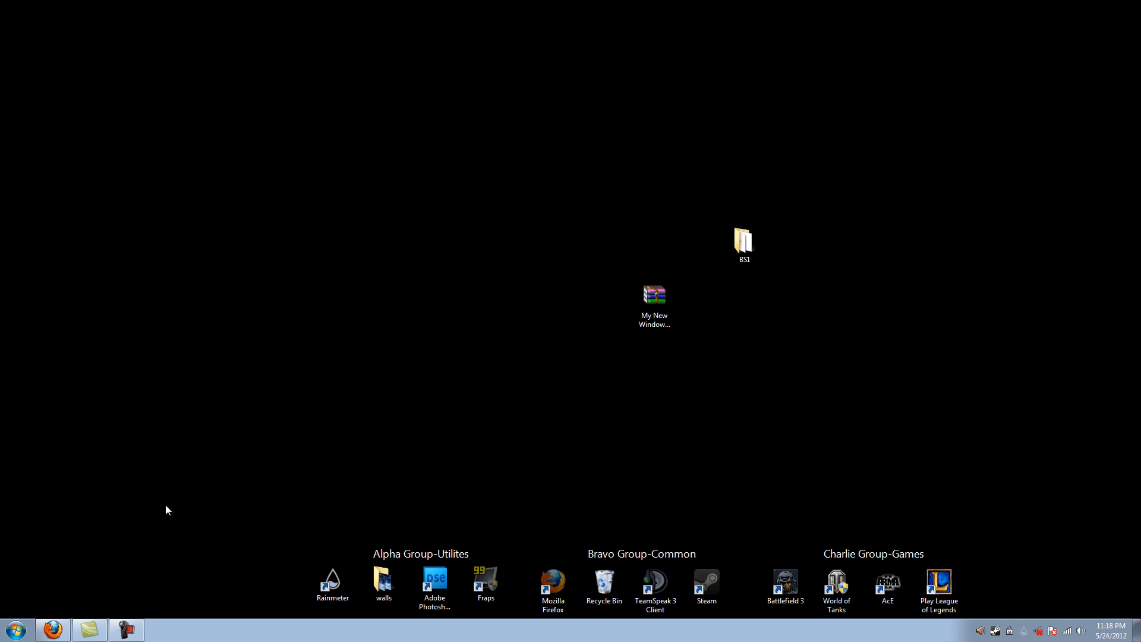
{"action": "mouse_move", "coordinate": [131, 593]}
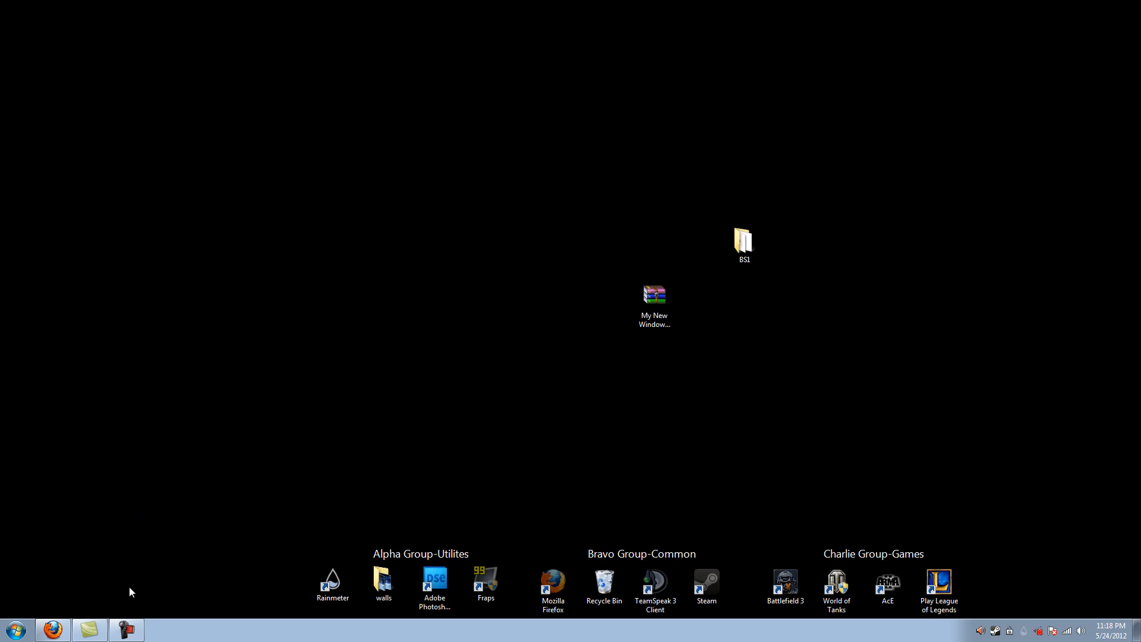
{"action": "mouse_move", "coordinate": [138, 574]}
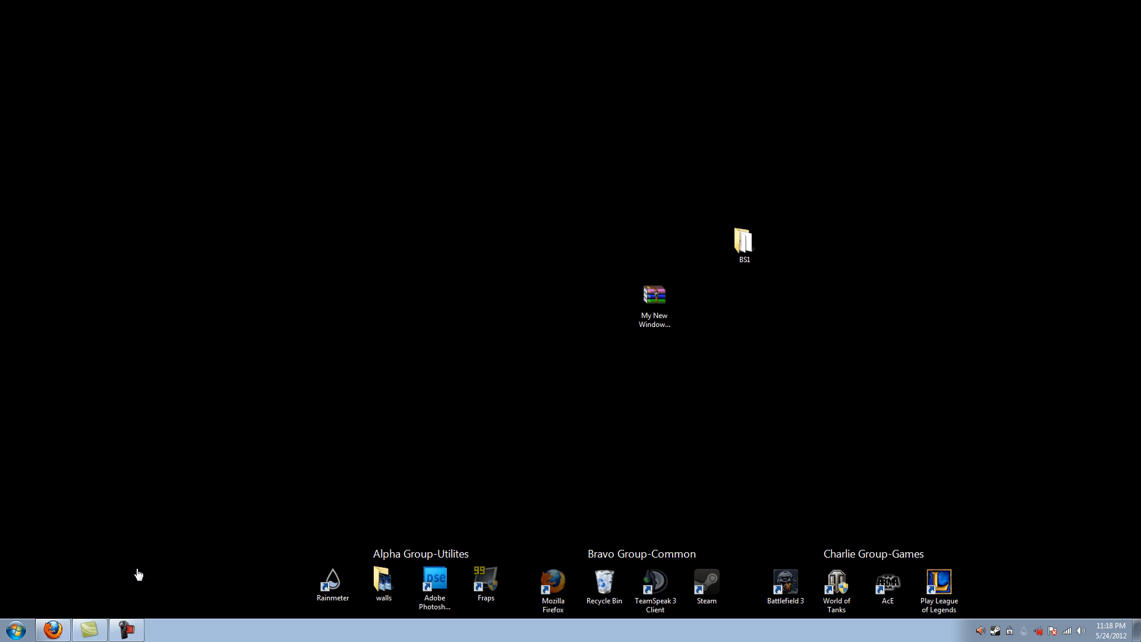
{"action": "mouse_move", "coordinate": [6, 580]}
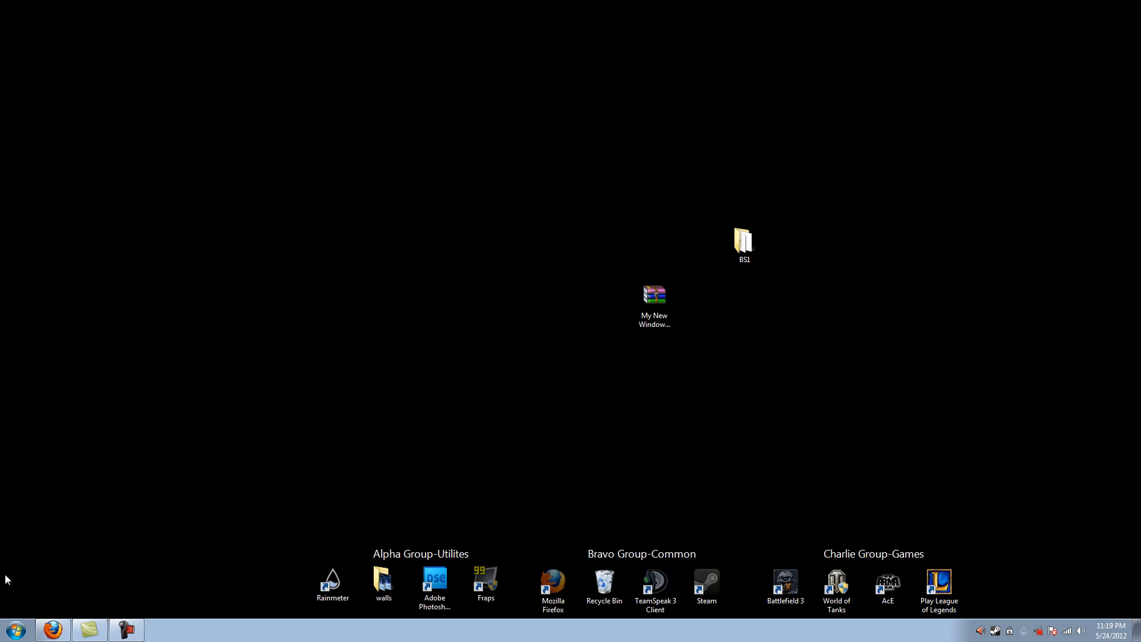
{"action": "mouse_move", "coordinate": [131, 585]}
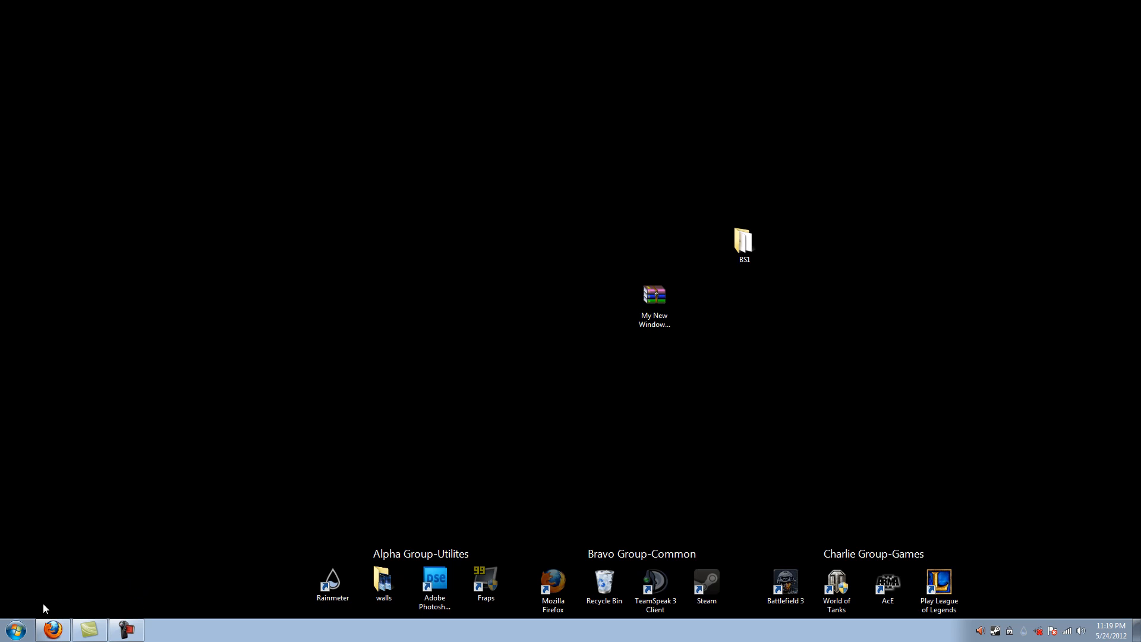
{"action": "mouse_move", "coordinate": [94, 597]}
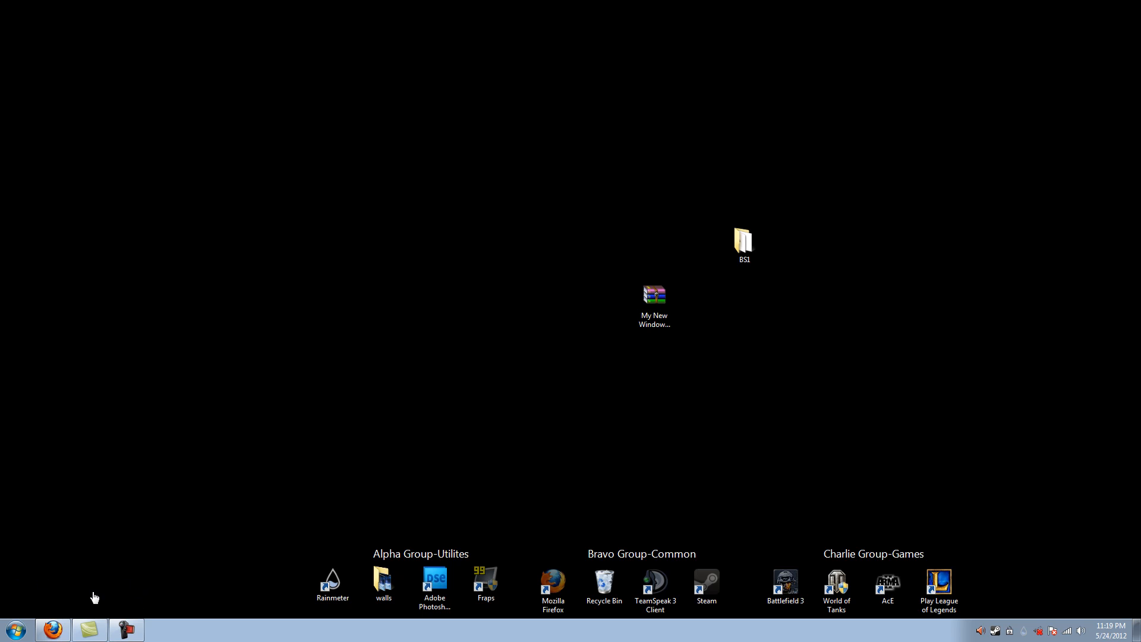
{"action": "mouse_move", "coordinate": [139, 583]}
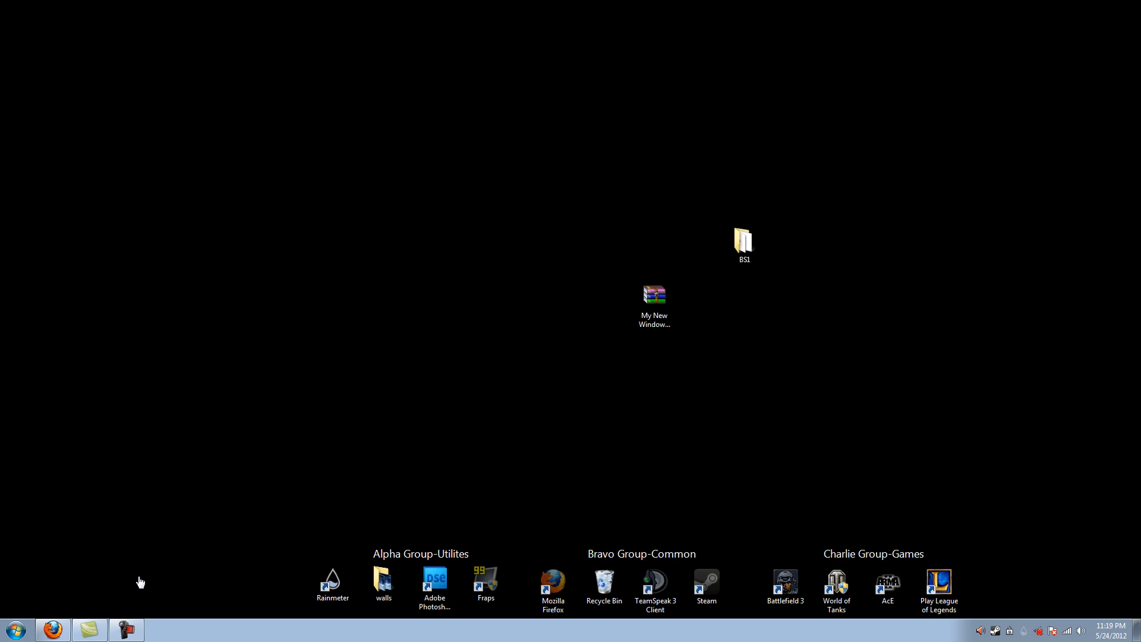
{"action": "mouse_move", "coordinate": [275, 198]}
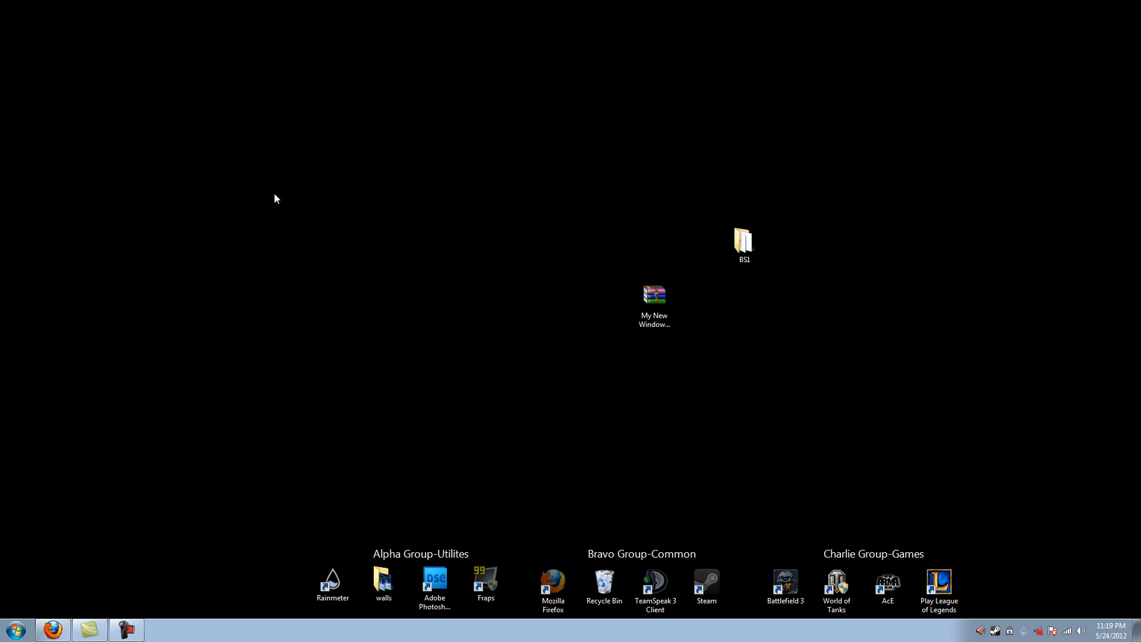
{"action": "mouse_move", "coordinate": [463, 232]}
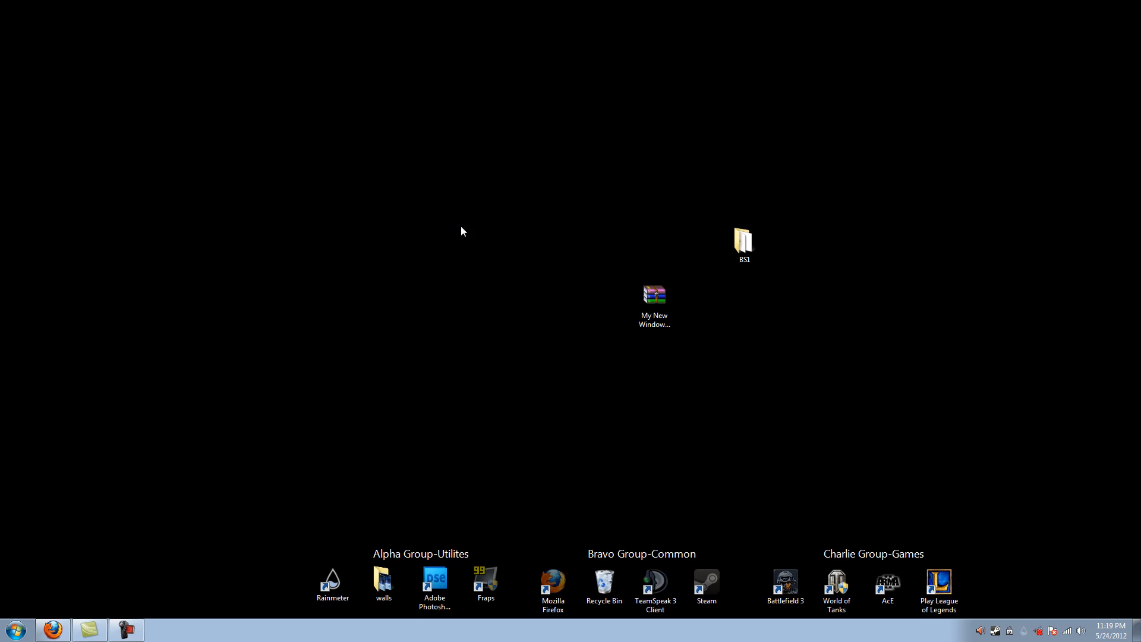
{"action": "mouse_move", "coordinate": [323, 207]}
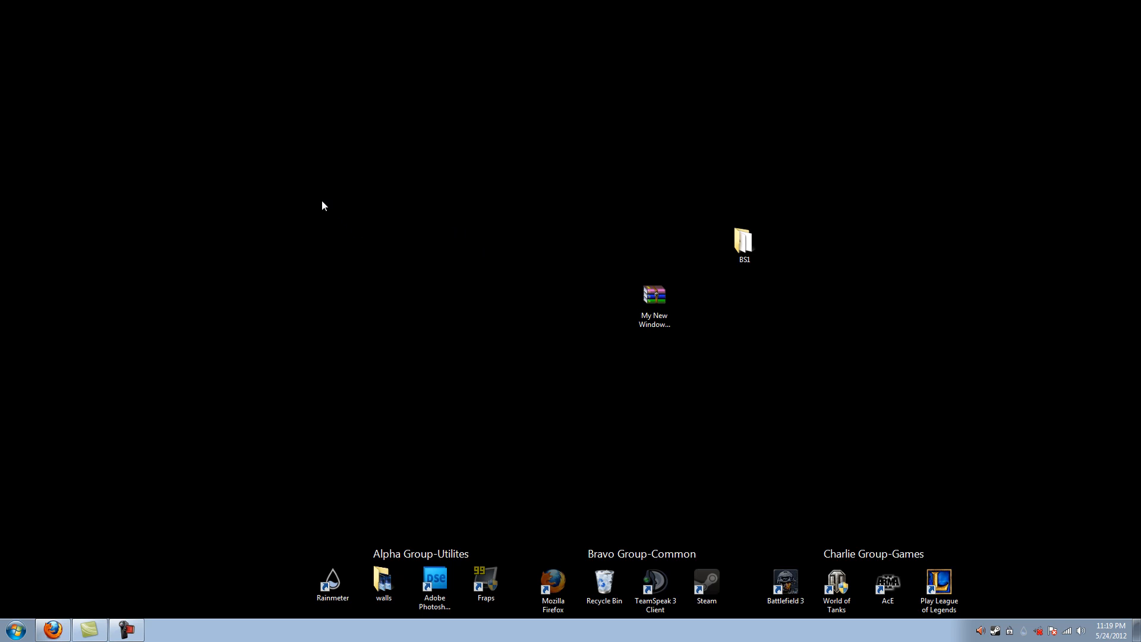
{"action": "mouse_move", "coordinate": [314, 136]}
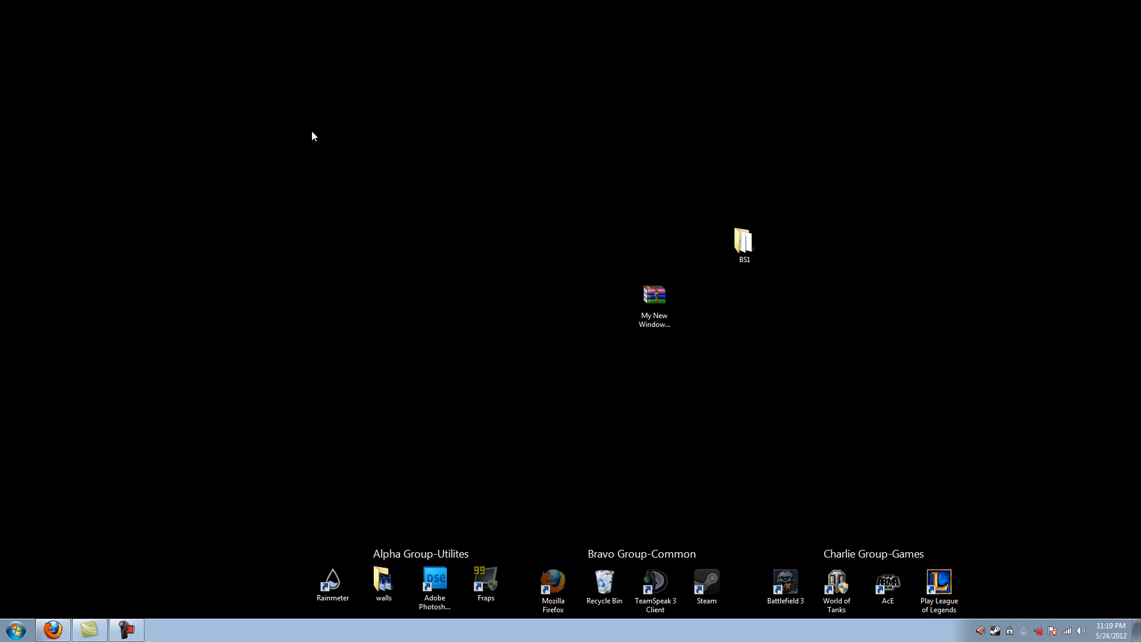
{"action": "mouse_move", "coordinate": [614, 60]}
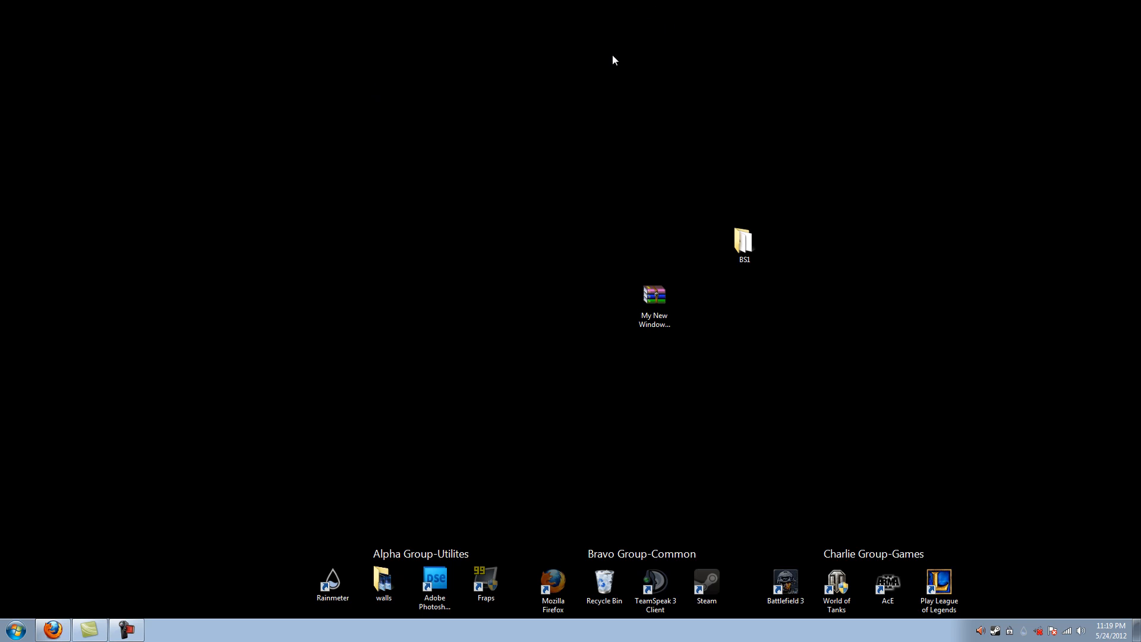
{"action": "mouse_move", "coordinate": [446, 78]}
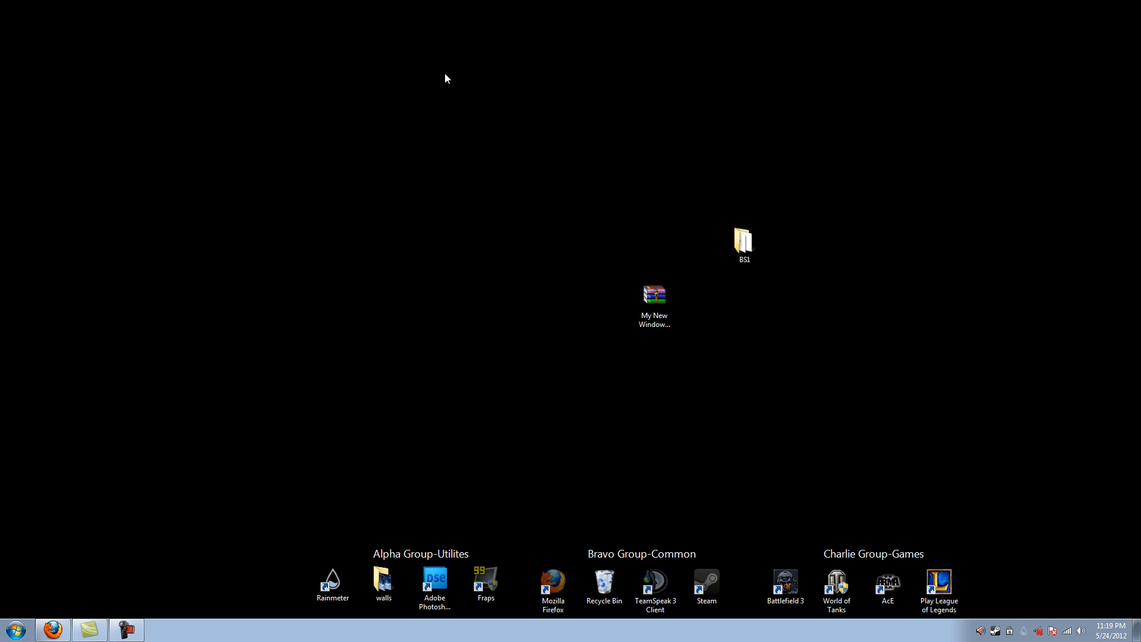
{"action": "mouse_move", "coordinate": [580, 106]}
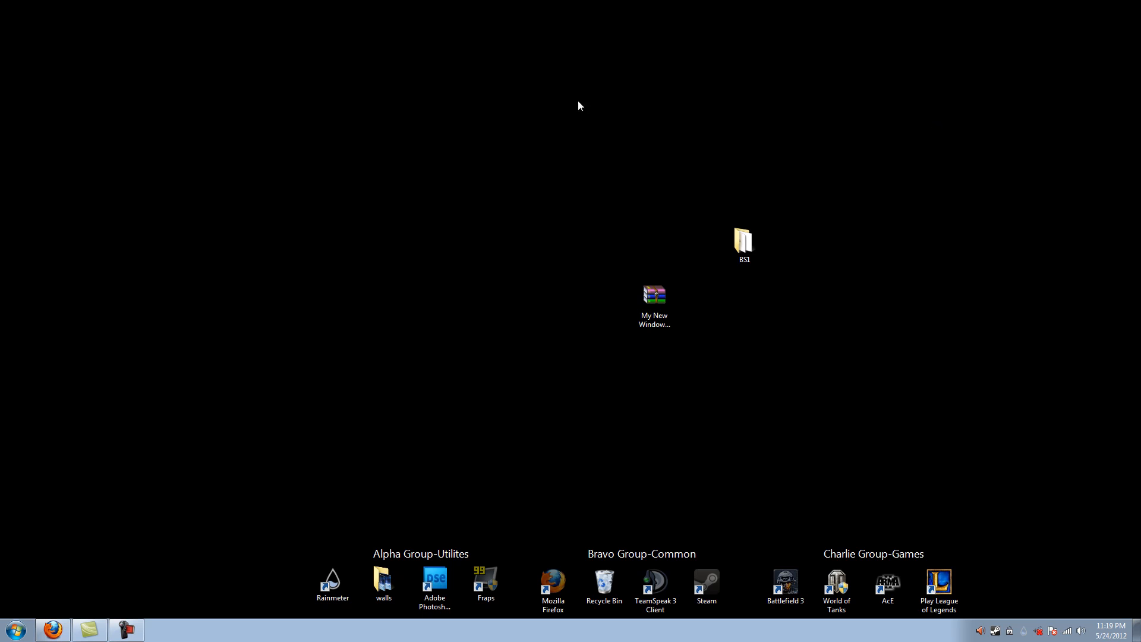
{"action": "mouse_move", "coordinate": [957, 142]}
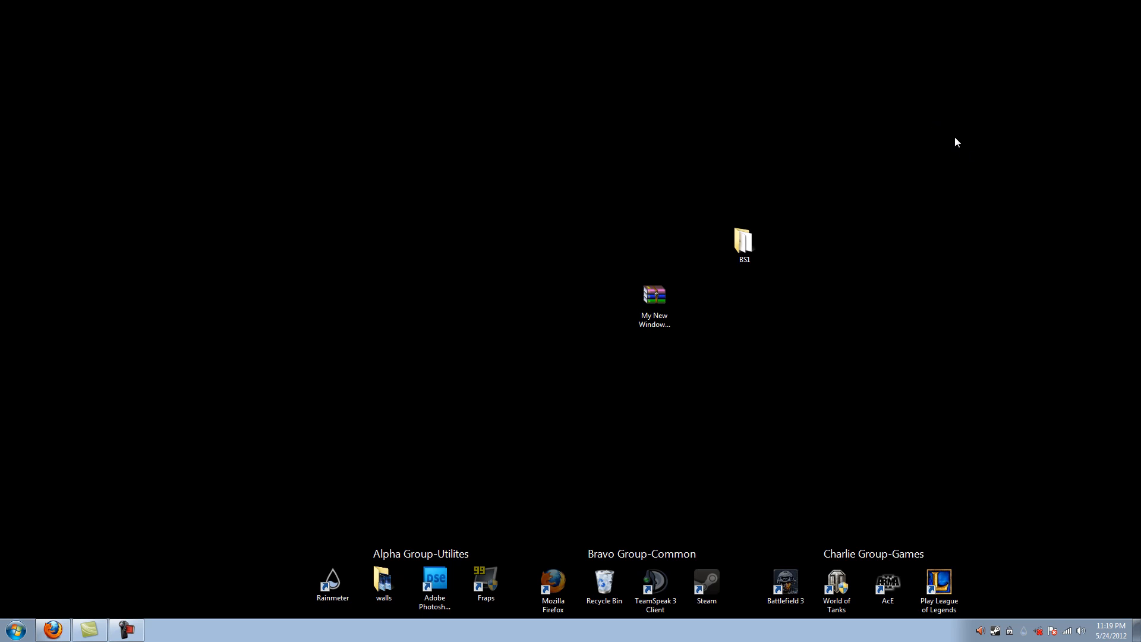
{"action": "mouse_move", "coordinate": [1060, 357]}
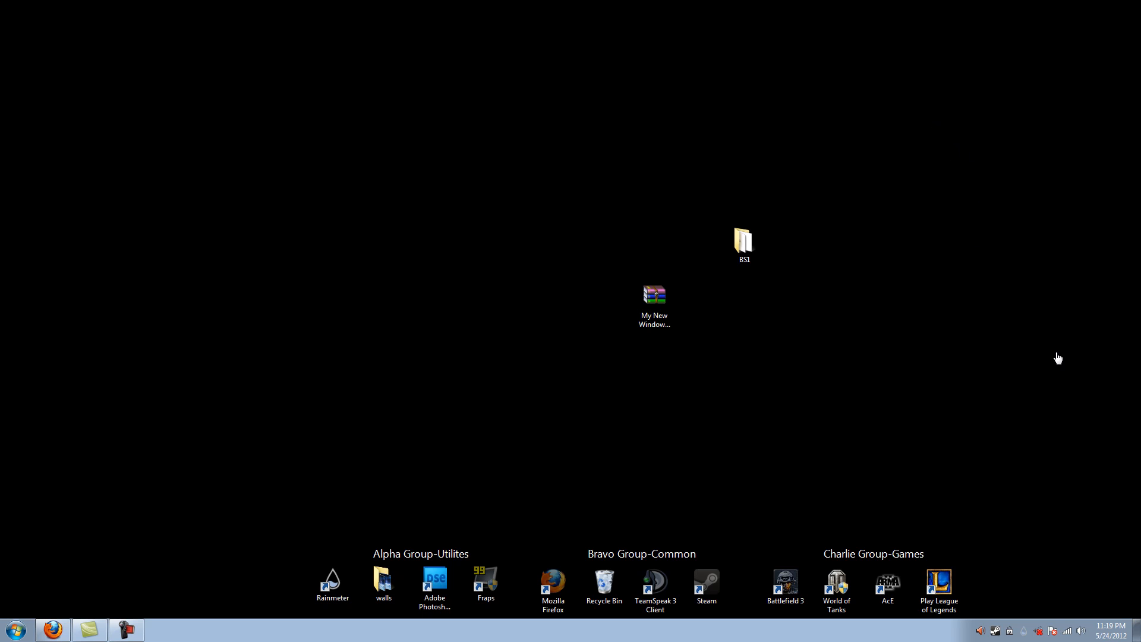
{"action": "mouse_move", "coordinate": [831, 356]}
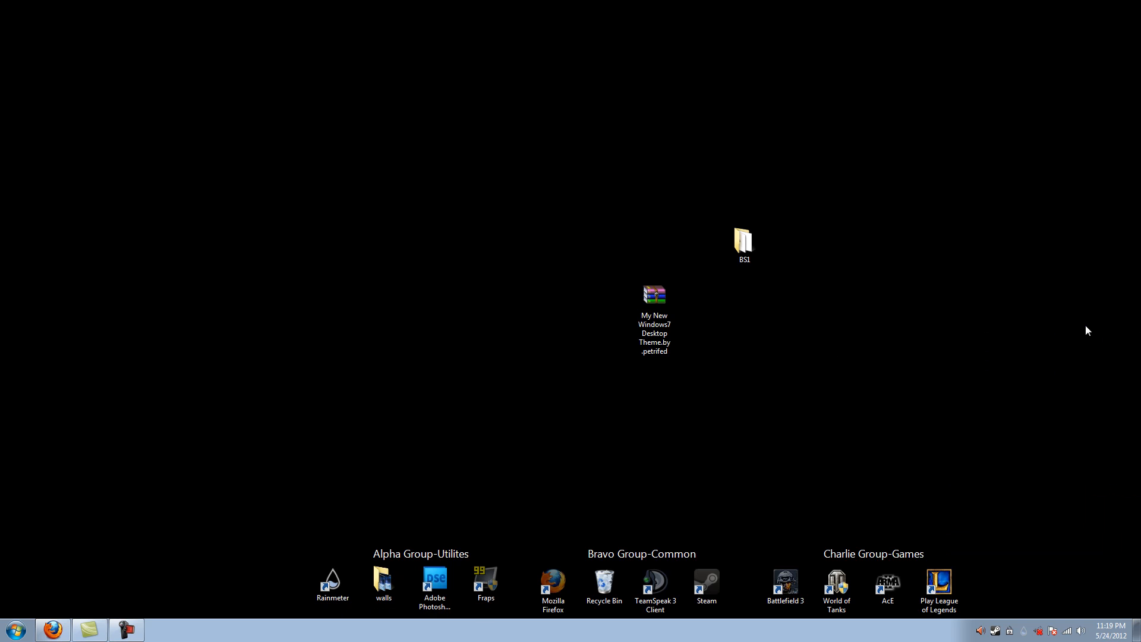
{"action": "mouse_move", "coordinate": [1063, 578]}
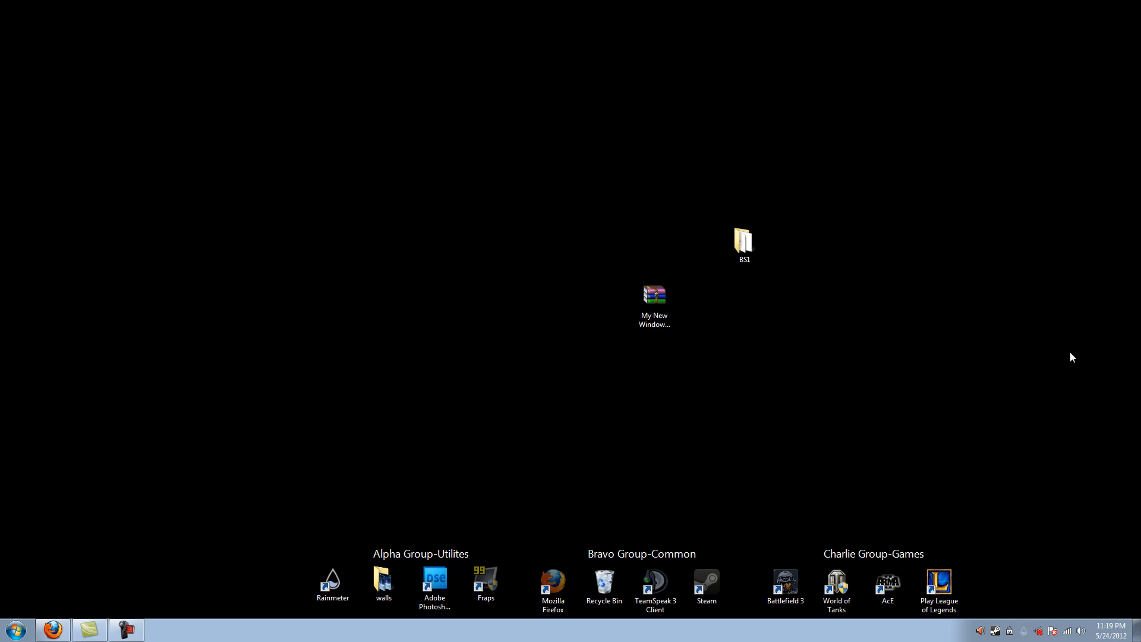
{"action": "mouse_move", "coordinate": [291, 233]}
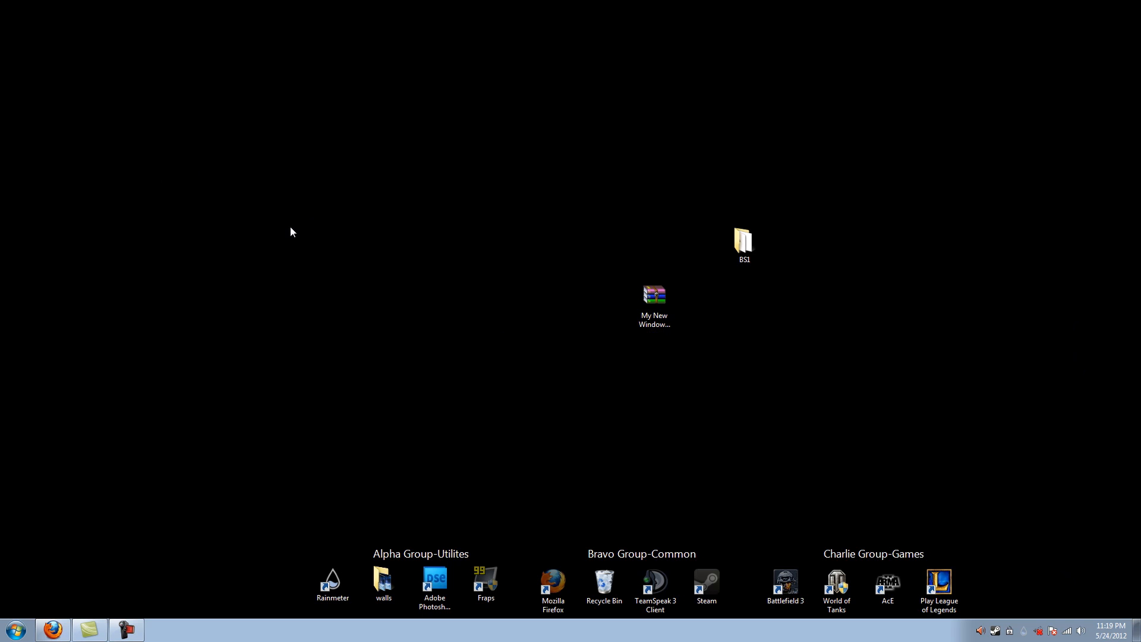
{"action": "mouse_move", "coordinate": [1080, 363]}
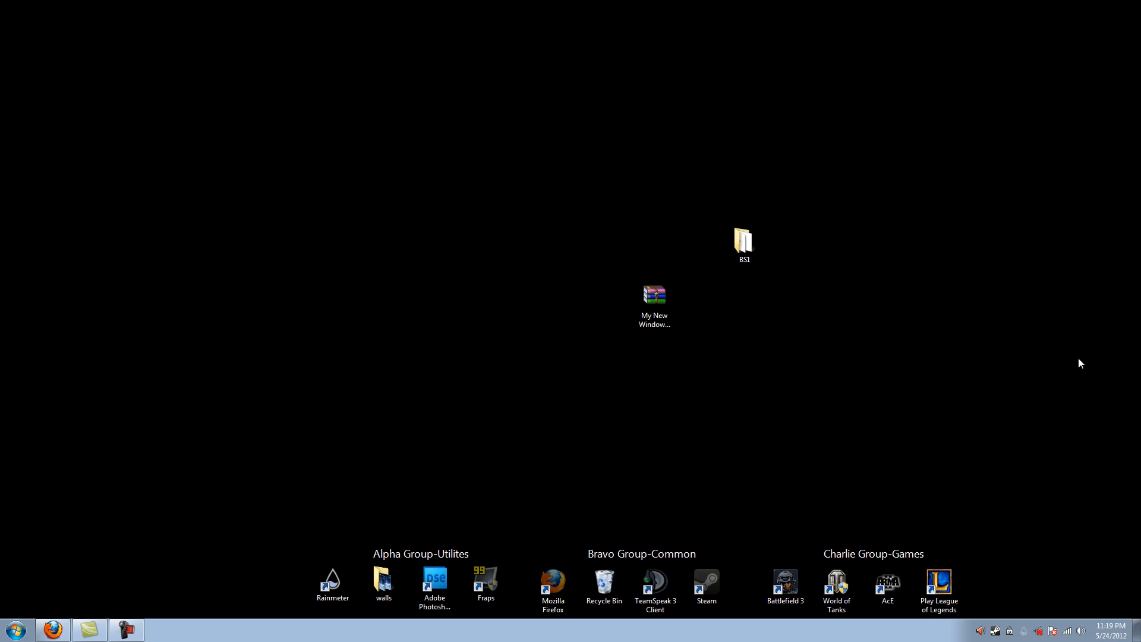
{"action": "mouse_move", "coordinate": [276, 189]}
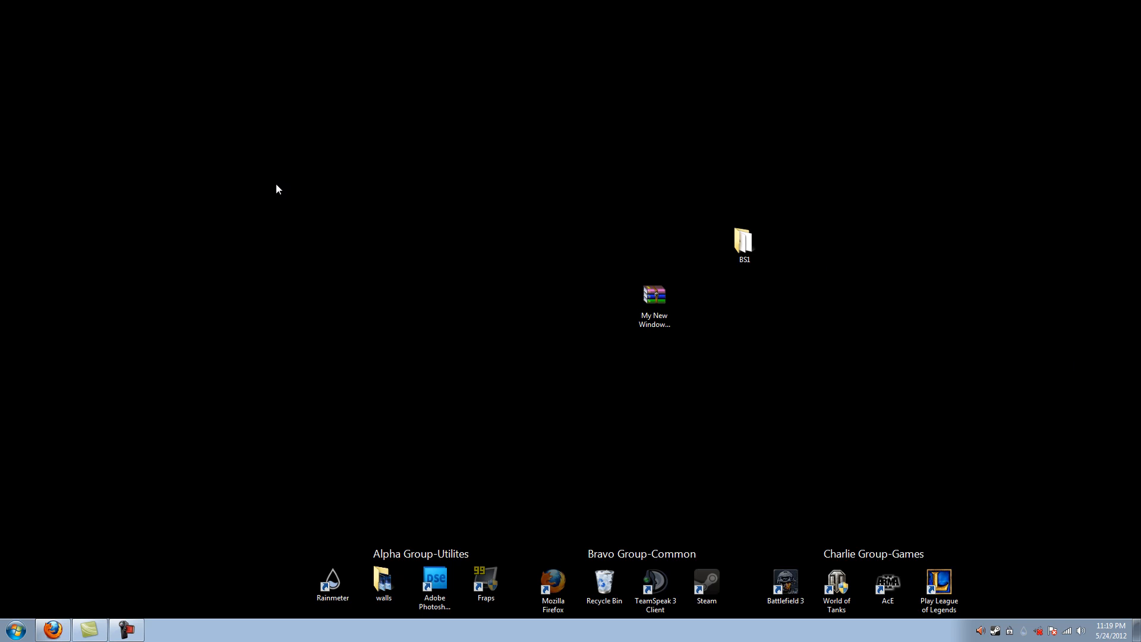
{"action": "mouse_move", "coordinate": [256, 209]}
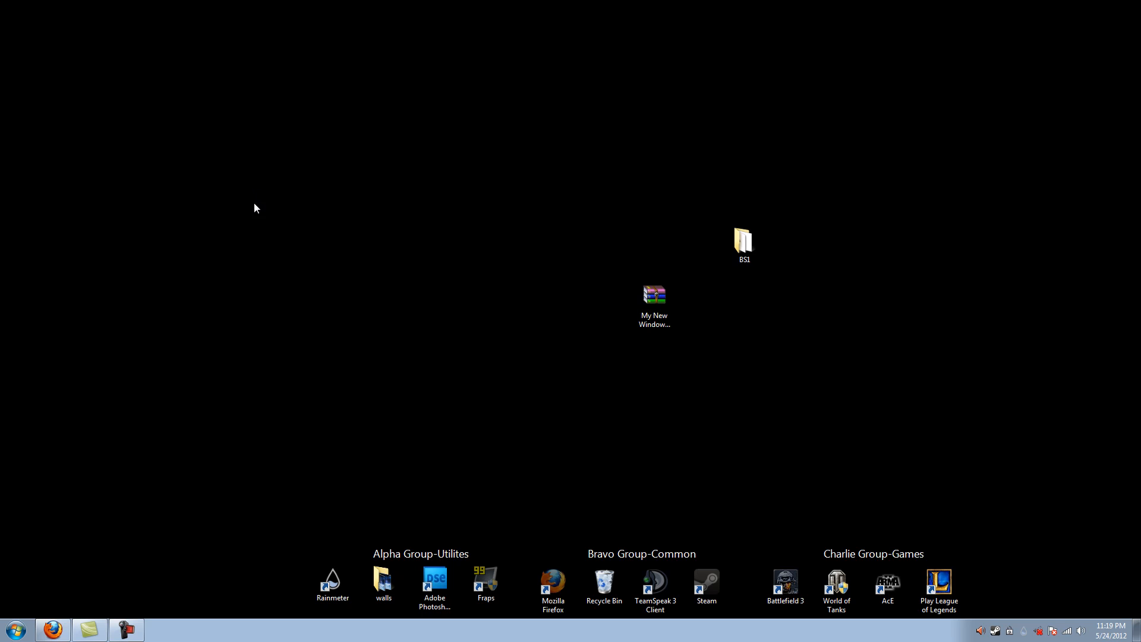
{"action": "double_click", "coordinate": [604, 585]}
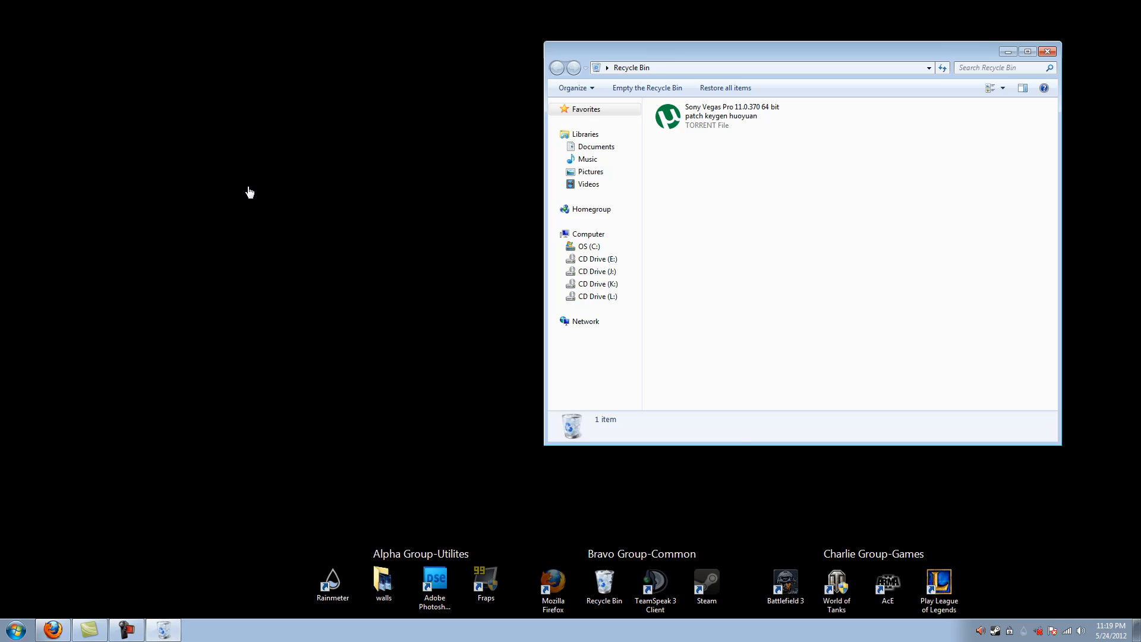
{"action": "left_click", "coordinate": [1047, 50]}
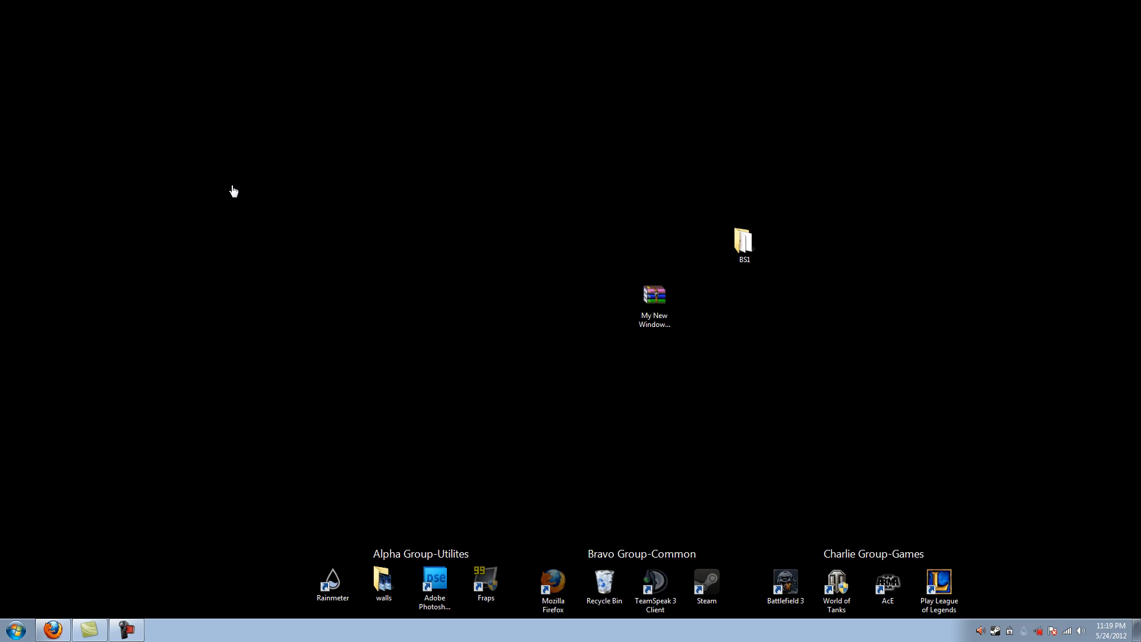
{"action": "double_click", "coordinate": [603, 585]}
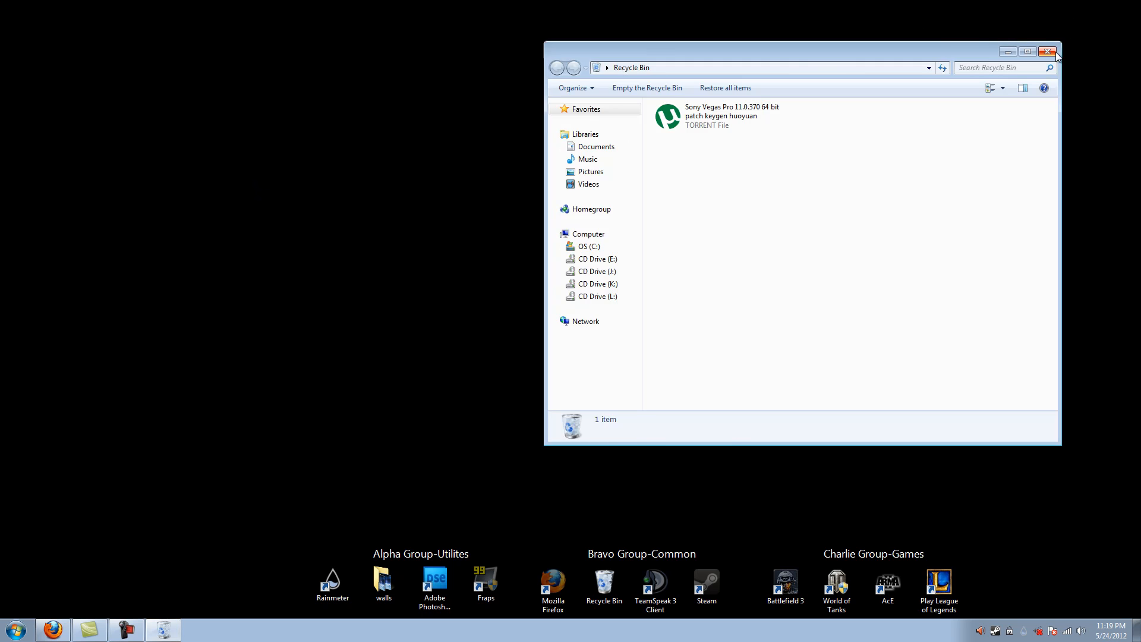
{"action": "left_click", "coordinate": [1055, 51]}
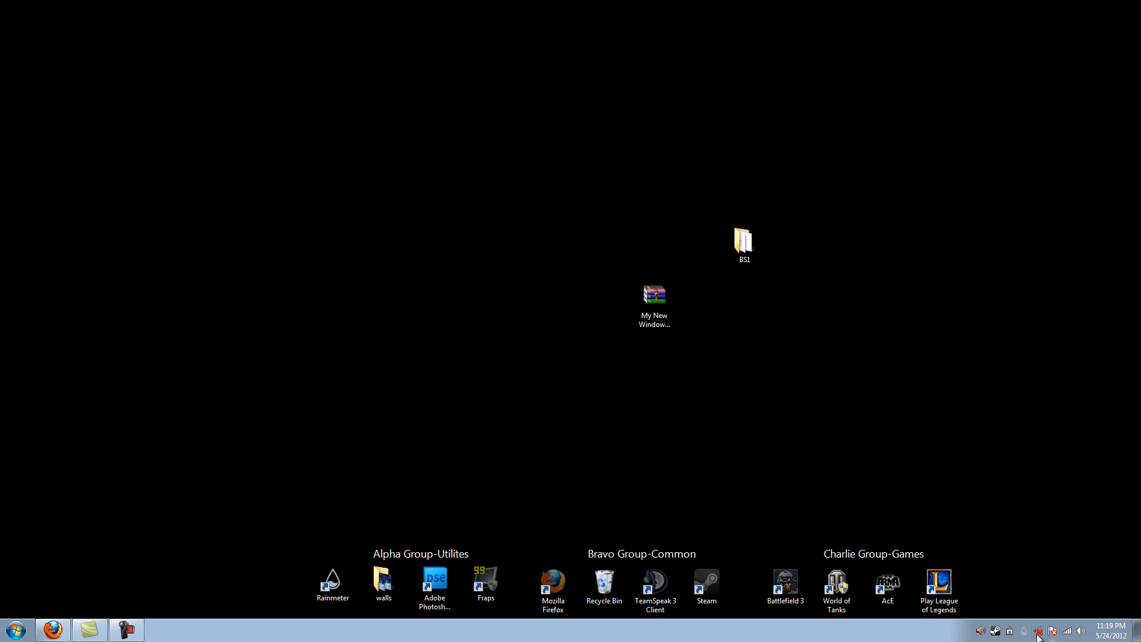
{"action": "mouse_move", "coordinate": [632, 305]}
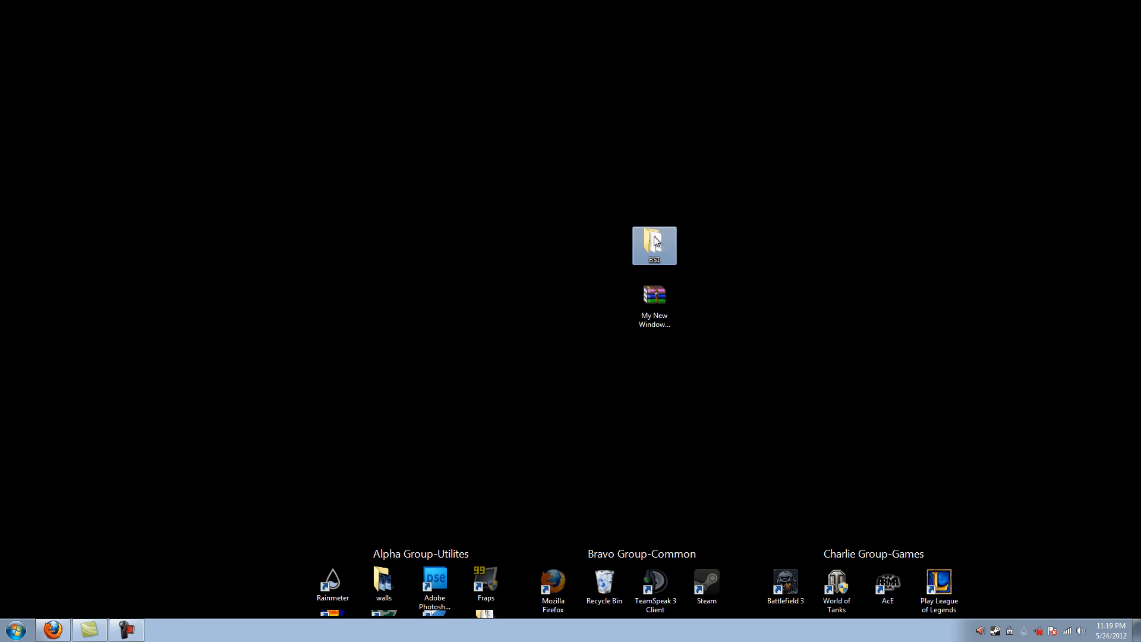
- Open the BS1 folder and its Windows 7 Start Button Changer v 2.6 archive
{"action": "double_click", "coordinate": [654, 245]}
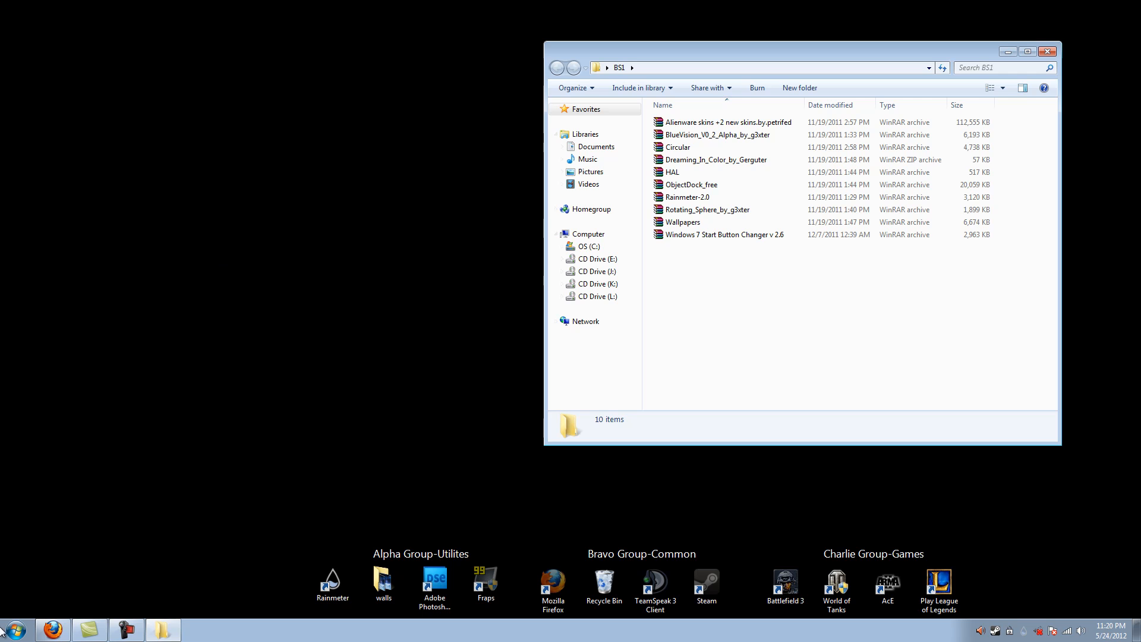
{"action": "mouse_move", "coordinate": [478, 363]}
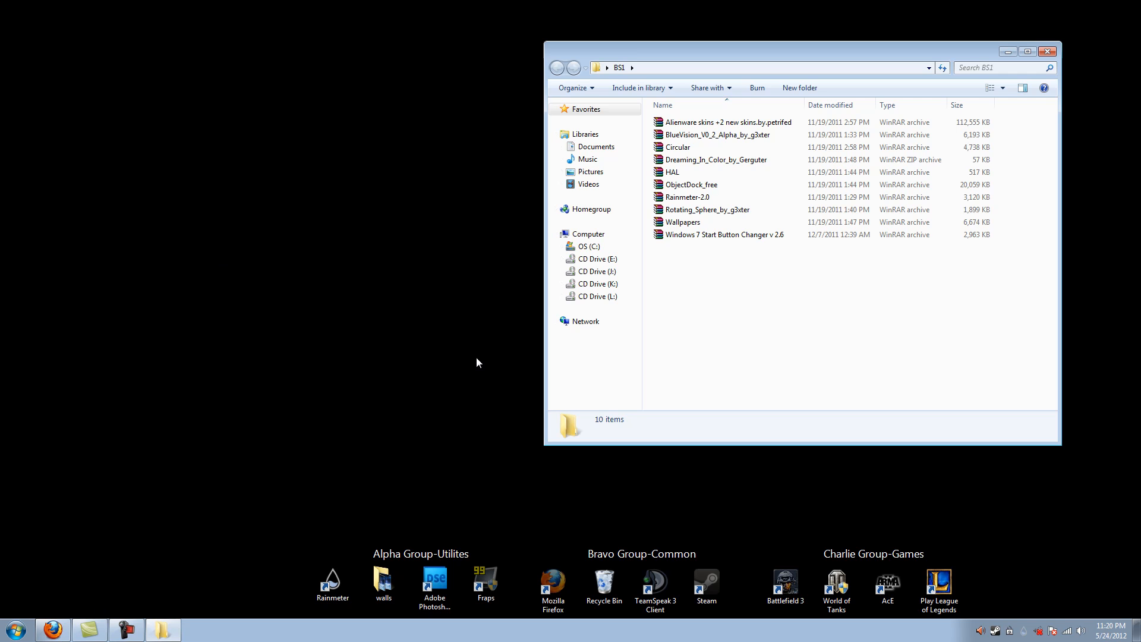
{"action": "double_click", "coordinate": [723, 234]}
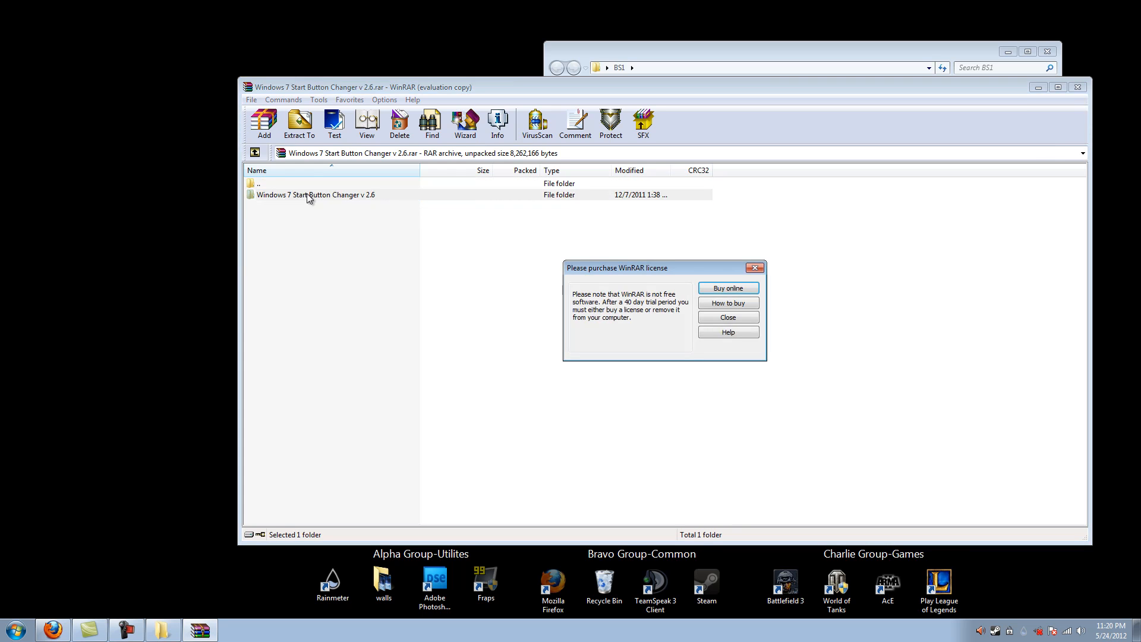
- Browse the archive's Buttons folder of 213 start orb bitmaps, then close WinRAR
{"action": "double_click", "coordinate": [315, 195]}
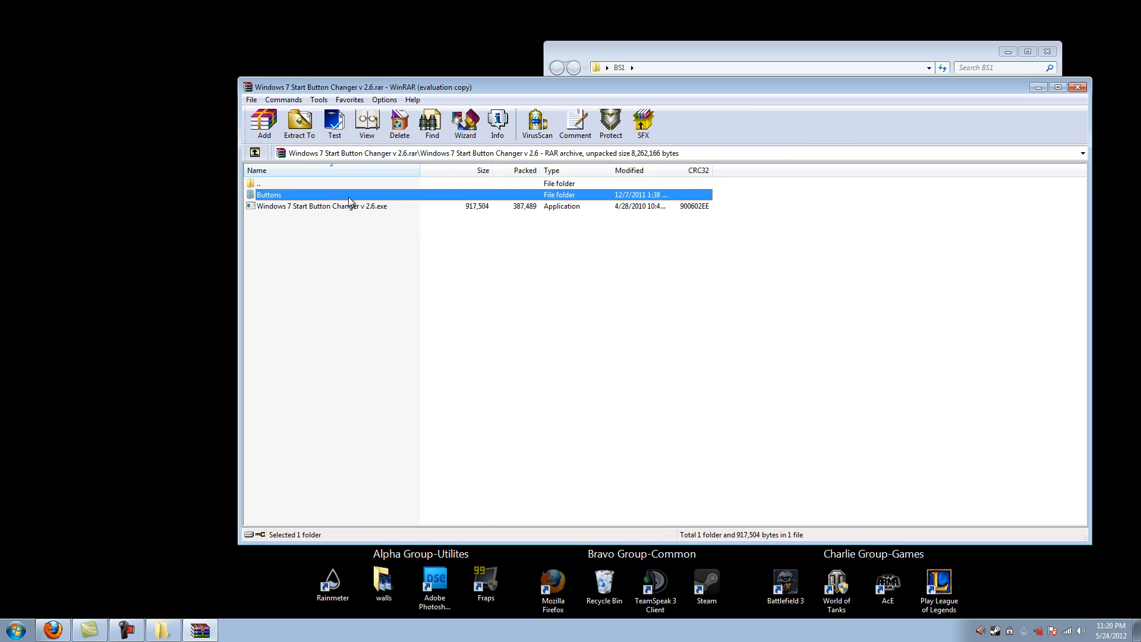
{"action": "double_click", "coordinate": [268, 194]}
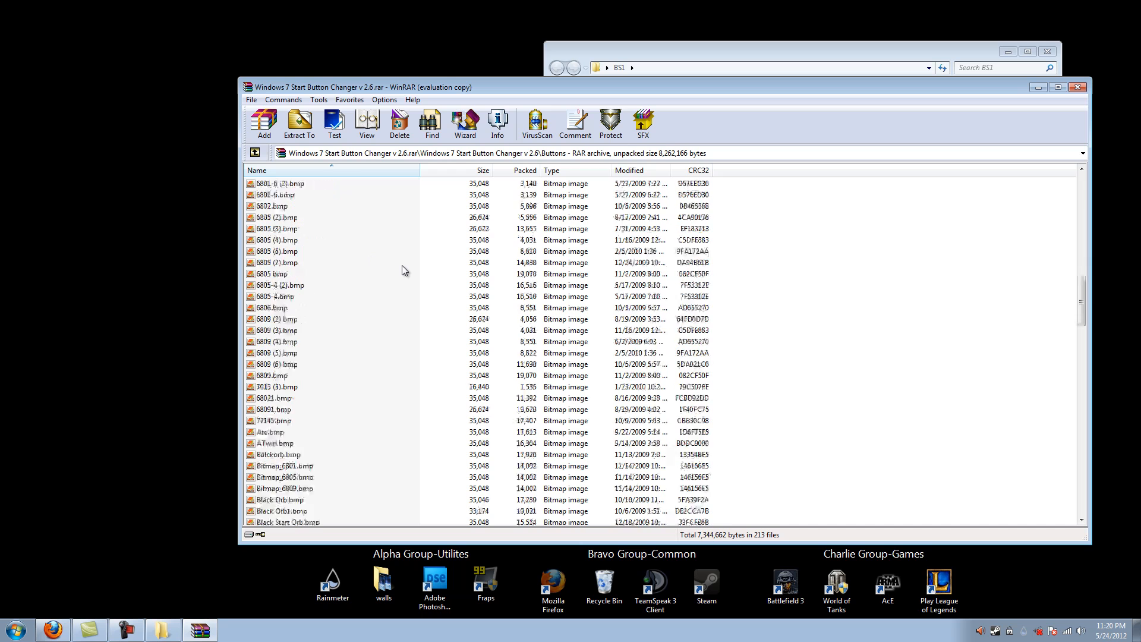
{"action": "scroll", "scroll_direction": "down", "scroll_amount": 3}
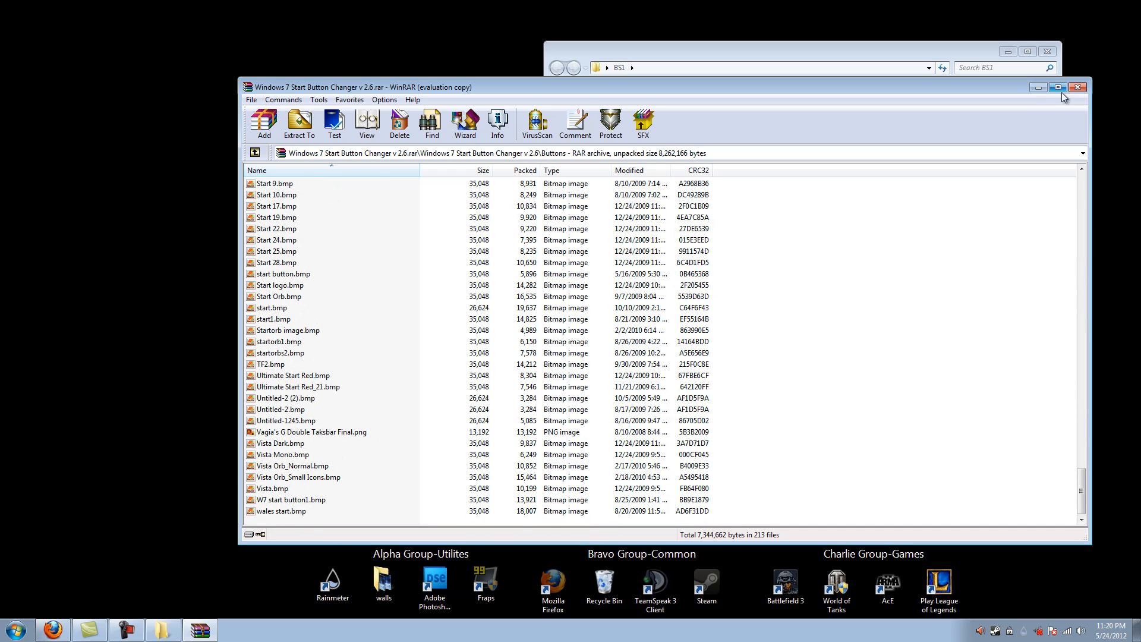
{"action": "left_click", "coordinate": [1076, 86]}
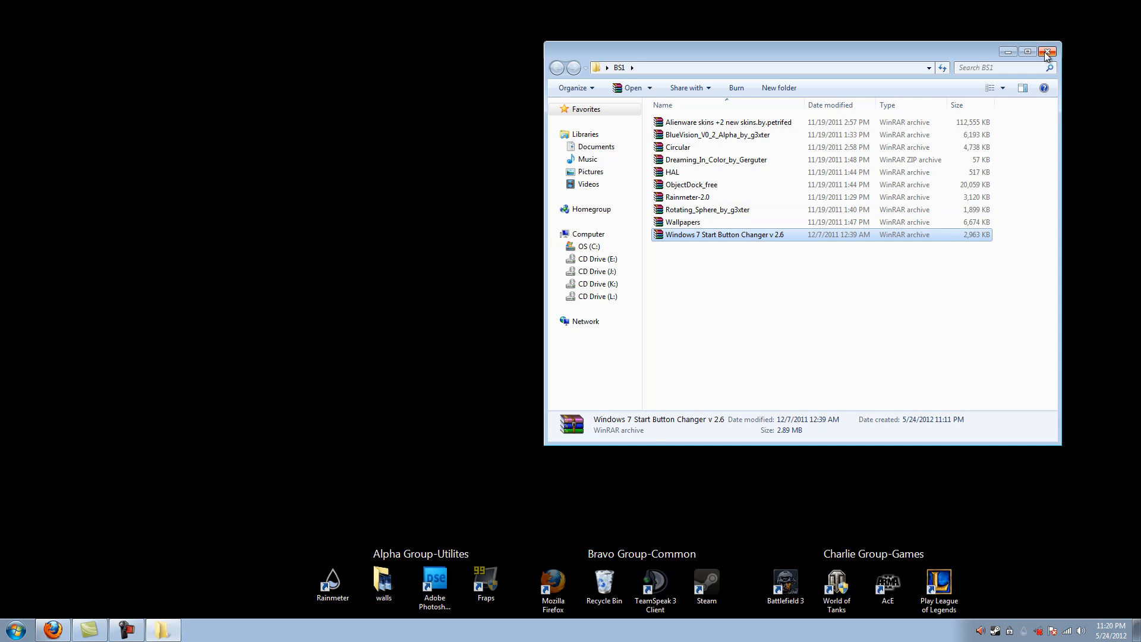
- Close the BS1 folder and browse Rainmeter's Configs and Themes submenus
{"action": "left_click", "coordinate": [1047, 51]}
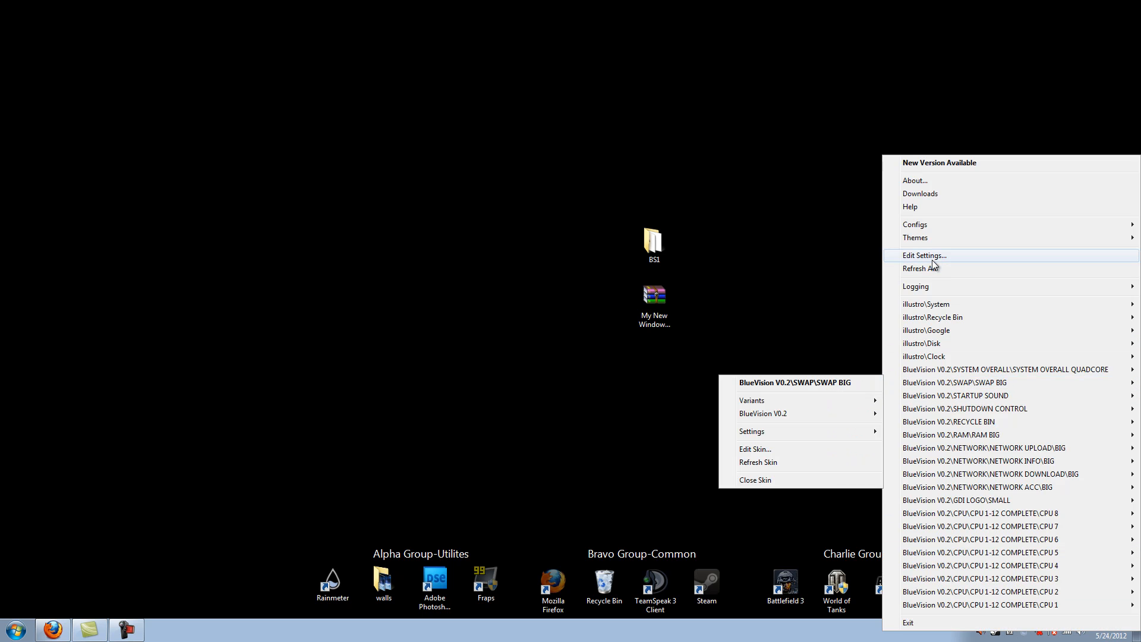
{"action": "mouse_move", "coordinate": [937, 215]}
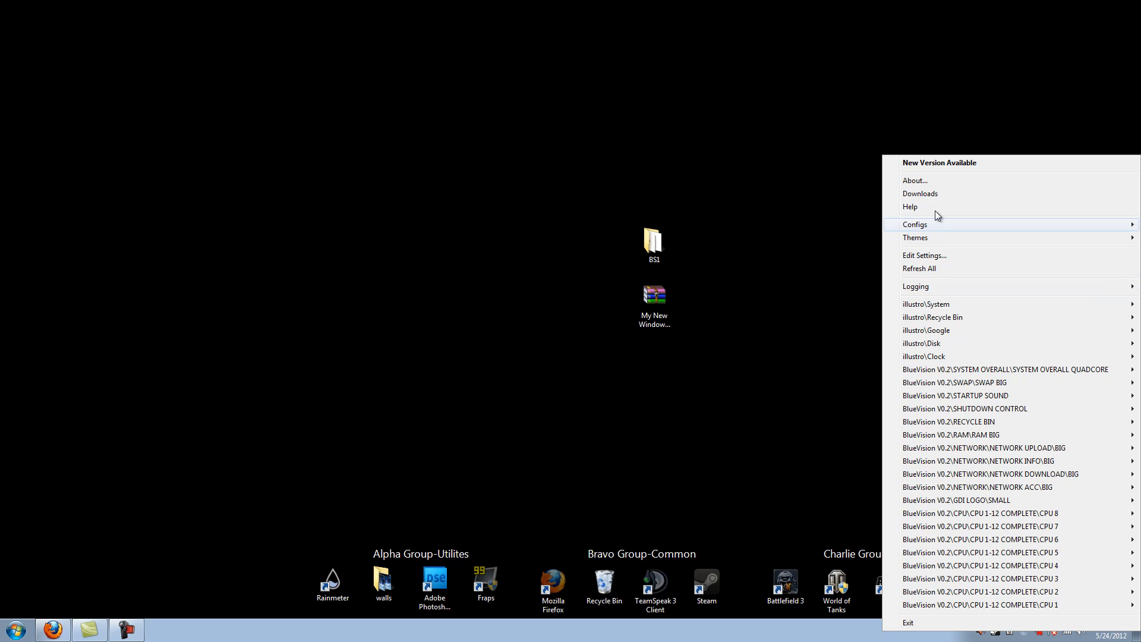
{"action": "left_click", "coordinate": [915, 224]}
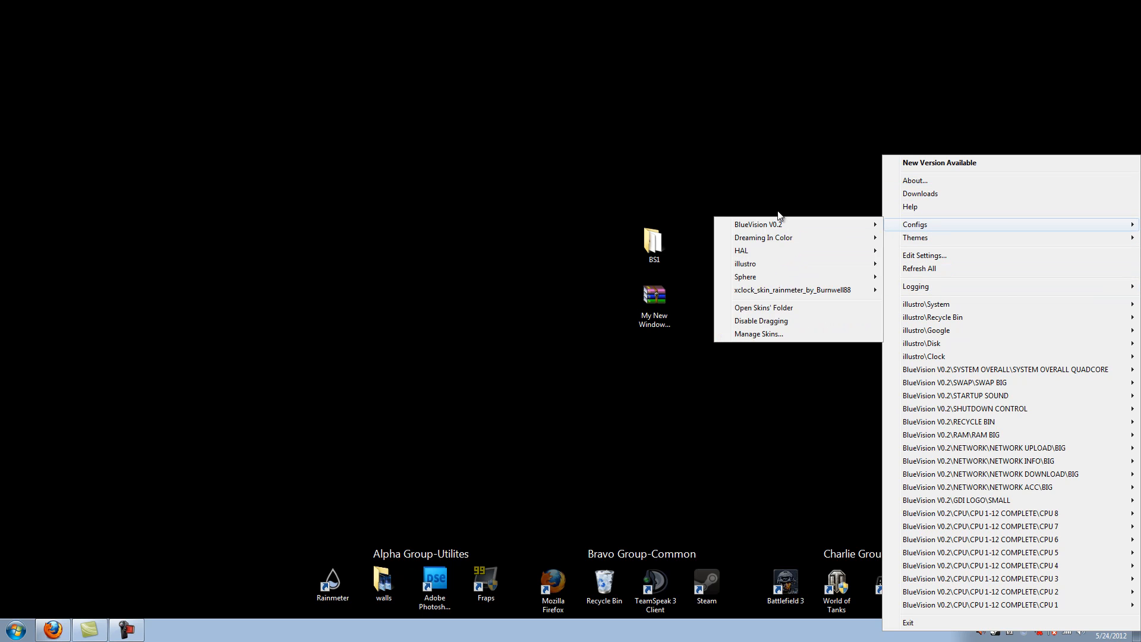
{"action": "mouse_move", "coordinate": [763, 238]}
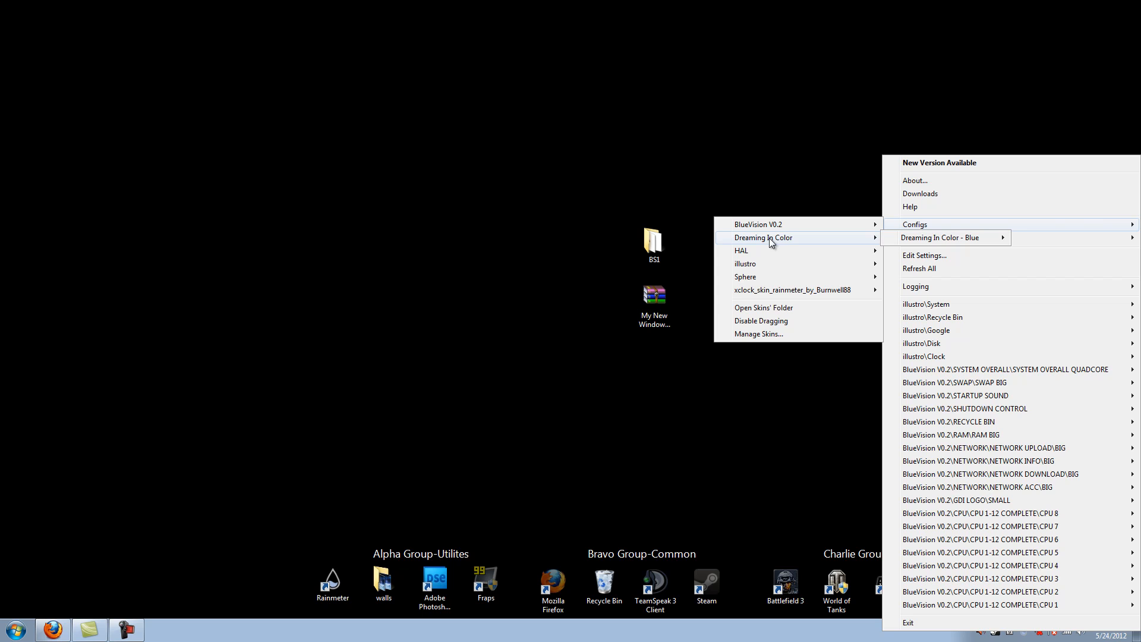
{"action": "mouse_move", "coordinate": [759, 263]}
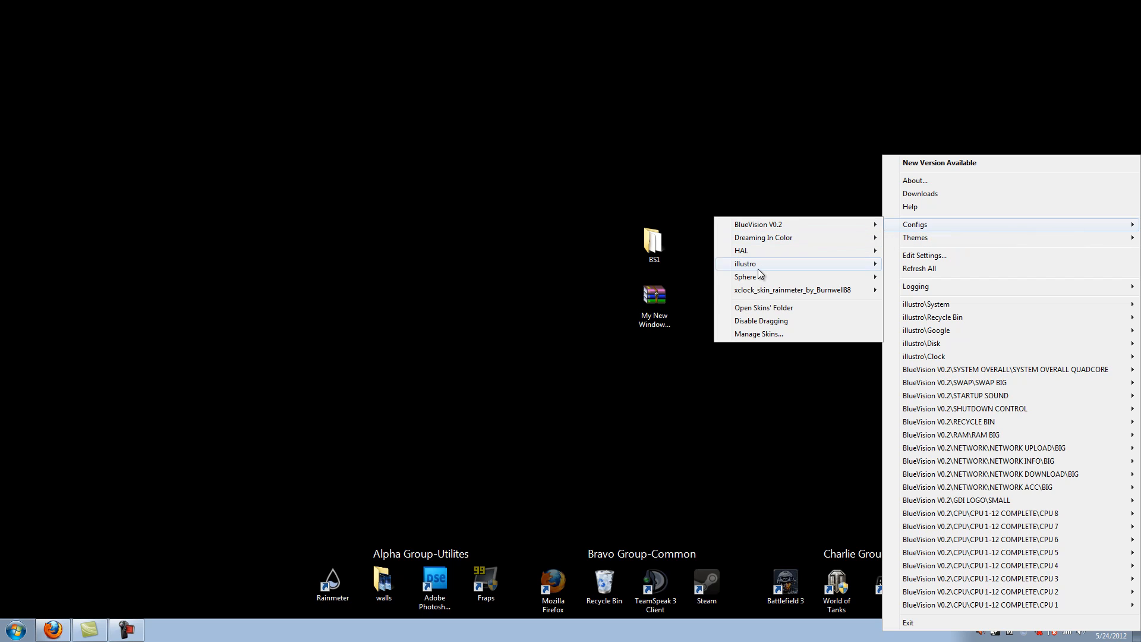
{"action": "mouse_move", "coordinate": [763, 237]}
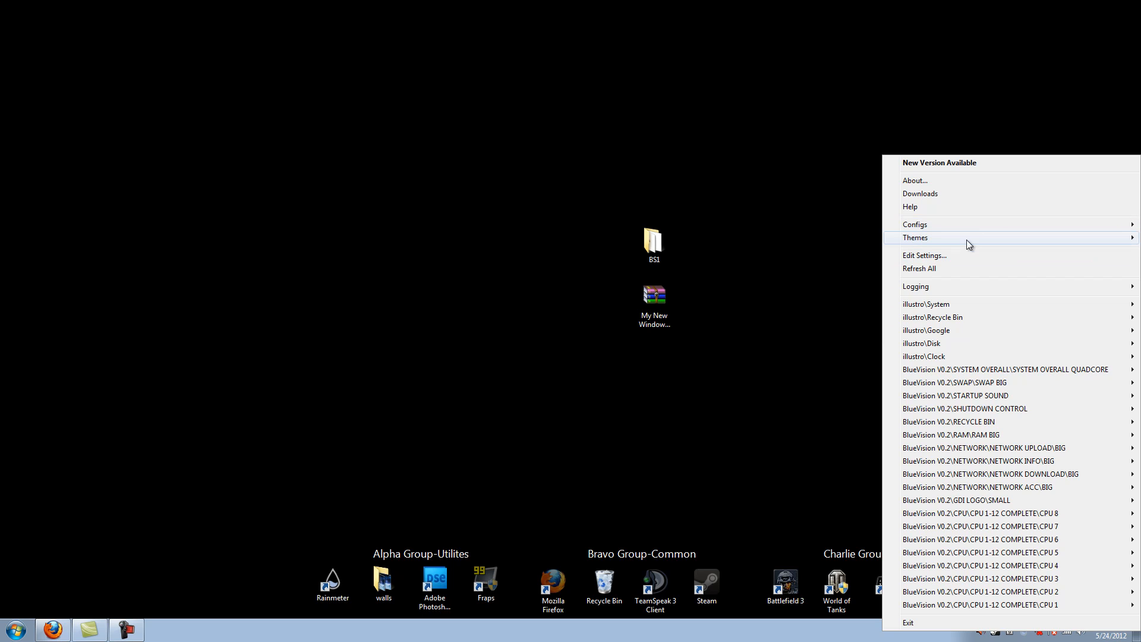
{"action": "mouse_move", "coordinate": [926, 244]}
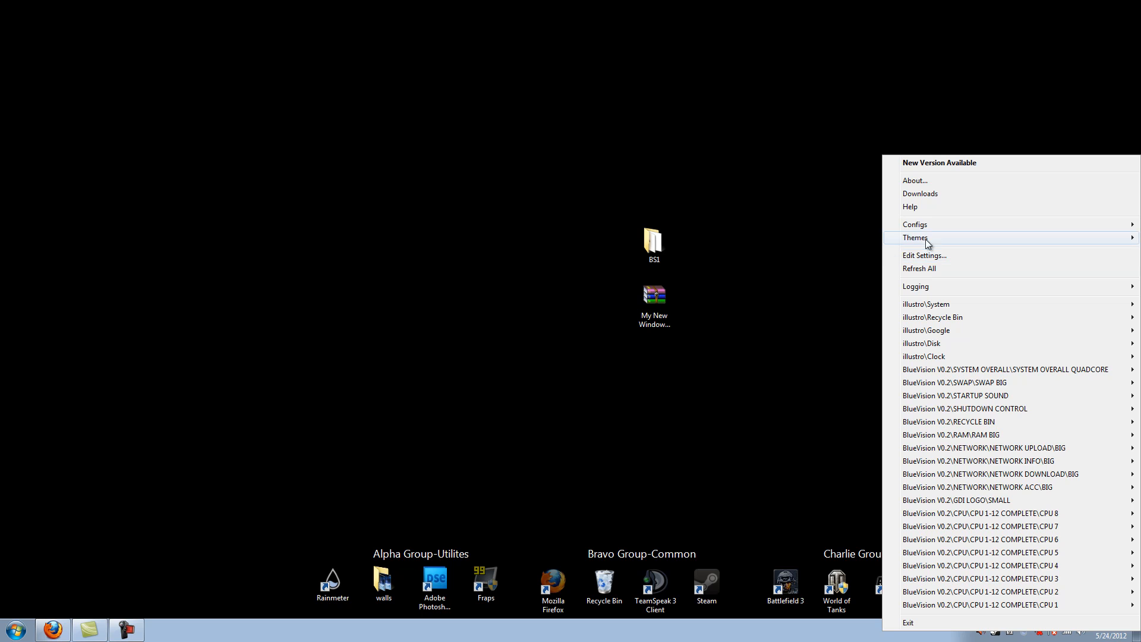
{"action": "left_click", "coordinate": [915, 237]}
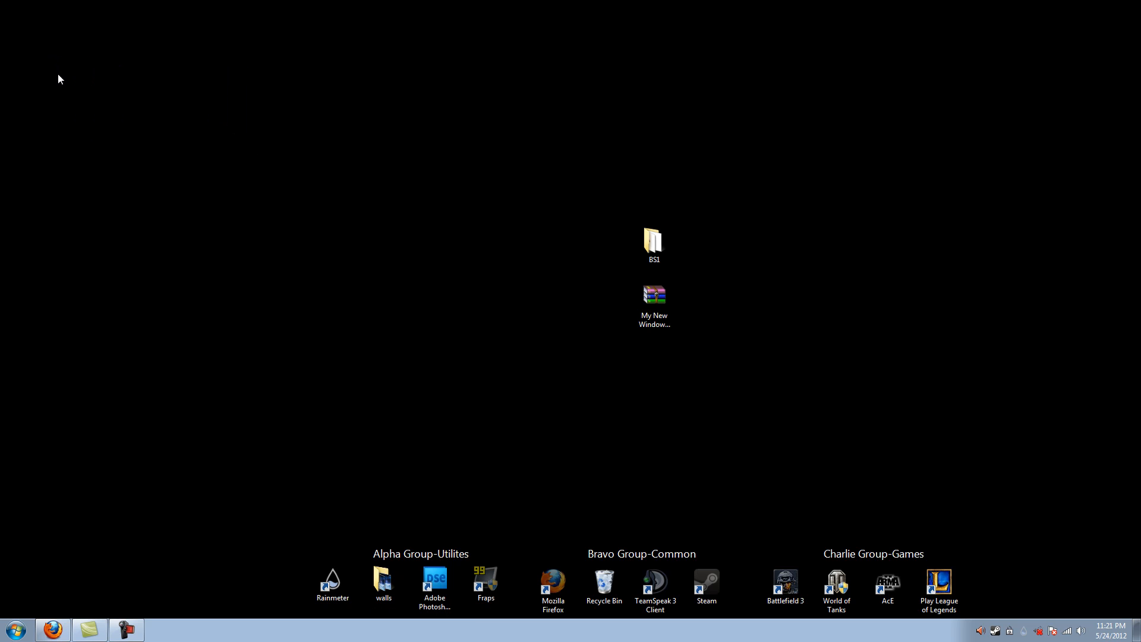
{"action": "mouse_move", "coordinate": [434, 256]}
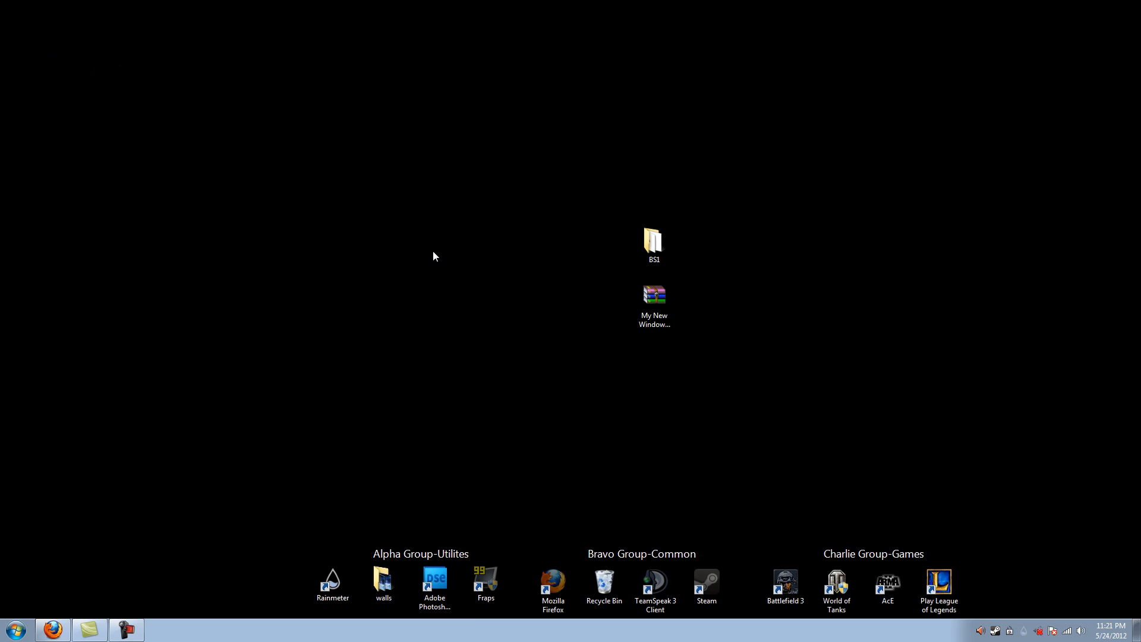
{"action": "mouse_move", "coordinate": [487, 380]}
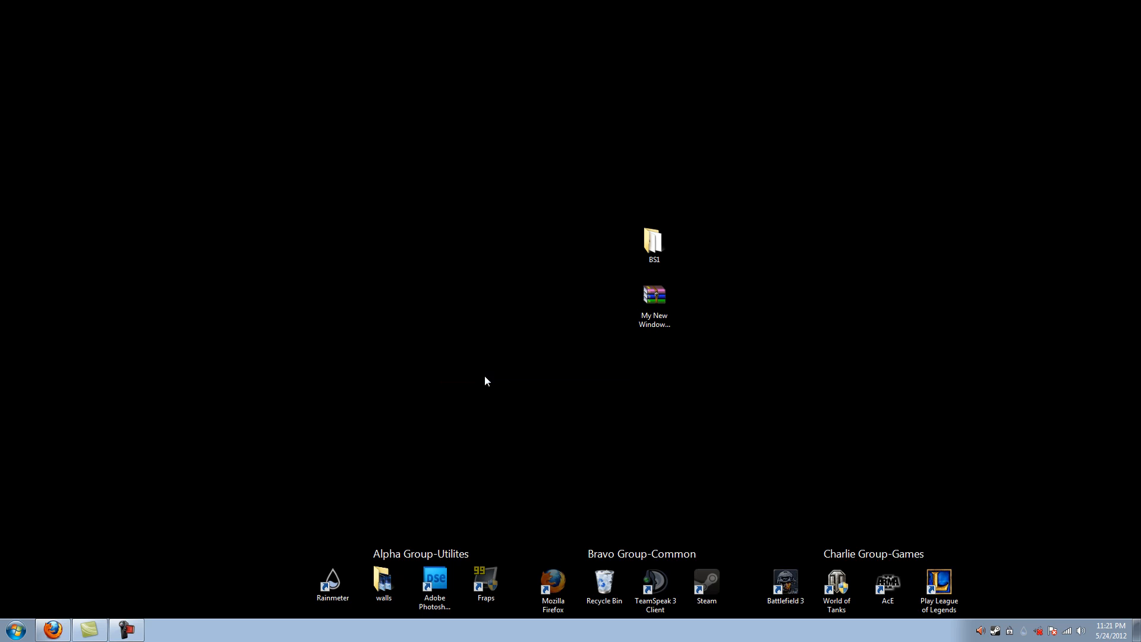
{"action": "mouse_move", "coordinate": [1032, 637]}
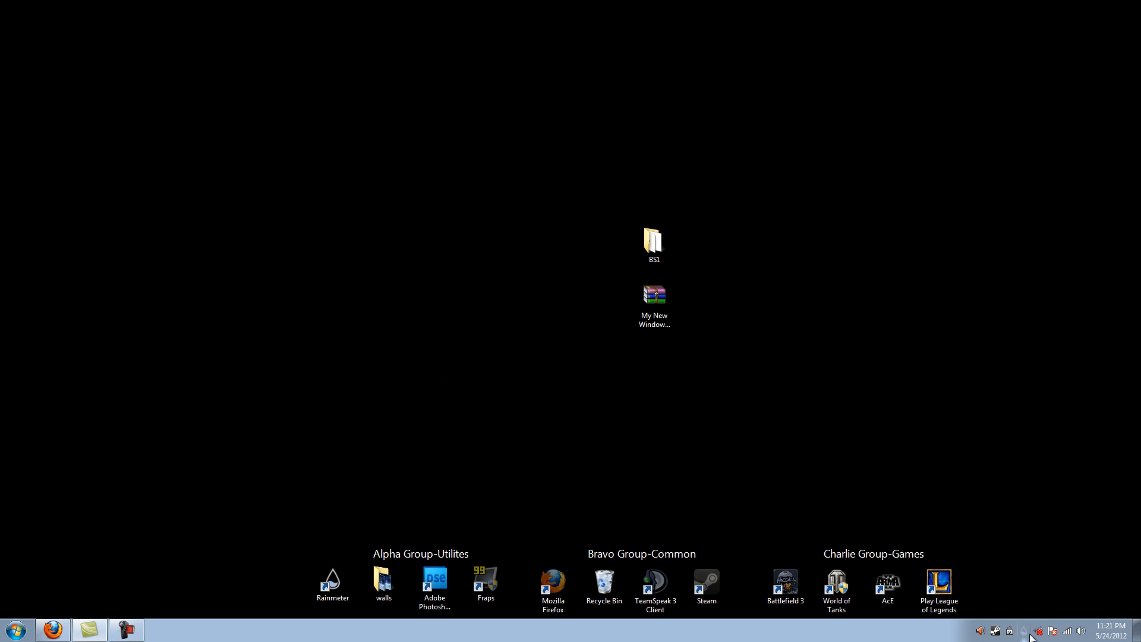
{"action": "right_click", "coordinate": [1039, 630]}
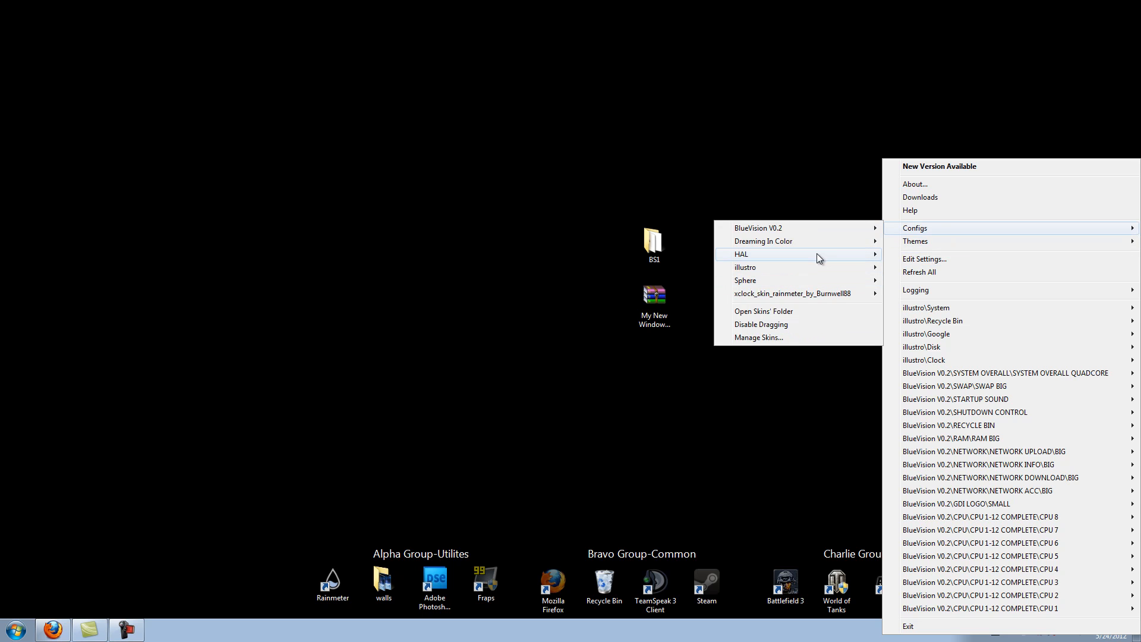
{"action": "left_click", "coordinate": [924, 259]}
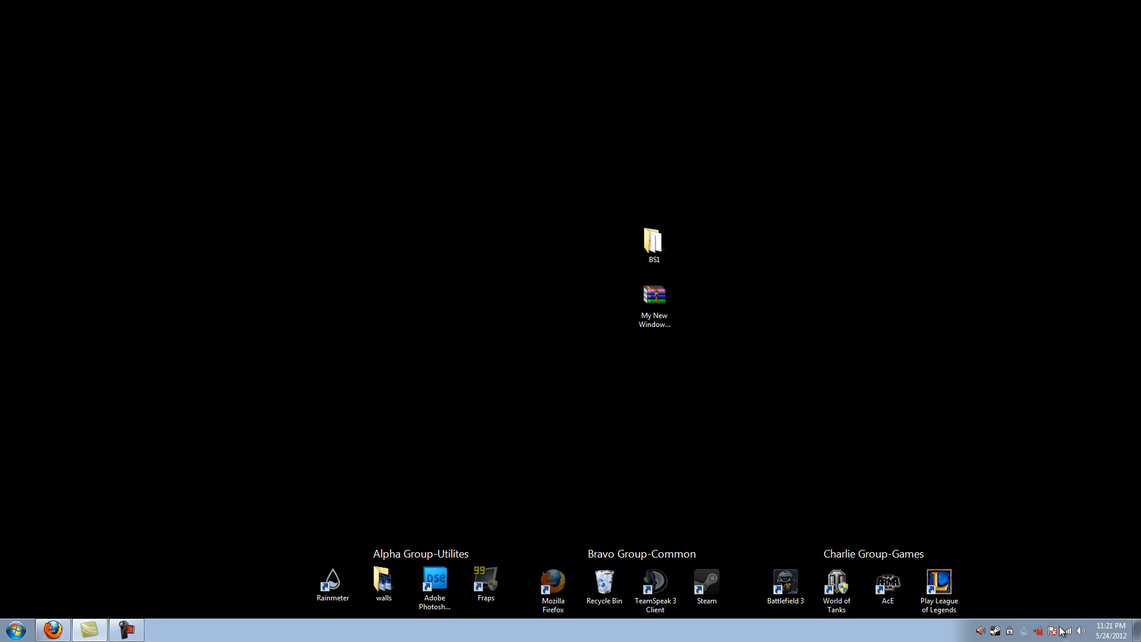
{"action": "right_click", "coordinate": [1053, 631]}
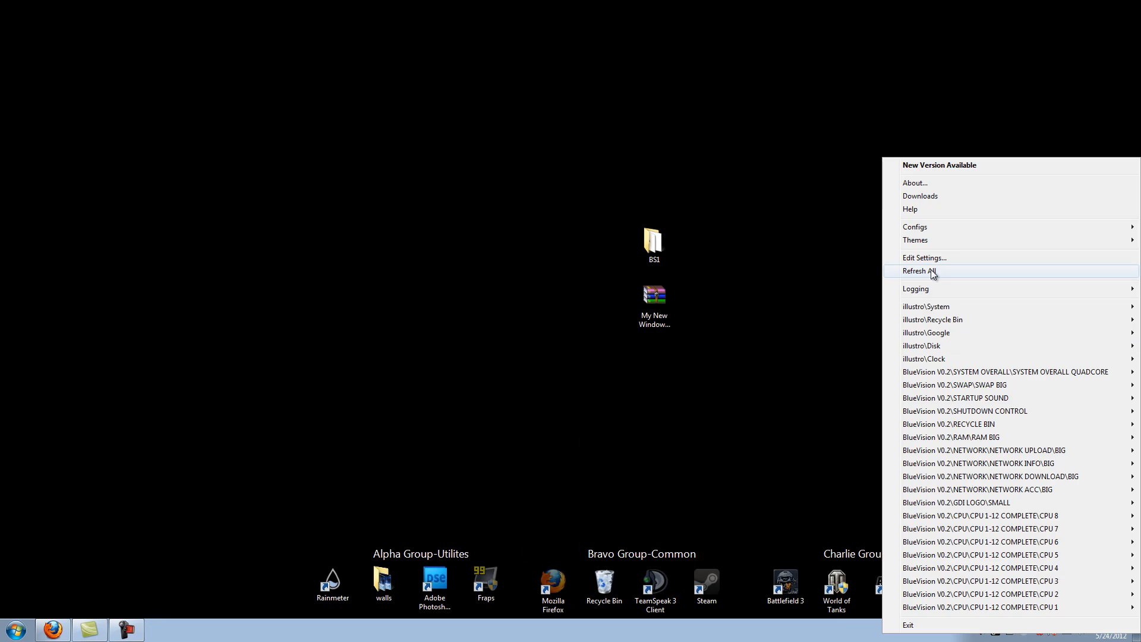
{"action": "mouse_move", "coordinate": [915, 227]}
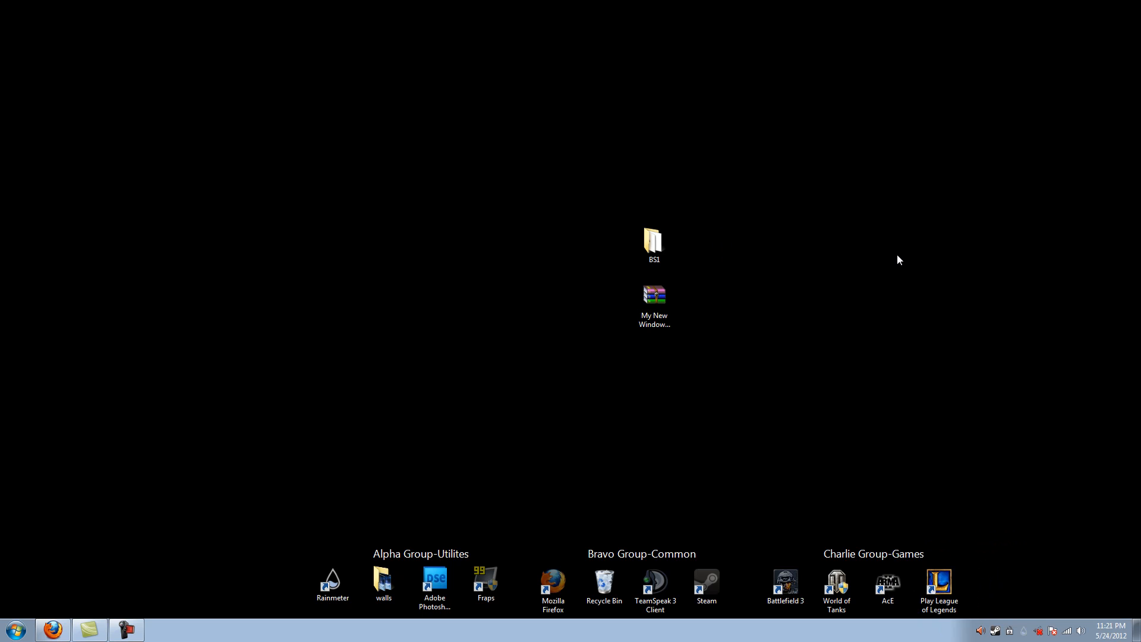
{"action": "mouse_move", "coordinate": [504, 305]}
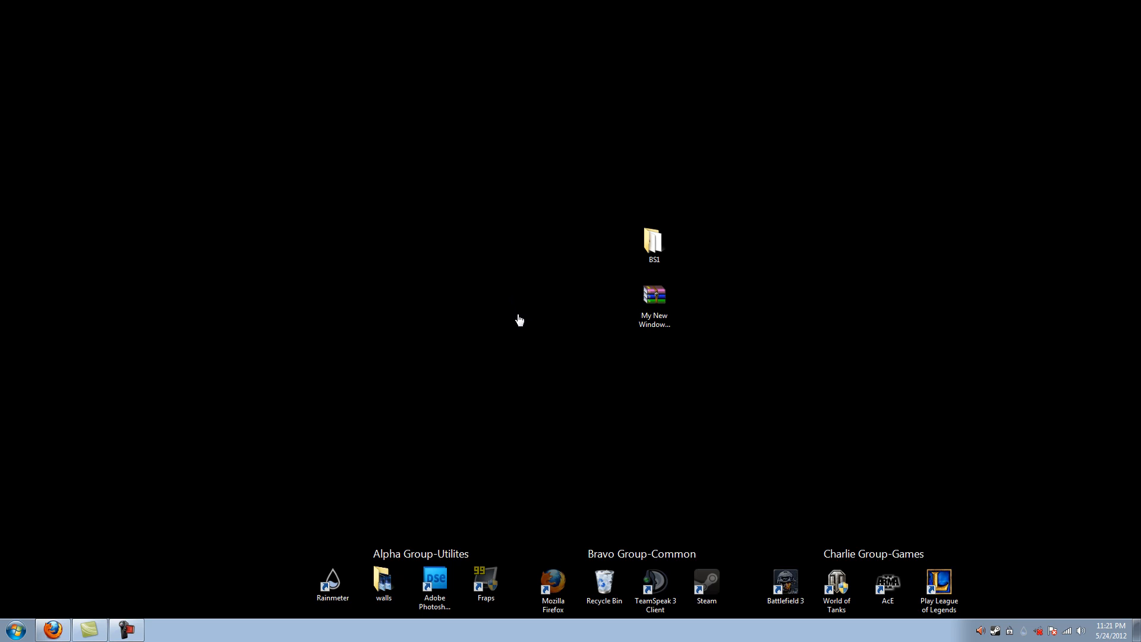
{"action": "mouse_move", "coordinate": [588, 357]}
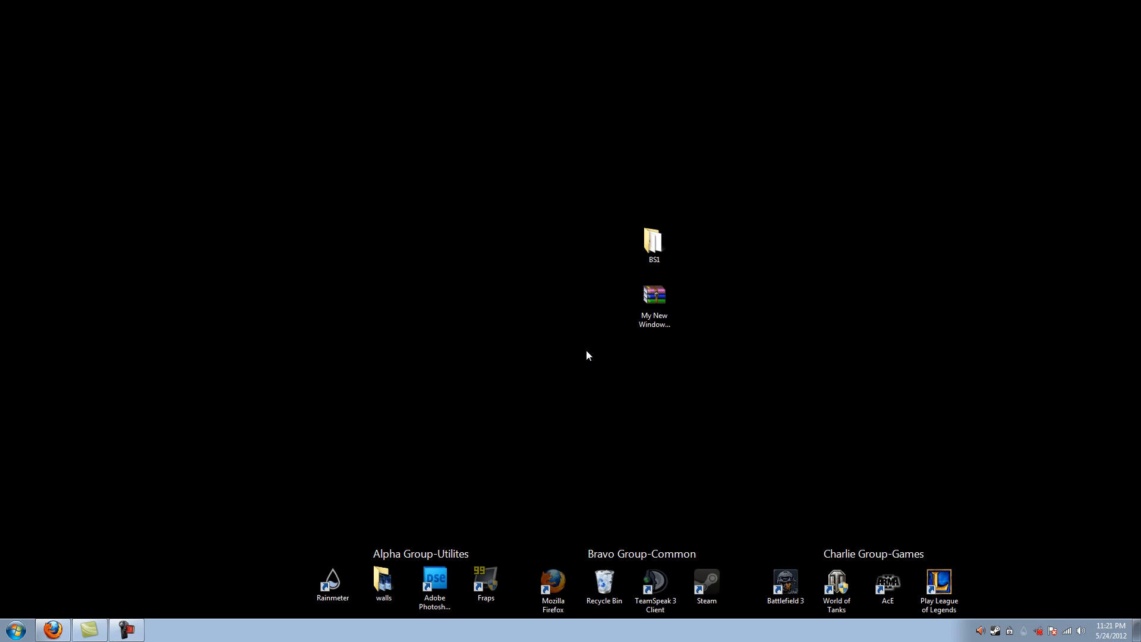
{"action": "mouse_move", "coordinate": [517, 307]}
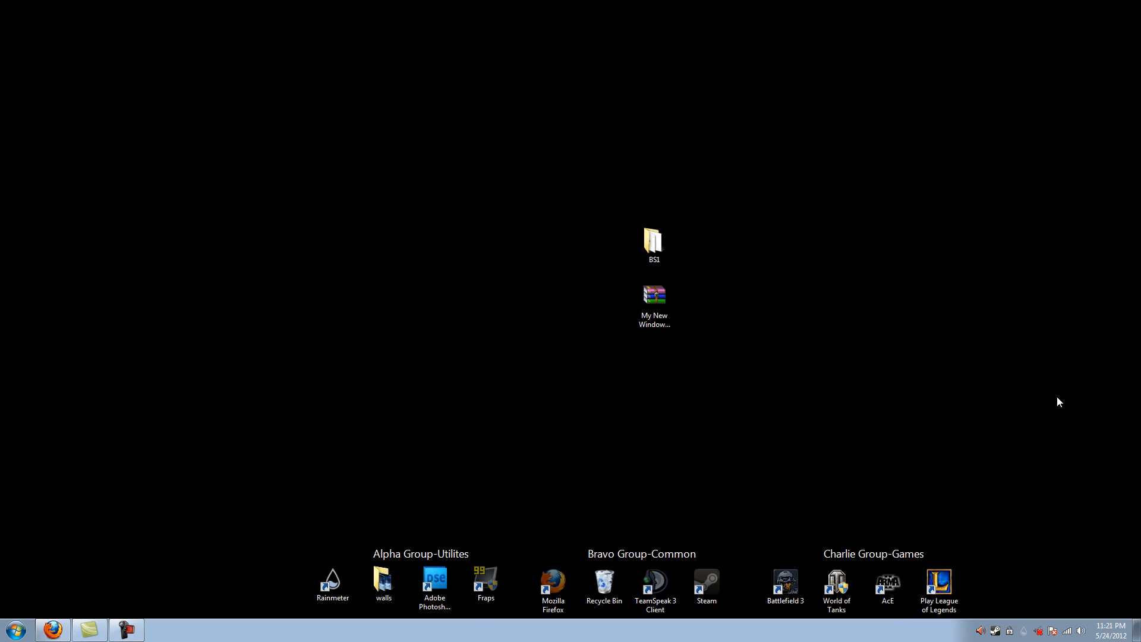
{"action": "mouse_move", "coordinate": [1091, 487]}
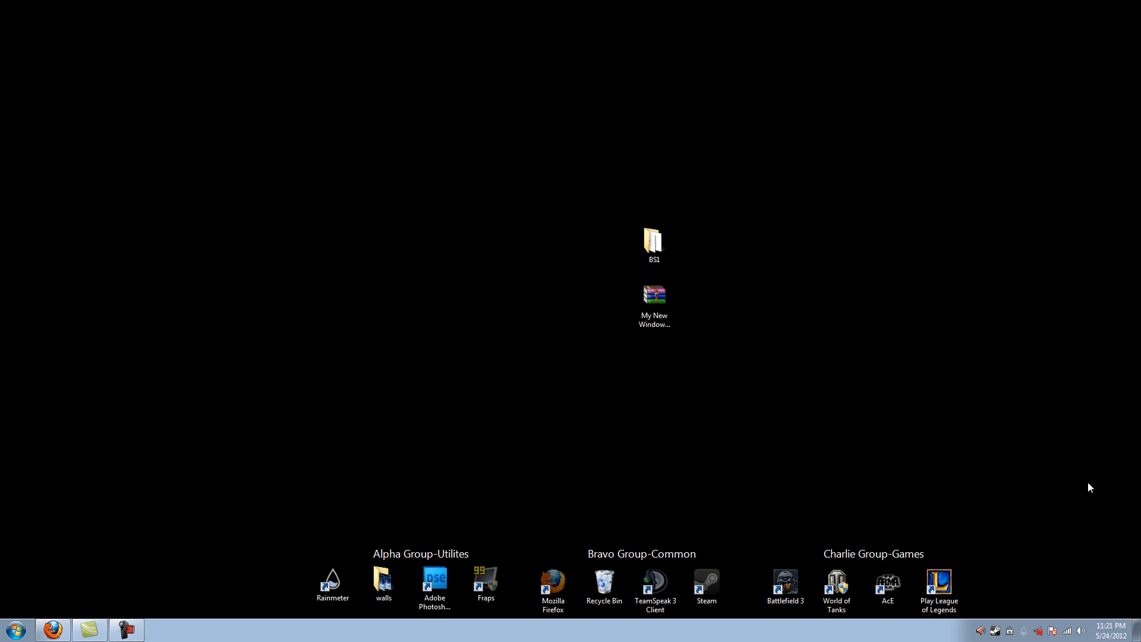
{"action": "mouse_move", "coordinate": [1044, 630]}
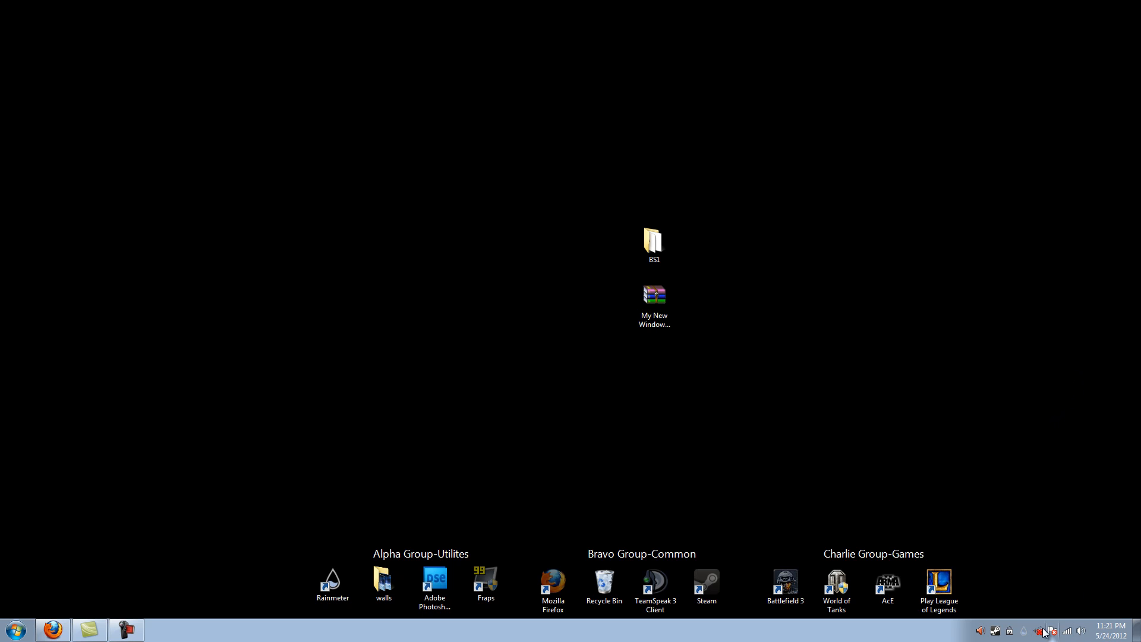
- Open Rainmeter's menu, then close the Sphere skin from its context menu
{"action": "right_click", "coordinate": [1042, 630]}
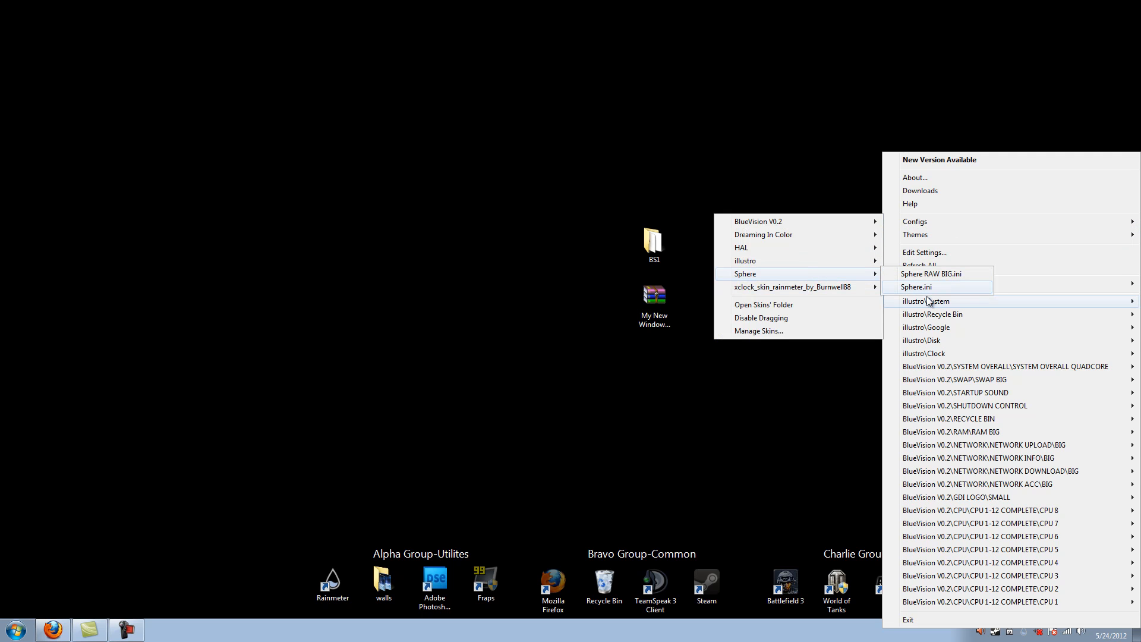
{"action": "mouse_move", "coordinate": [961, 305]}
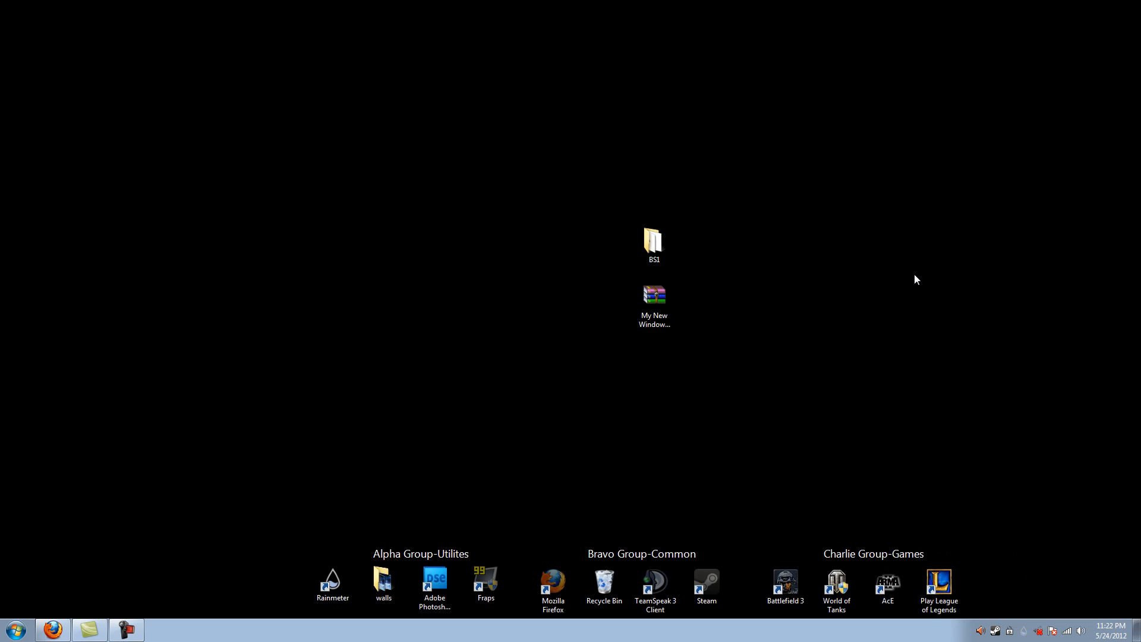
{"action": "mouse_move", "coordinate": [528, 282]}
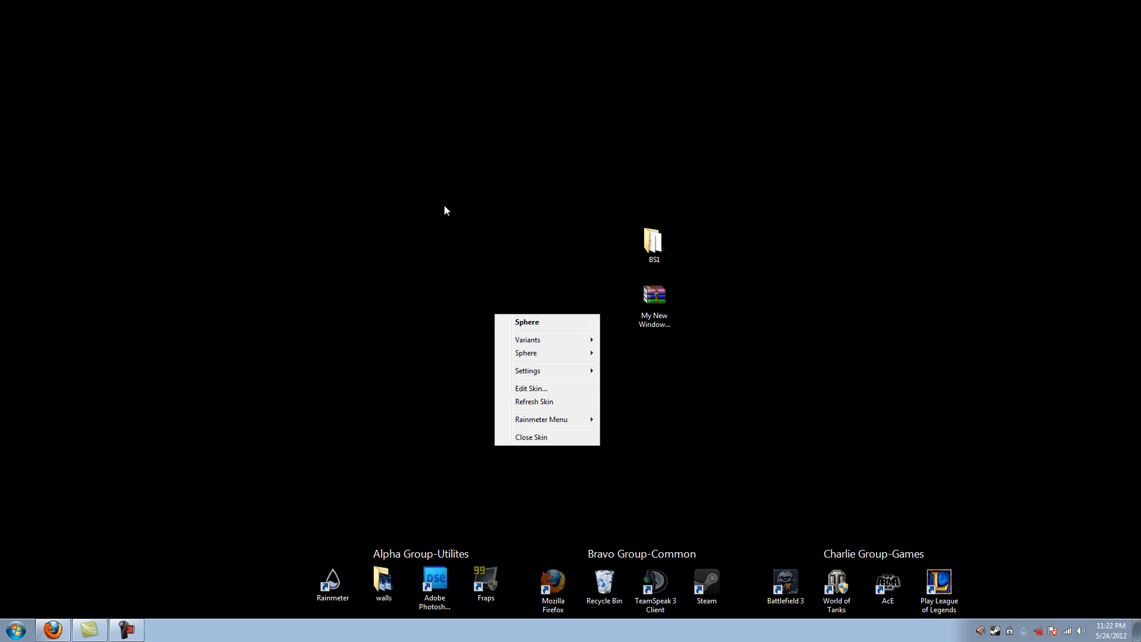
{"action": "mouse_move", "coordinate": [571, 340]}
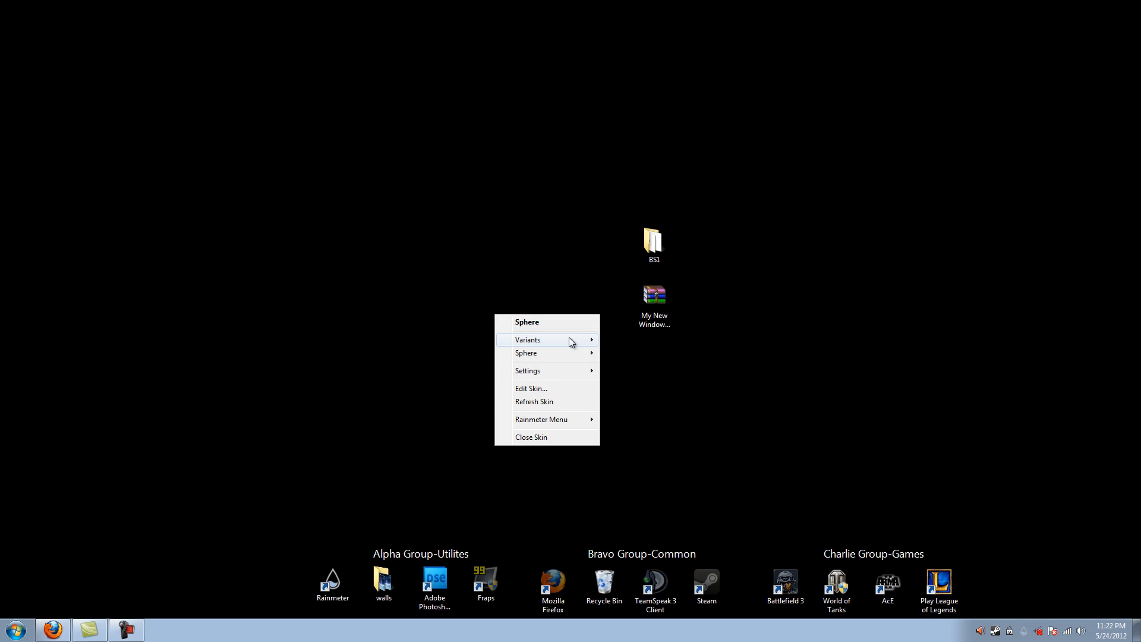
{"action": "left_click", "coordinate": [617, 358]}
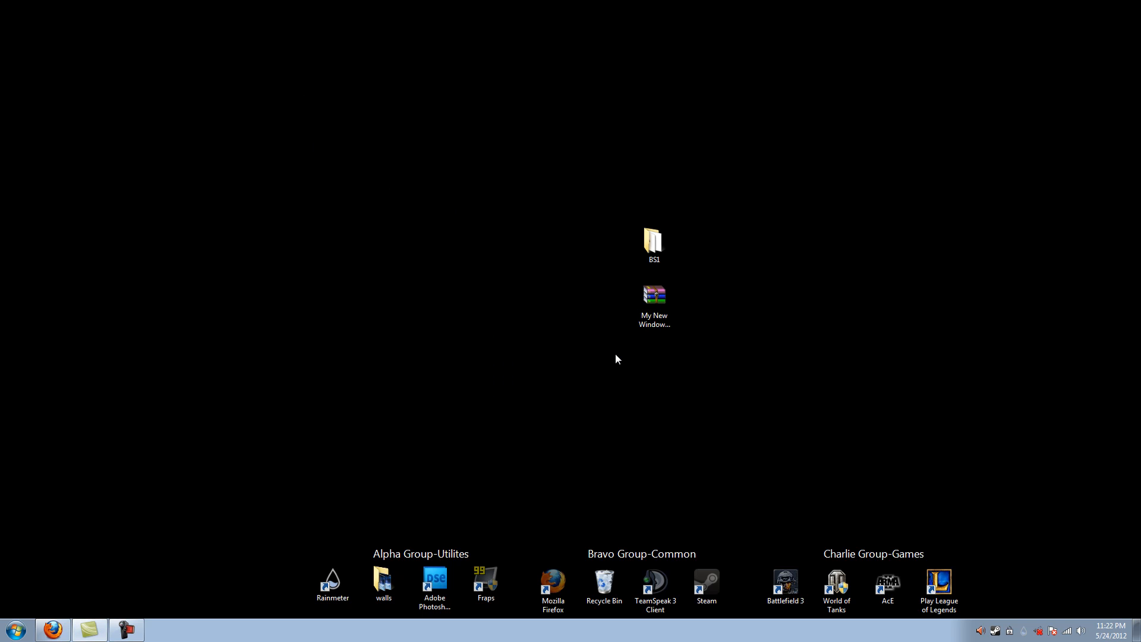
{"action": "mouse_move", "coordinate": [545, 256]}
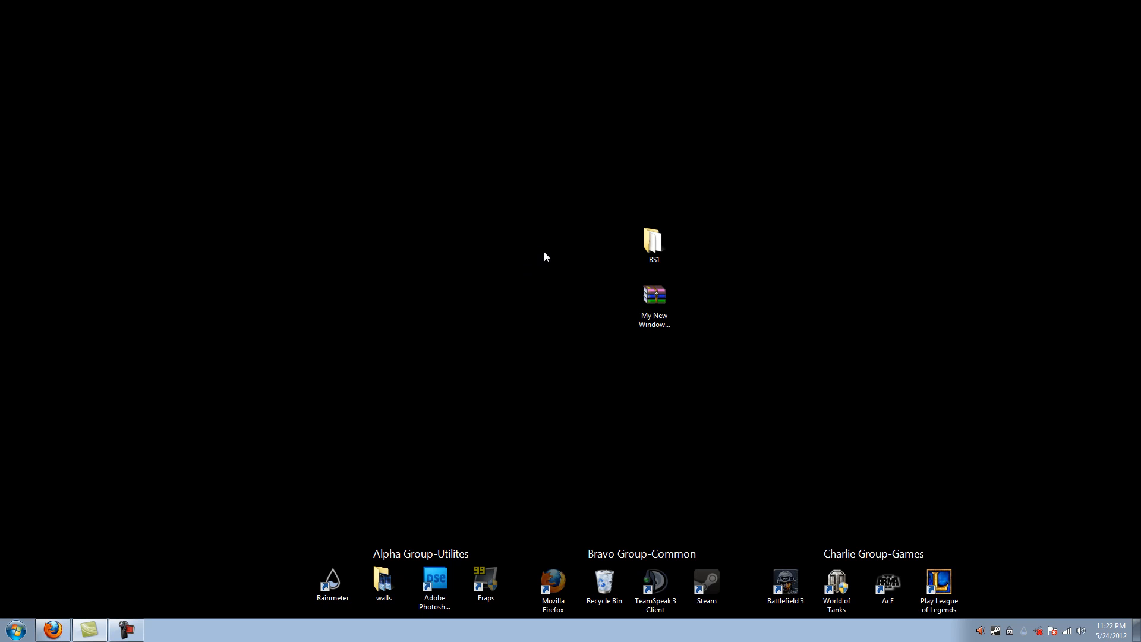
{"action": "mouse_move", "coordinate": [549, 265]}
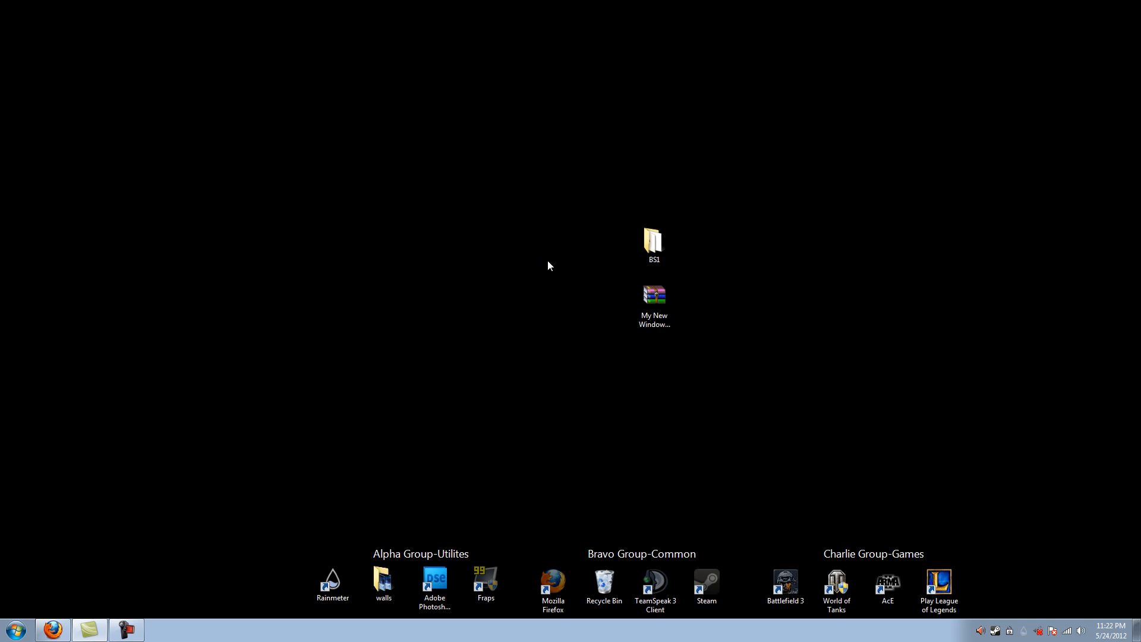
{"action": "mouse_move", "coordinate": [471, 251]}
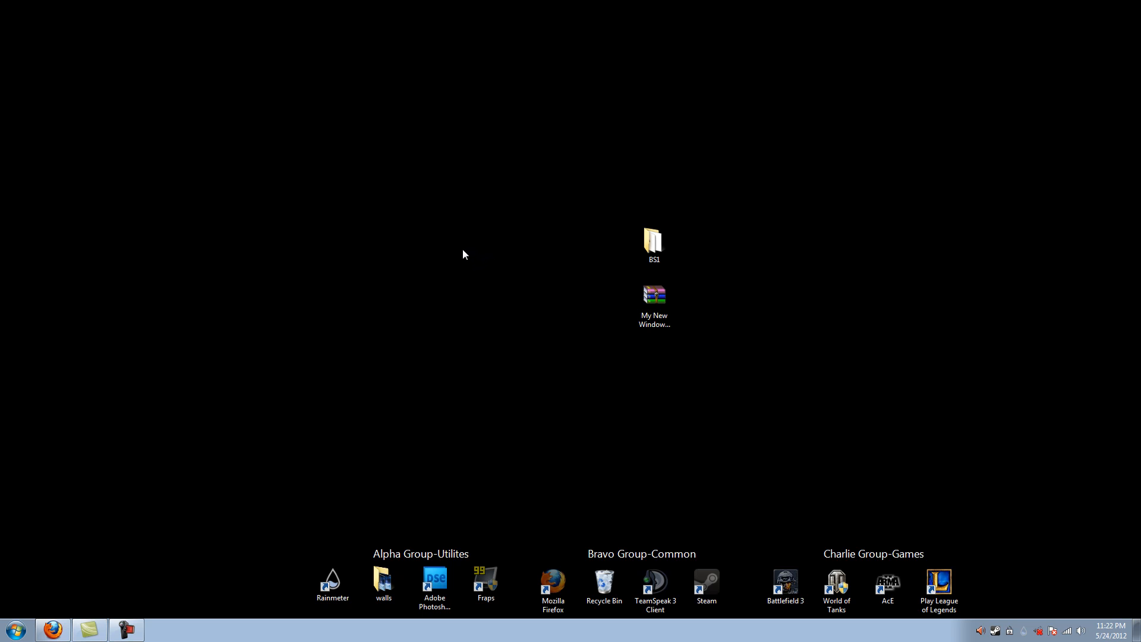
{"action": "mouse_move", "coordinate": [593, 215]}
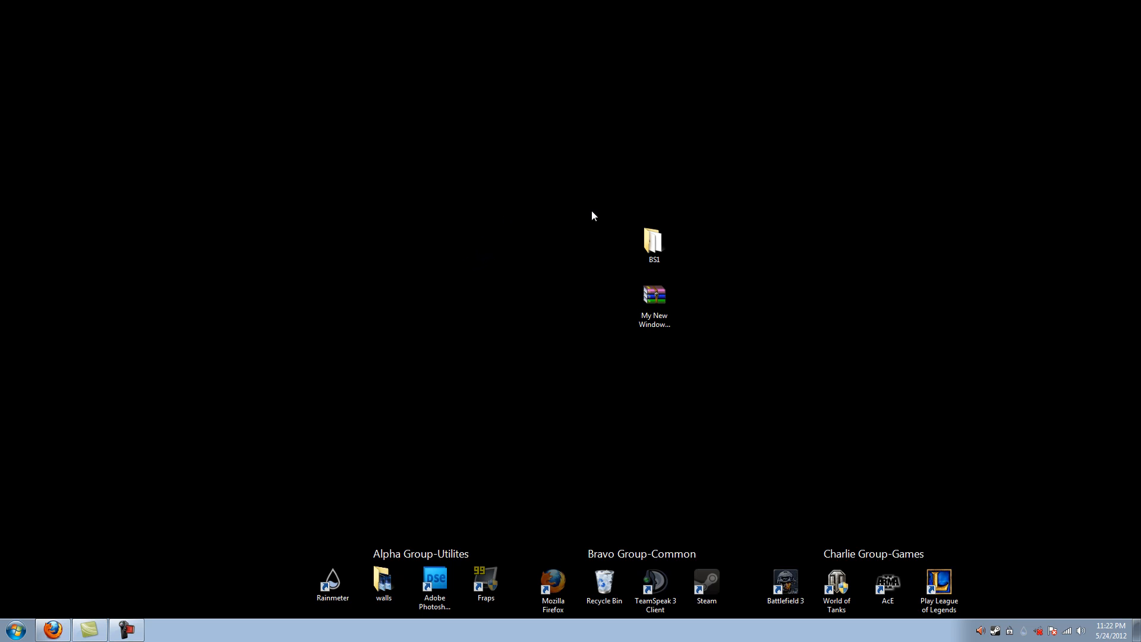
{"action": "right_click", "coordinate": [592, 215]}
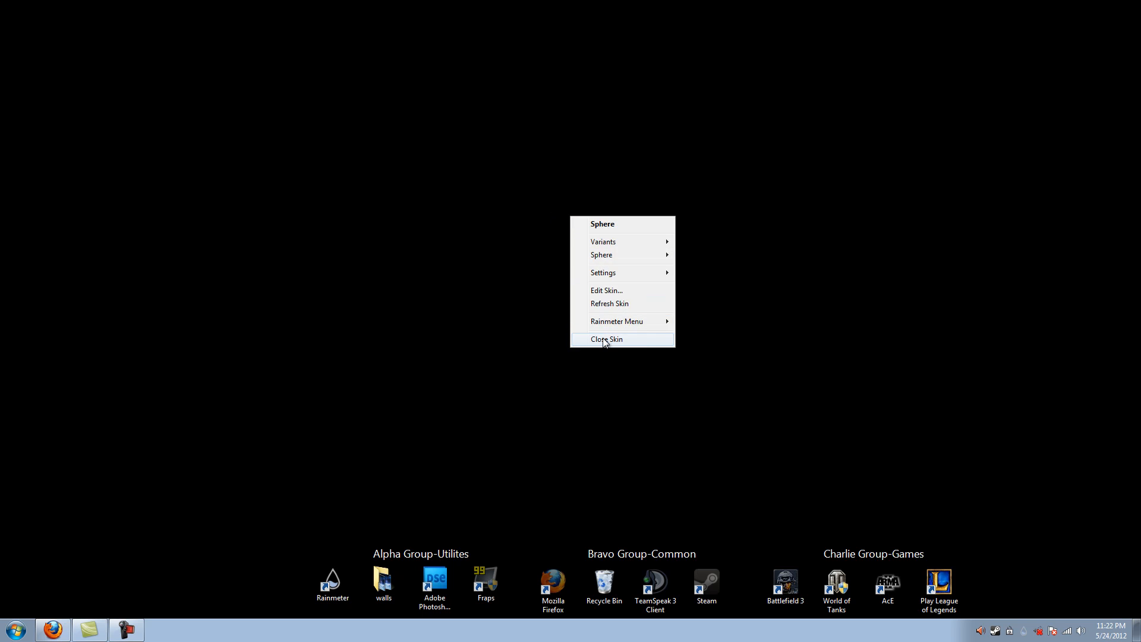
{"action": "left_click", "coordinate": [606, 339]}
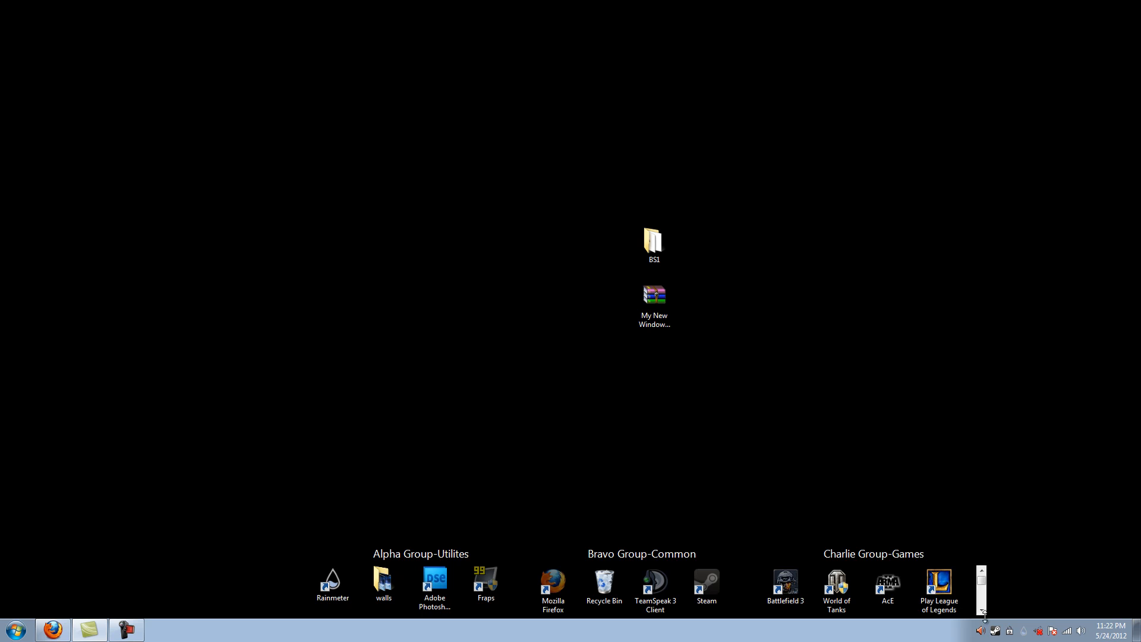
- Load RADAR GIGANTIC.ini from BlueVision V0.2's Radar Weather Map configs
{"action": "right_click", "coordinate": [992, 630]}
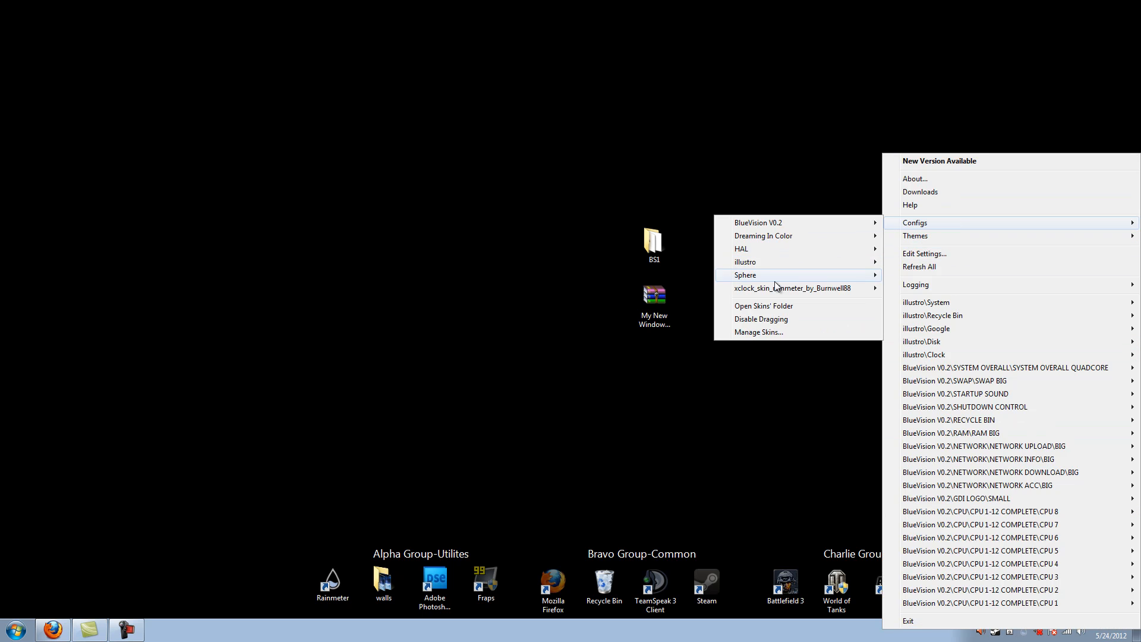
{"action": "mouse_move", "coordinate": [758, 223]}
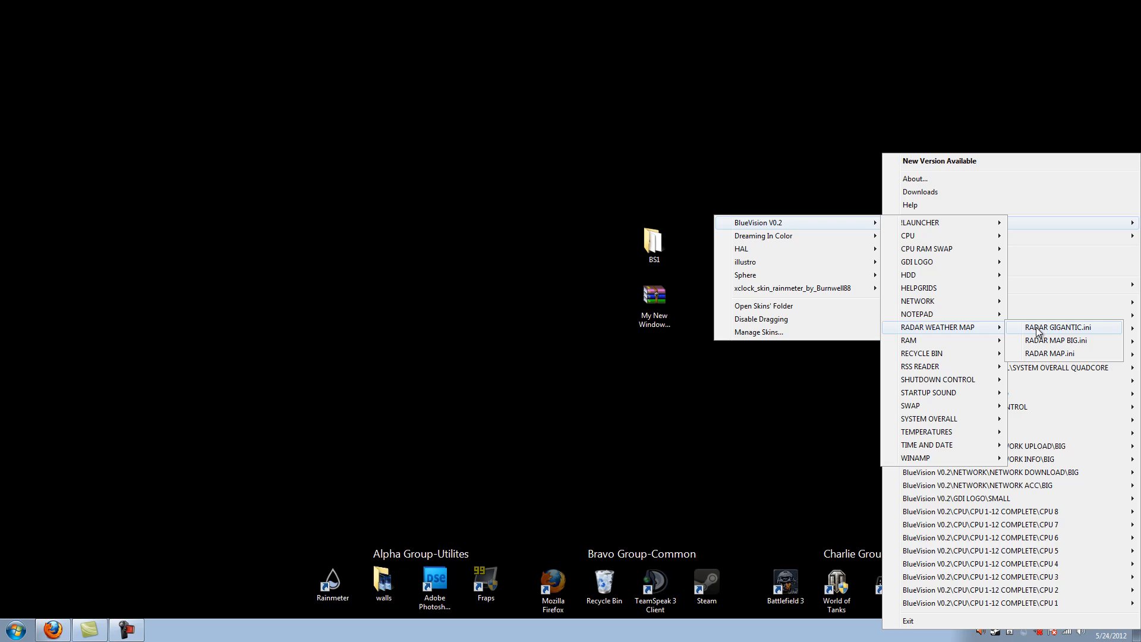
{"action": "left_click", "coordinate": [249, 200]}
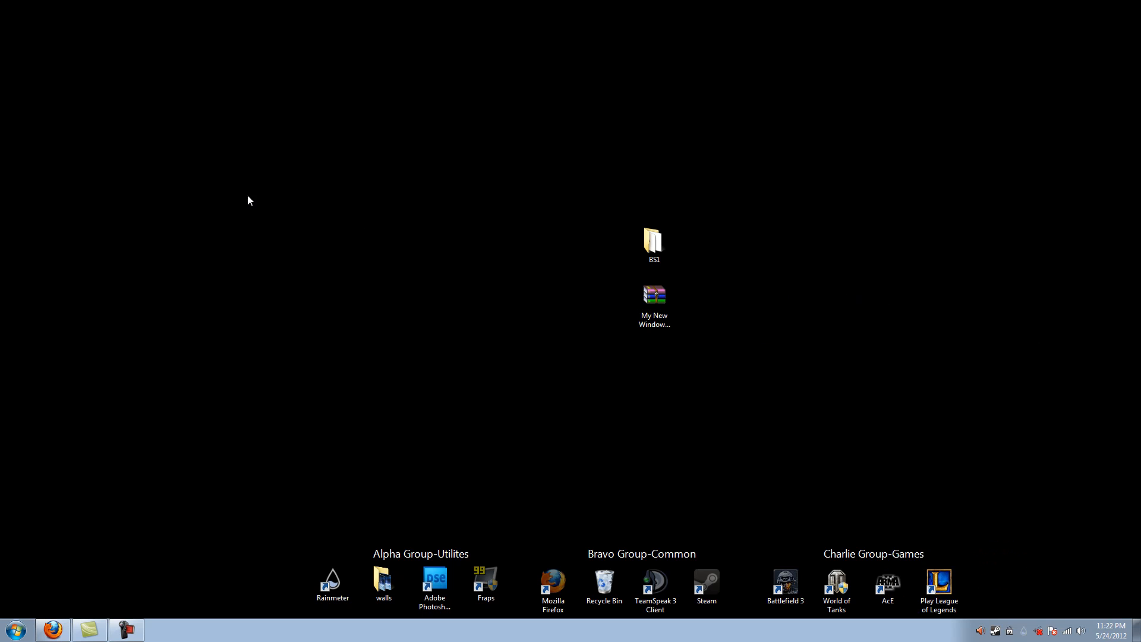
{"action": "mouse_move", "coordinate": [486, 385]}
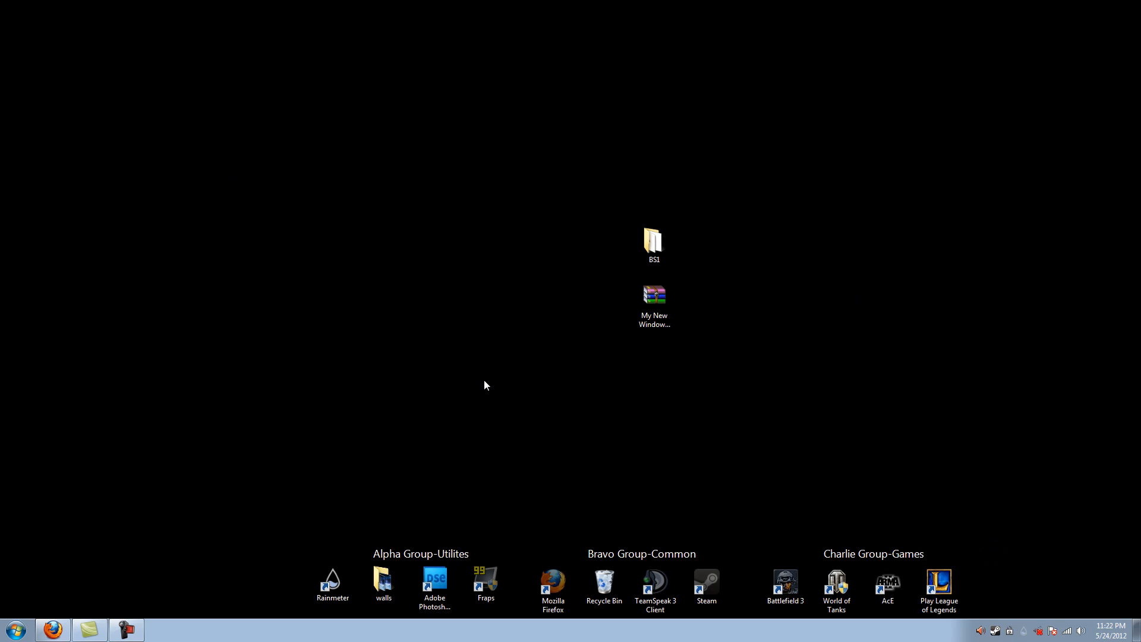
{"action": "mouse_move", "coordinate": [493, 422]}
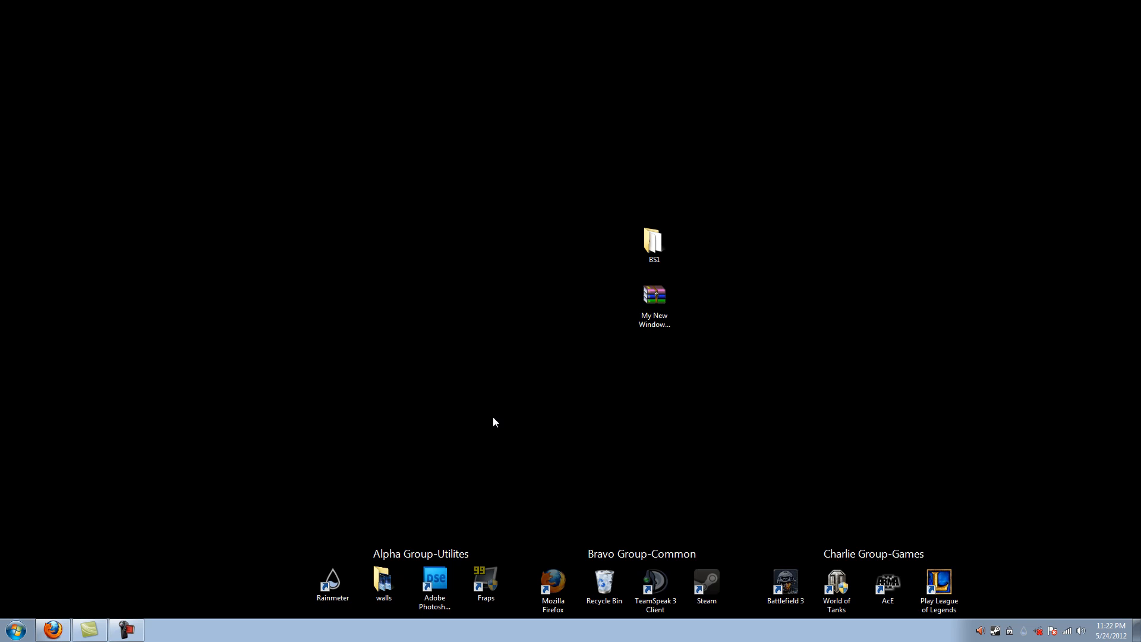
{"action": "mouse_move", "coordinate": [246, 215]}
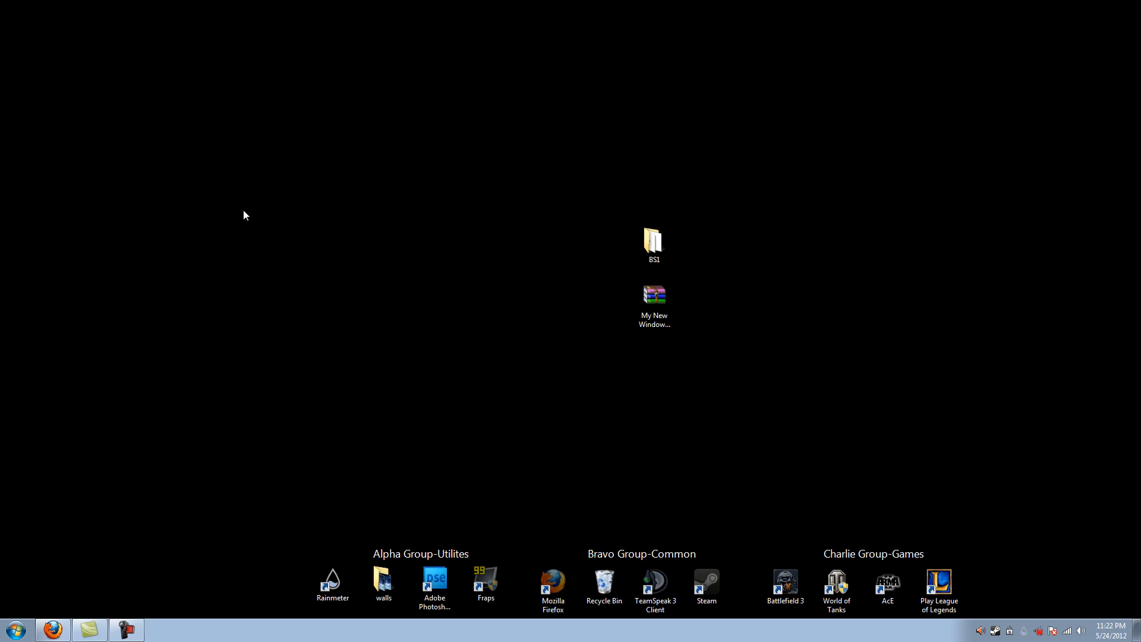
{"action": "mouse_move", "coordinate": [654, 260]}
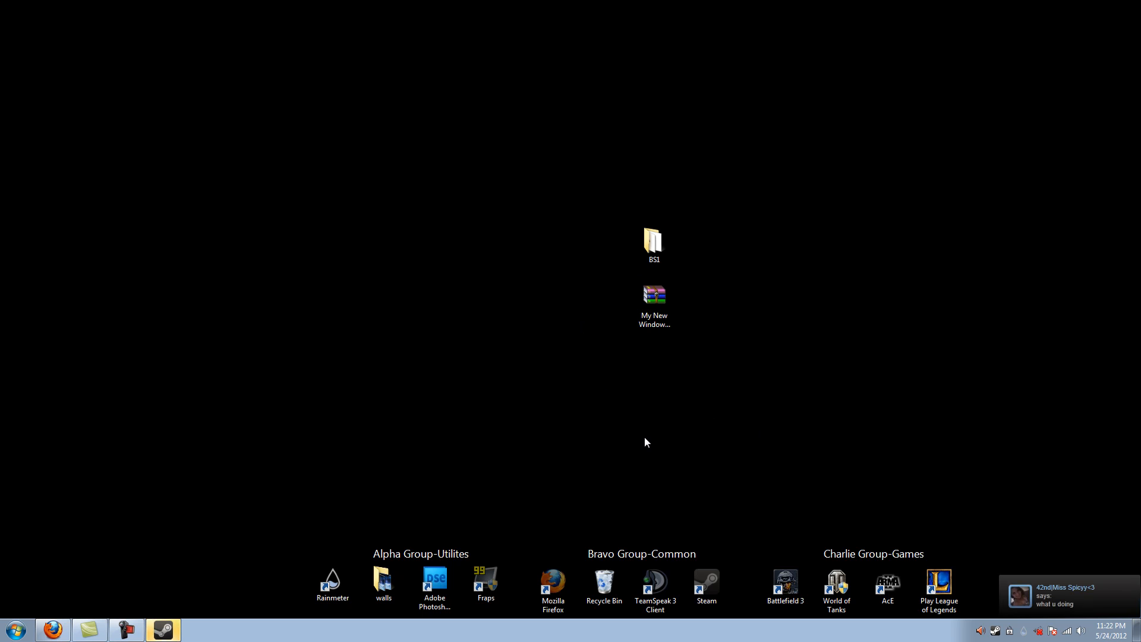
{"action": "mouse_move", "coordinate": [537, 266]}
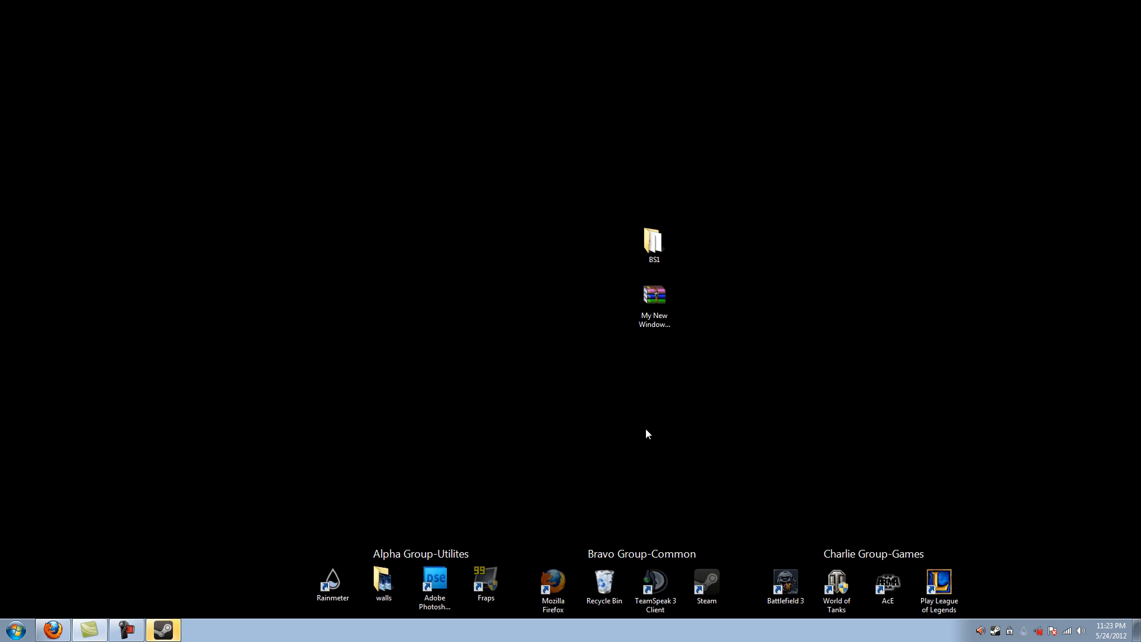
{"action": "mouse_move", "coordinate": [1046, 629]}
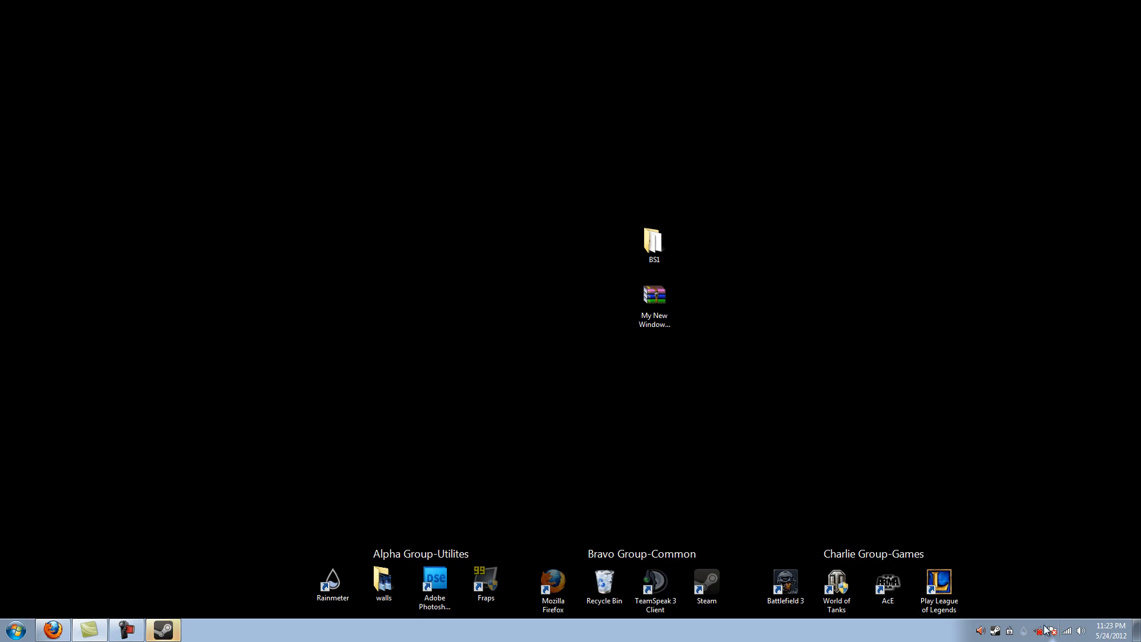
{"action": "right_click", "coordinate": [1047, 631]}
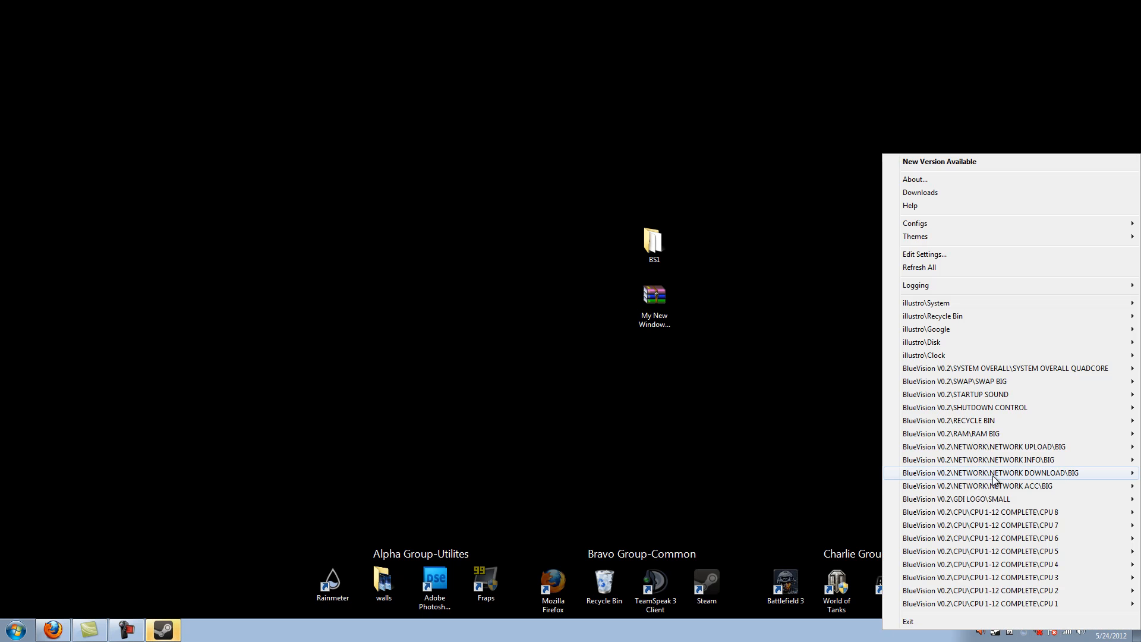
{"action": "mouse_move", "coordinate": [967, 638]}
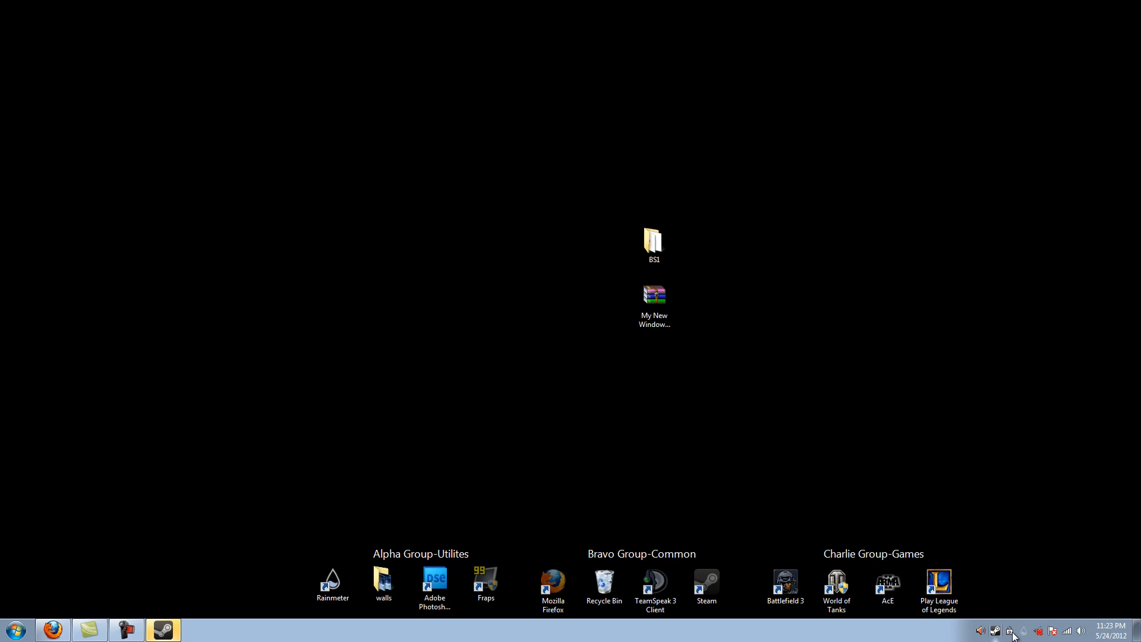
{"action": "left_click", "coordinate": [654, 243]}
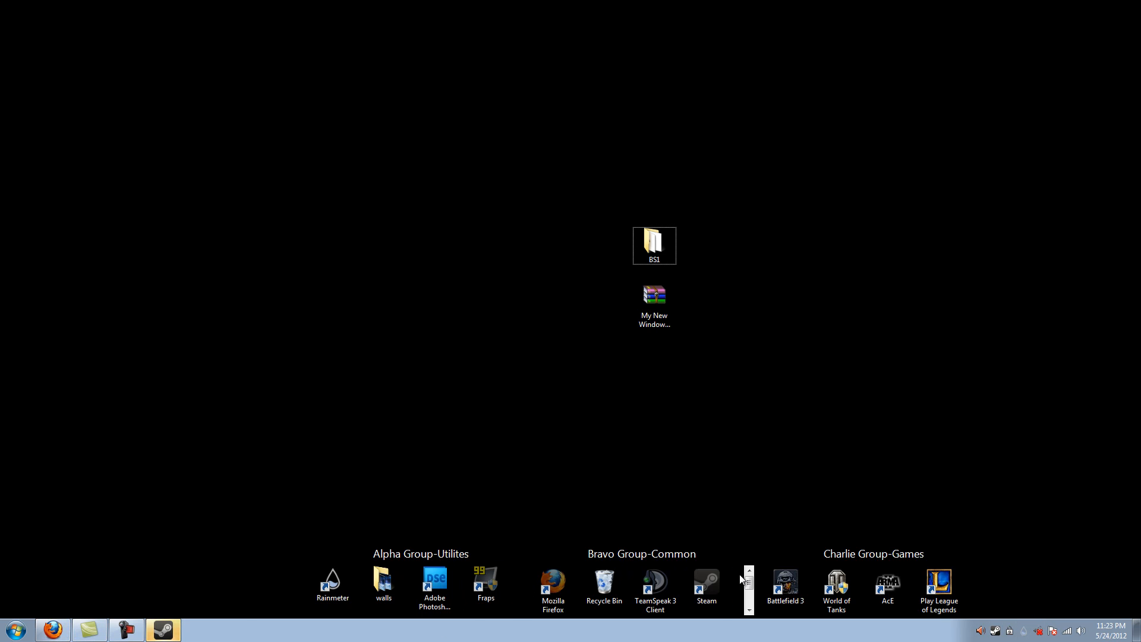
{"action": "mouse_move", "coordinate": [1072, 631]}
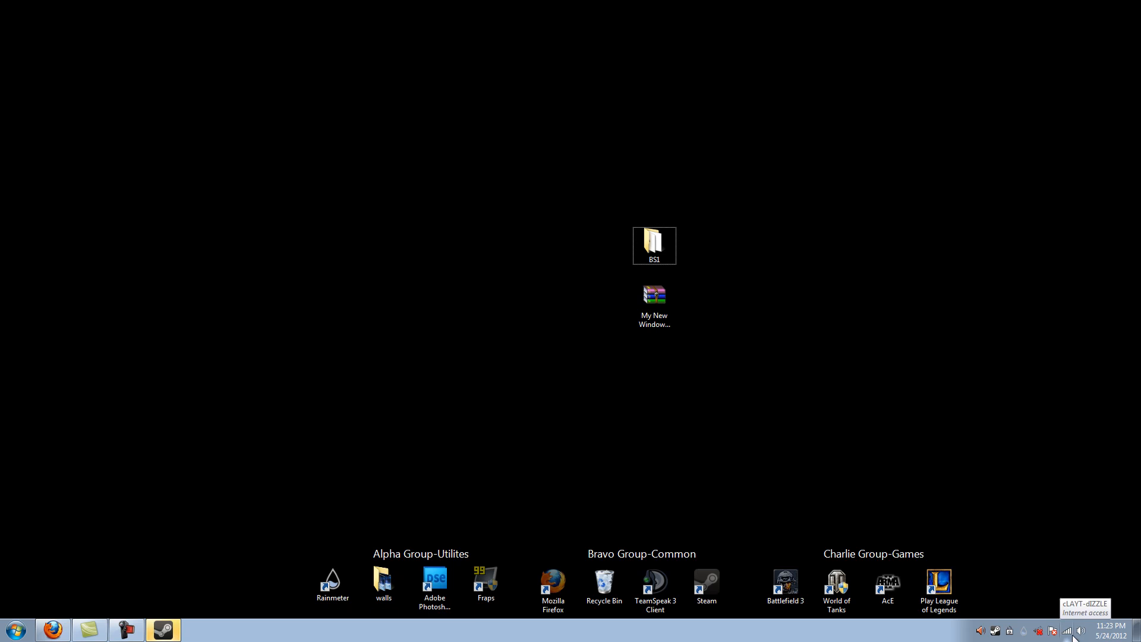
{"action": "mouse_move", "coordinate": [982, 632]}
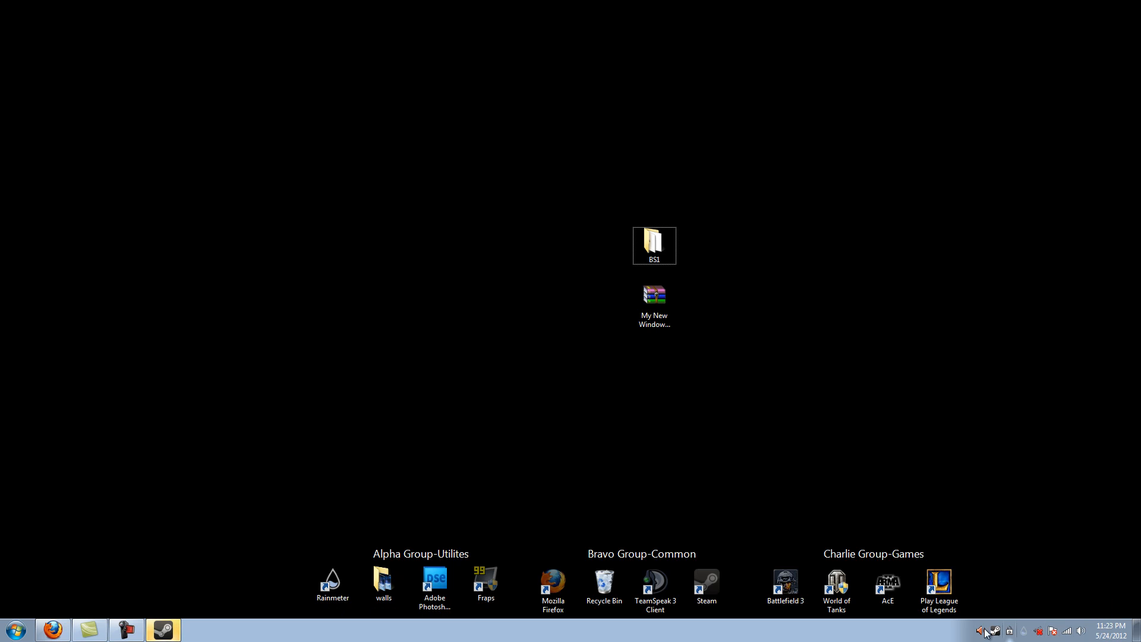
{"action": "mouse_move", "coordinate": [1055, 637]}
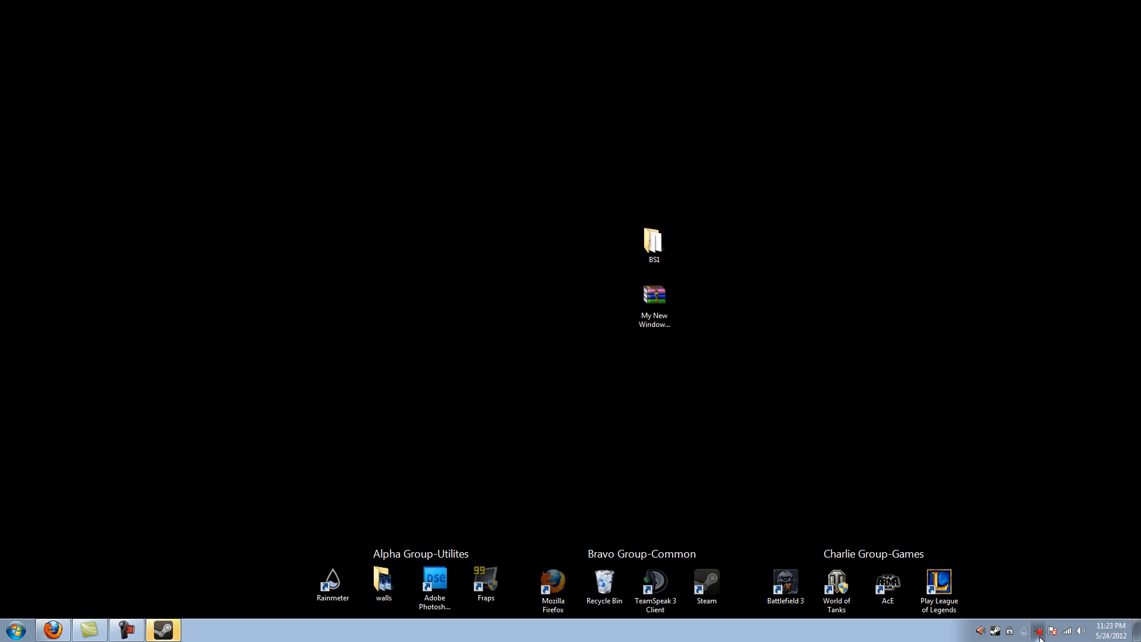
- Restore the TeamSpeak 3 window from its notification area icon
{"action": "left_click", "coordinate": [654, 584]}
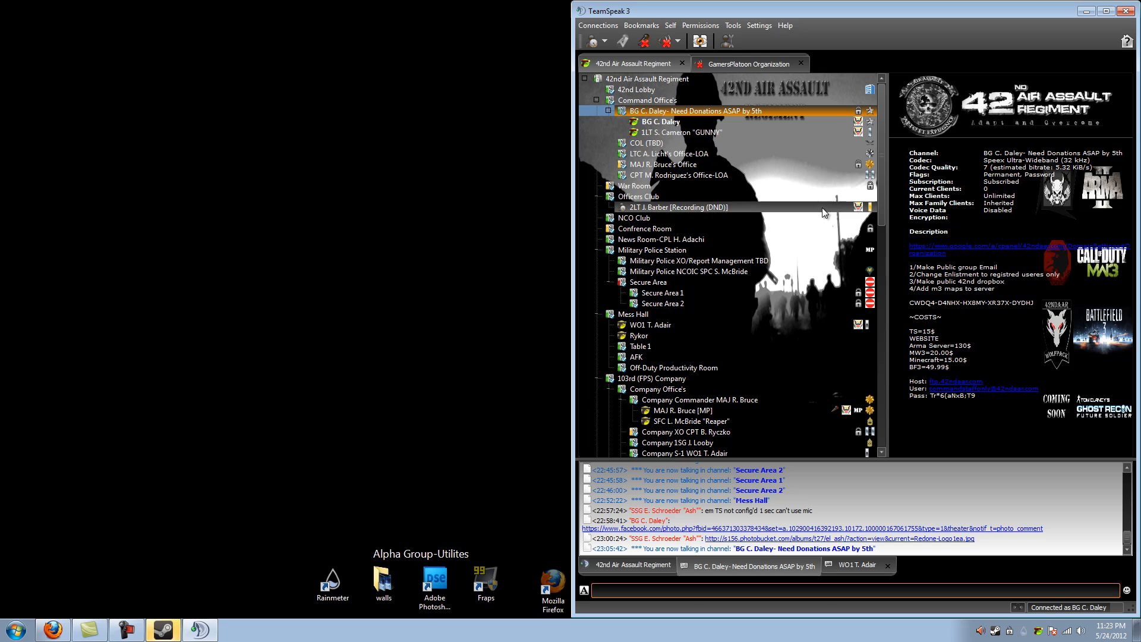
{"action": "mouse_move", "coordinate": [881, 185]}
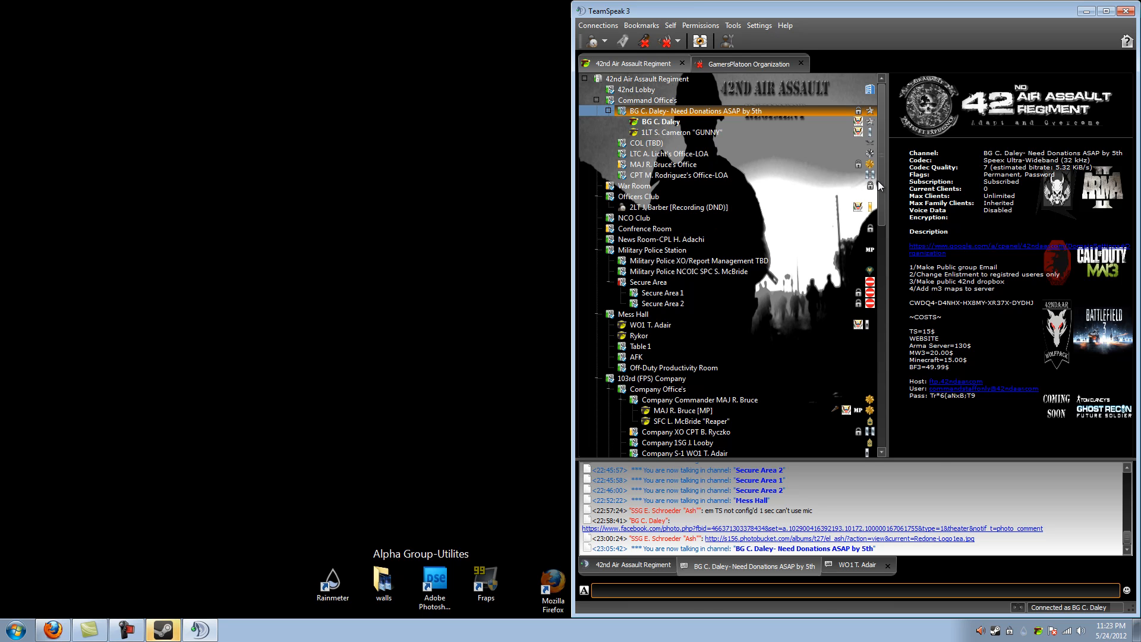
{"action": "mouse_move", "coordinate": [854, 204]}
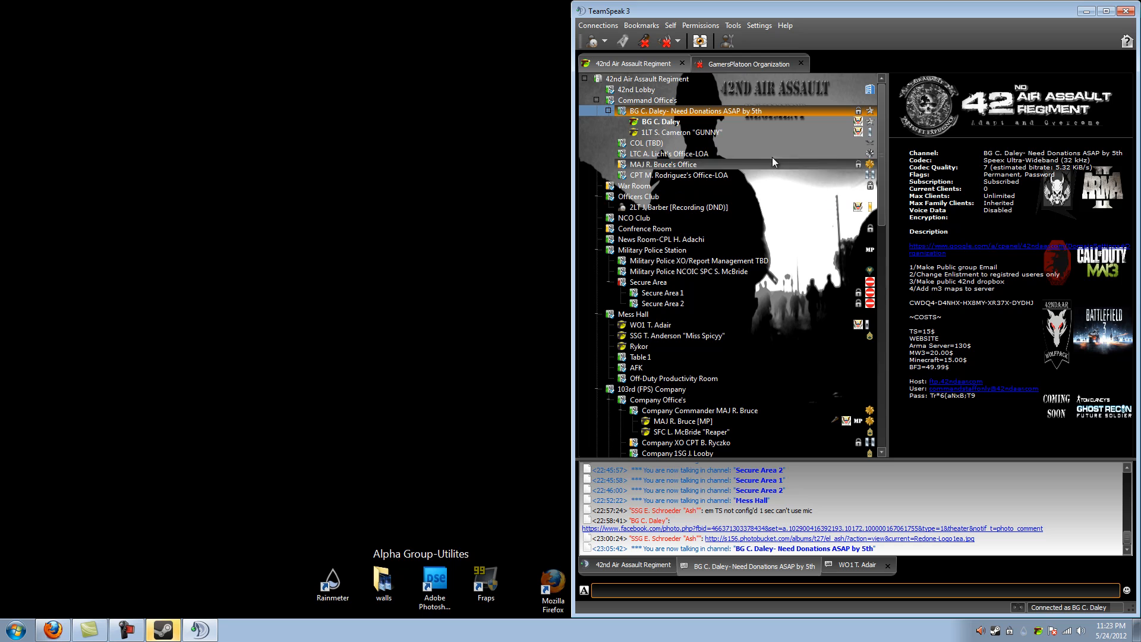
{"action": "mouse_move", "coordinate": [663, 40]}
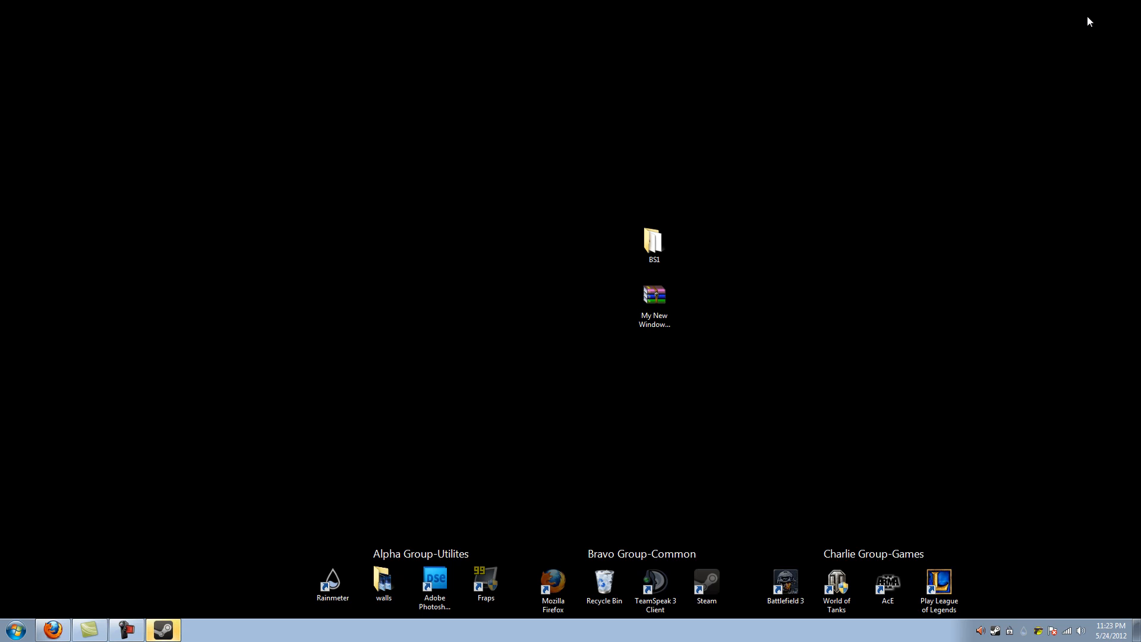
{"action": "mouse_move", "coordinate": [945, 77]}
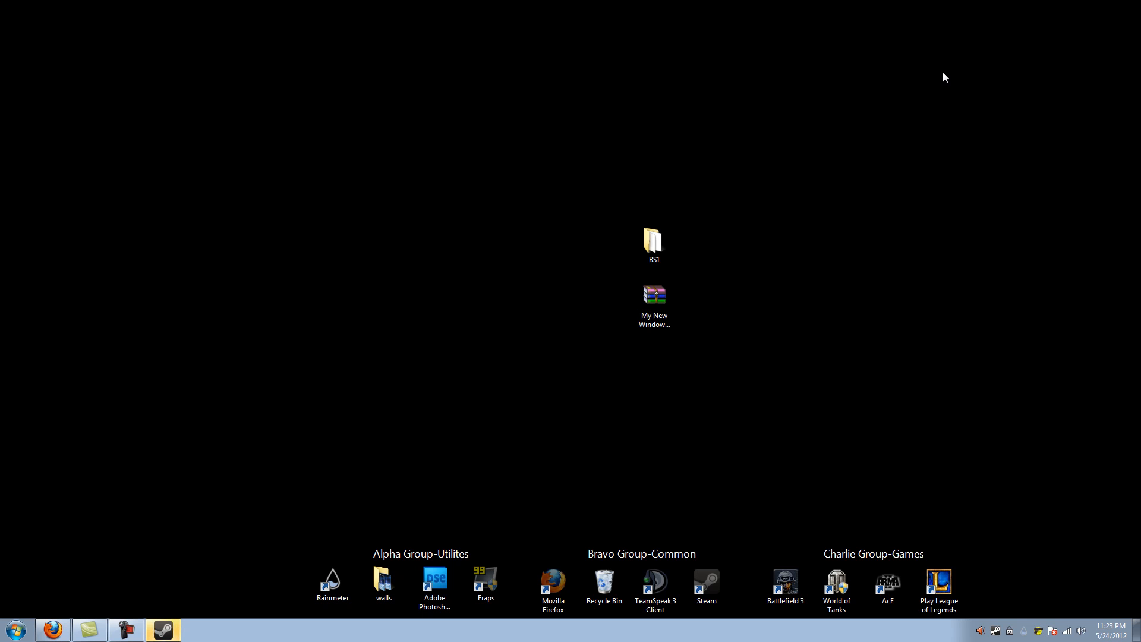
{"action": "mouse_move", "coordinate": [1040, 629]}
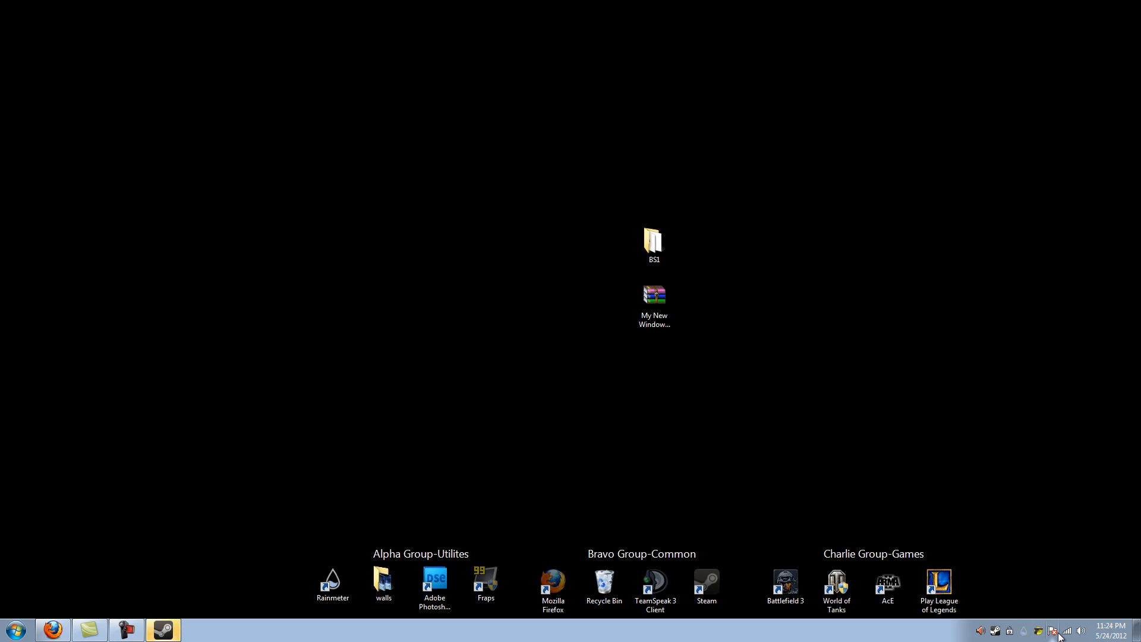
{"action": "mouse_move", "coordinate": [944, 416]}
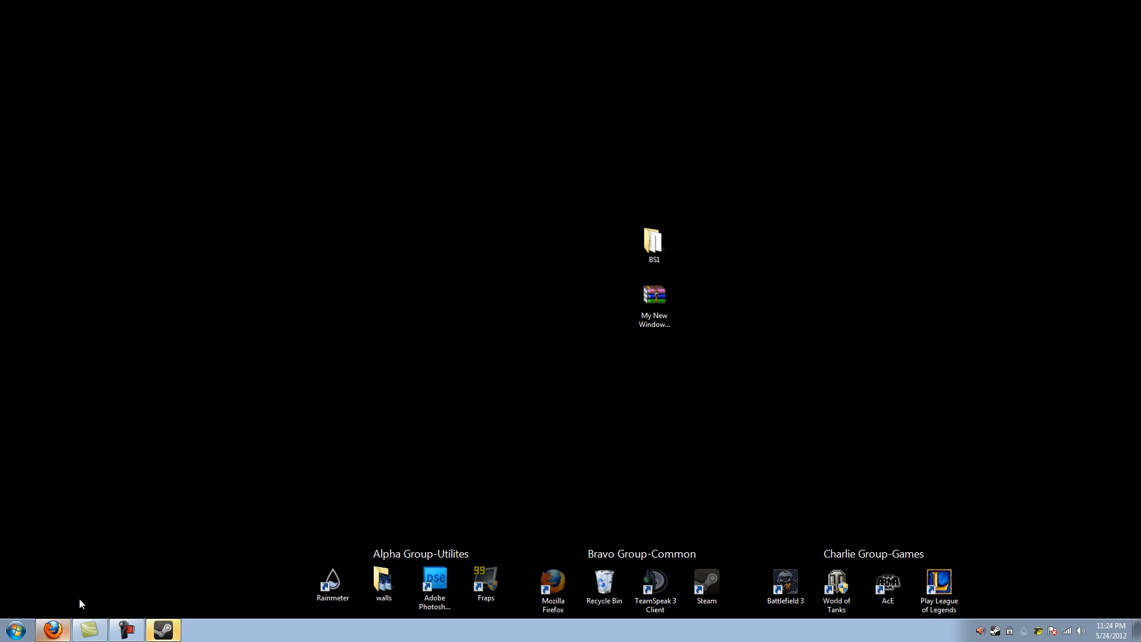
{"action": "left_click", "coordinate": [52, 630]}
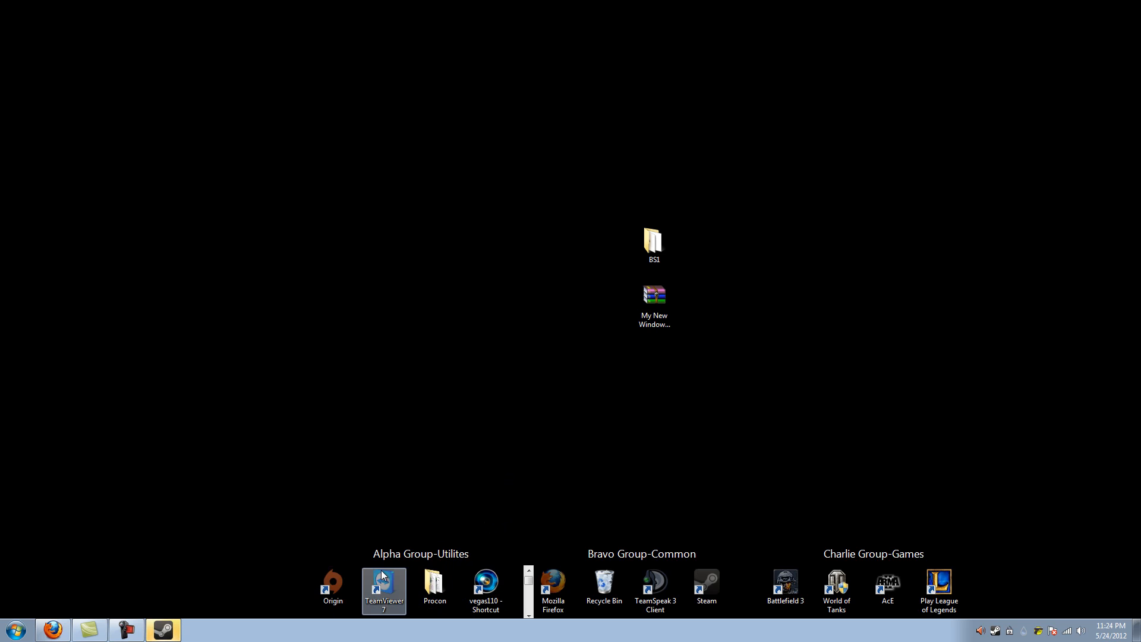
{"action": "mouse_move", "coordinate": [409, 548]}
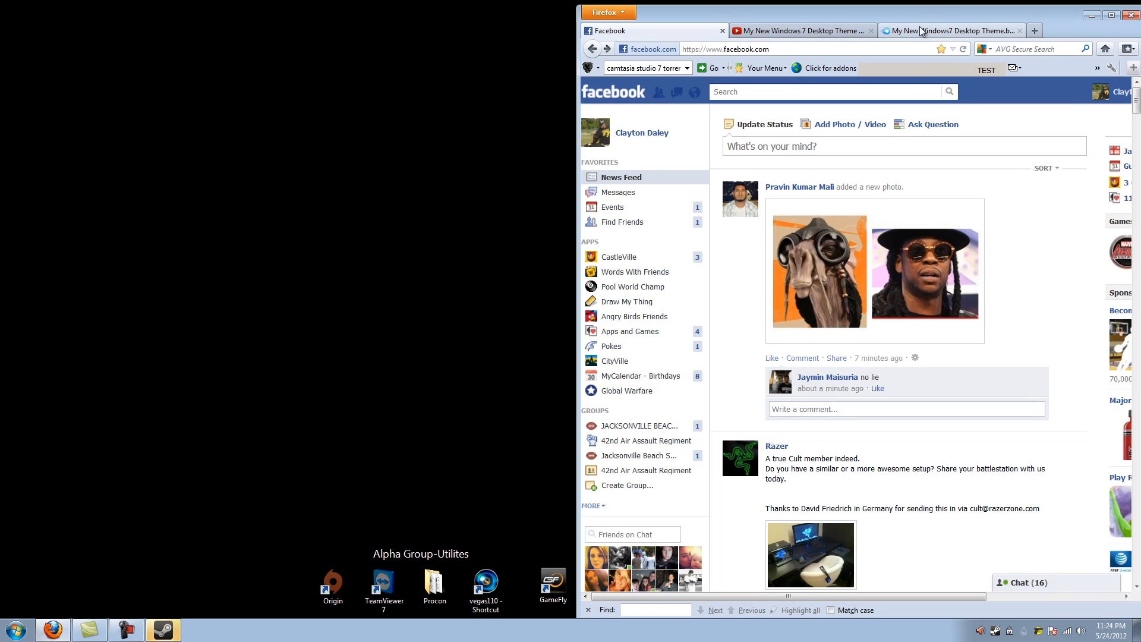
- Search Google for 'windows fences' and open Stardock's Fences product page
{"action": "type", "text": "google"}
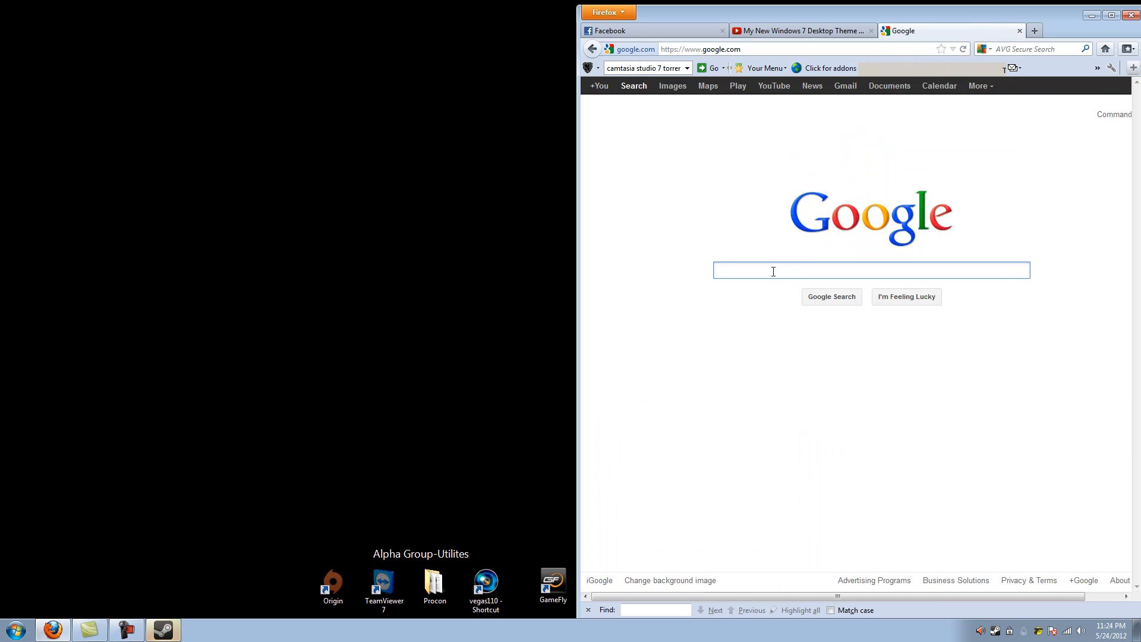
{"action": "type", "text": "TEST"}
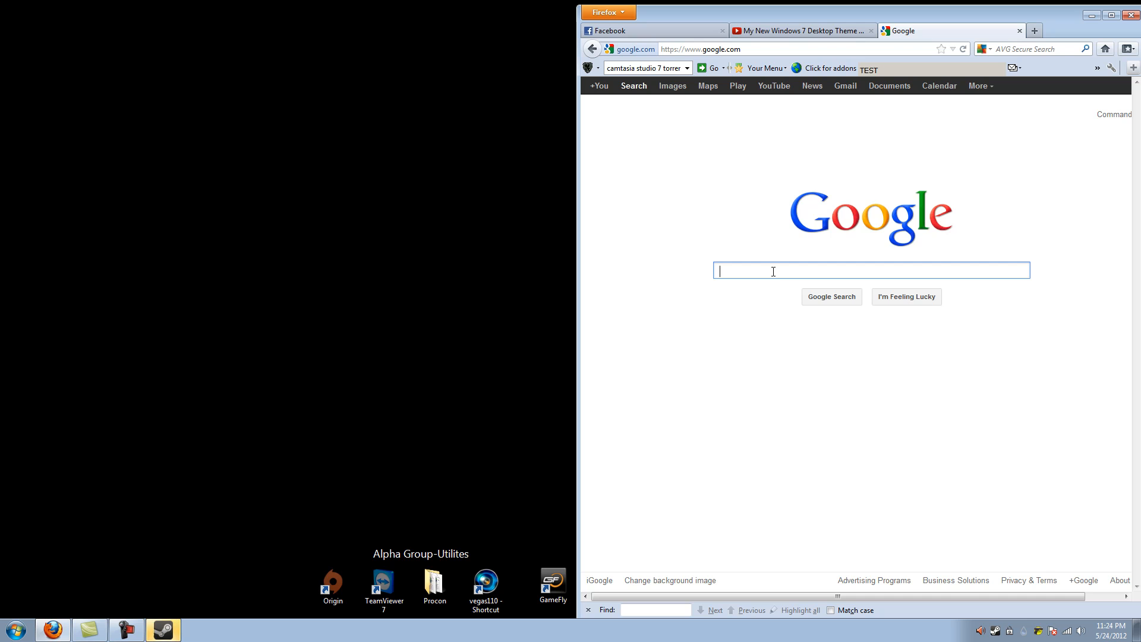
{"action": "type", "text": "windows fe"}
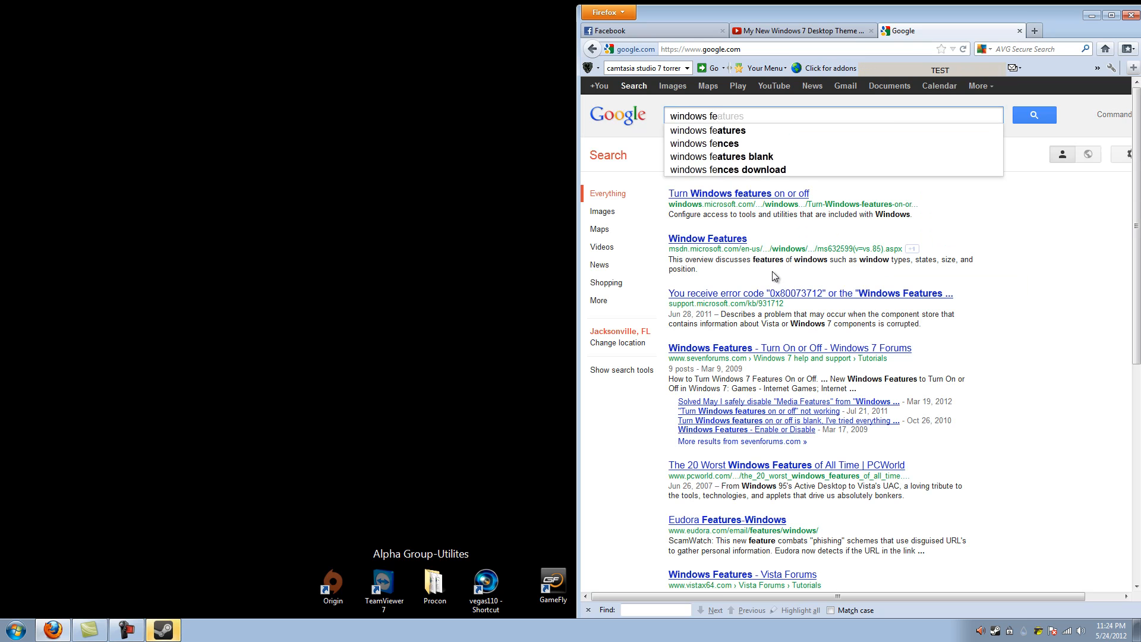
{"action": "left_click", "coordinate": [704, 143]}
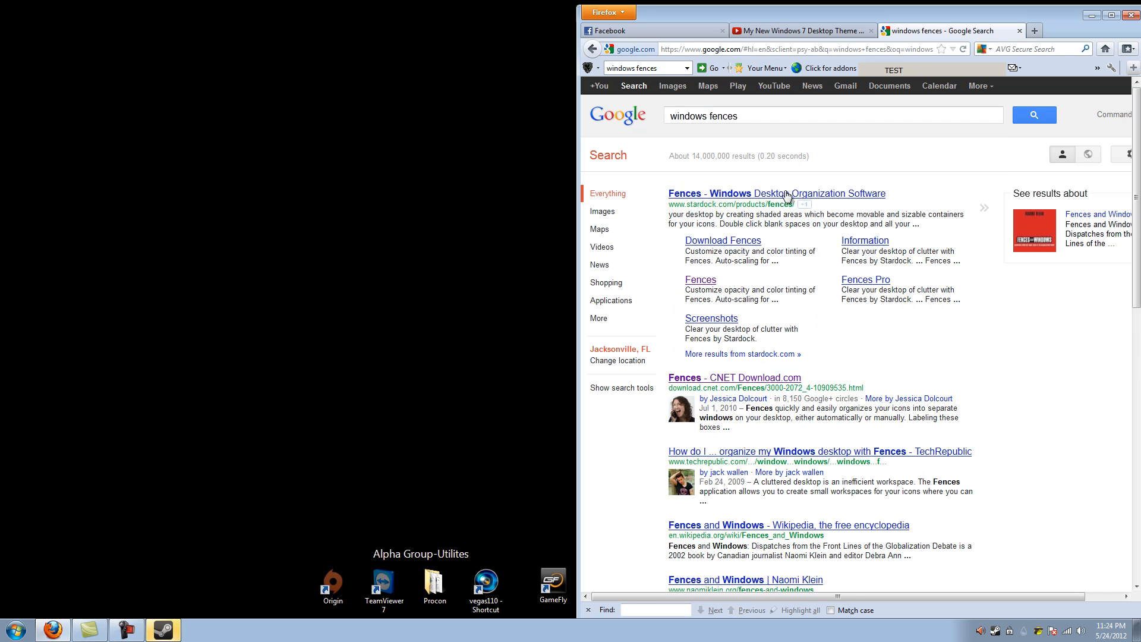
{"action": "left_click", "coordinate": [776, 193]}
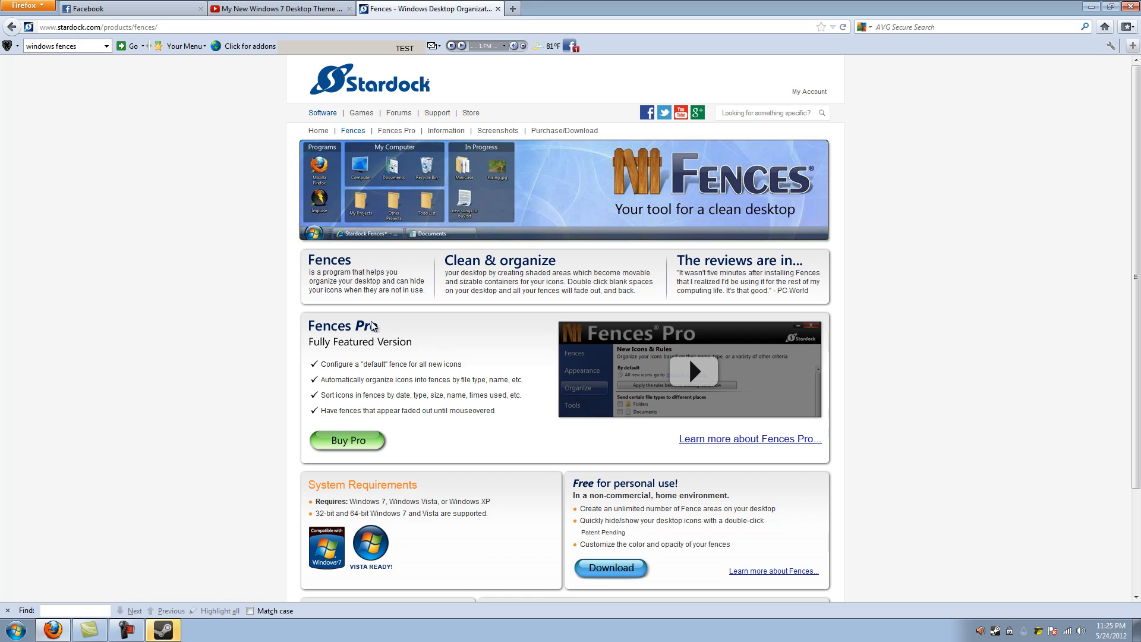
- Scroll through the Fences product page, then minimize Firefox
{"action": "scroll", "scroll_direction": "down", "scroll_amount": 3}
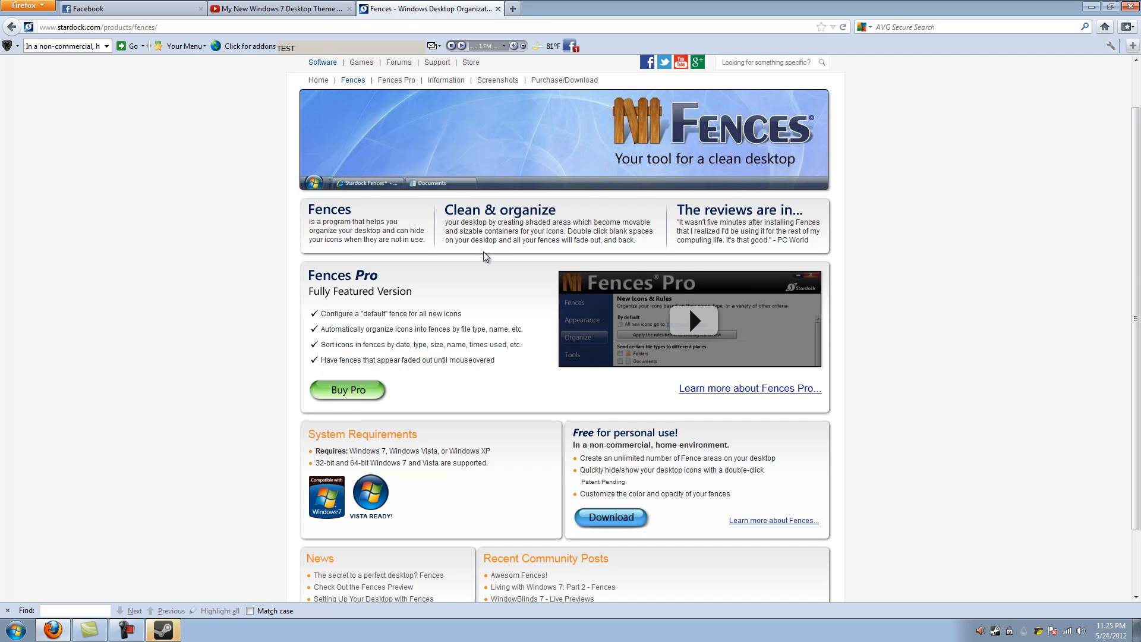
{"action": "scroll", "scroll_direction": "up", "scroll_amount": 3}
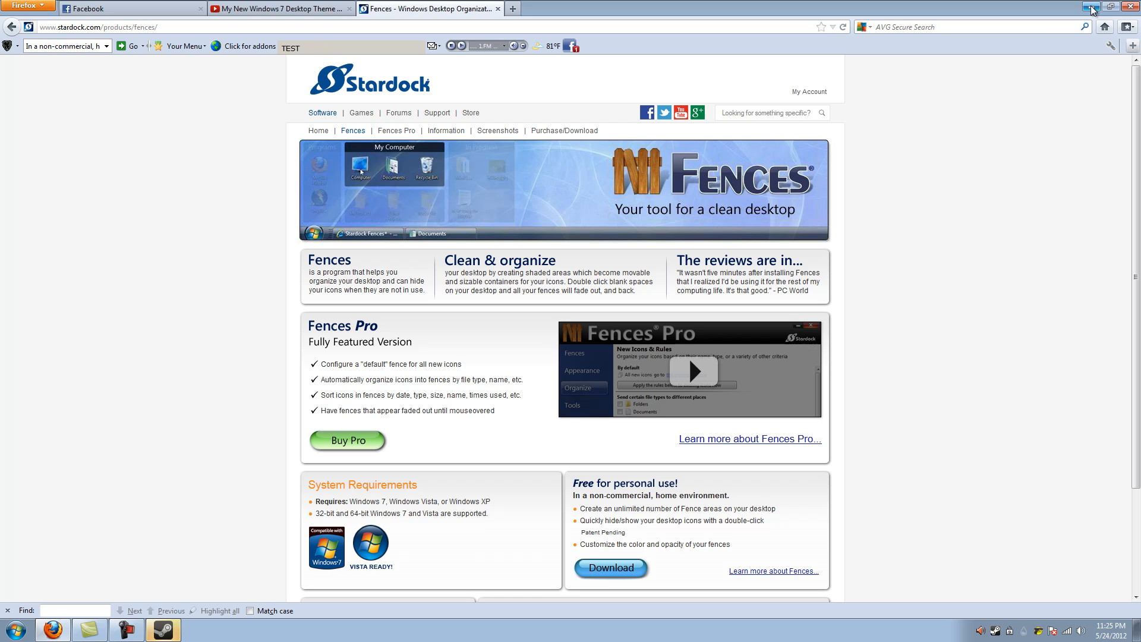
{"action": "left_click", "coordinate": [1090, 6]}
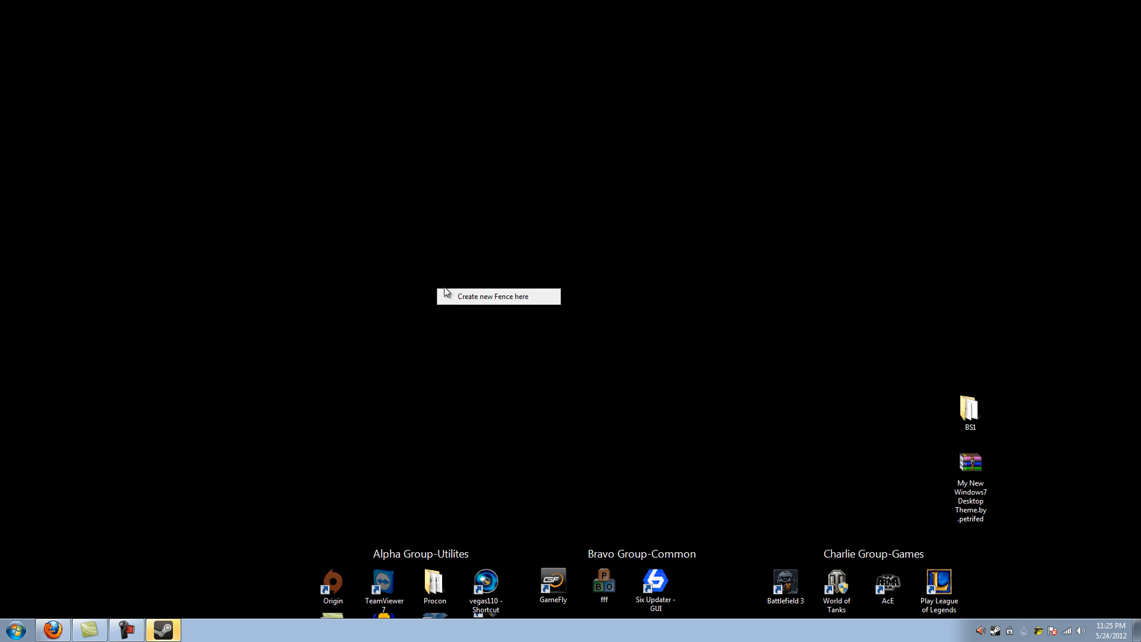
- Create a new fence named 'F' near the desktop centre and inspect its options
{"action": "left_click", "coordinate": [494, 296]}
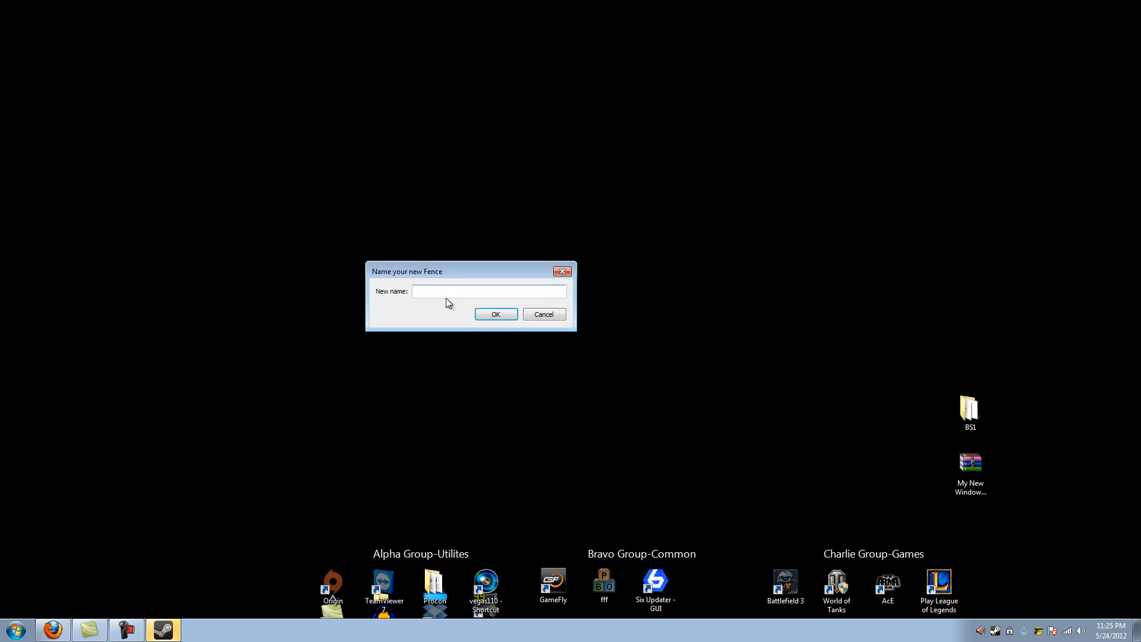
{"action": "type", "text": "FUCK OFF PPL"}
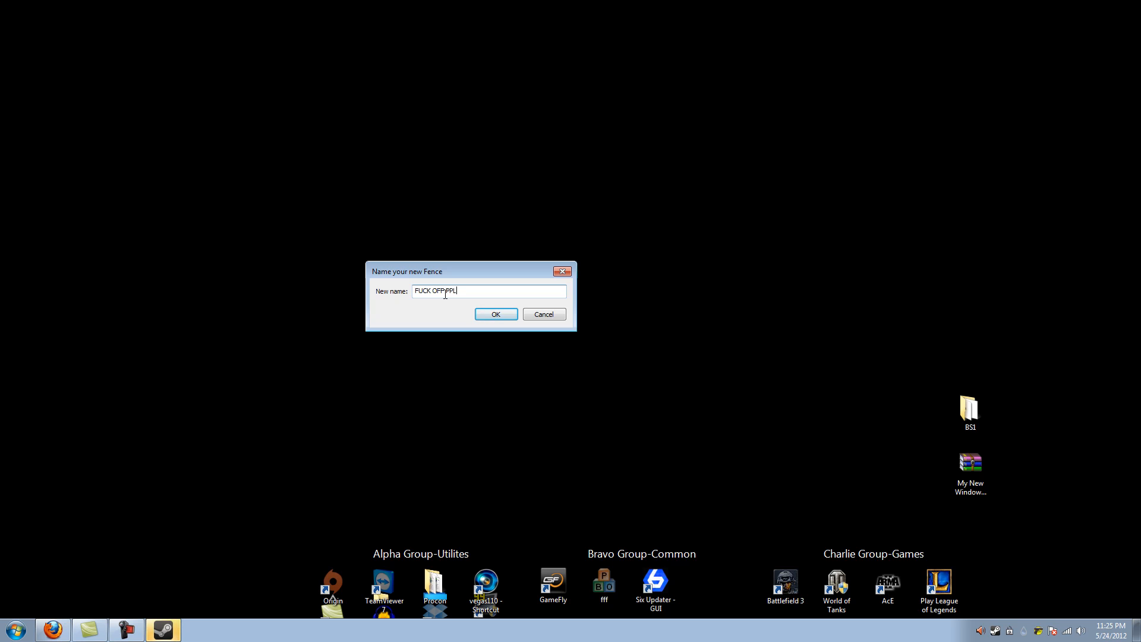
{"action": "left_click", "coordinate": [495, 314]}
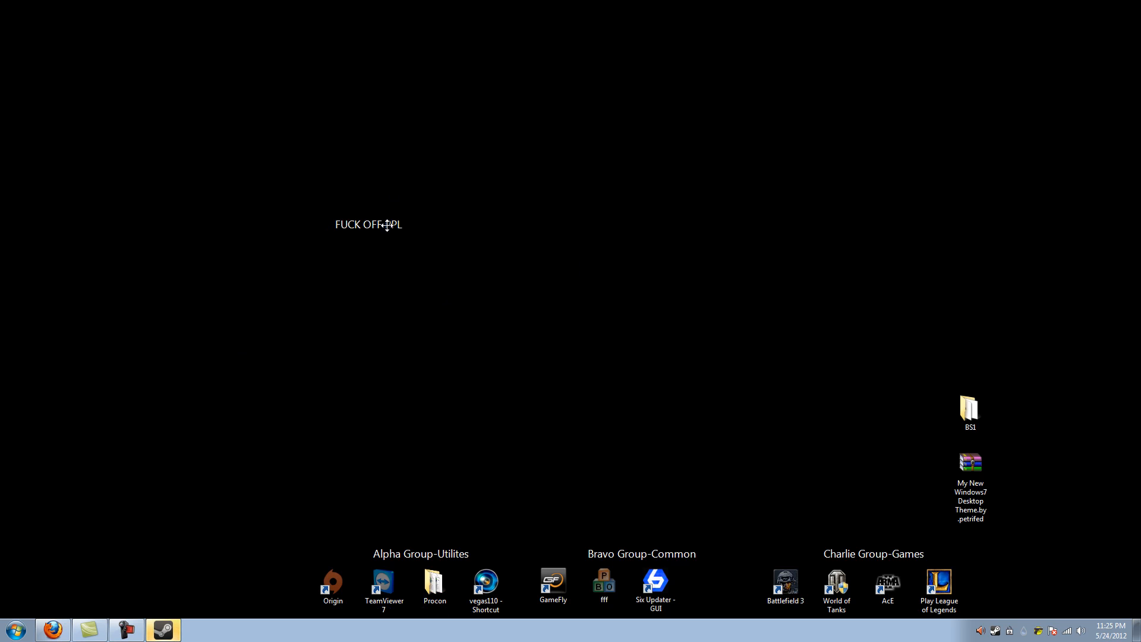
{"action": "right_click", "coordinate": [488, 233]}
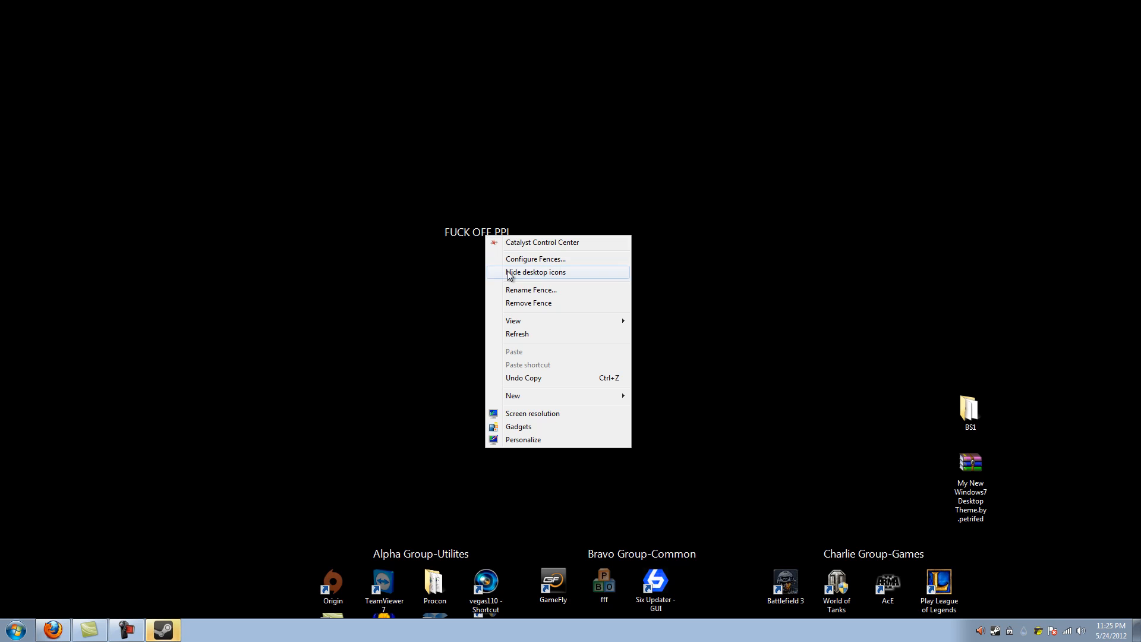
{"action": "mouse_move", "coordinate": [553, 290]}
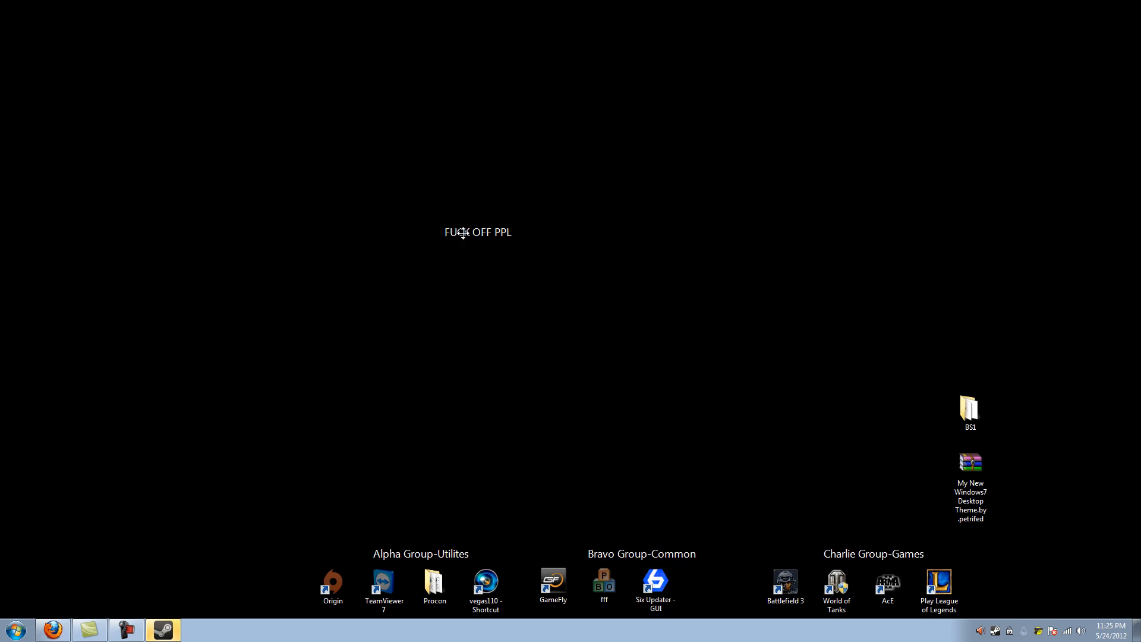
{"action": "right_click", "coordinate": [477, 233]}
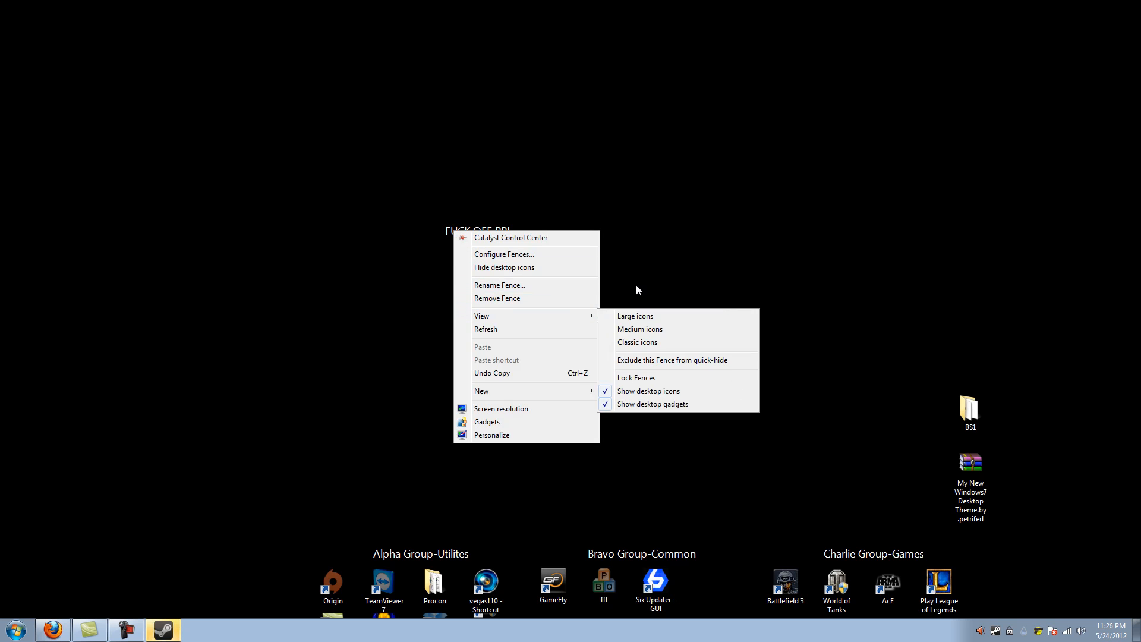
{"action": "mouse_move", "coordinate": [513, 409]}
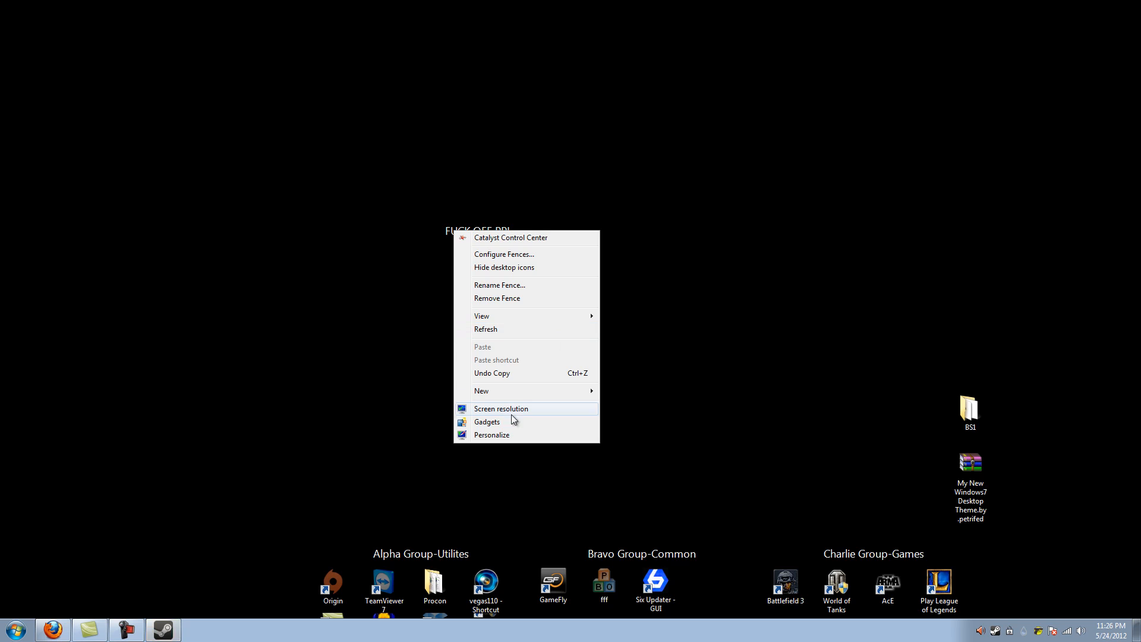
{"action": "mouse_move", "coordinate": [377, 356]}
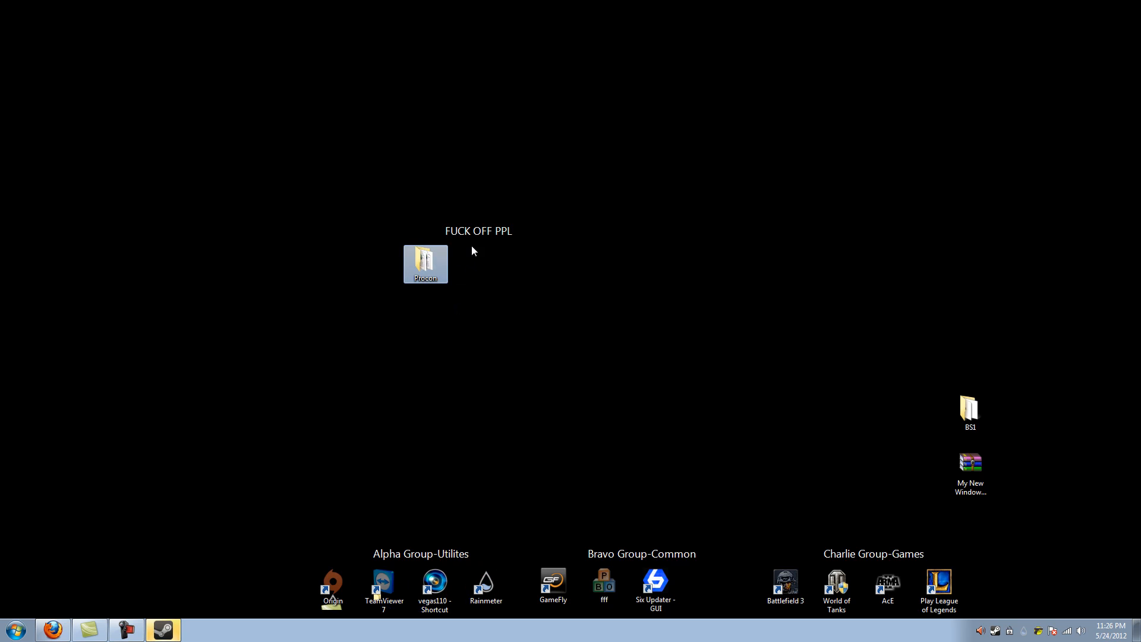
- Move the Procon folder into the new fence, then open and close Procon
{"action": "left_click_drag", "start_coordinate": [426, 264], "coordinate": [333, 257]}
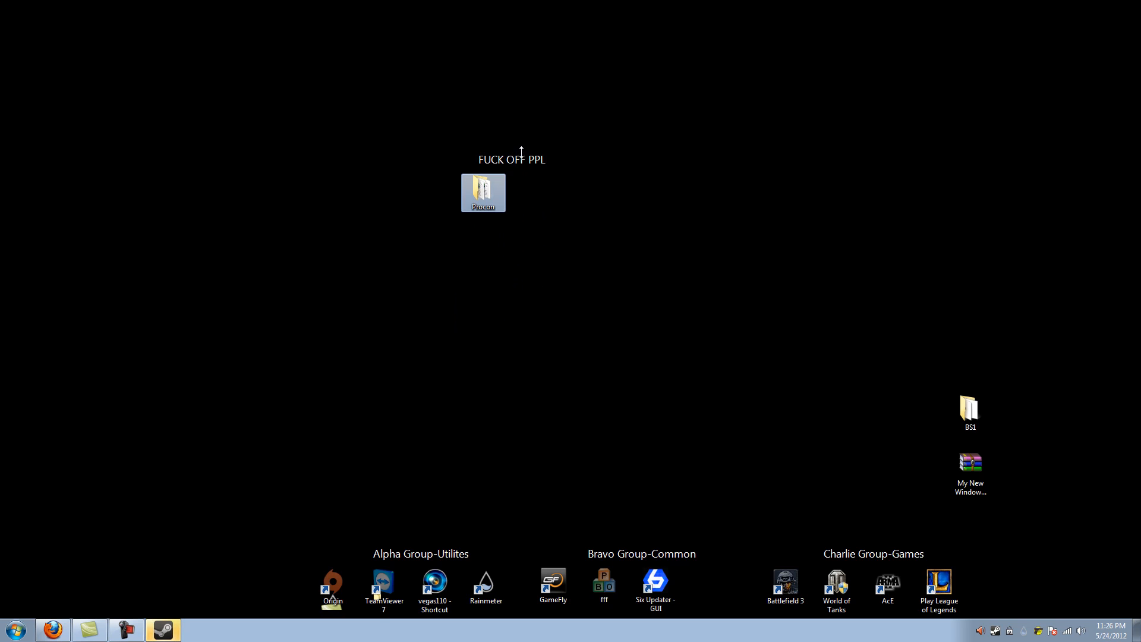
{"action": "right_click", "coordinate": [486, 314]}
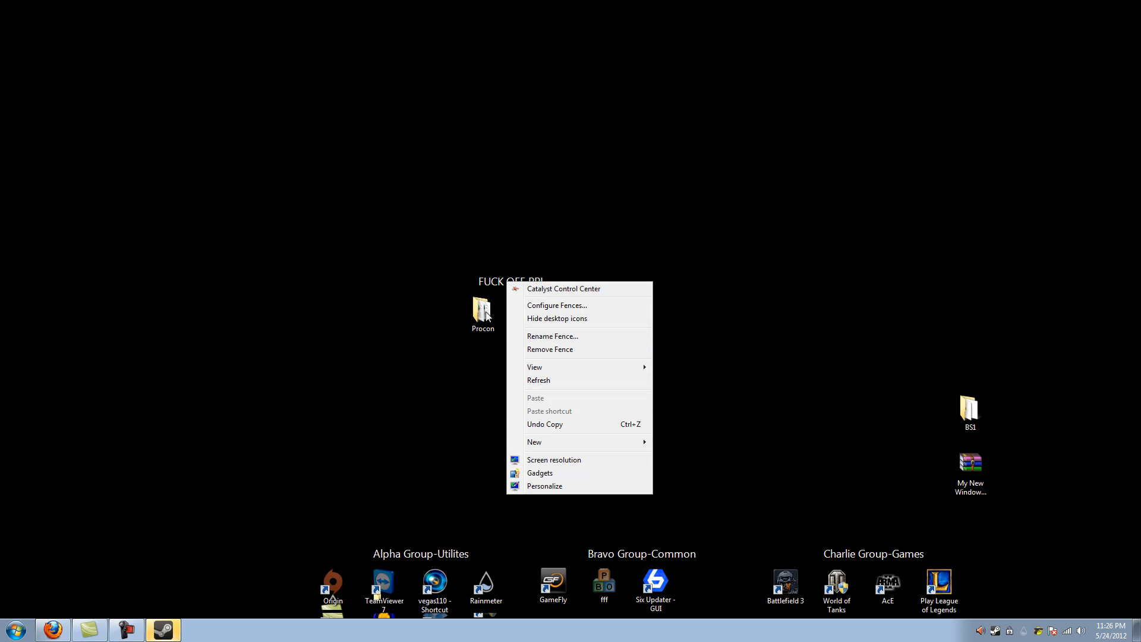
{"action": "double_click", "coordinate": [482, 305]}
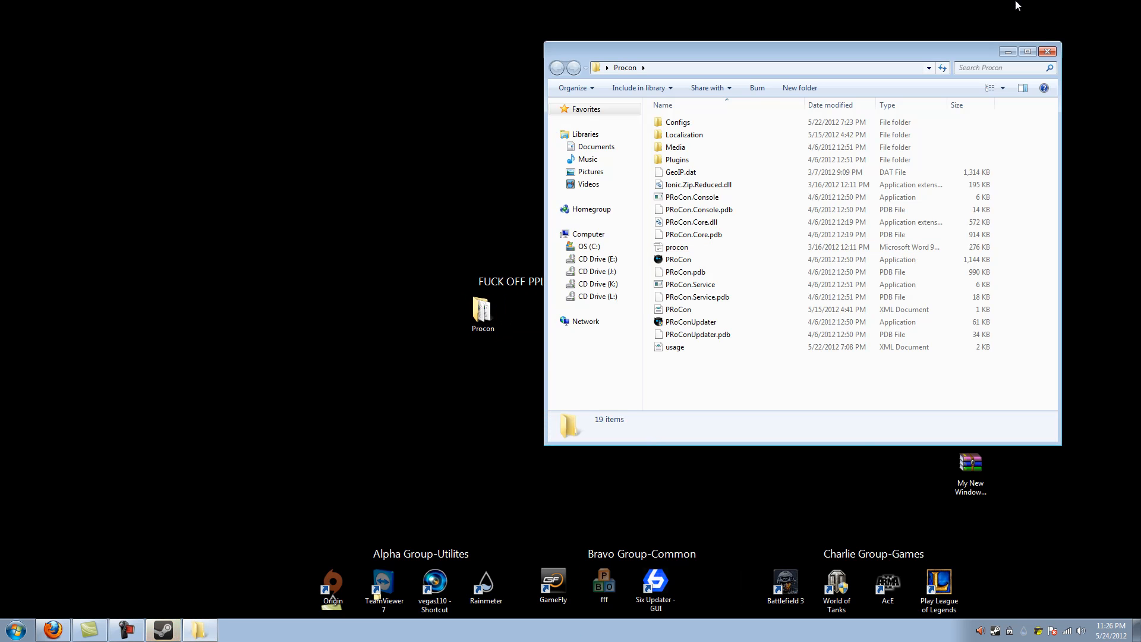
{"action": "left_click", "coordinate": [1052, 51]}
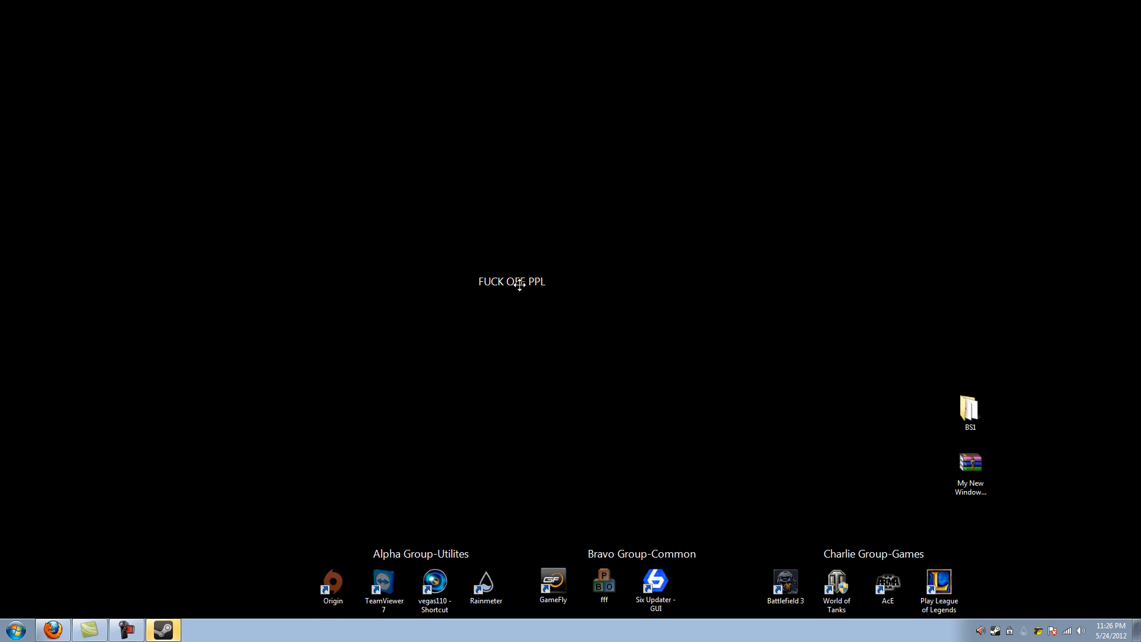
{"action": "right_click", "coordinate": [518, 285]}
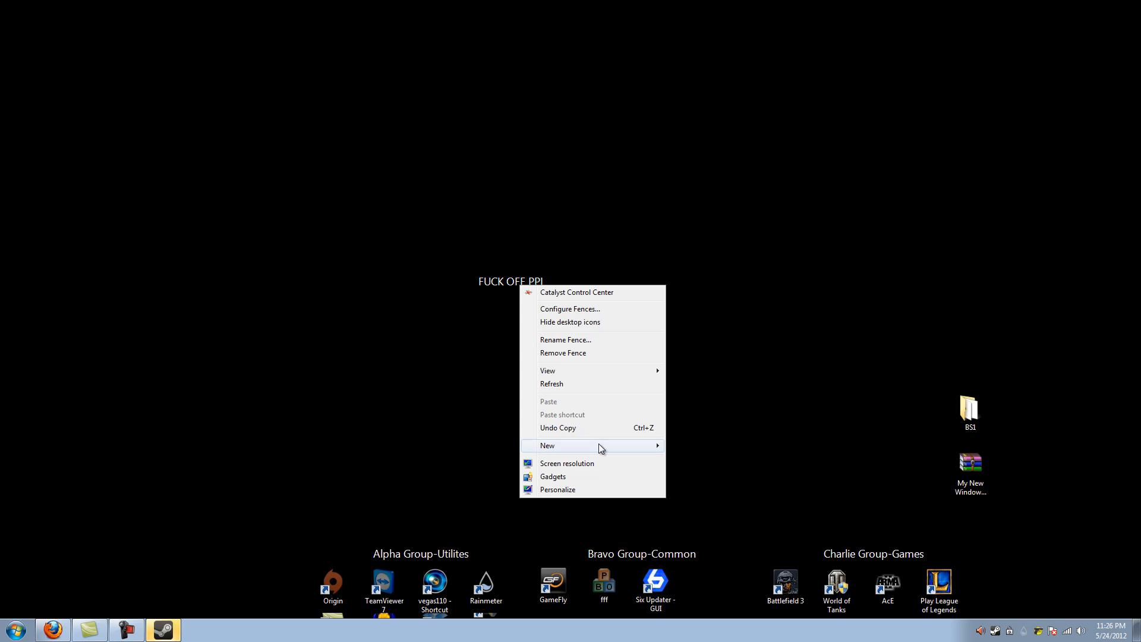
- Remove the empty 'F' fence and confirm the removal with Yes
{"action": "left_click", "coordinate": [563, 353]}
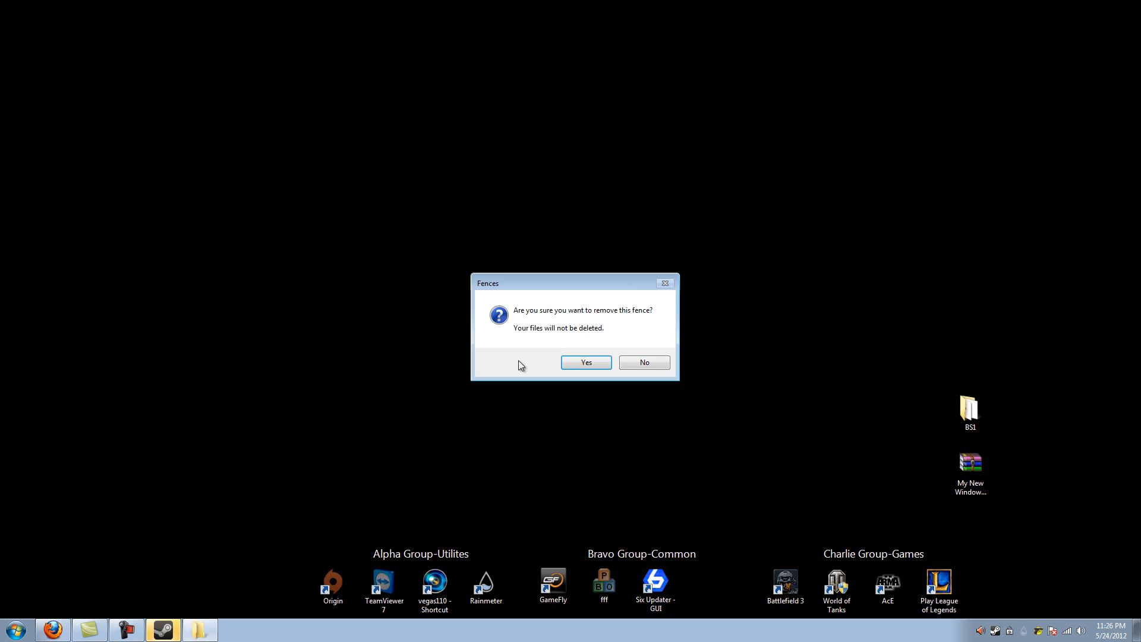
{"action": "left_click", "coordinate": [586, 363]}
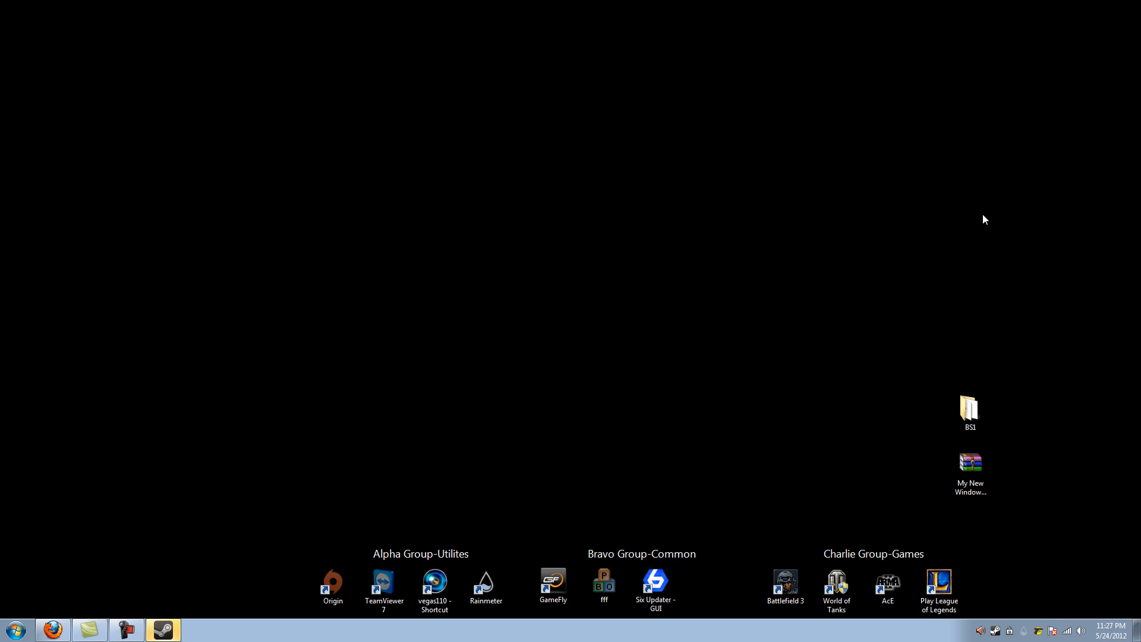
{"action": "right_click", "coordinate": [985, 219]}
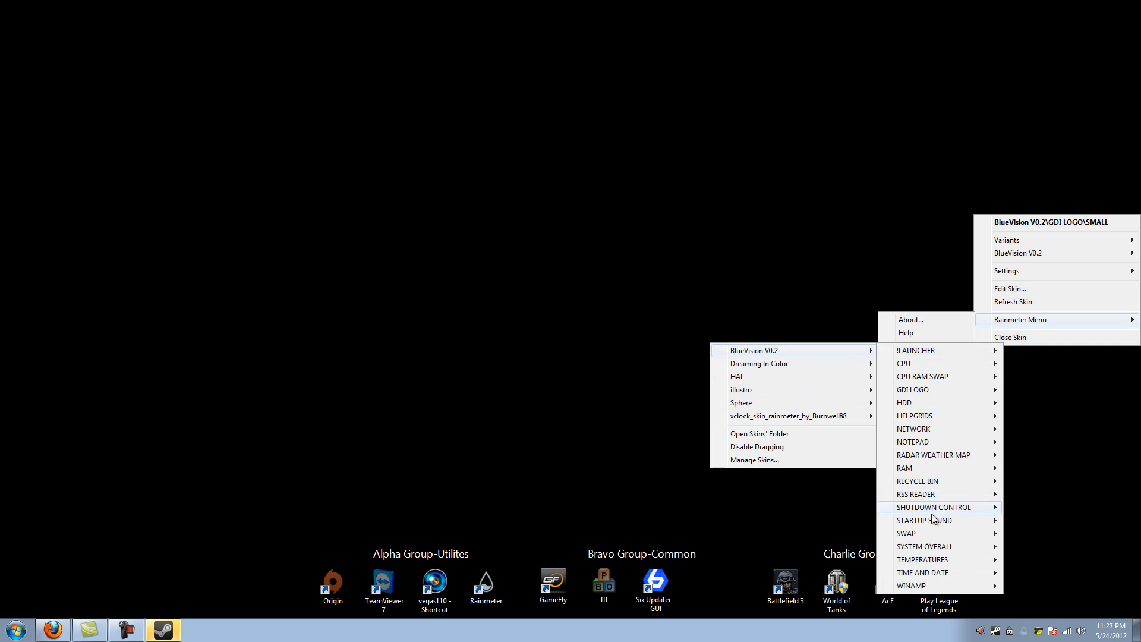
{"action": "left_click", "coordinate": [964, 169]}
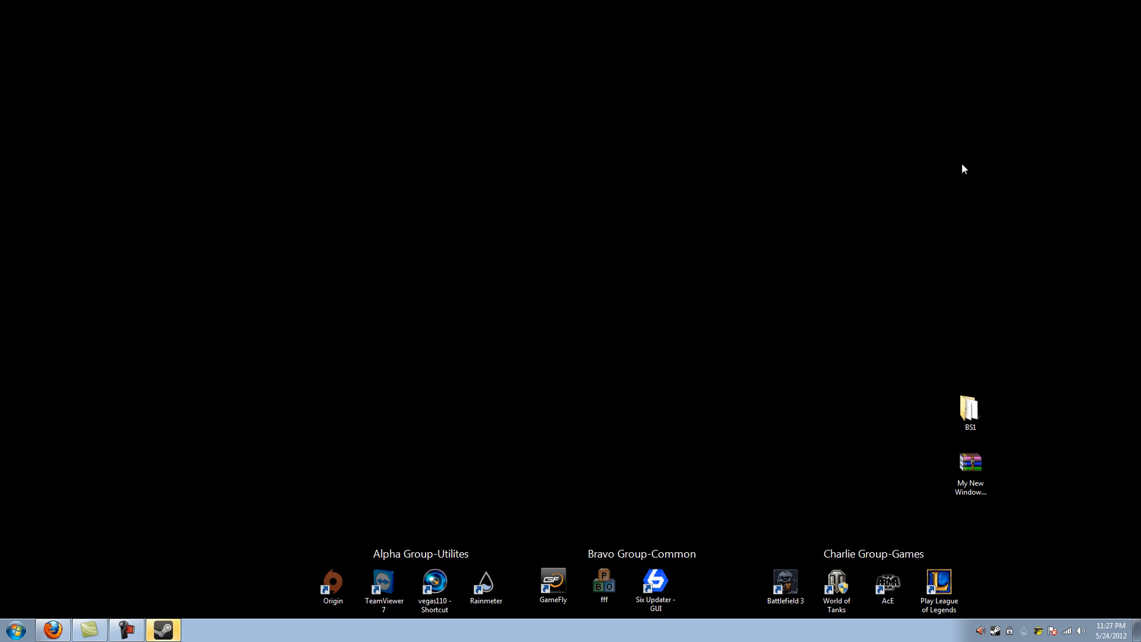
{"action": "mouse_move", "coordinate": [987, 224]}
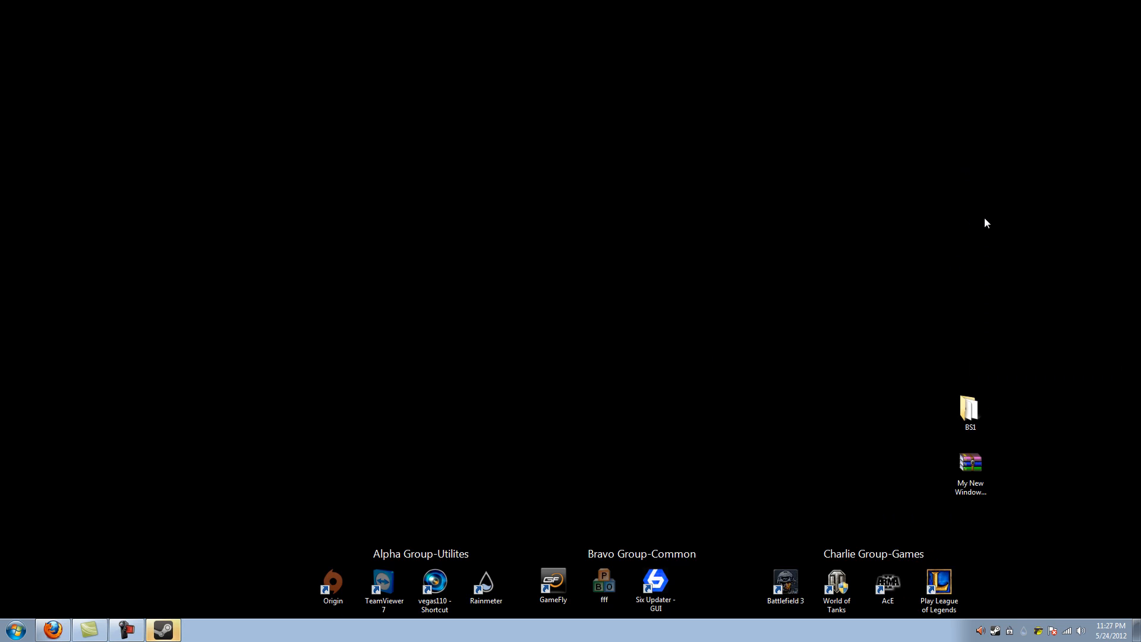
{"action": "right_click", "coordinate": [986, 224]}
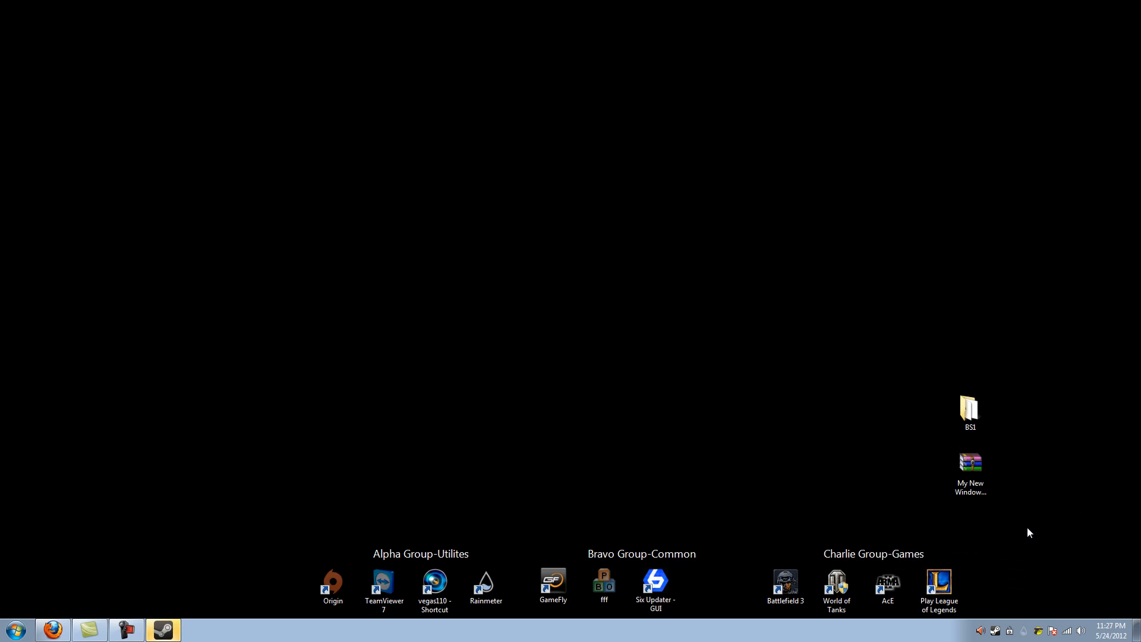
{"action": "mouse_move", "coordinate": [1010, 434]}
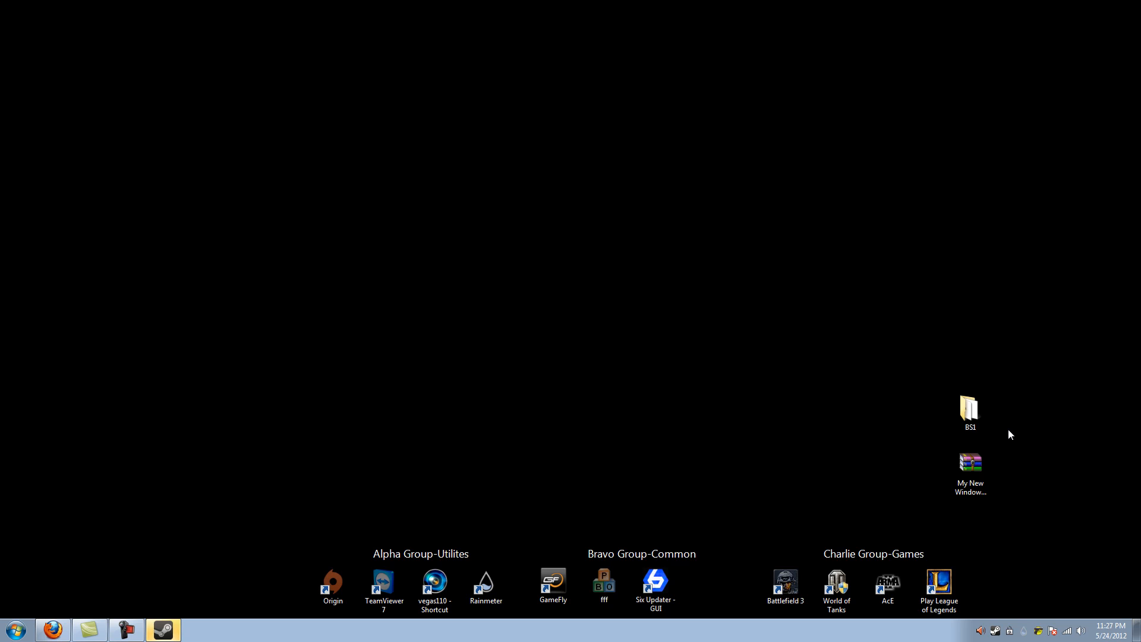